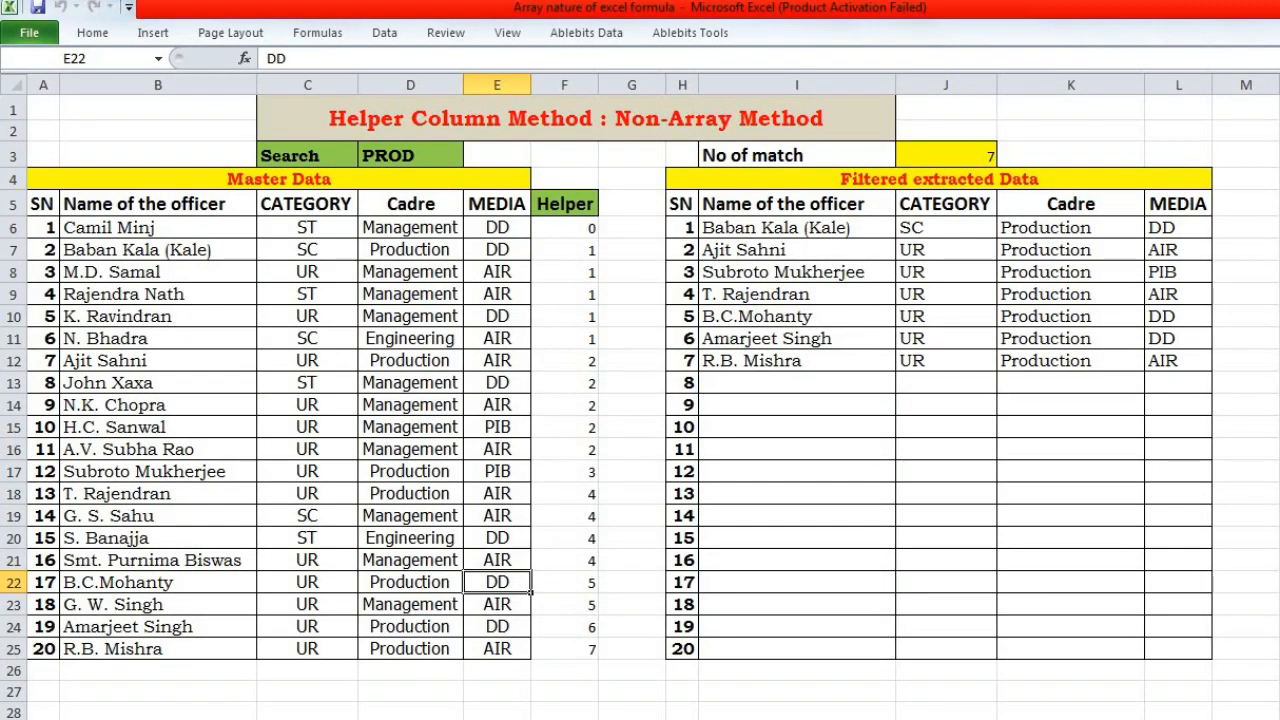
pyautogui.moveTo(430, 107)
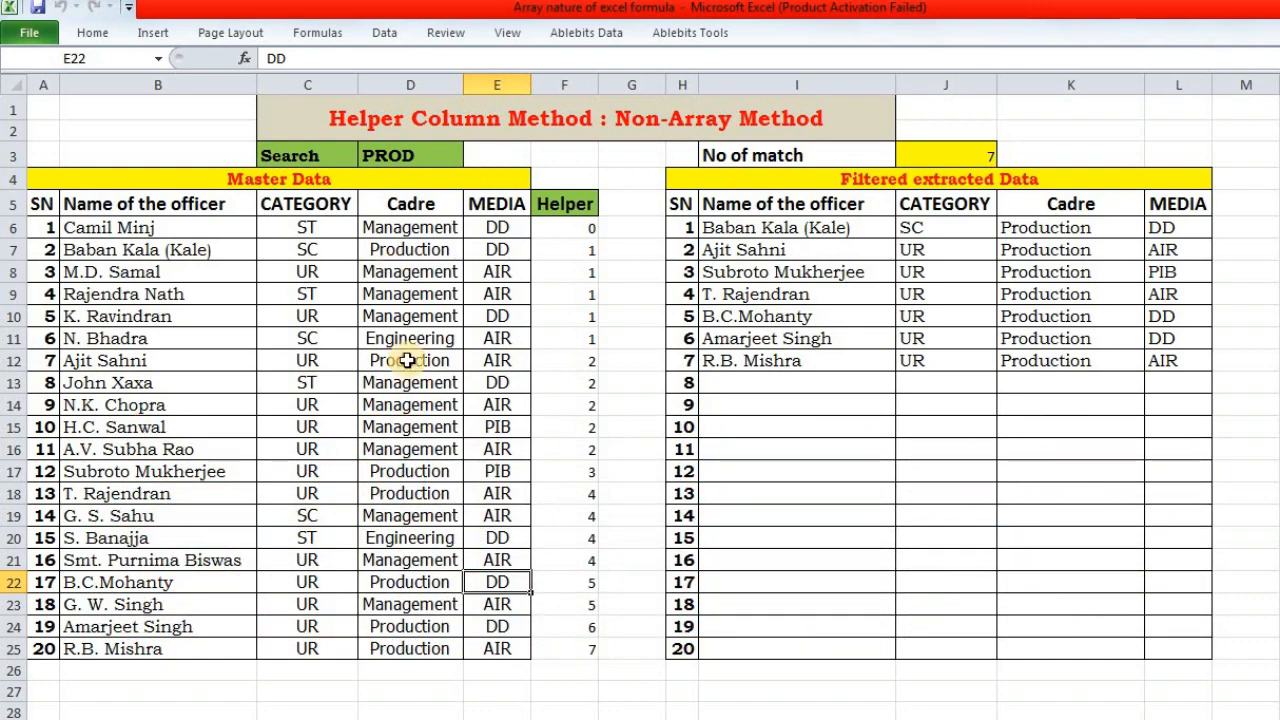
pyautogui.moveTo(285, 408)
pyautogui.write('air')
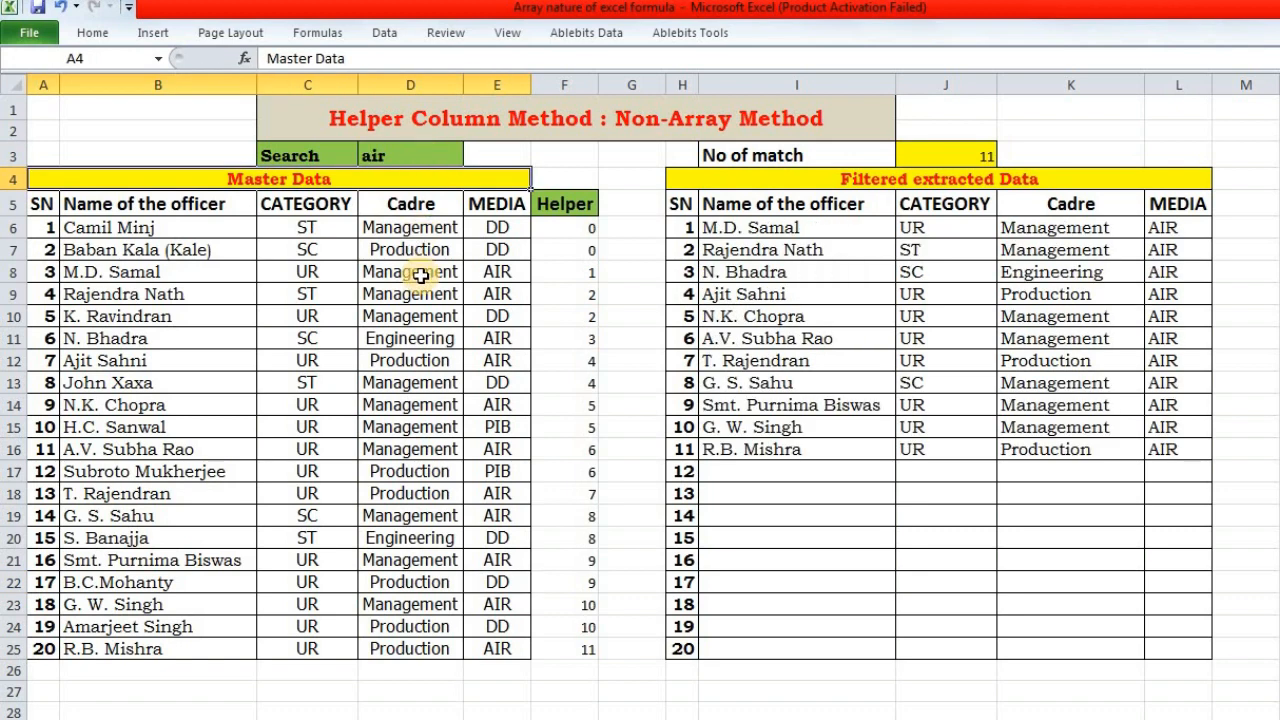
pyautogui.moveTo(868, 362)
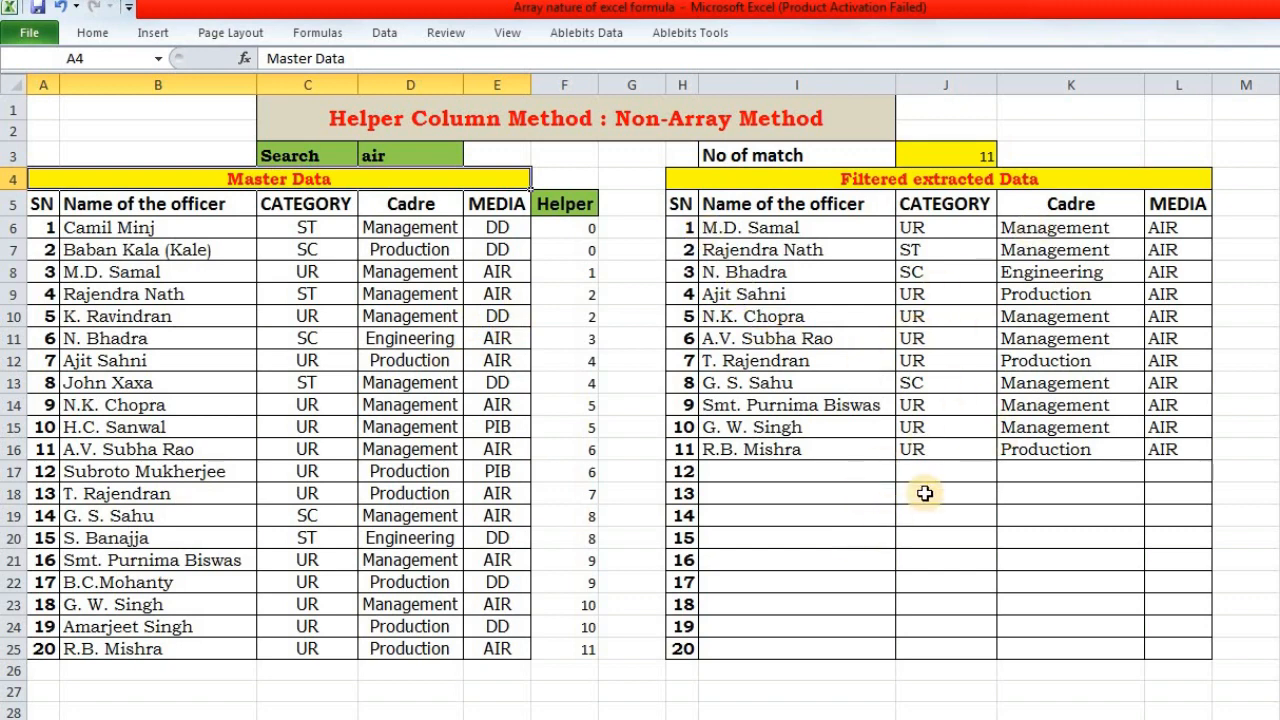
# Step: Change the search keyword in D3 to 'production'
pyautogui.click(410, 155)
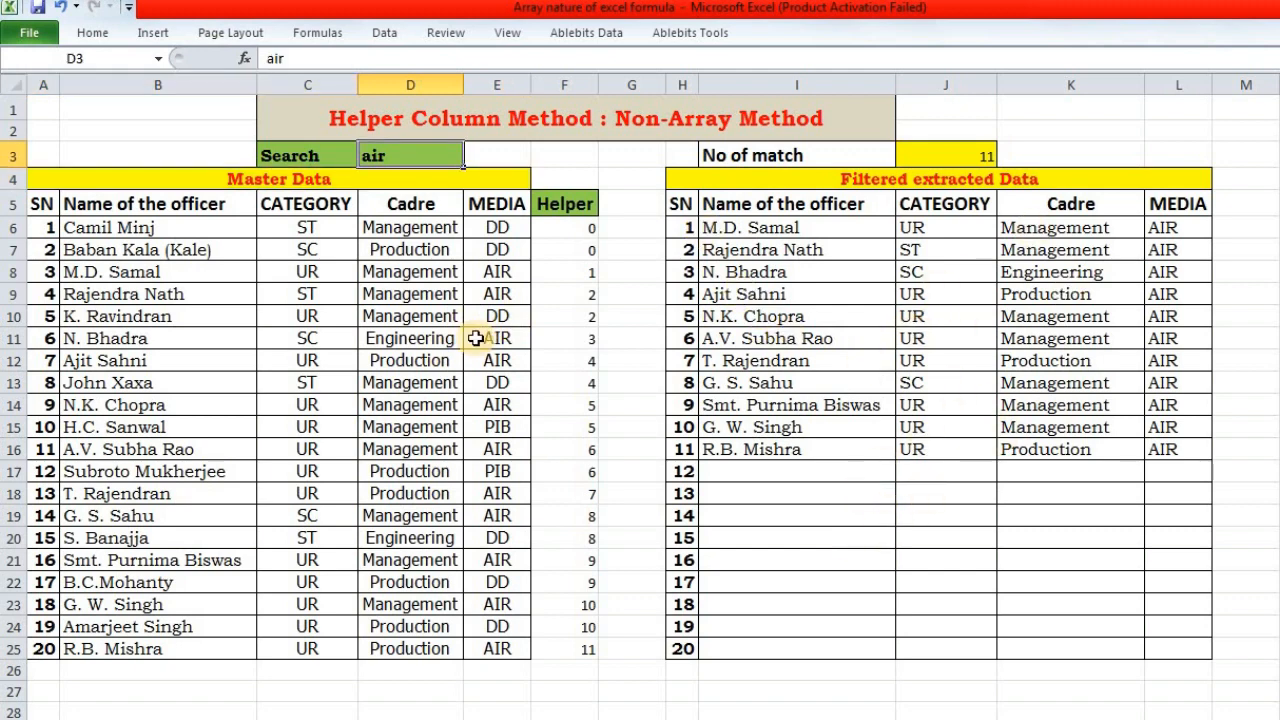
pyautogui.moveTo(1105, 240)
pyautogui.write('dd')
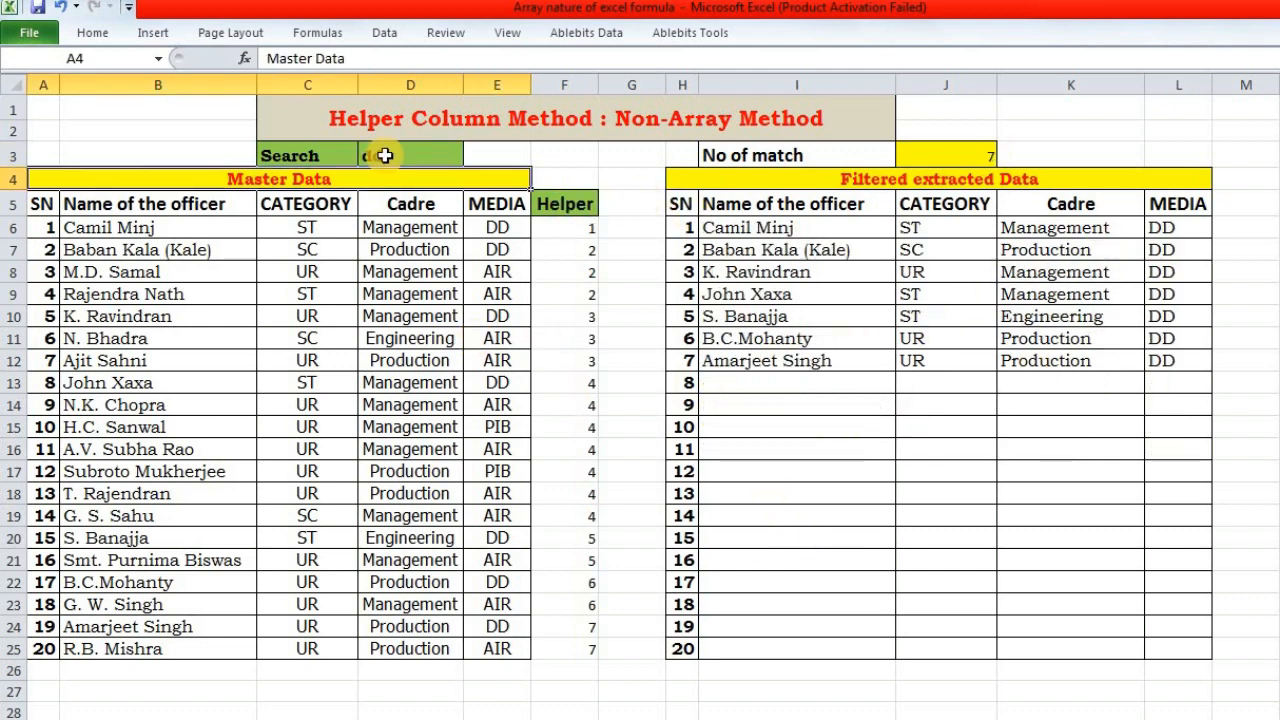
pyautogui.write('production')
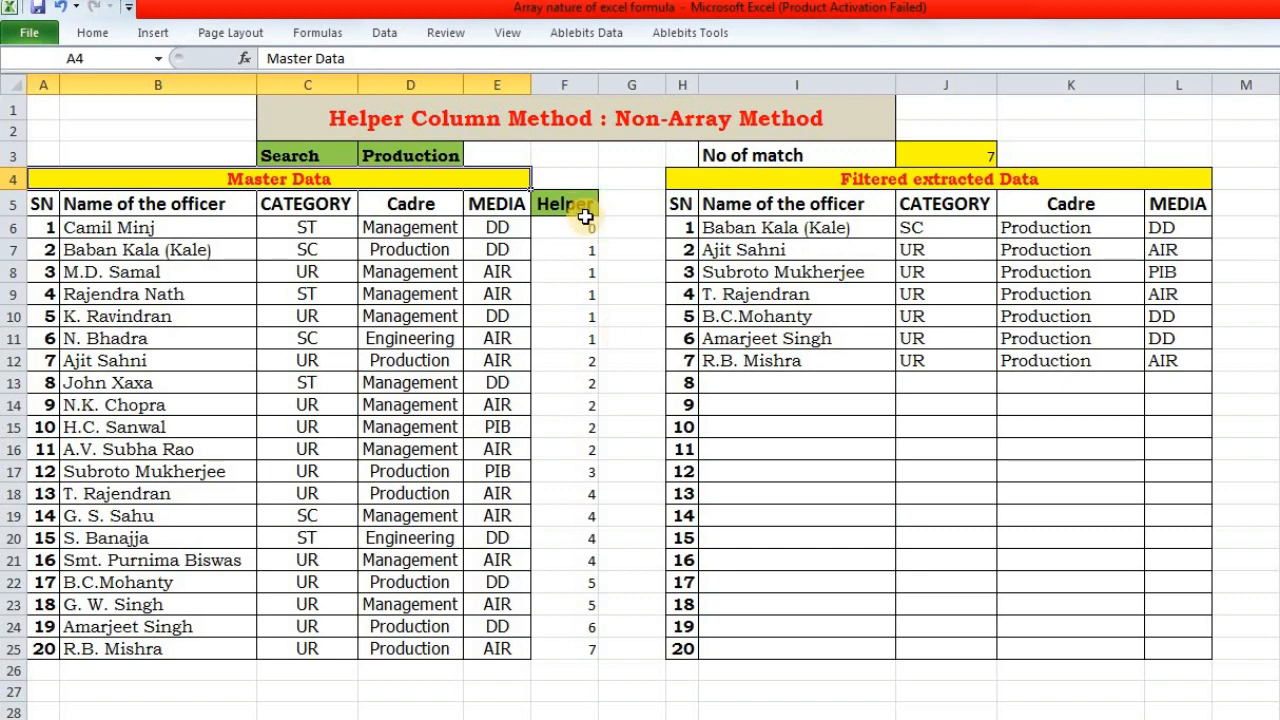
pyautogui.click(564, 228)
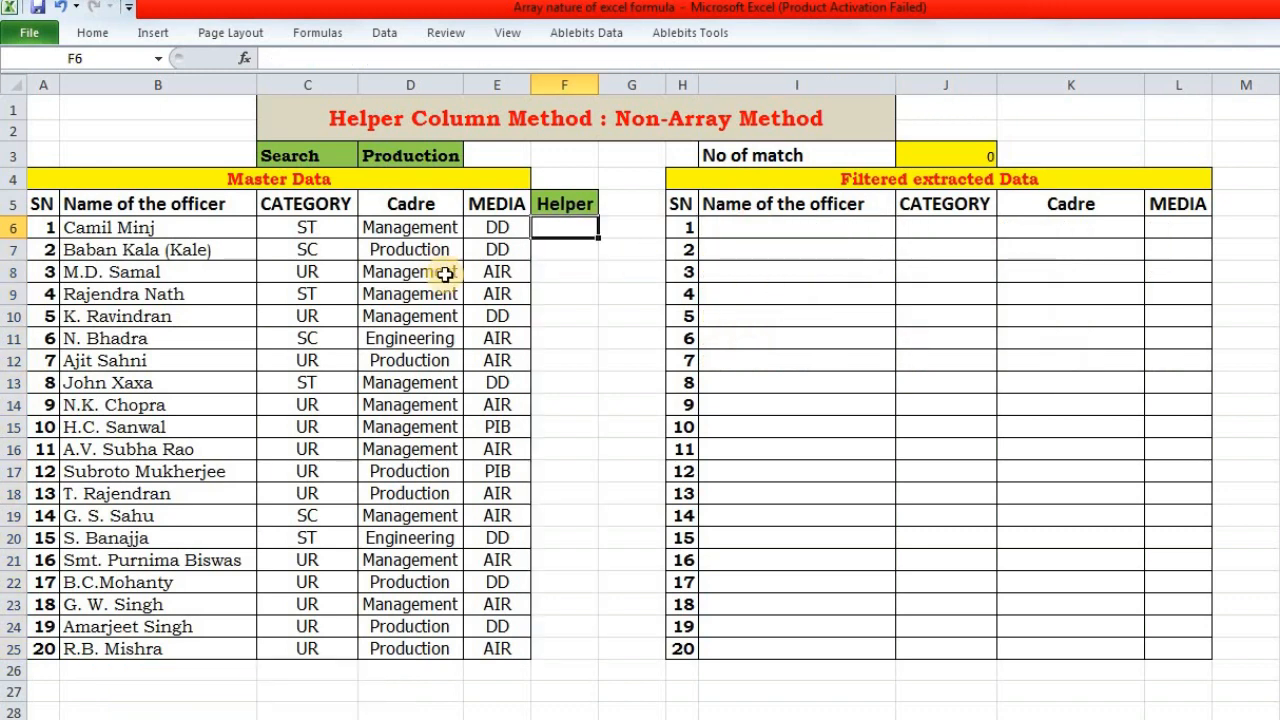
# Step: Enter =SEARCH($D$3,A6&B6&C6&D6&E6,1) in helper cell F6, which returns #VALUE!
pyautogui.write('=')
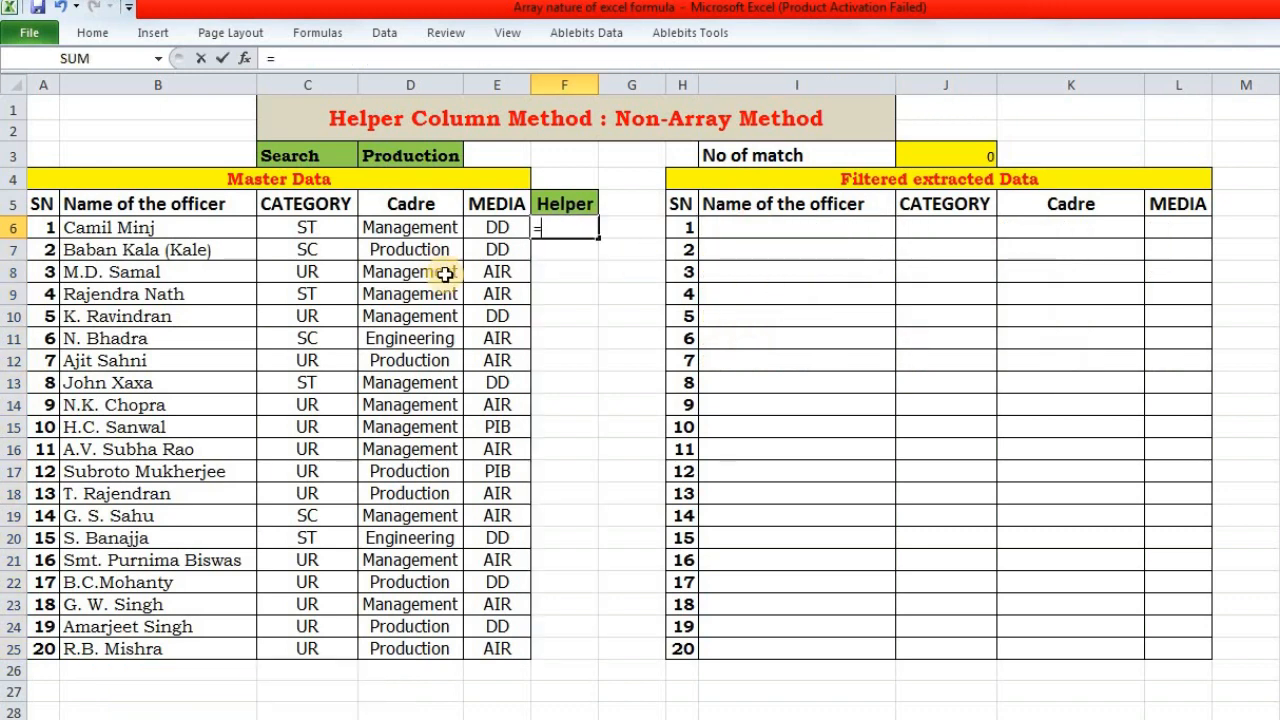
pyautogui.write('seae')
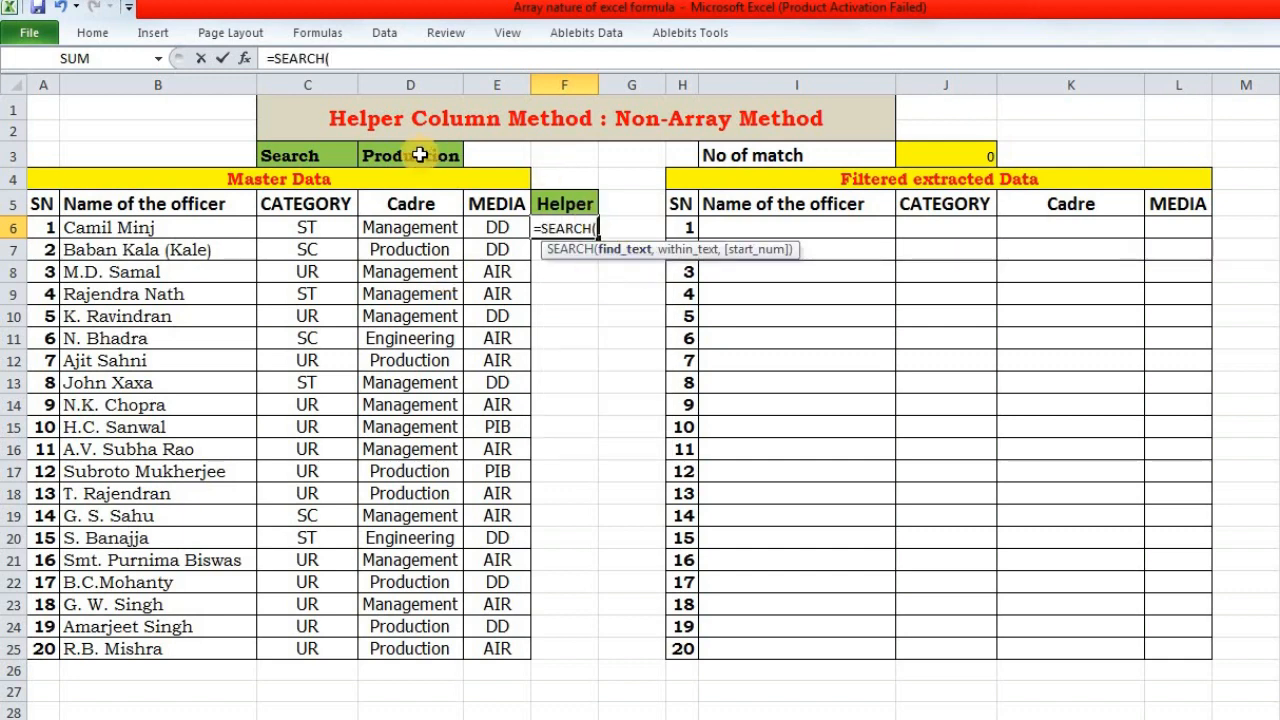
pyautogui.click(410, 155)
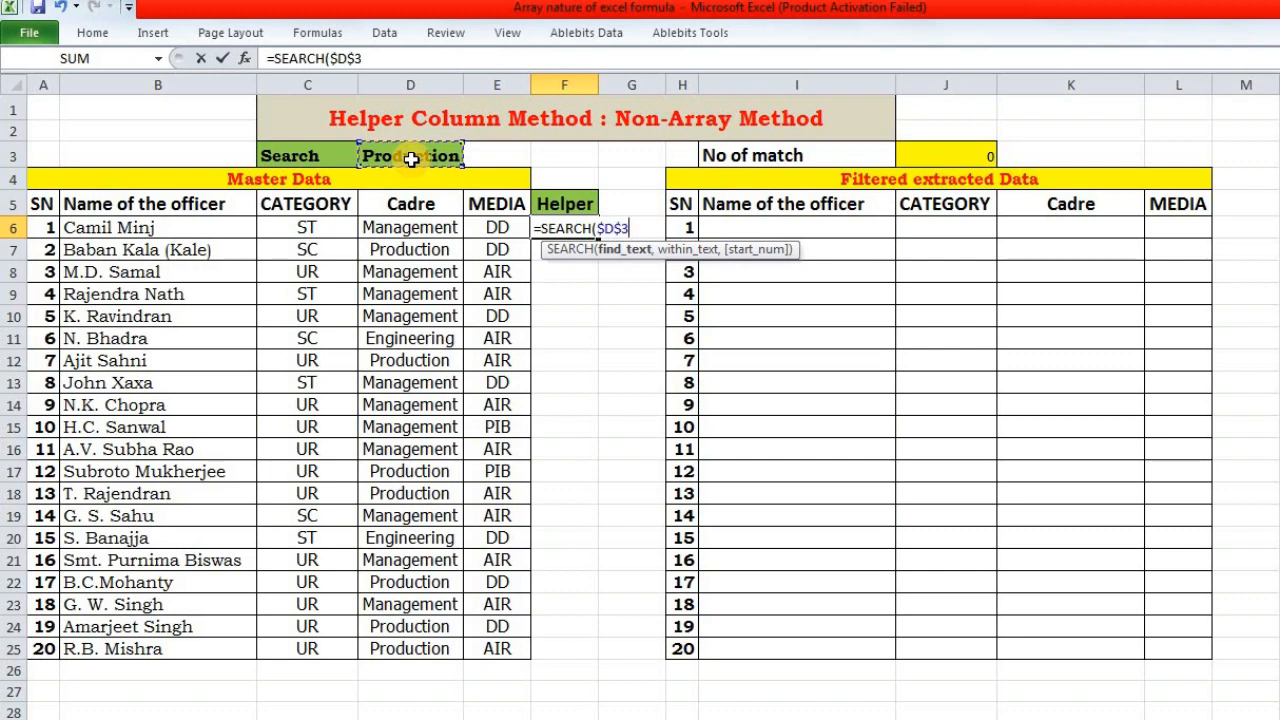
pyautogui.write(',')
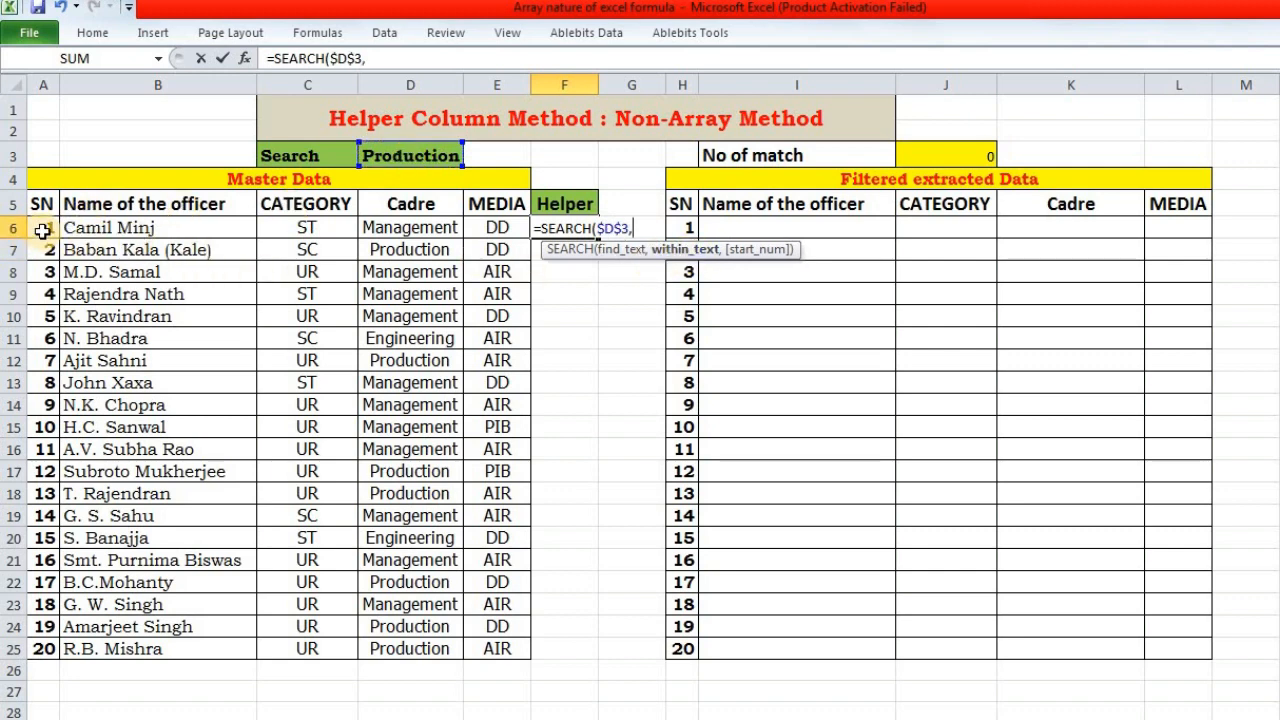
pyautogui.write('A6&B6&')
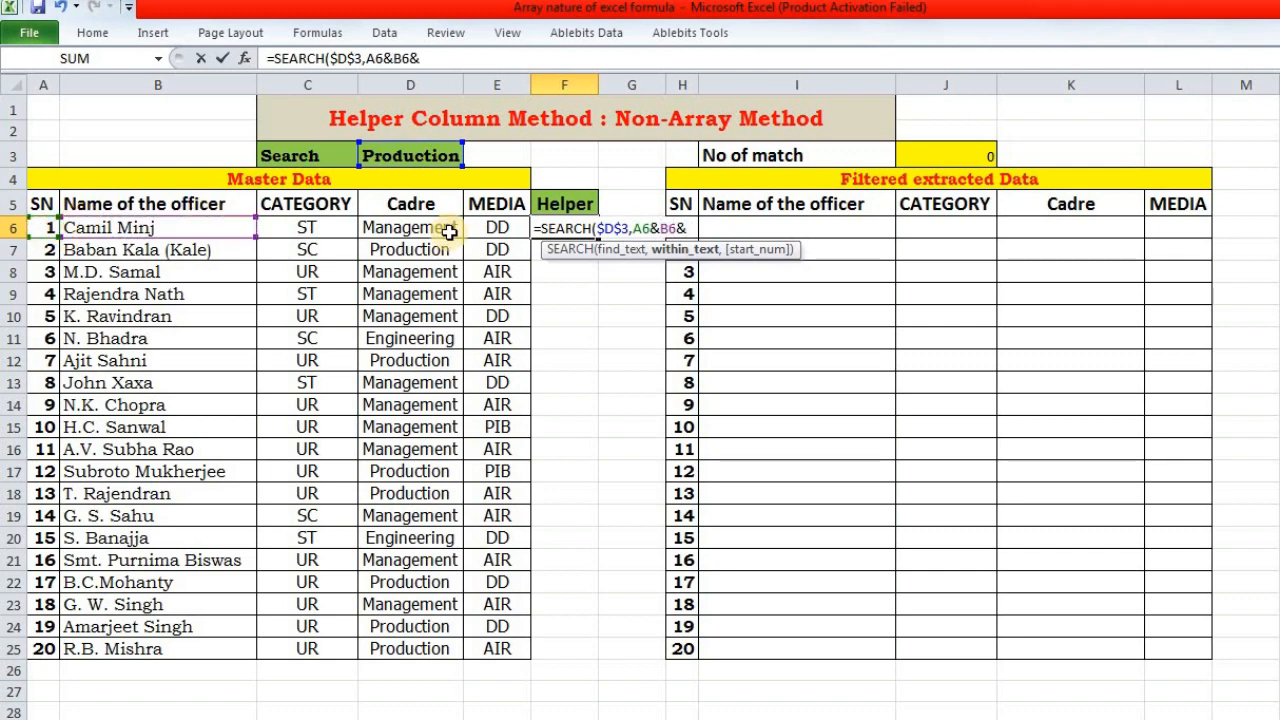
pyautogui.click(307, 227)
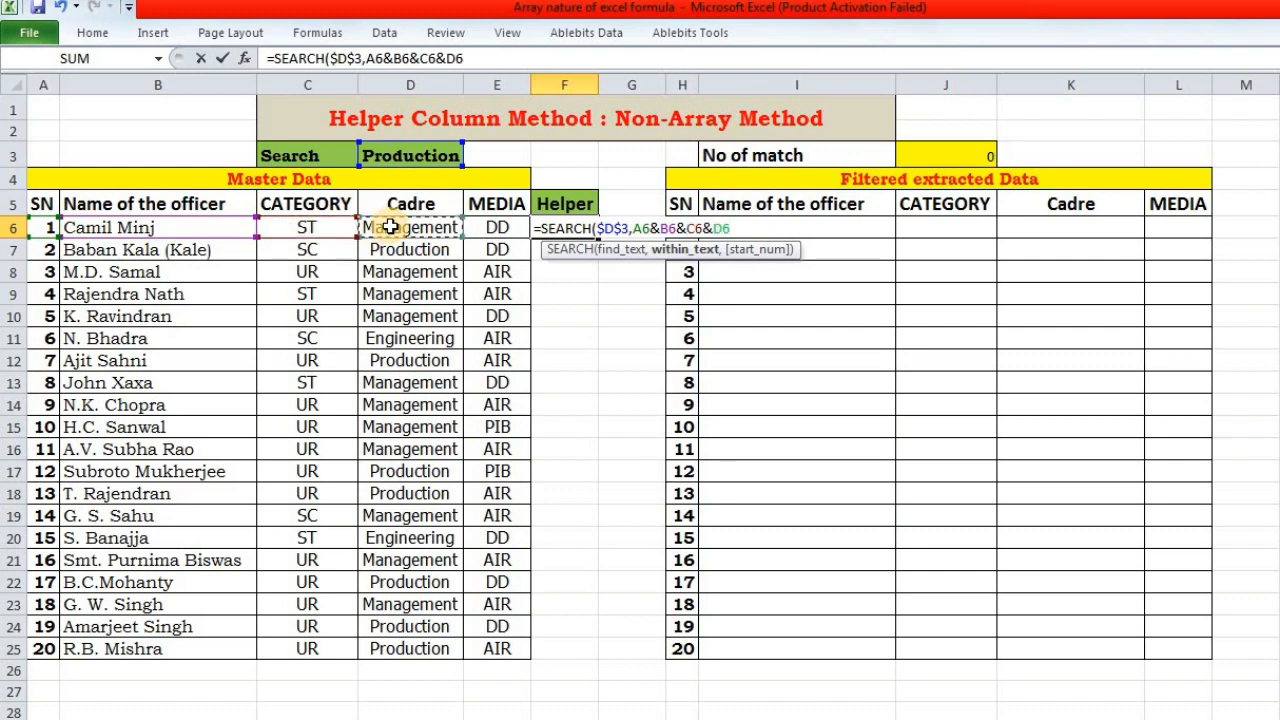
pyautogui.write('&E6')
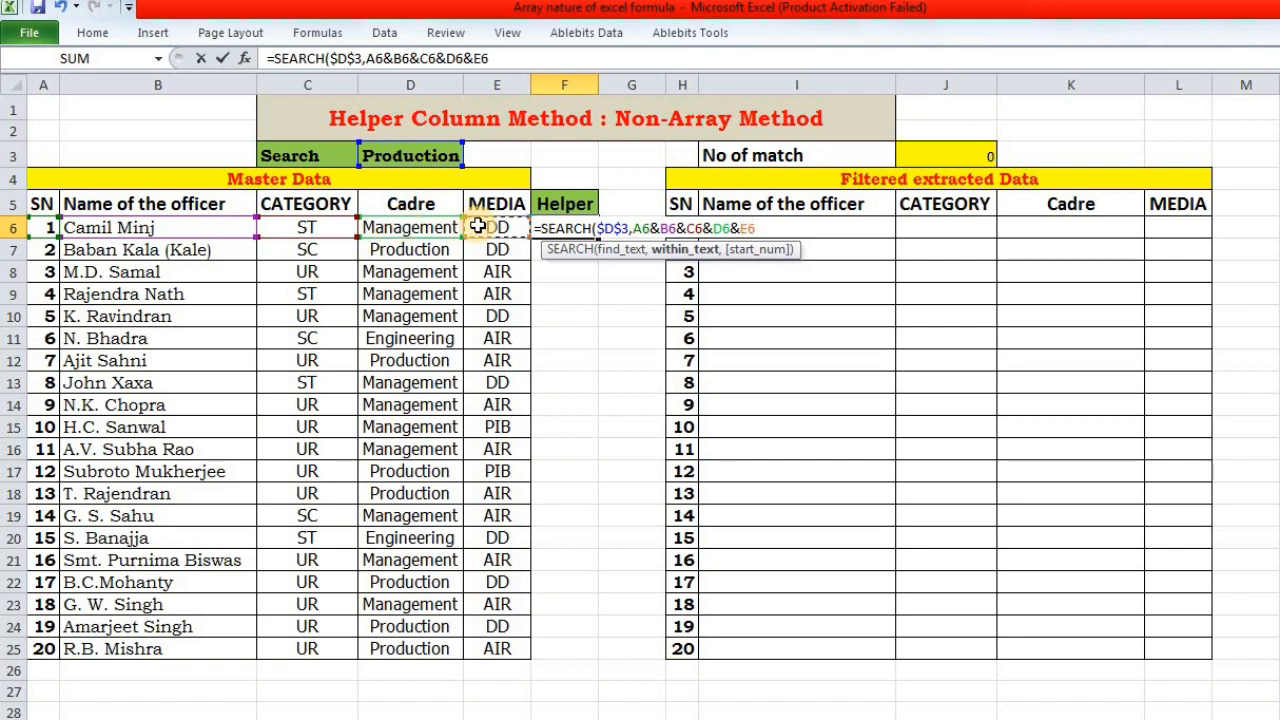
pyautogui.write(',')
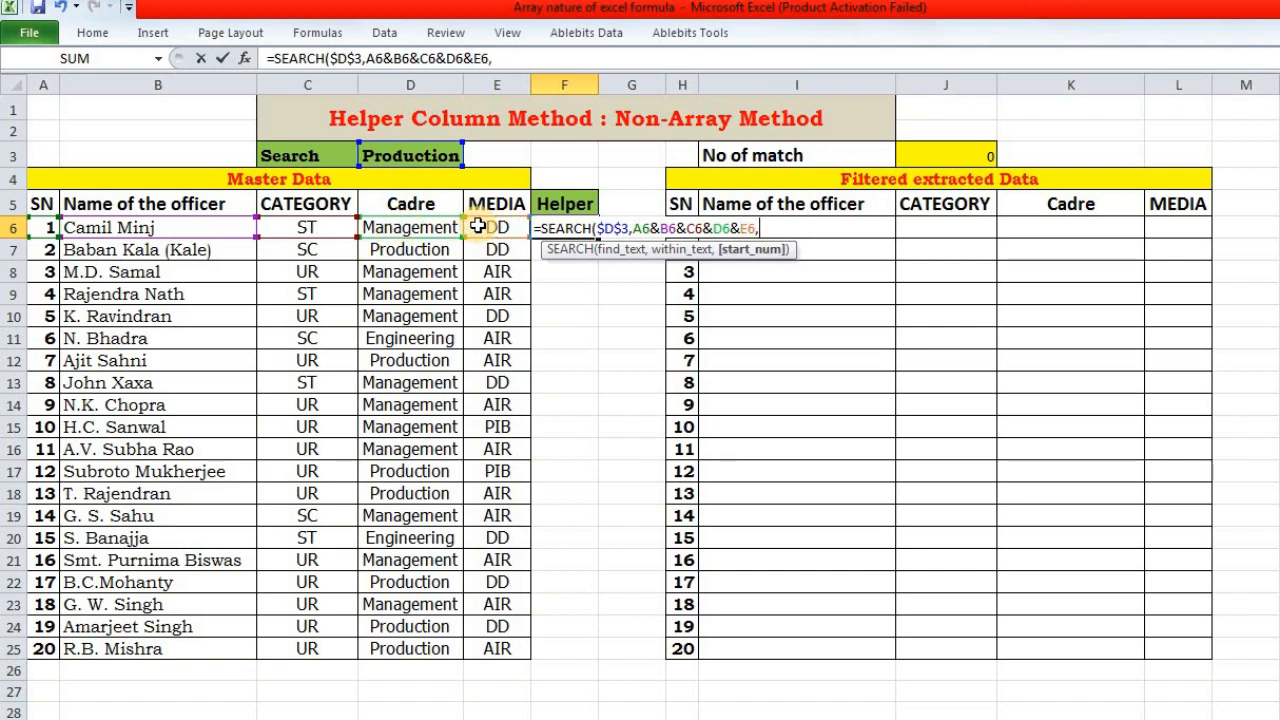
pyautogui.write('1)')
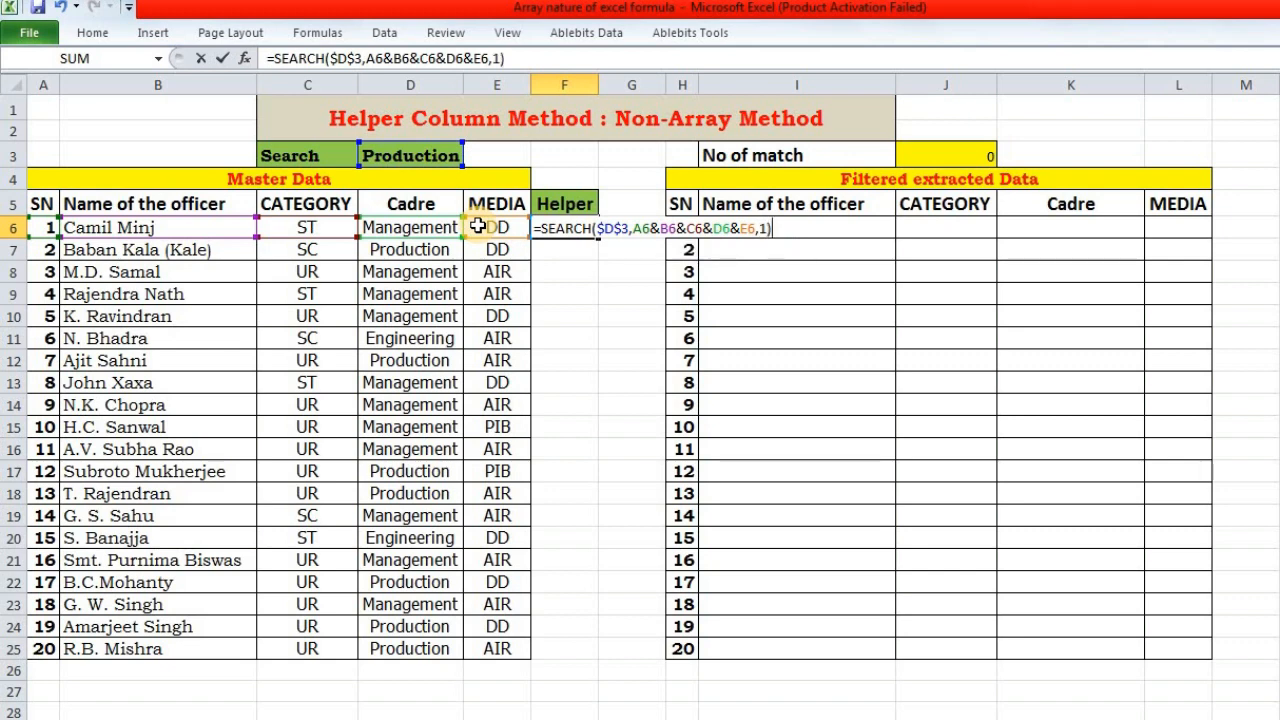
pyautogui.press('Return')
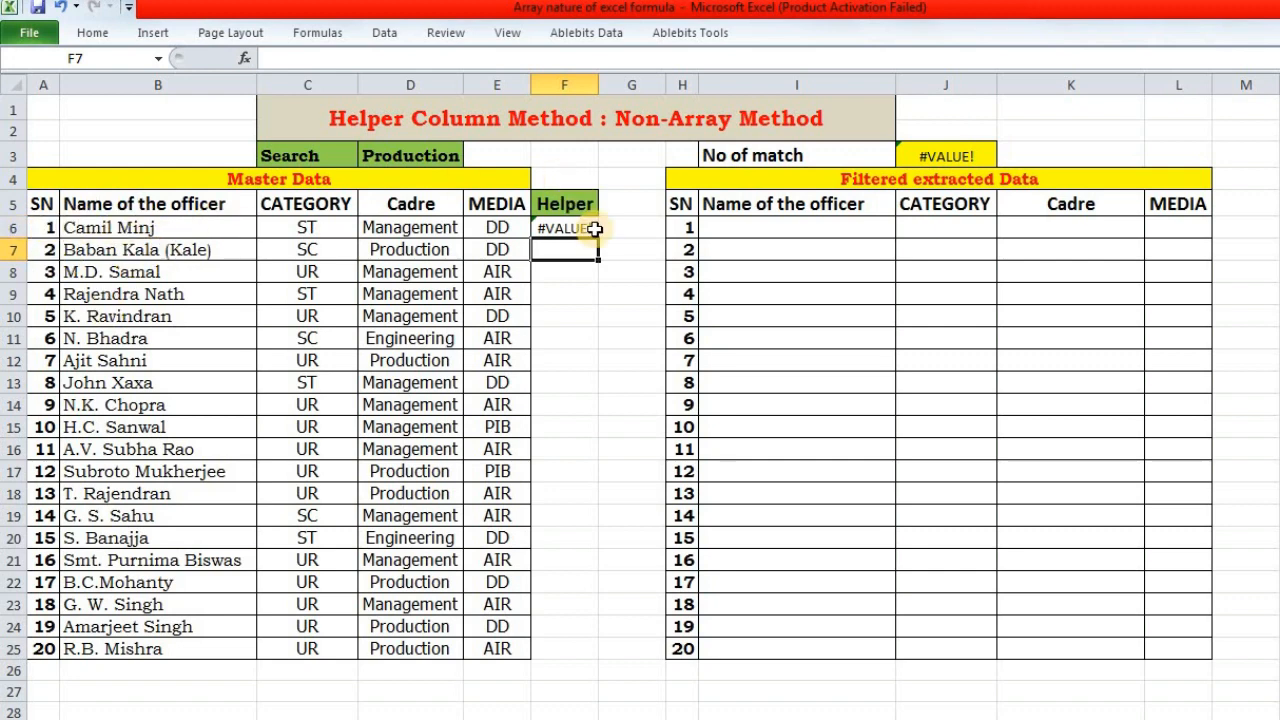
# Step: Fill the F6 SEARCH formula down through F25
pyautogui.click(564, 227)
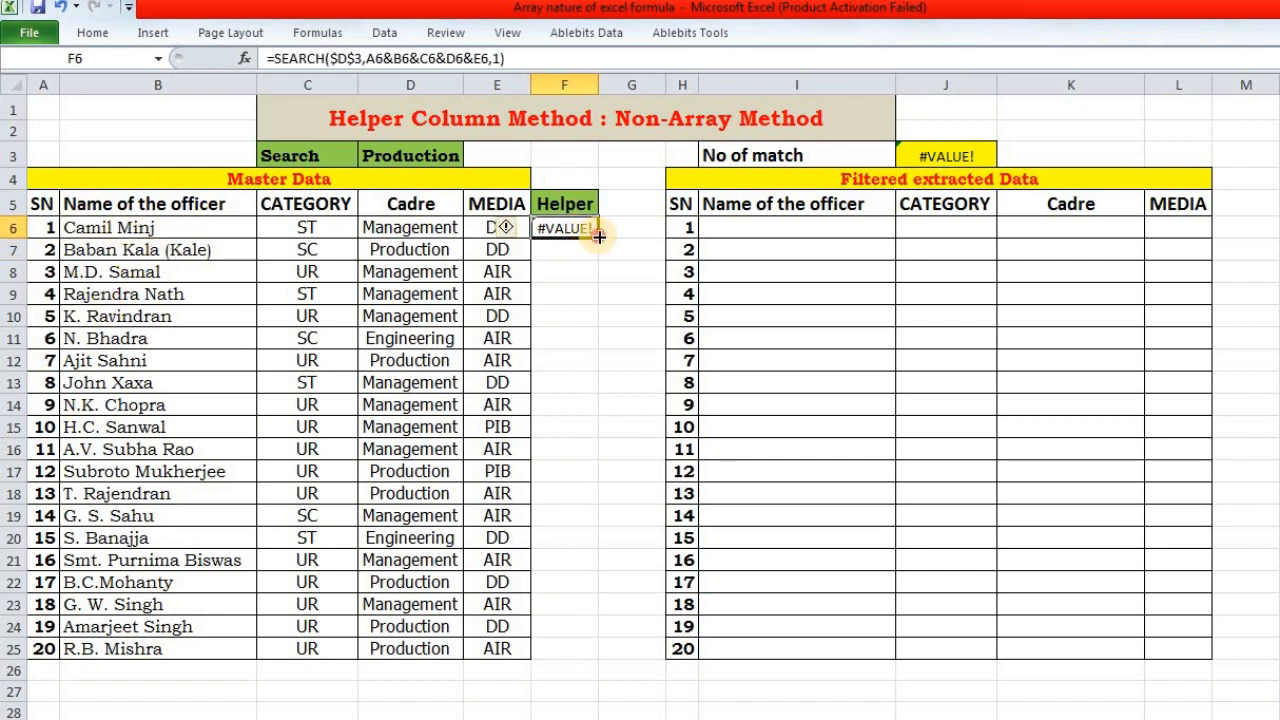
pyautogui.moveTo(564, 228); pyautogui.dragTo(564, 649)
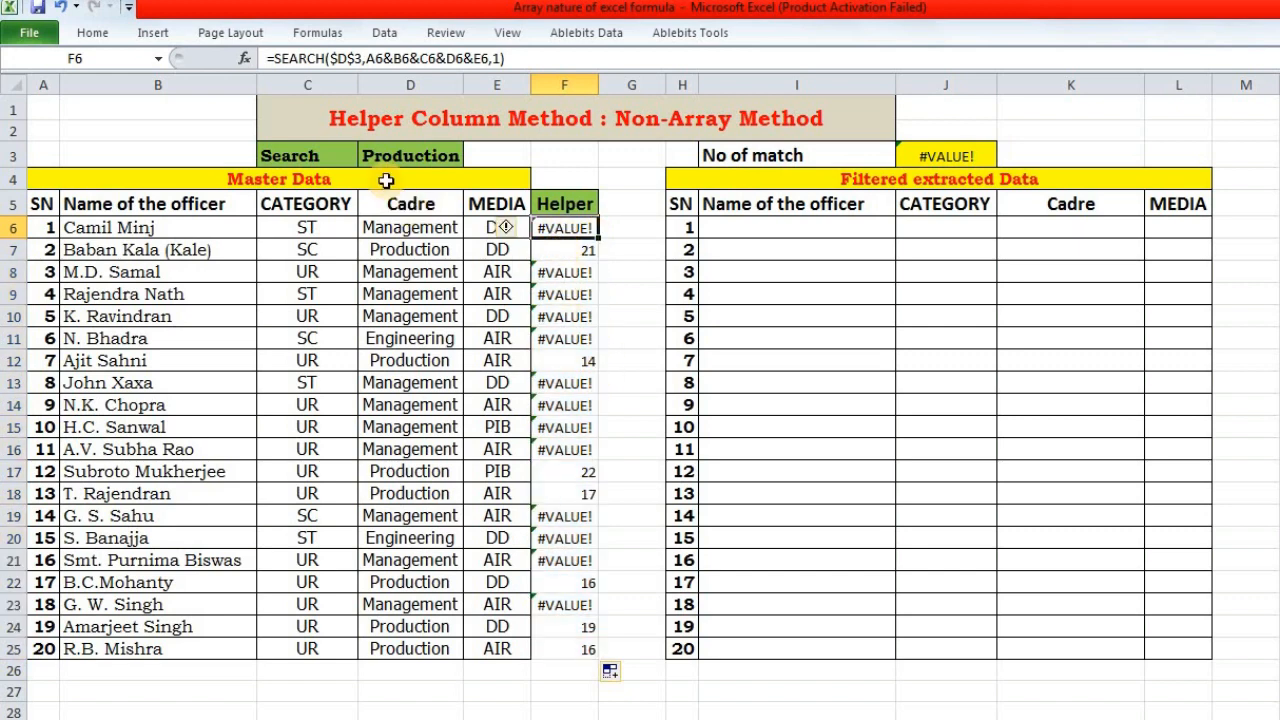
pyautogui.moveTo(590, 337)
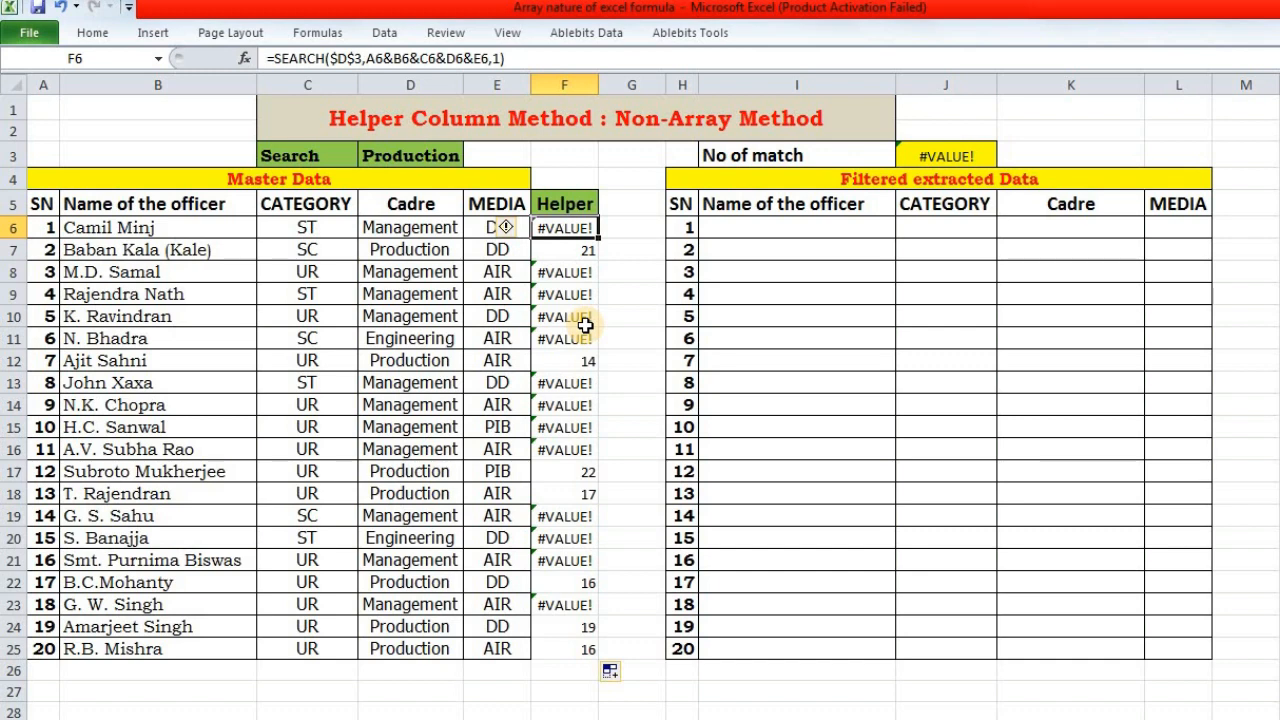
pyautogui.moveTo(555, 227)
pyautogui.write('ISNUMBER(')
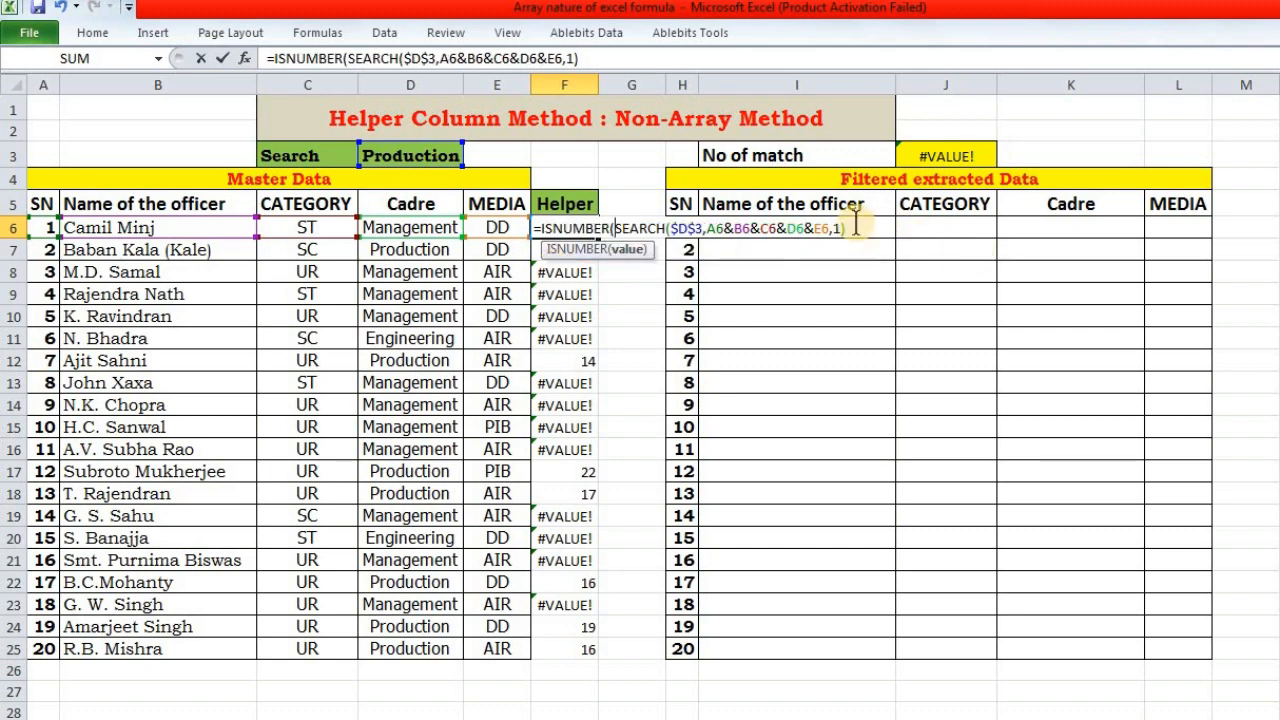
# Step: Close the ISNUMBER wrapper around the SEARCH helper formula
pyautogui.write(')')
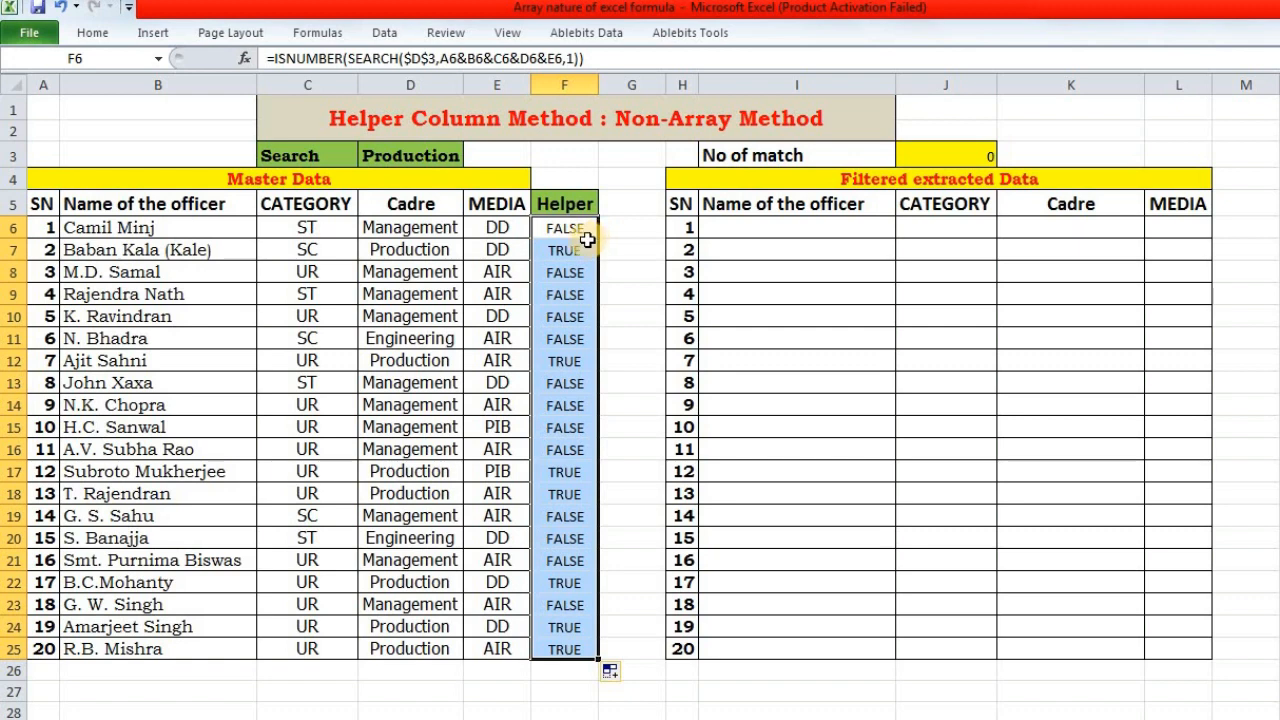
pyautogui.moveTo(580, 245)
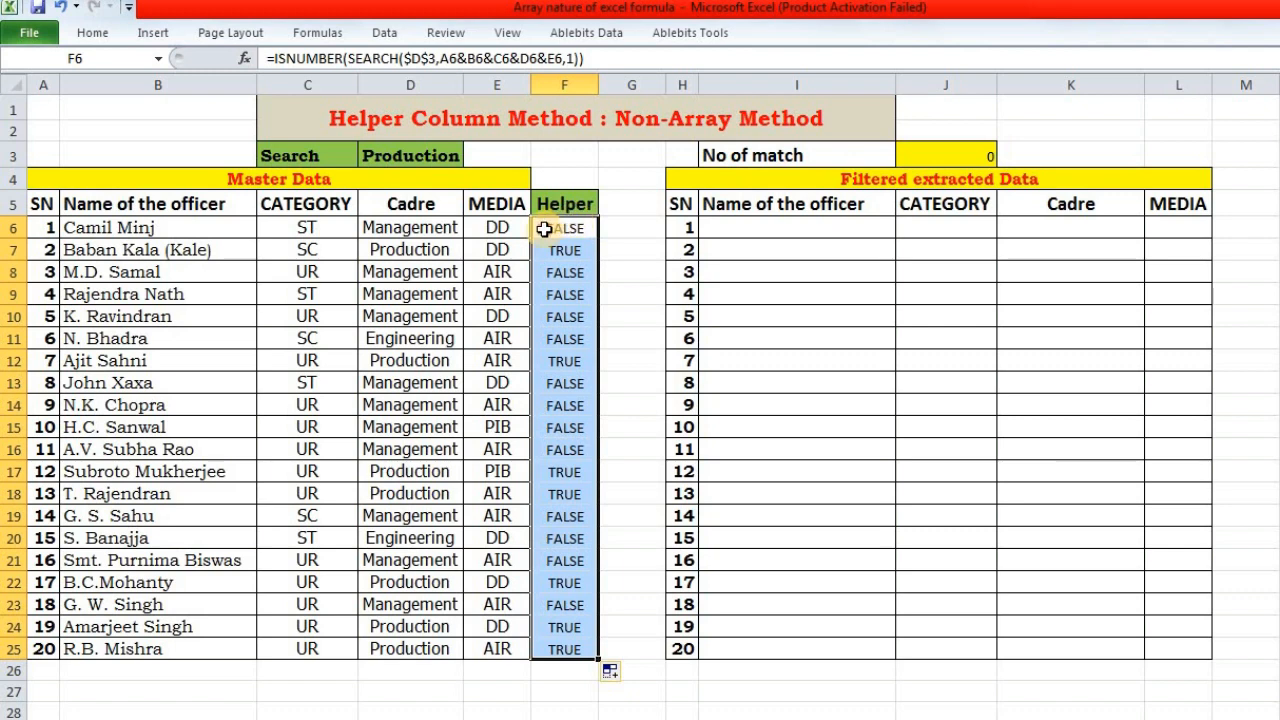
# Step: Turn F6 into a running SUM(F5,ISNUMBER(SEARCH(...))) count and fill it to F25
pyautogui.doubleClick(564, 228)
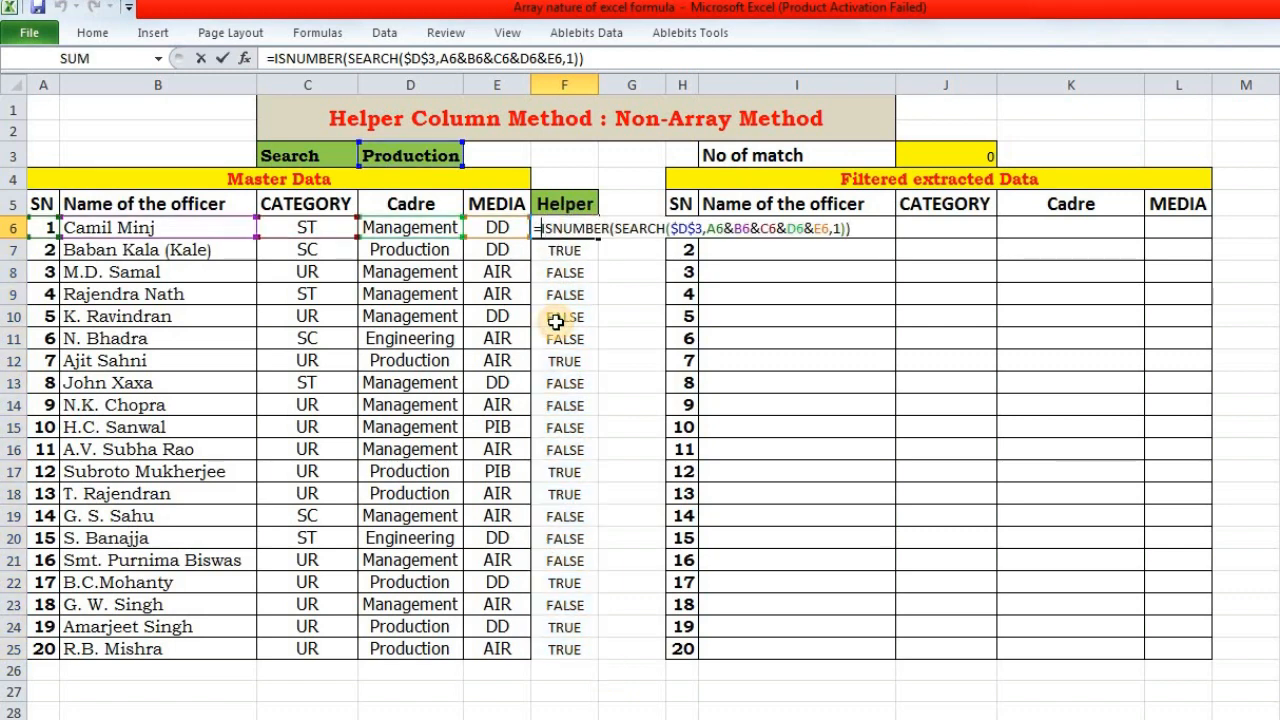
pyautogui.write('sum')
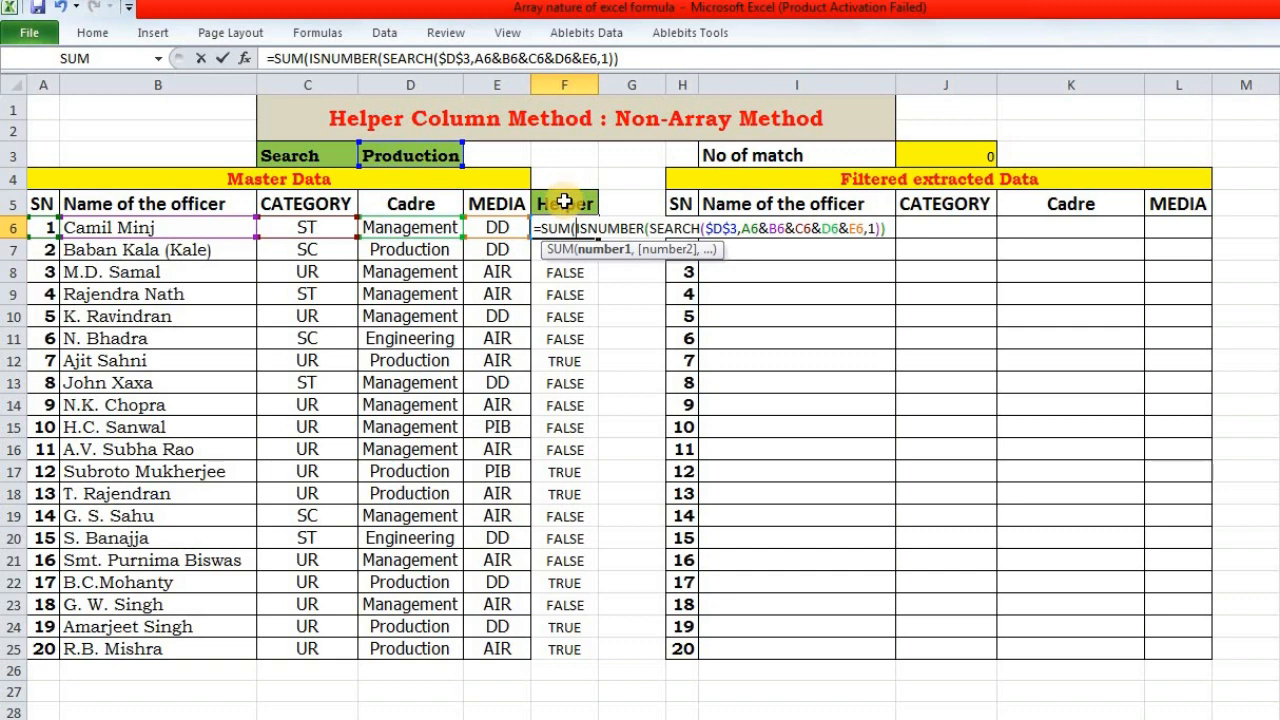
pyautogui.write('F5,')
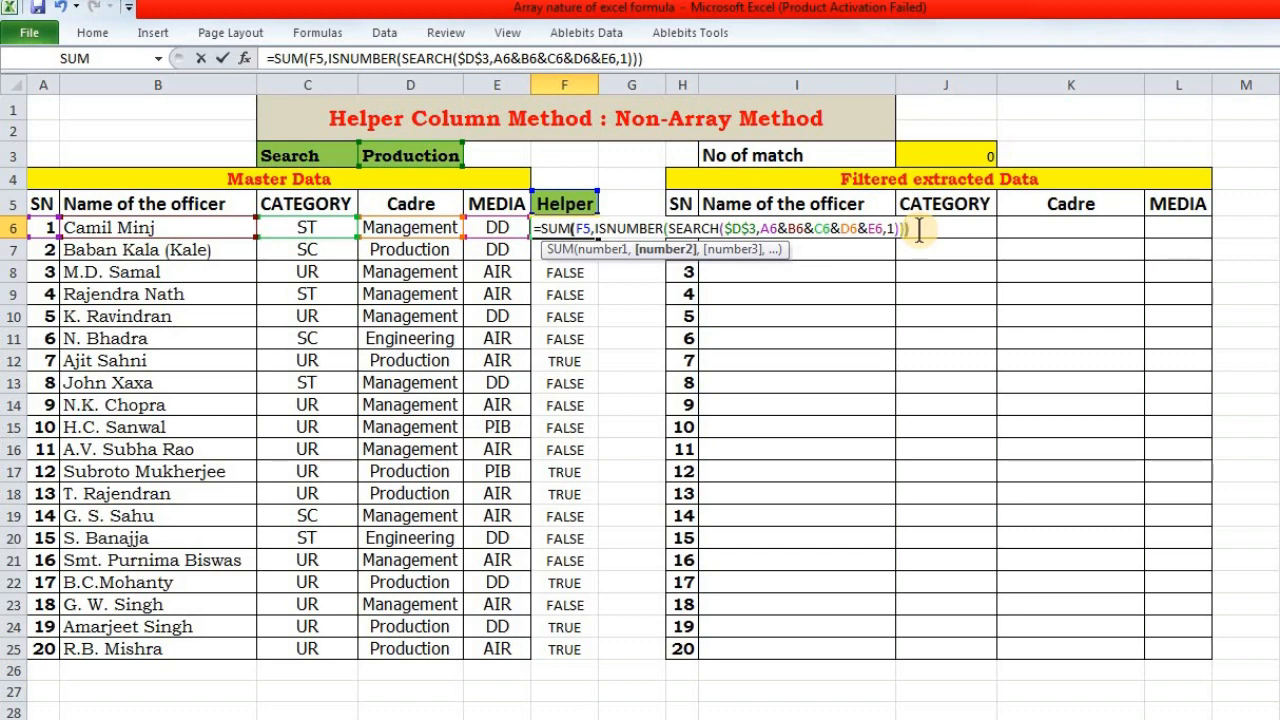
pyautogui.press('Return')
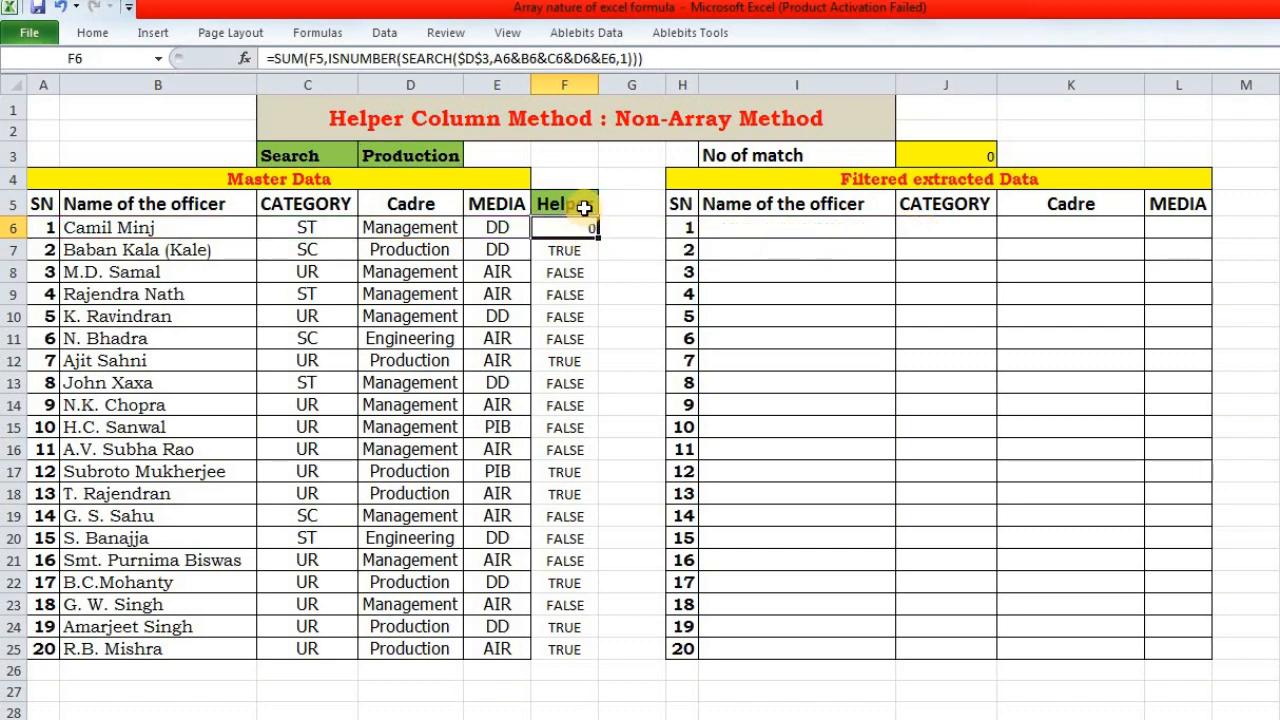
pyautogui.moveTo(568, 195)
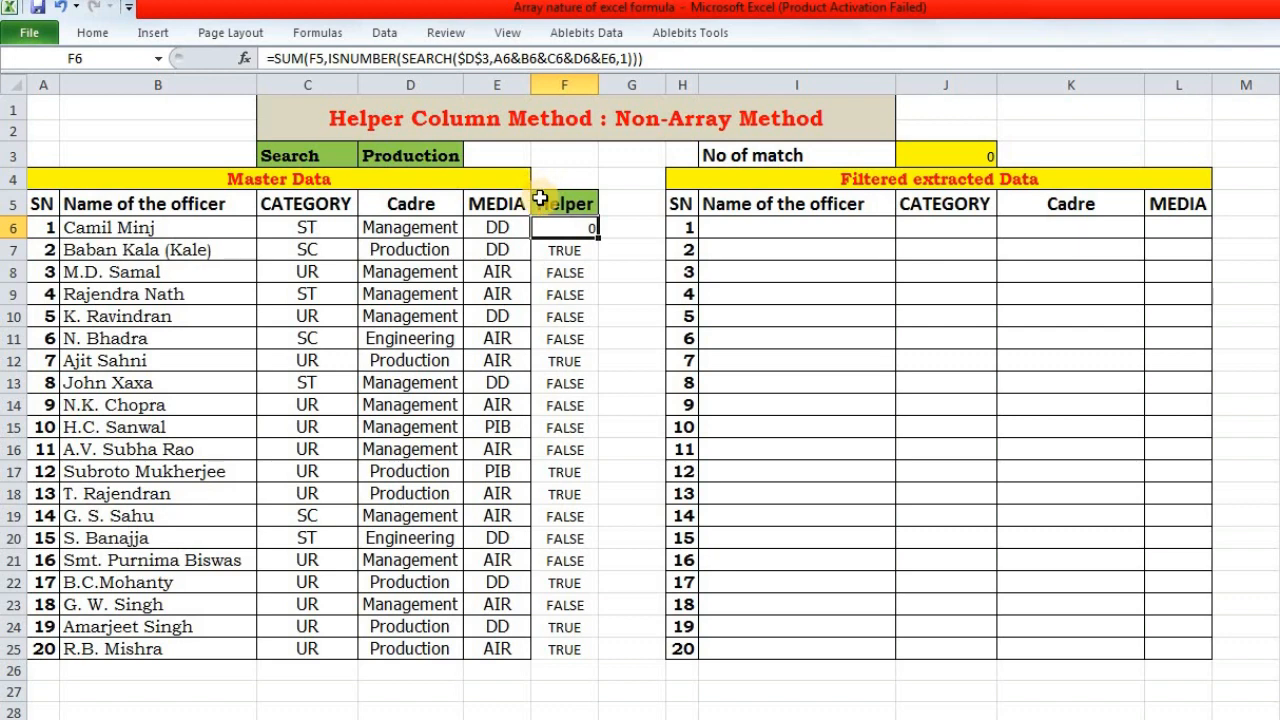
pyautogui.moveTo(592, 228); pyautogui.dragTo(592, 660)
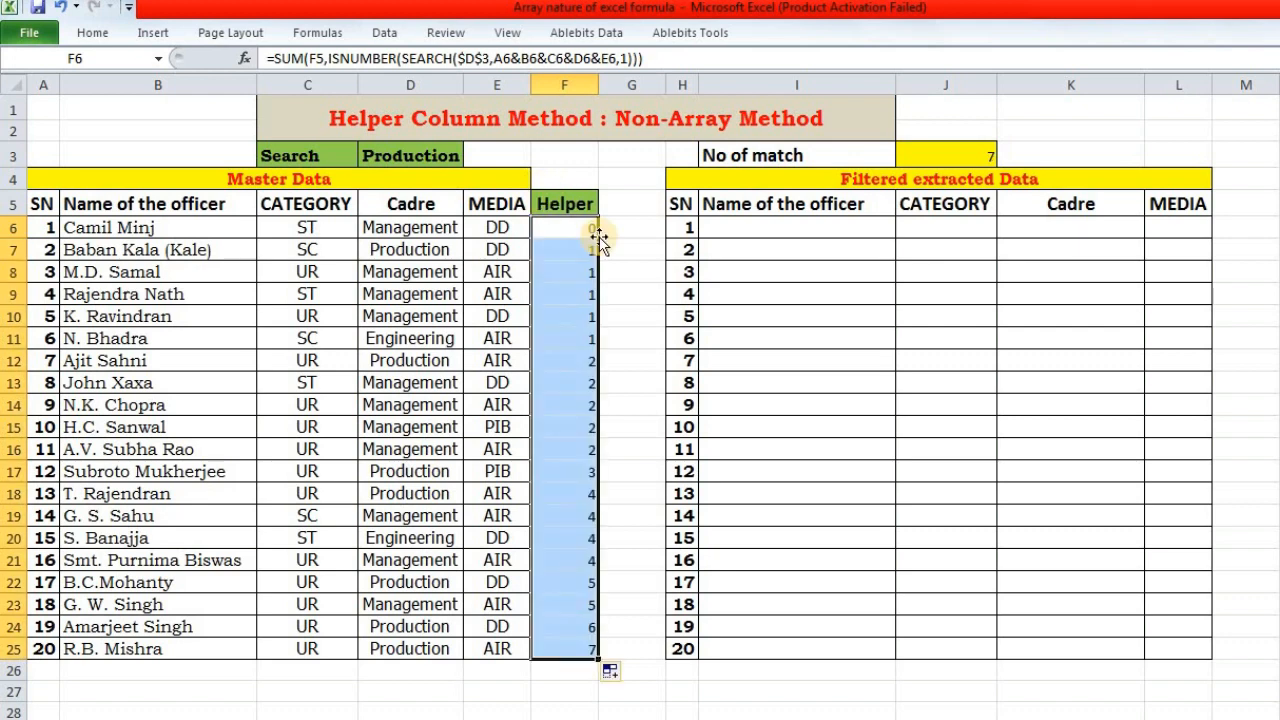
pyautogui.moveTo(602, 327)
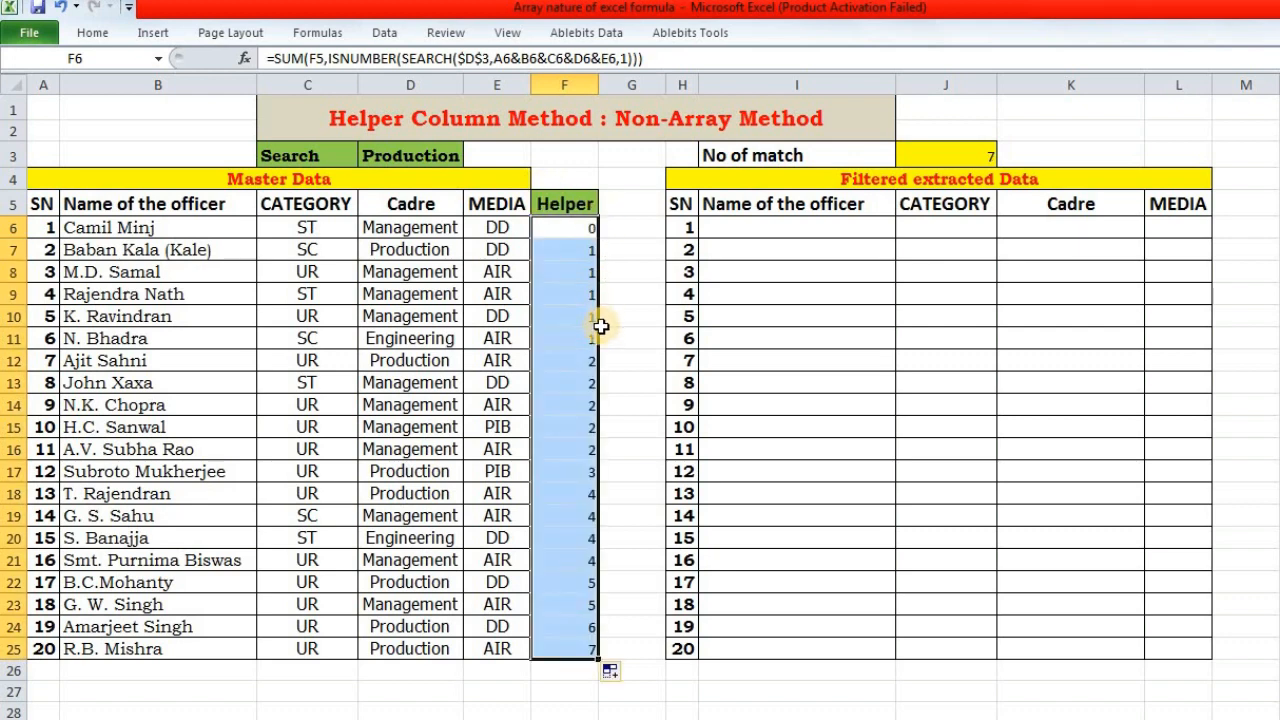
pyautogui.moveTo(460, 230)
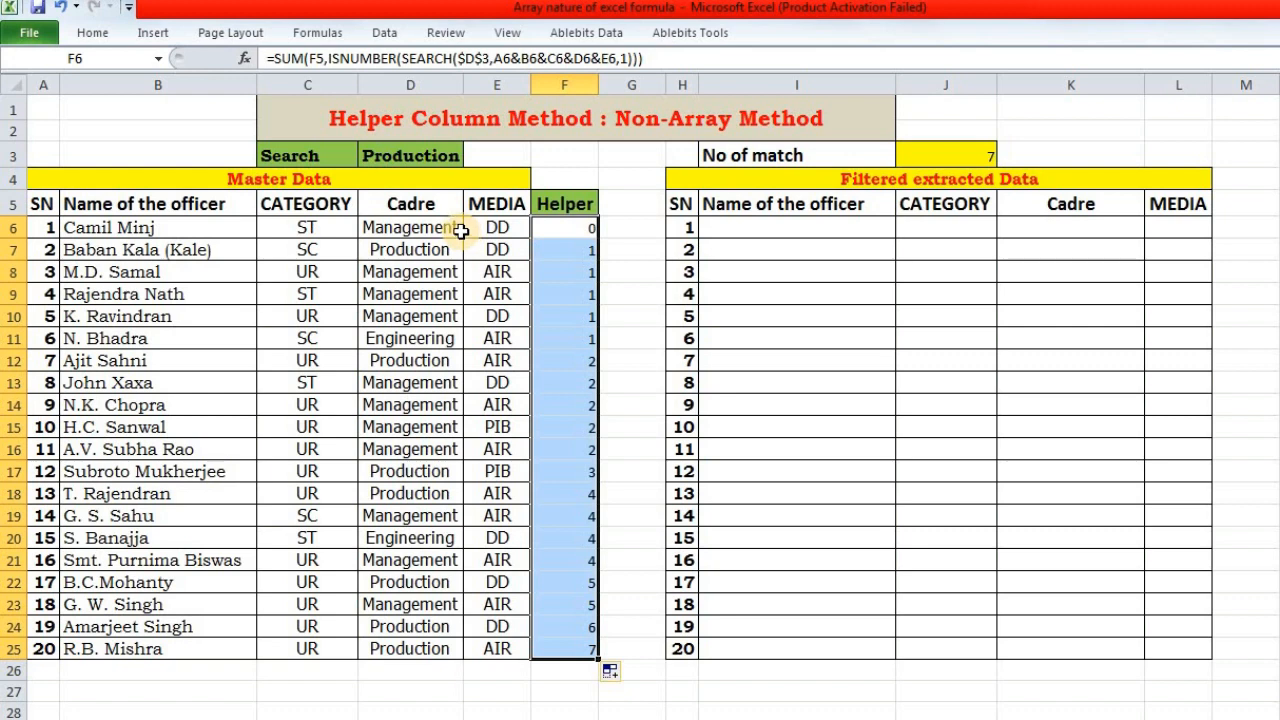
pyautogui.moveTo(573, 351)
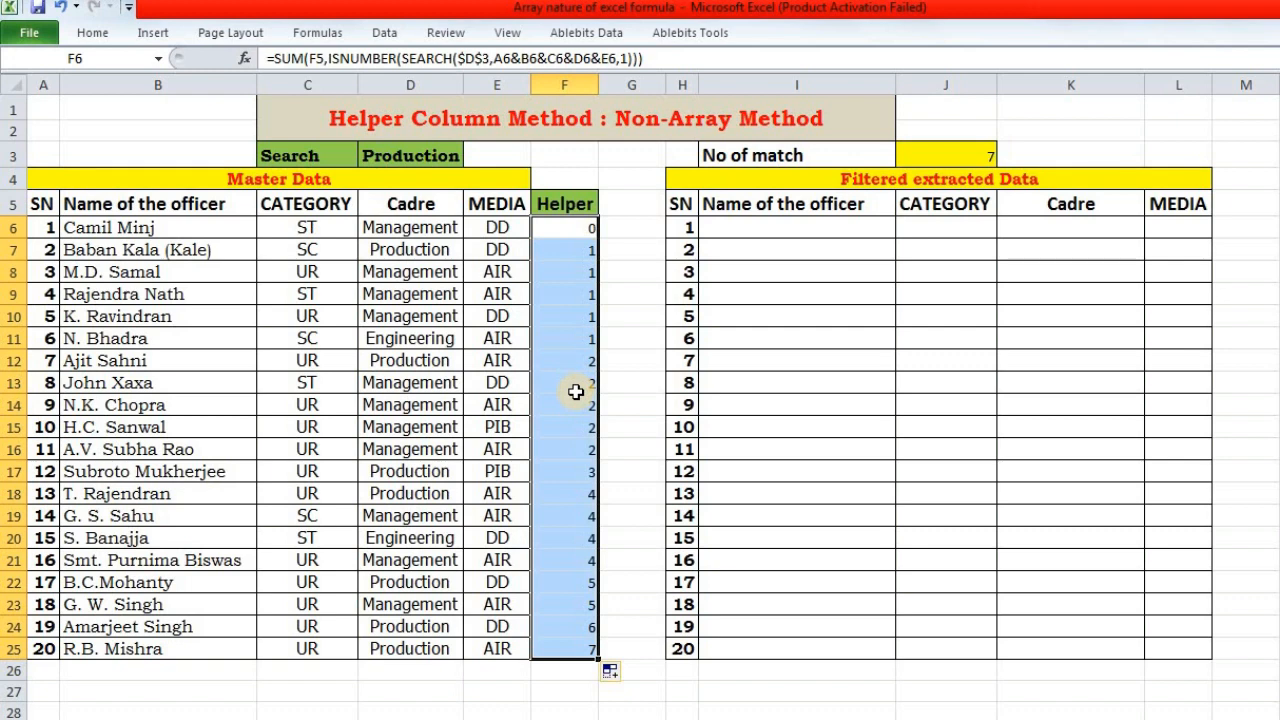
pyautogui.moveTo(563, 333)
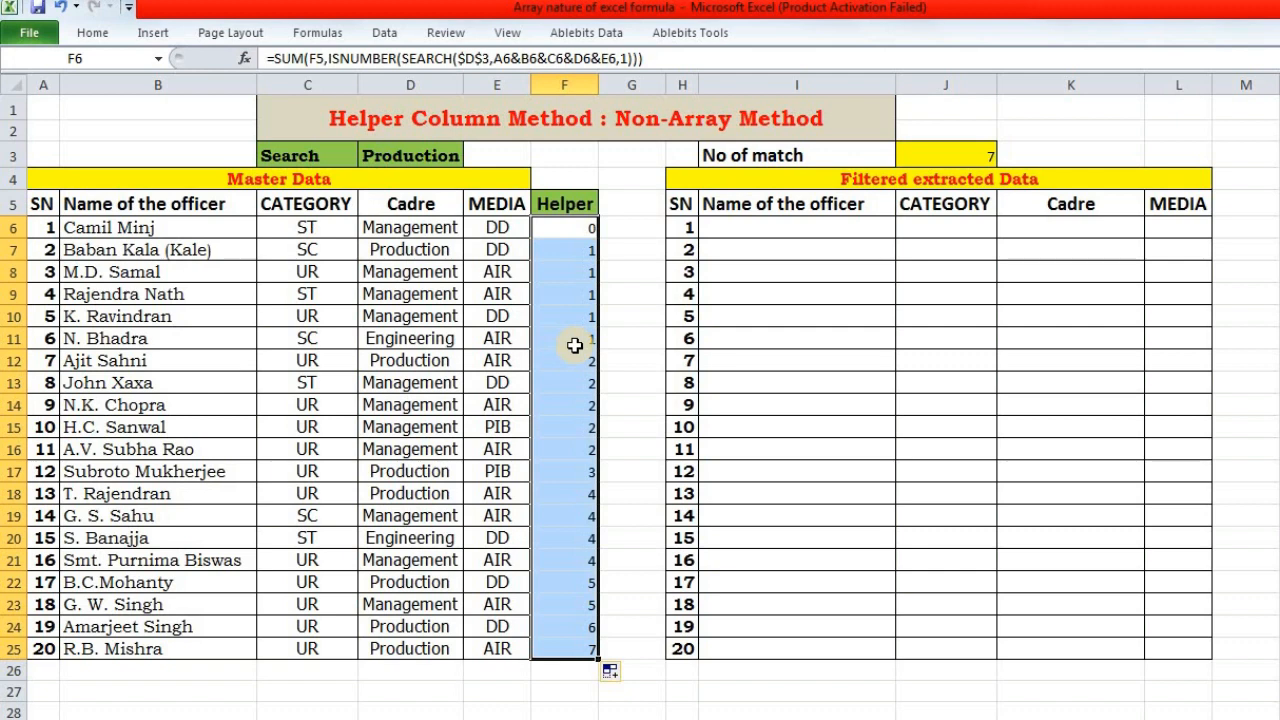
pyautogui.moveTo(560, 254)
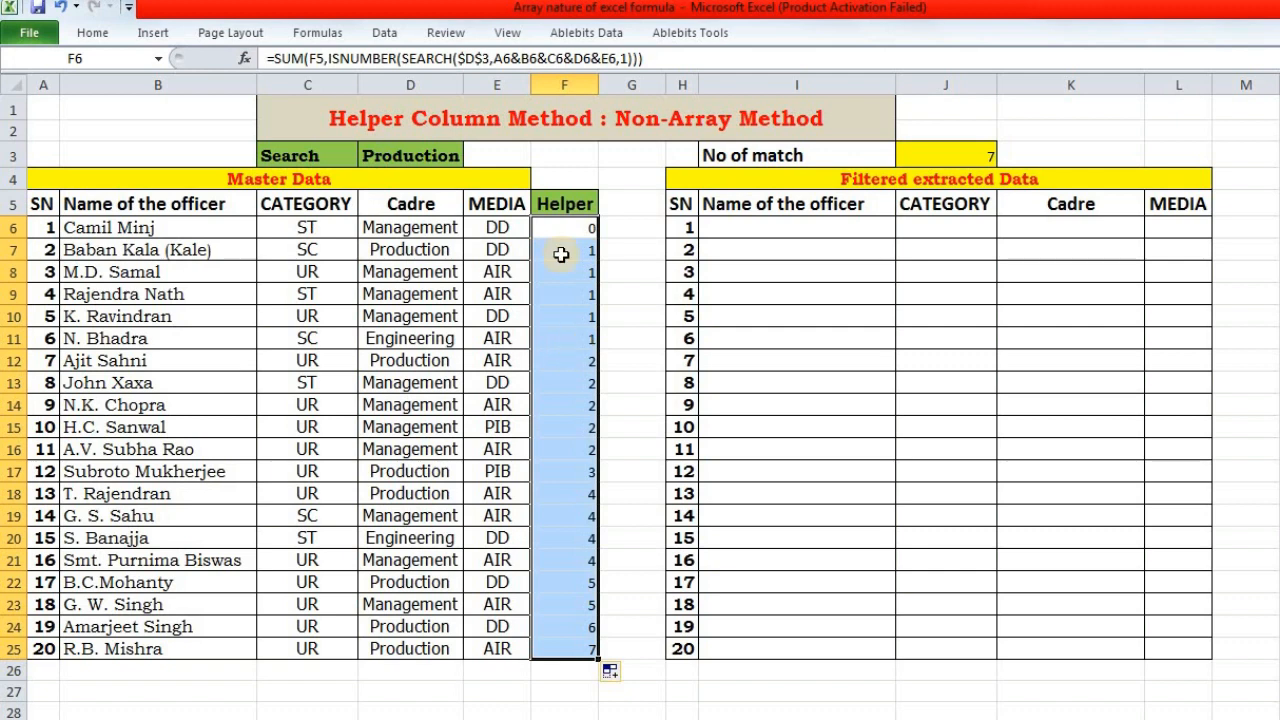
pyautogui.moveTo(434, 195)
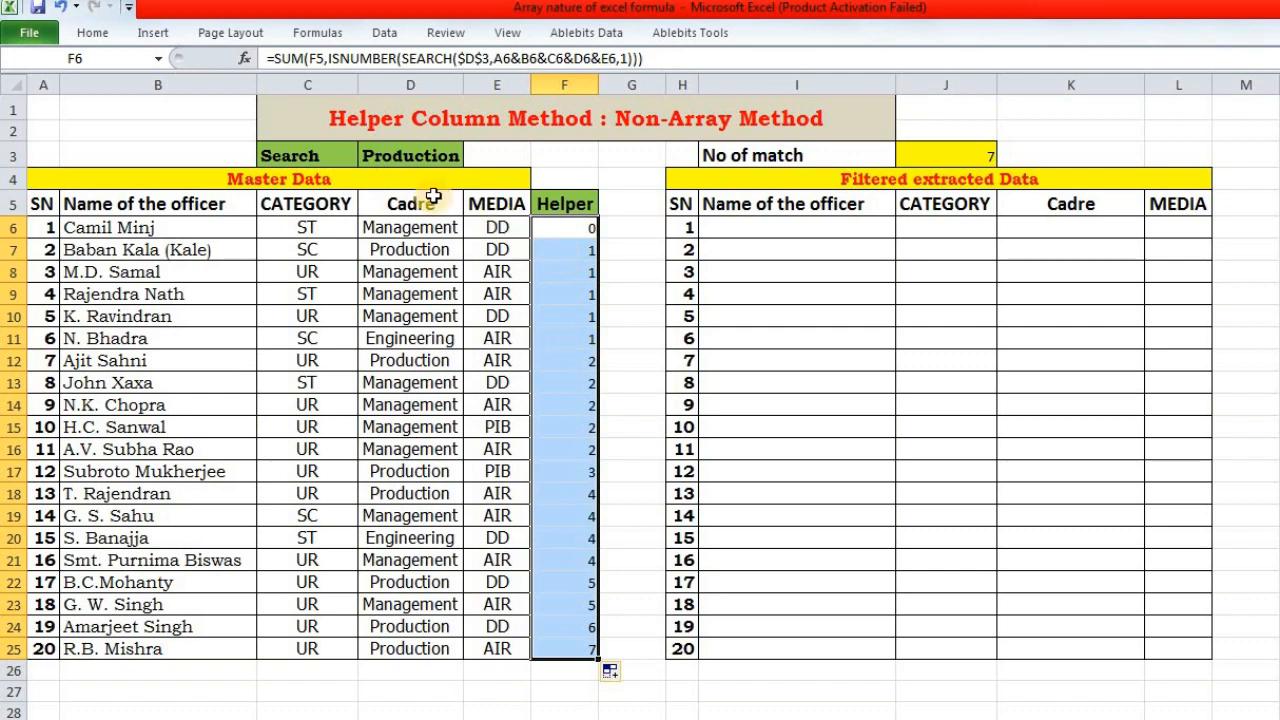
pyautogui.moveTo(572, 238)
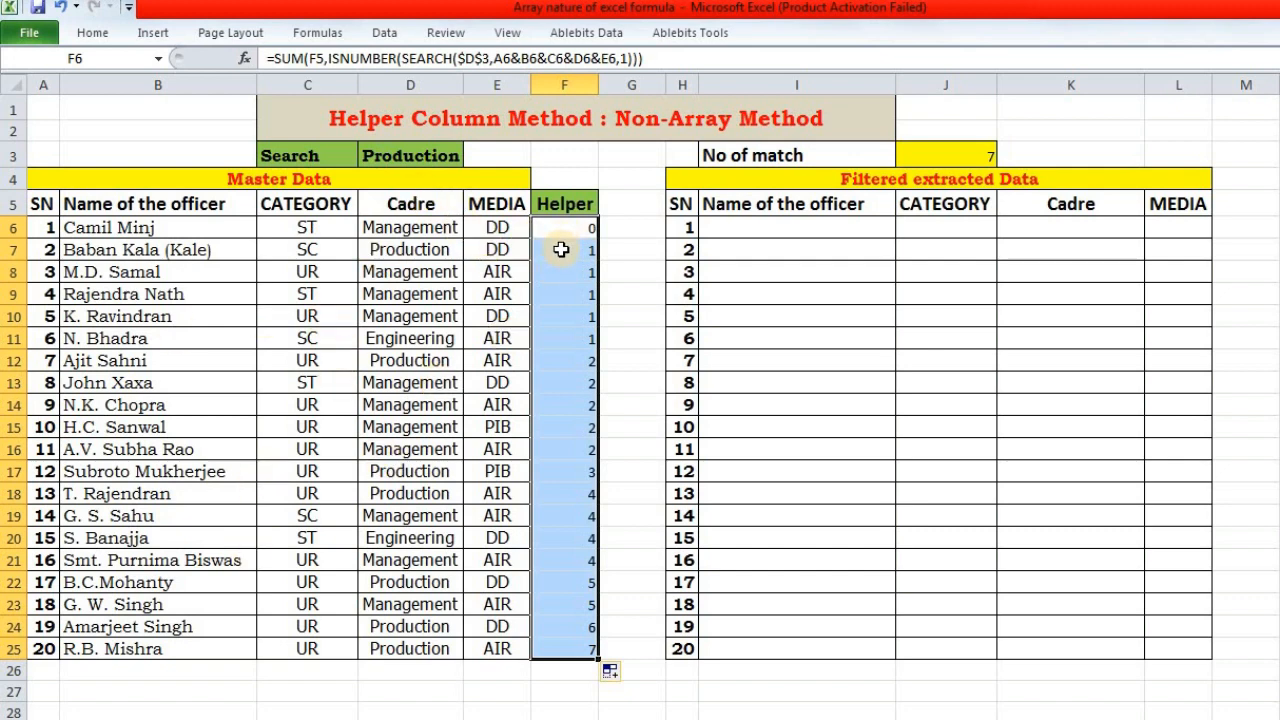
# Step: Check the helper formulas in rows 7 and 12
pyautogui.click(563, 249)
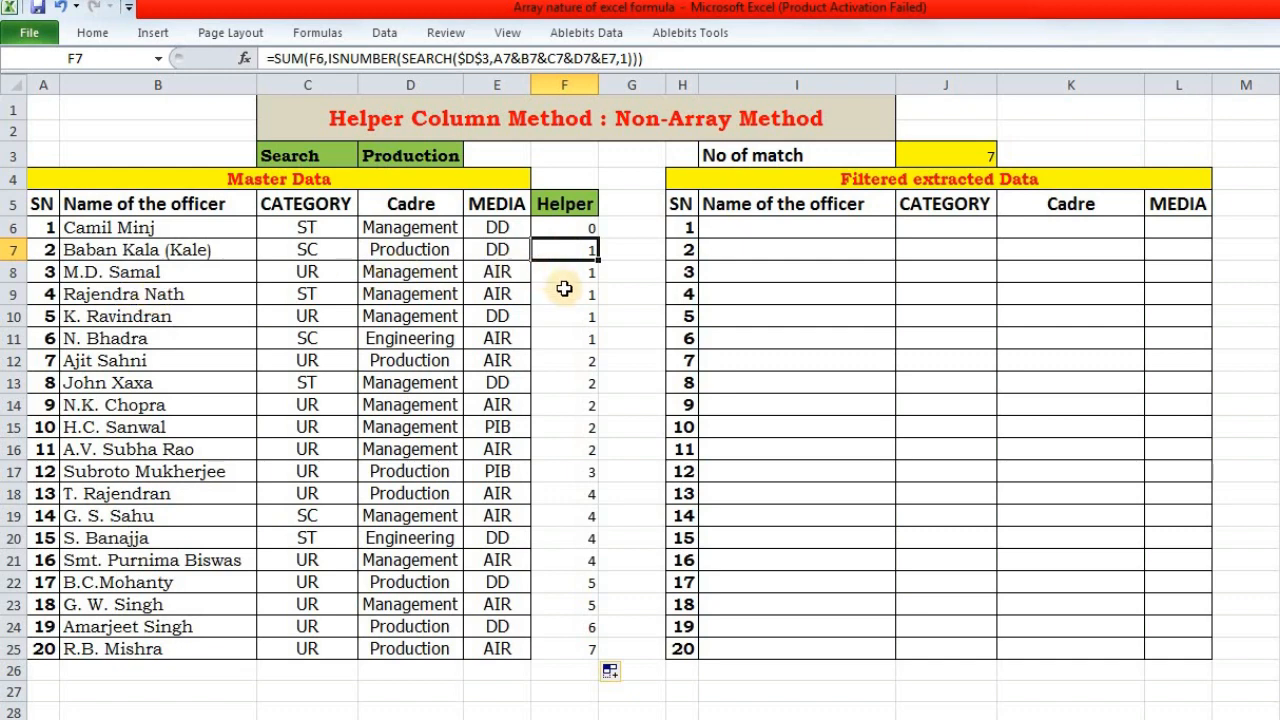
pyautogui.click(564, 360)
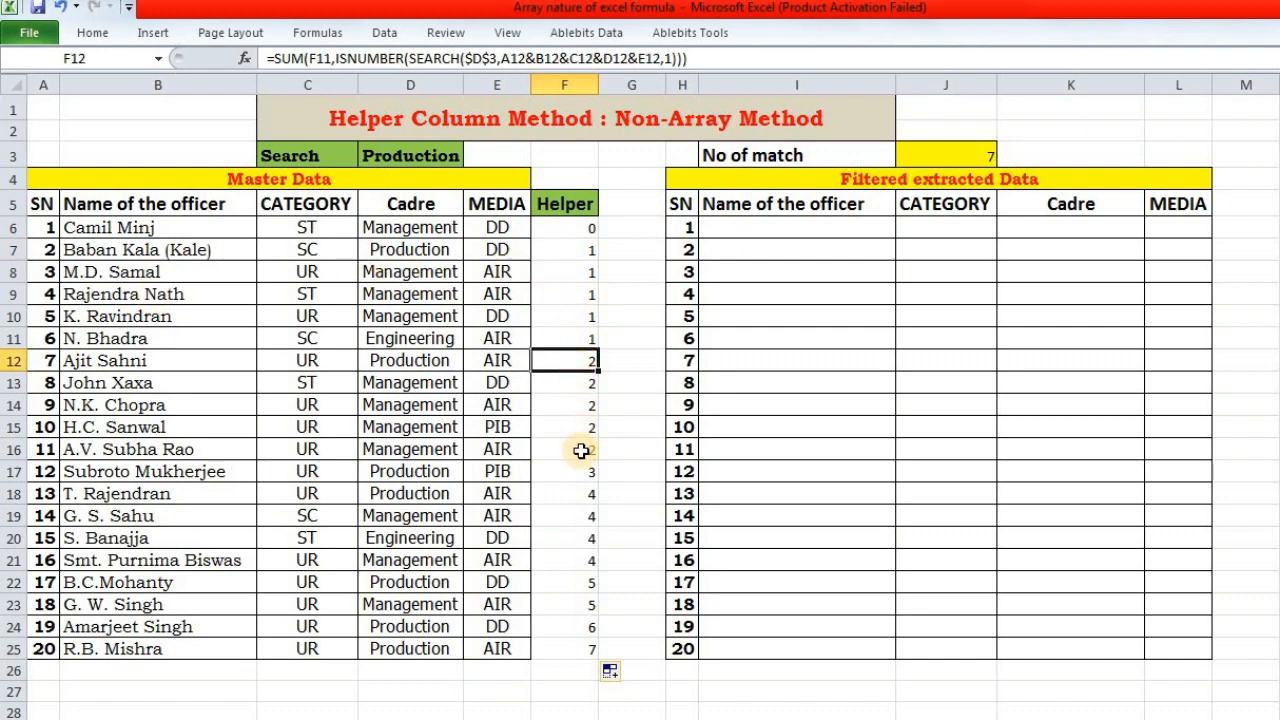
pyautogui.click(564, 493)
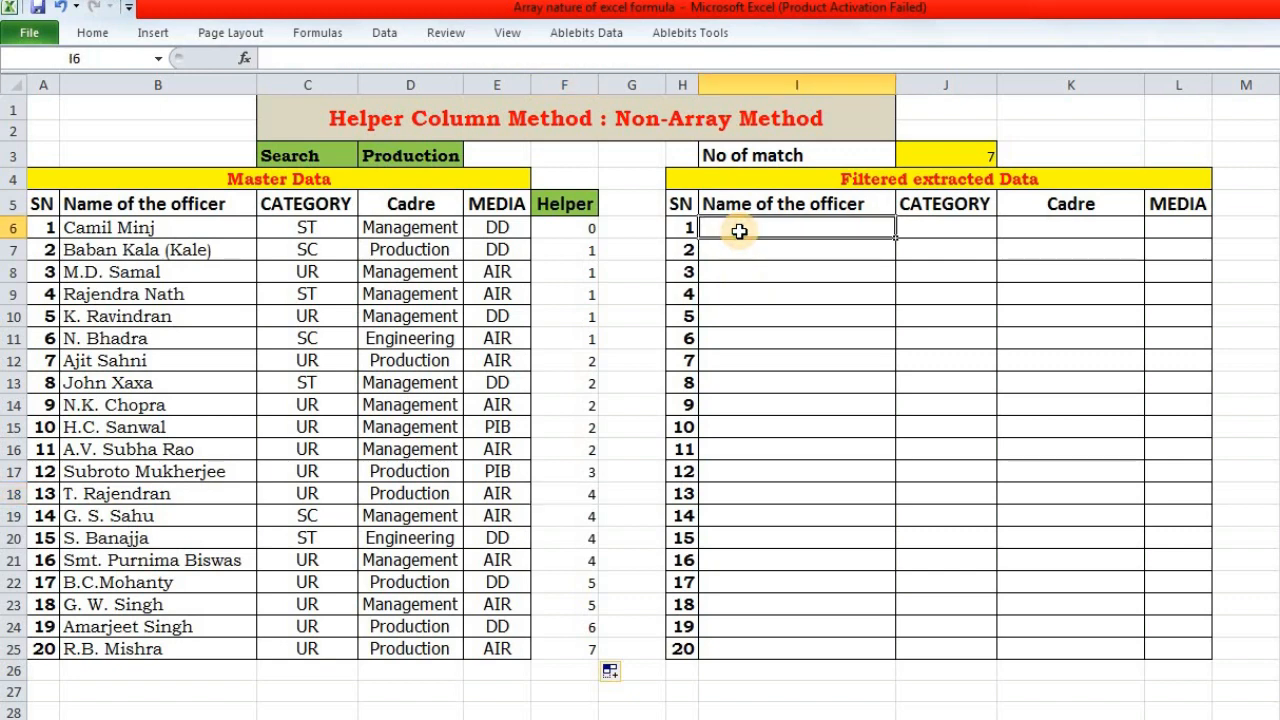
# Step: Start I6 with =INDEX( over the absolute range $B$6:$F$25
pyautogui.write('=')
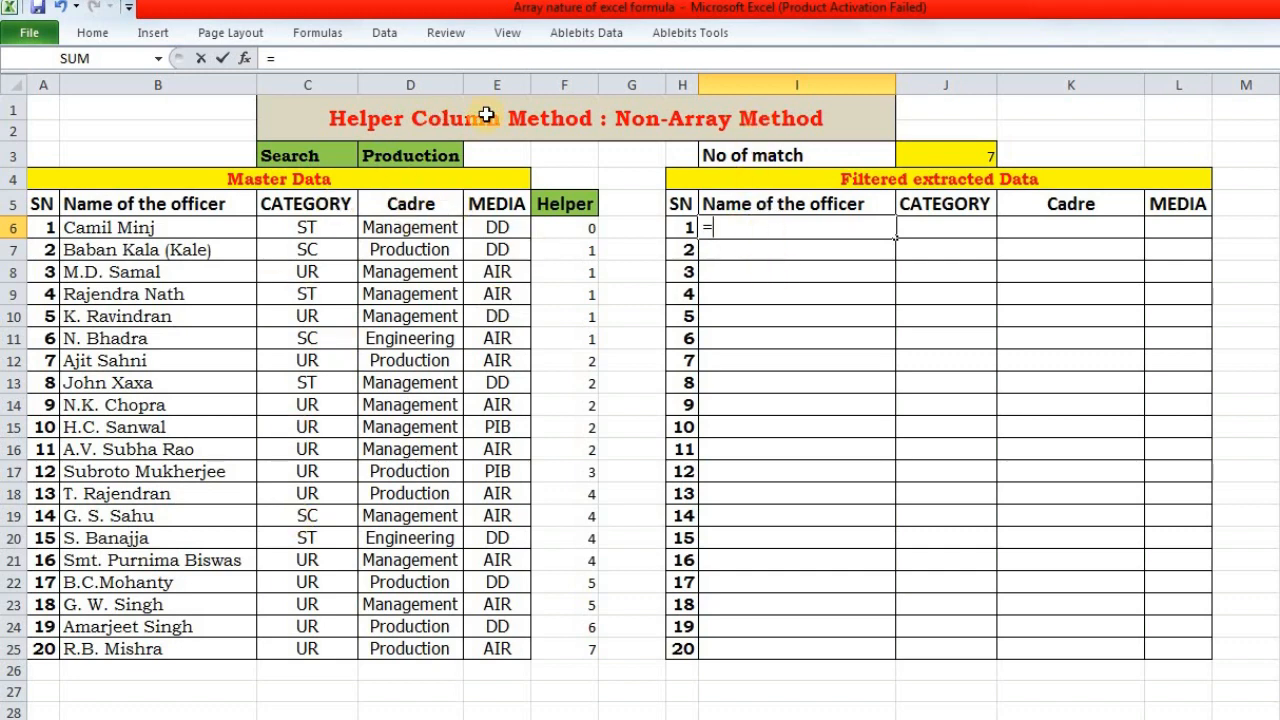
pyautogui.moveTo(800, 394)
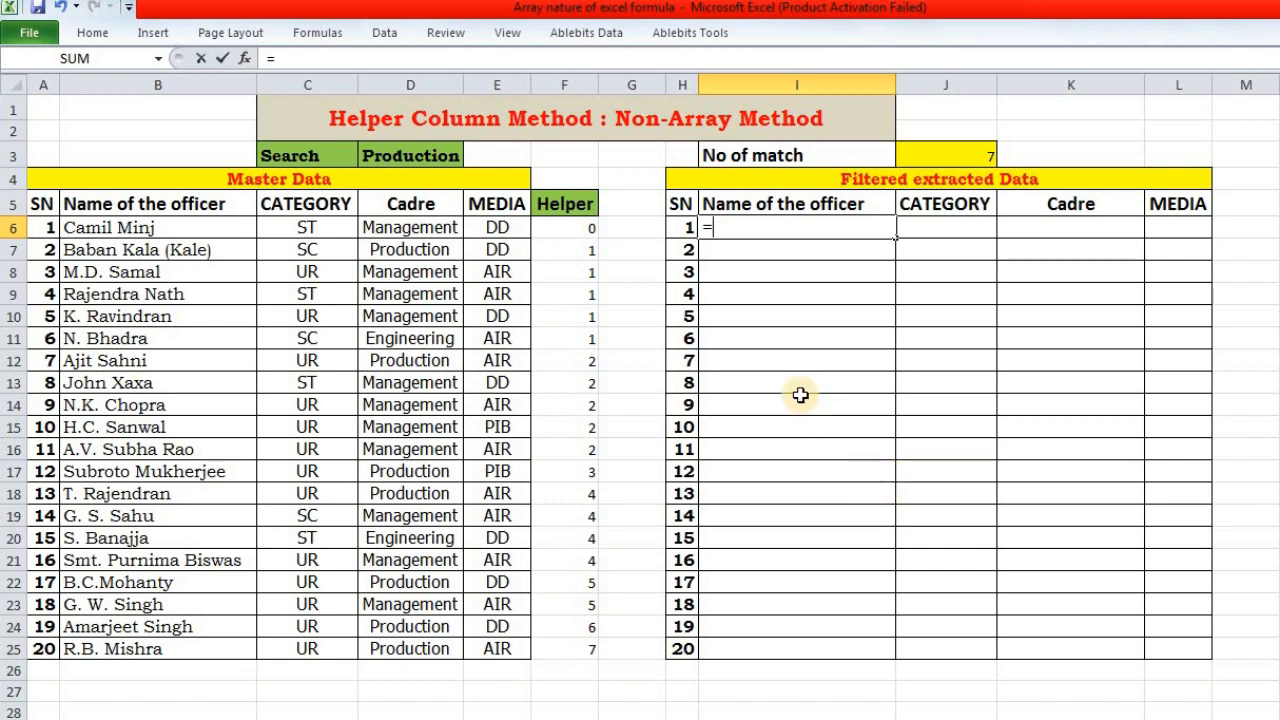
pyautogui.moveTo(788, 245)
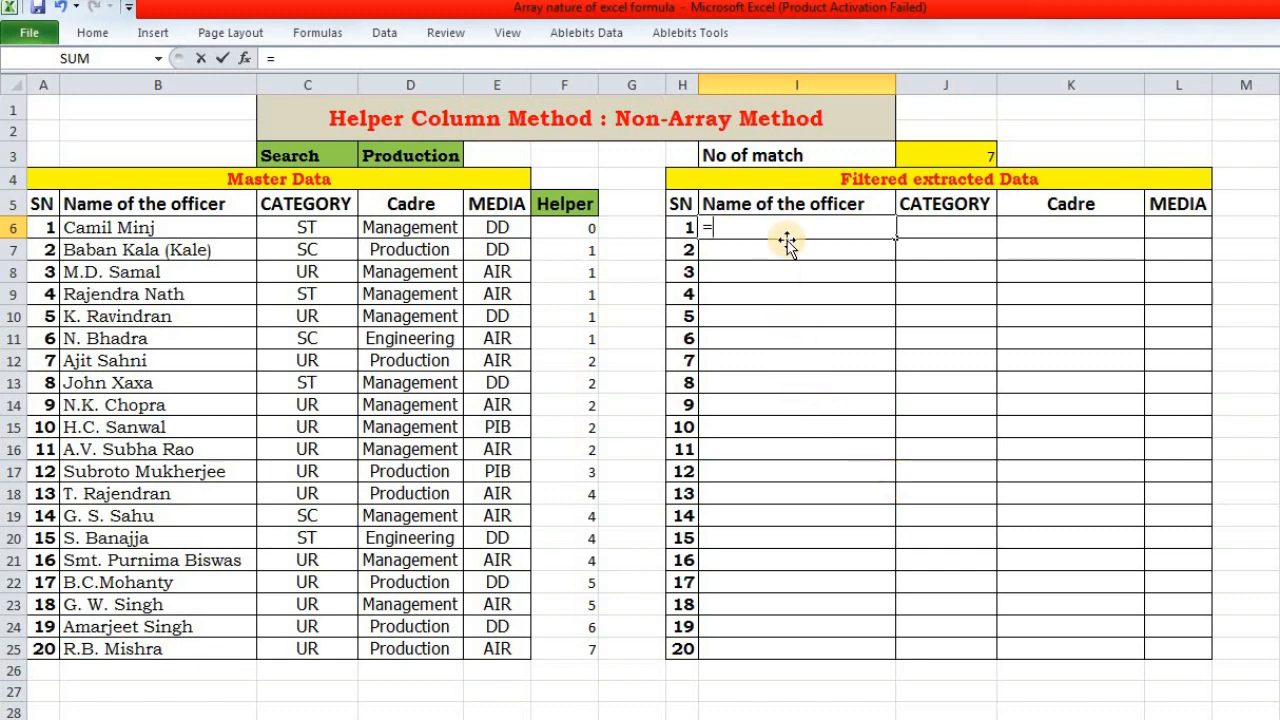
pyautogui.write('INDEX(B6')
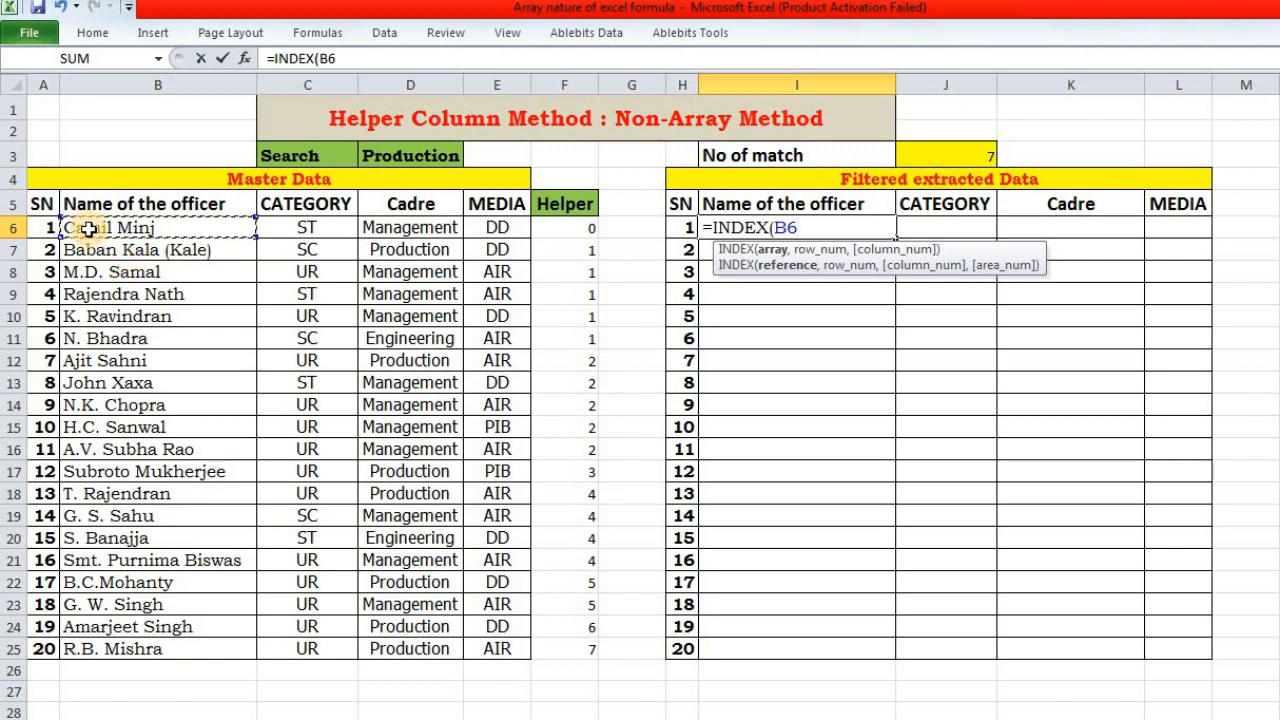
pyautogui.press('ctrl+shift+Down')
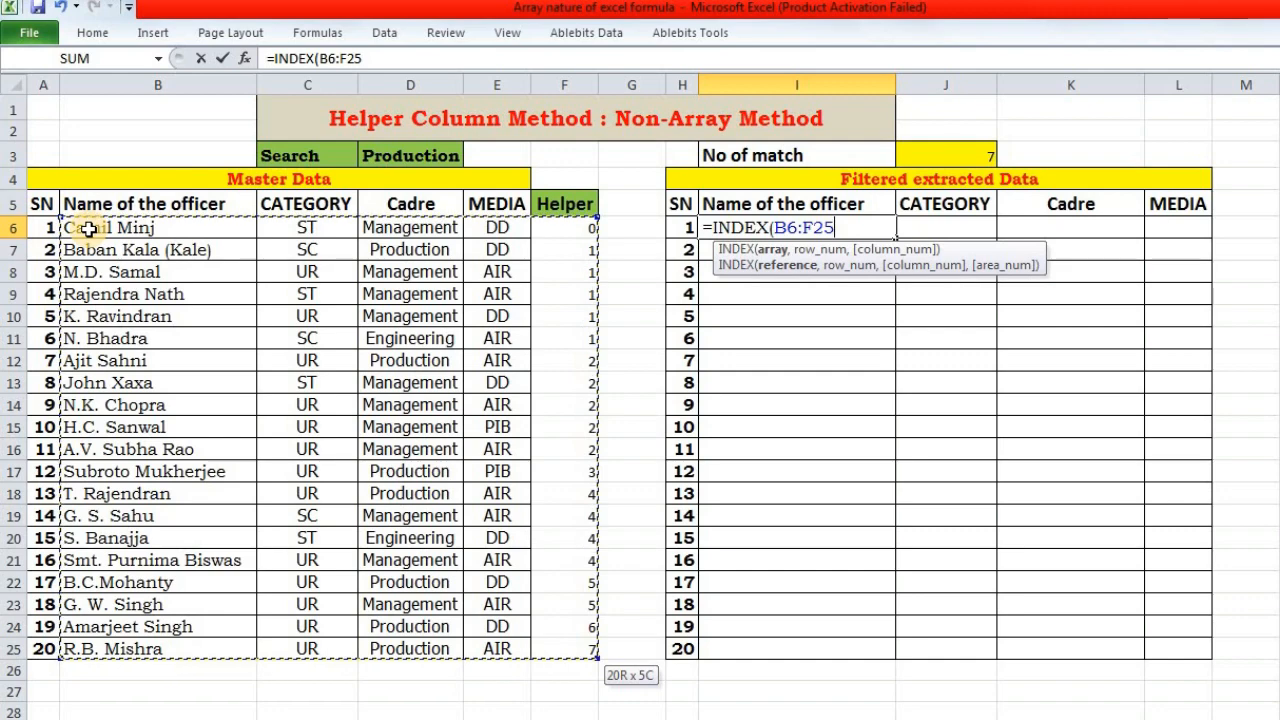
pyautogui.press('f4')
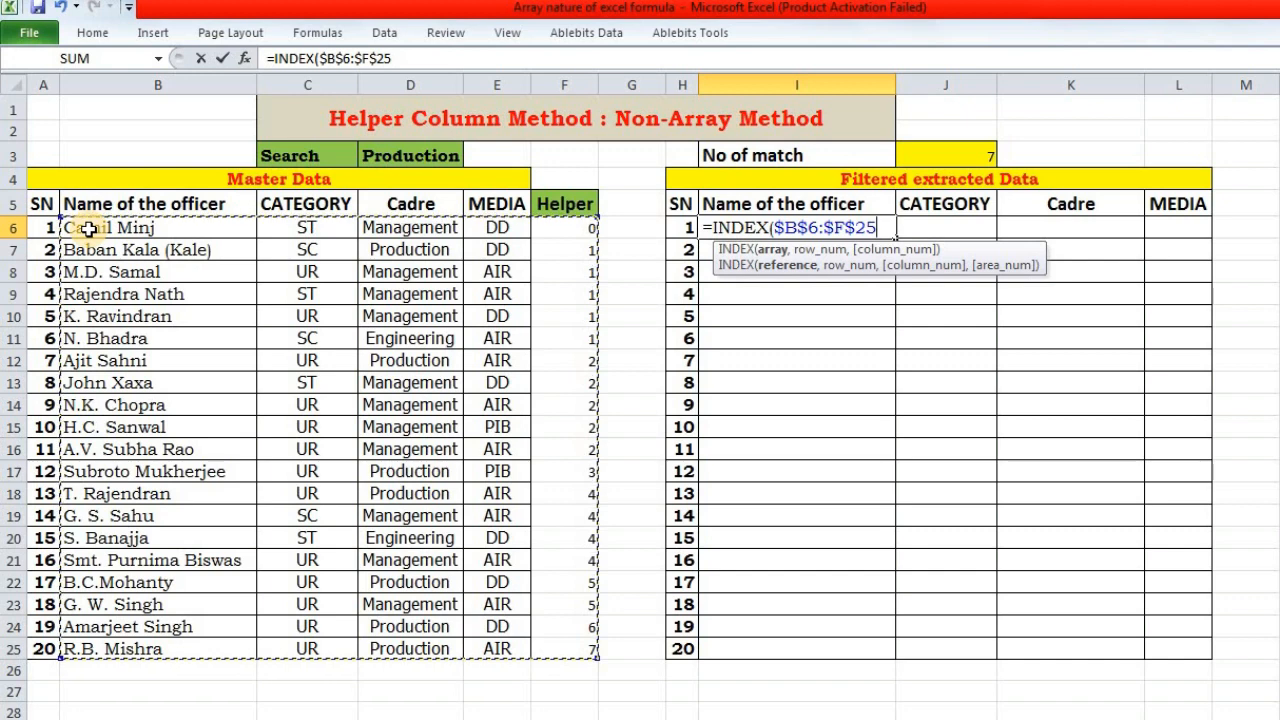
pyautogui.write(',')
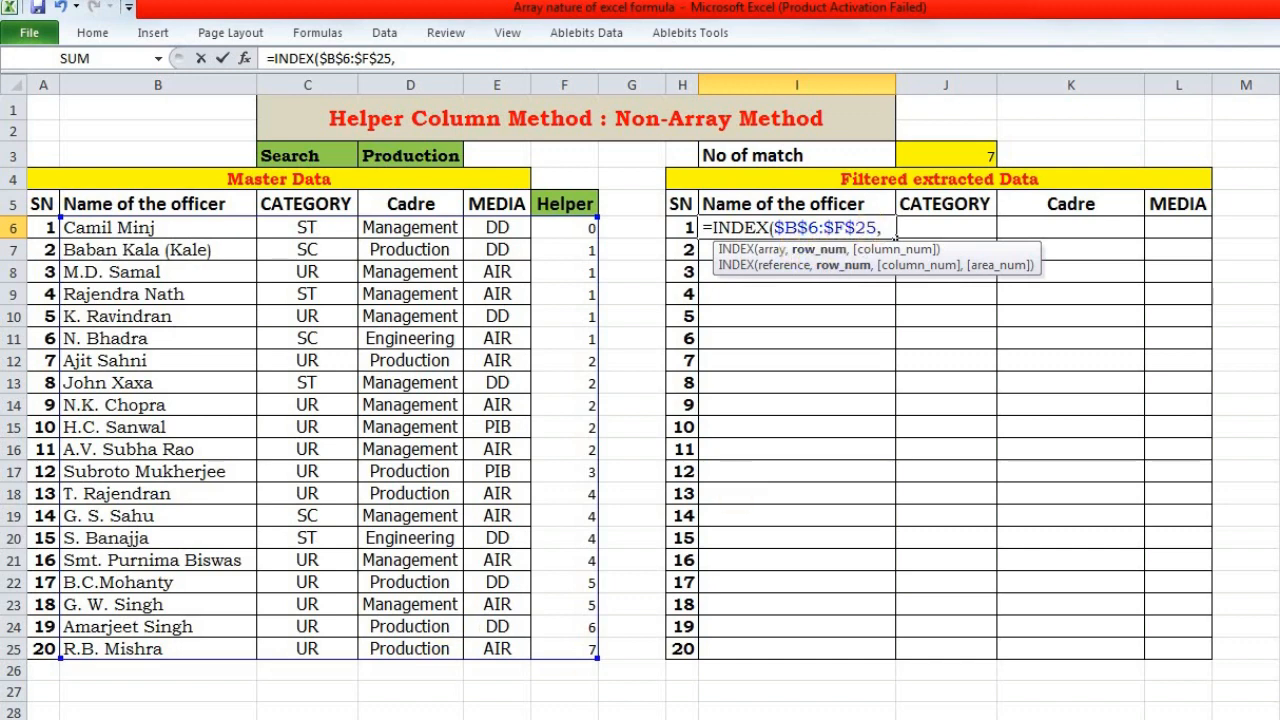
pyautogui.moveTo(565, 628)
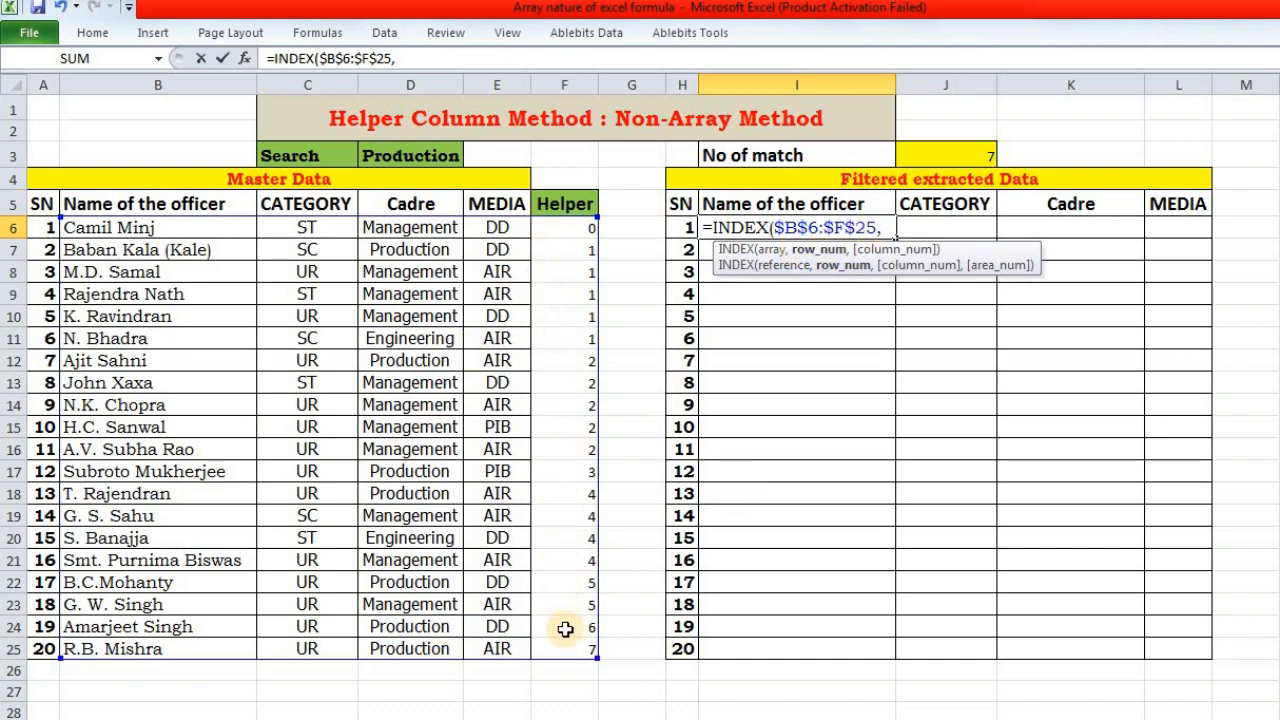
pyautogui.moveTo(512, 249)
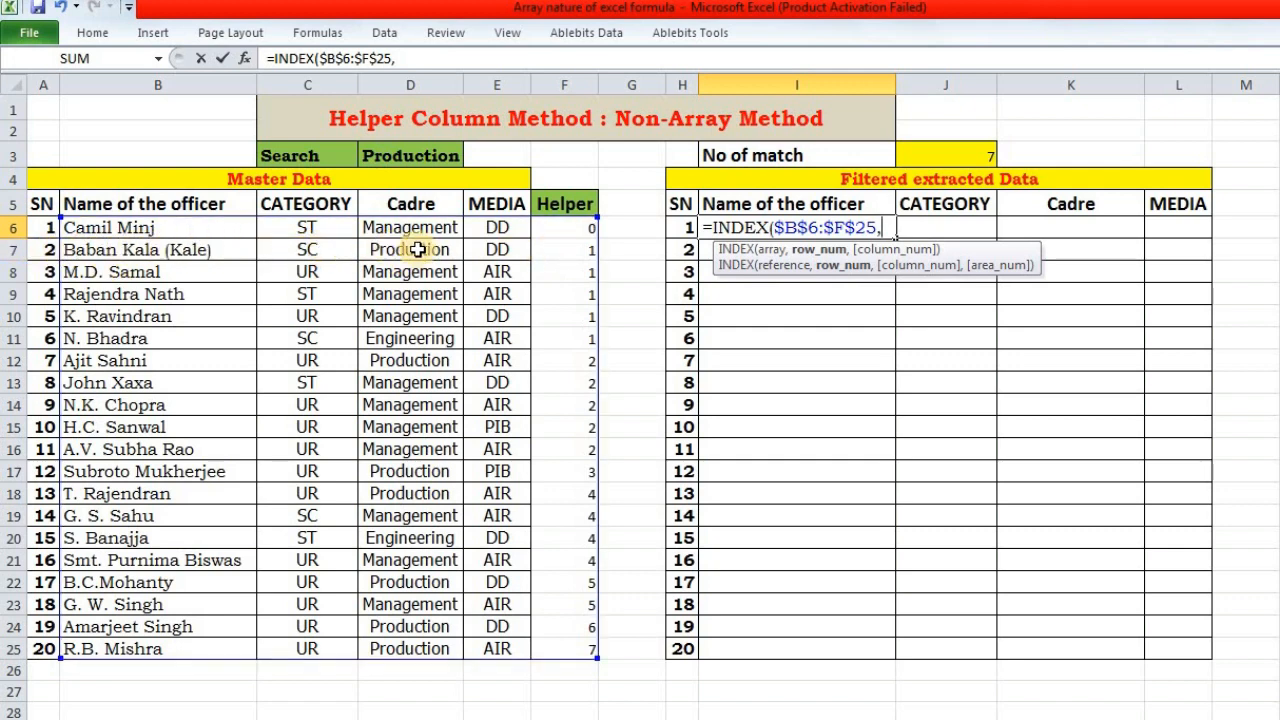
pyautogui.moveTo(682, 330)
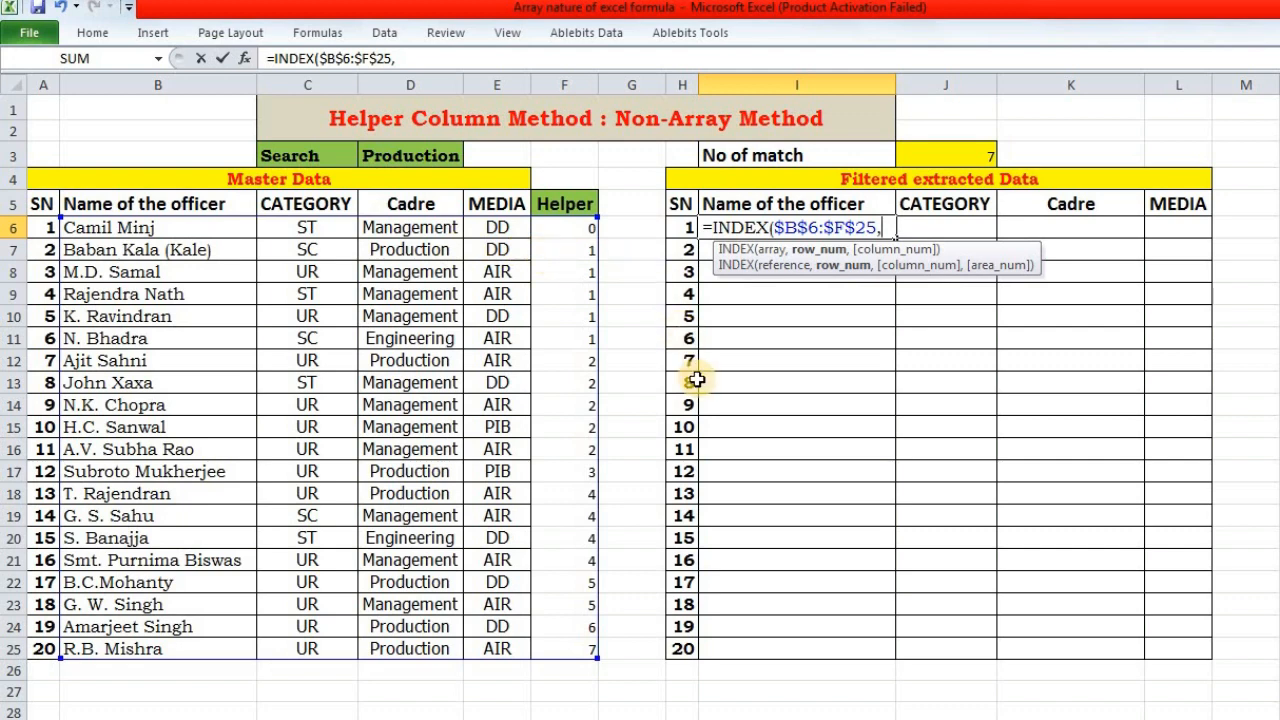
# Step: Add MATCH(ROWS($I$6:I6), as the INDEX row argument
pyautogui.write('mat')
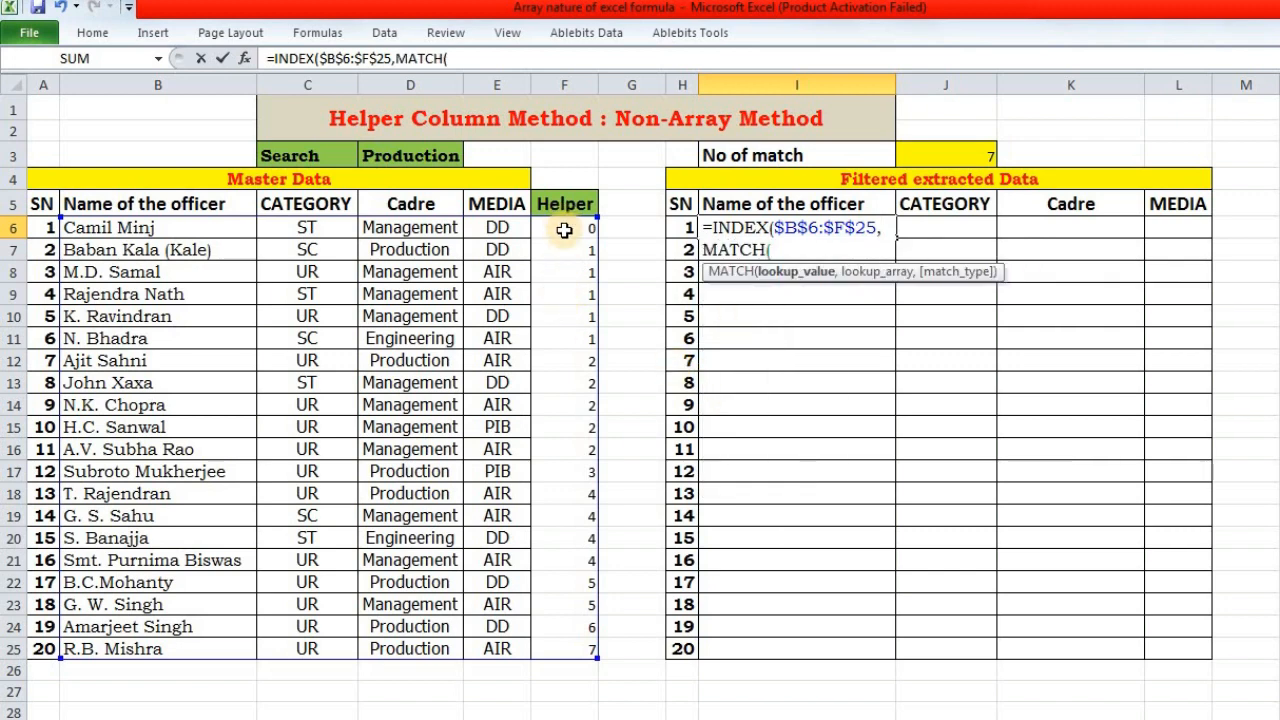
pyautogui.moveTo(663, 419)
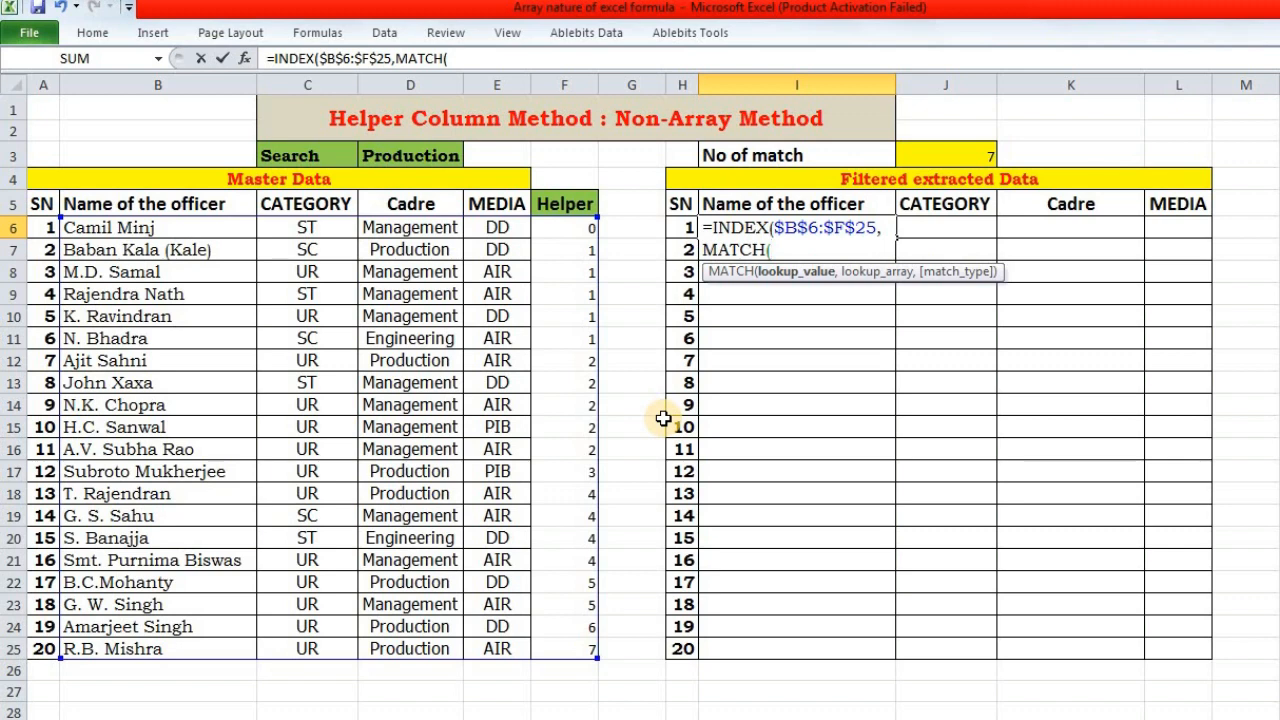
pyautogui.write('rows')
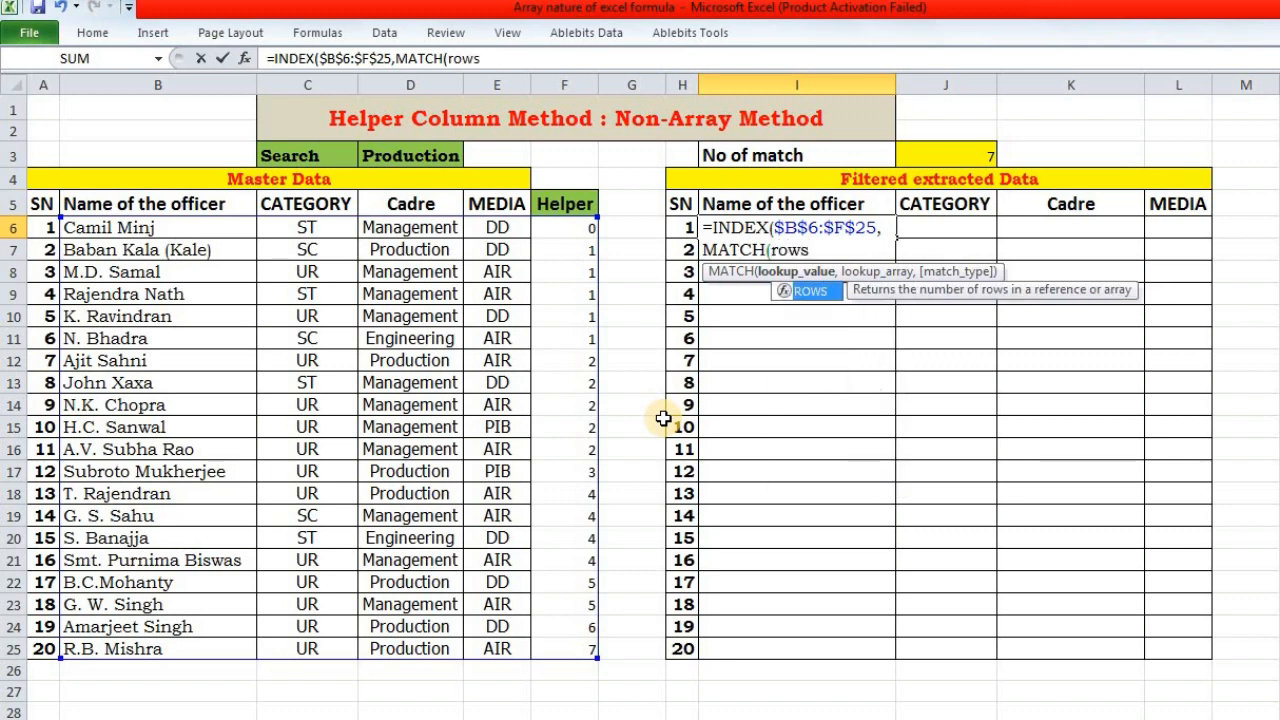
pyautogui.write('(')
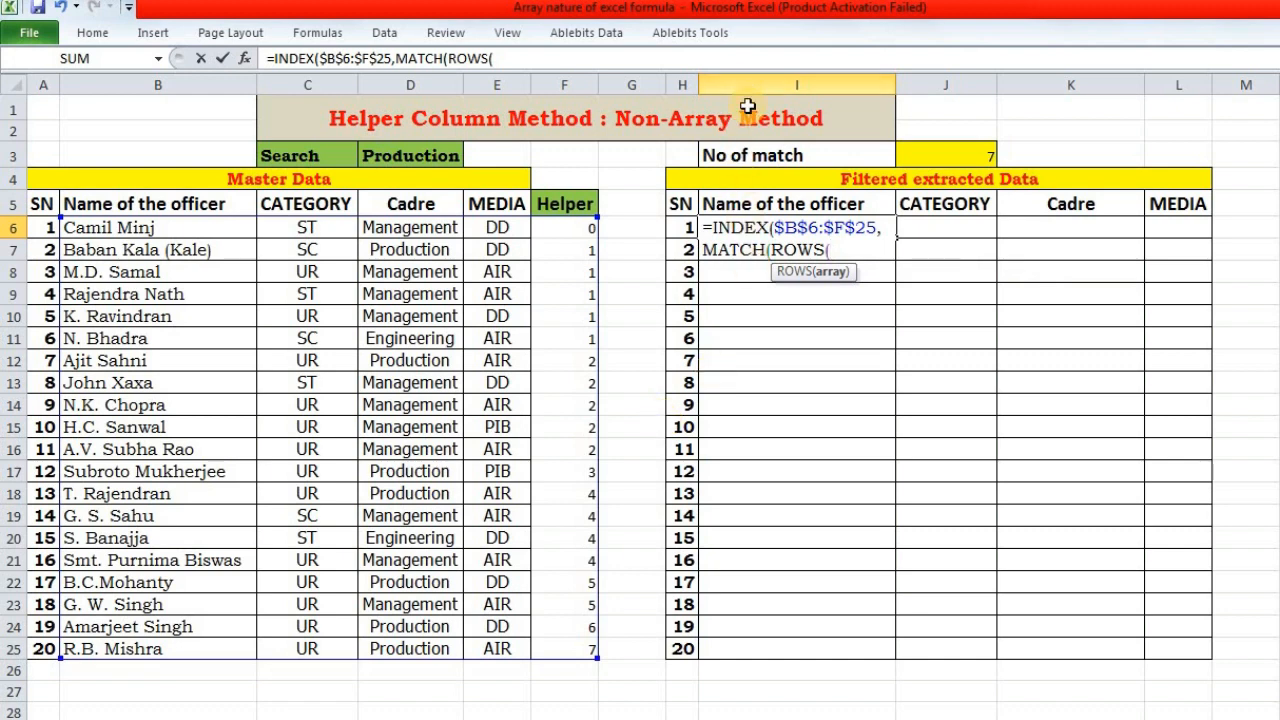
pyautogui.write('I')
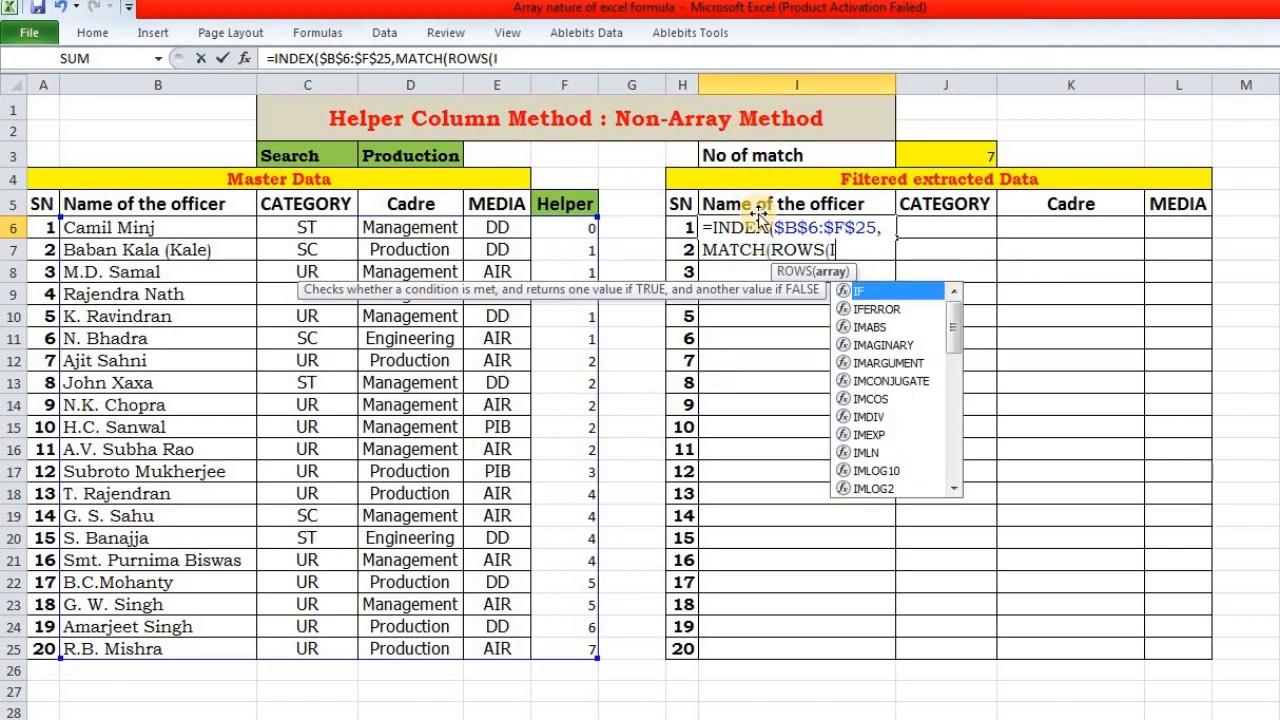
pyautogui.write('6:')
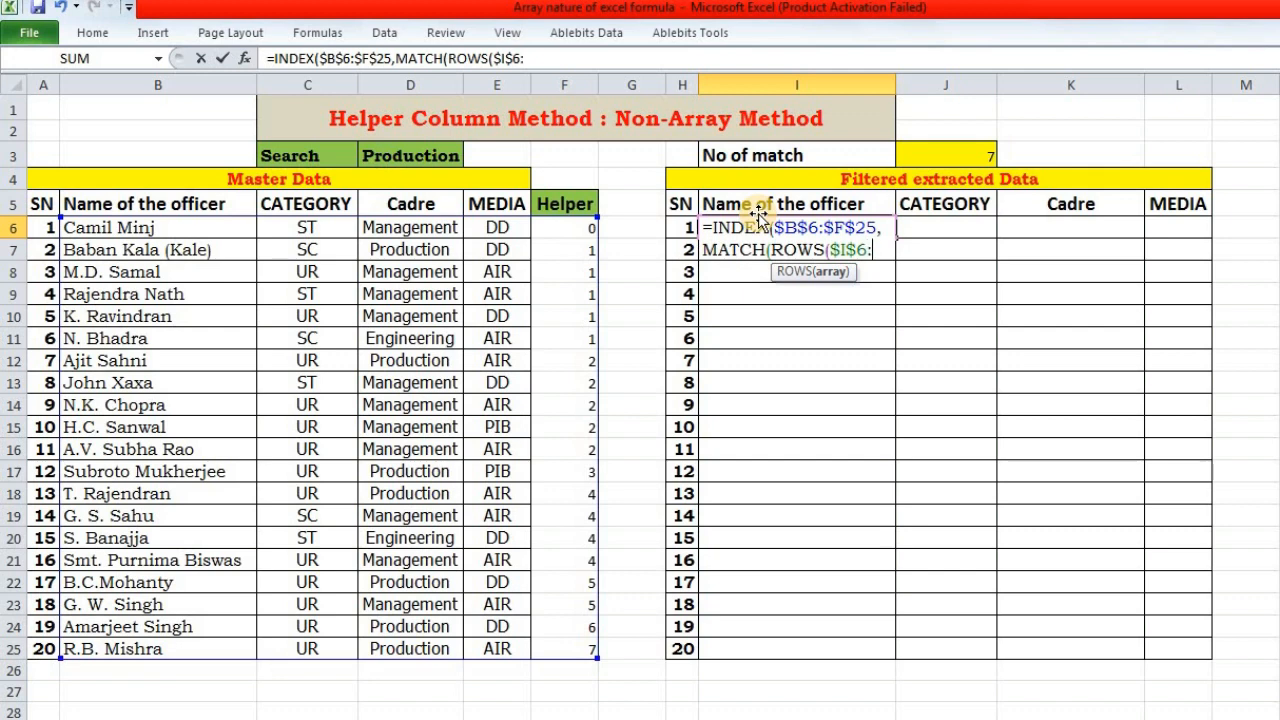
pyautogui.write('I6')
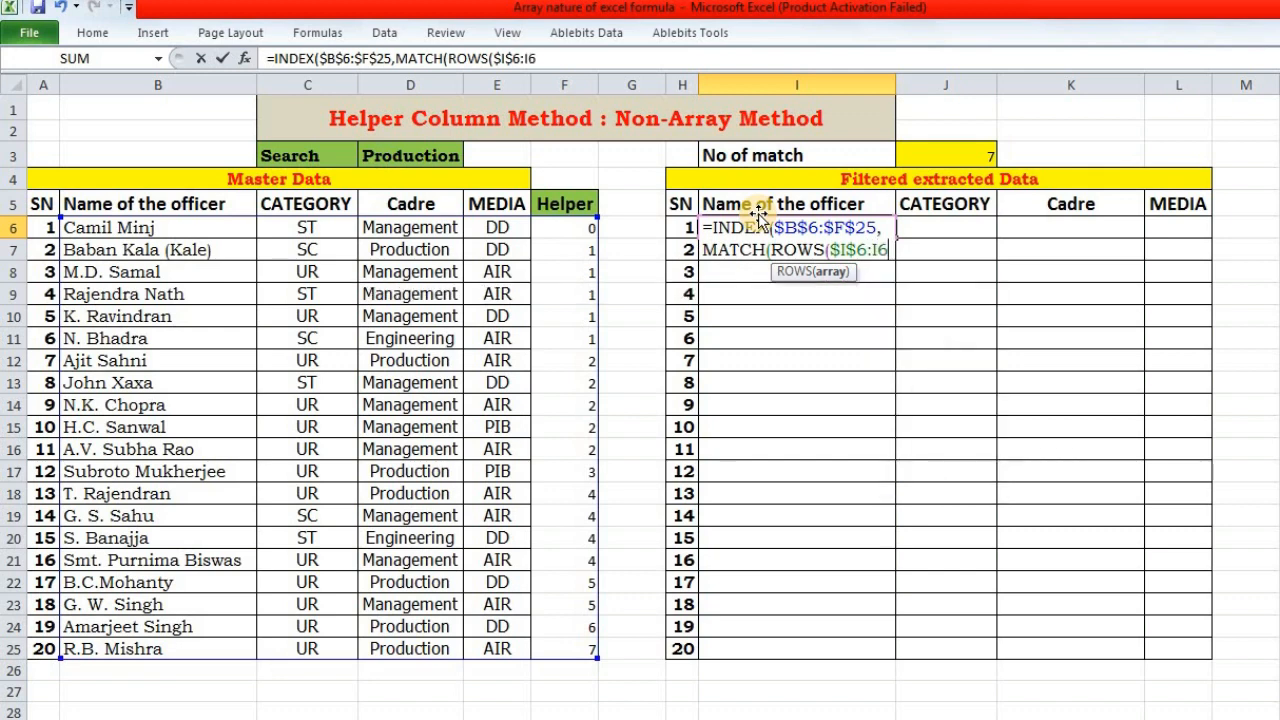
pyautogui.write(',')
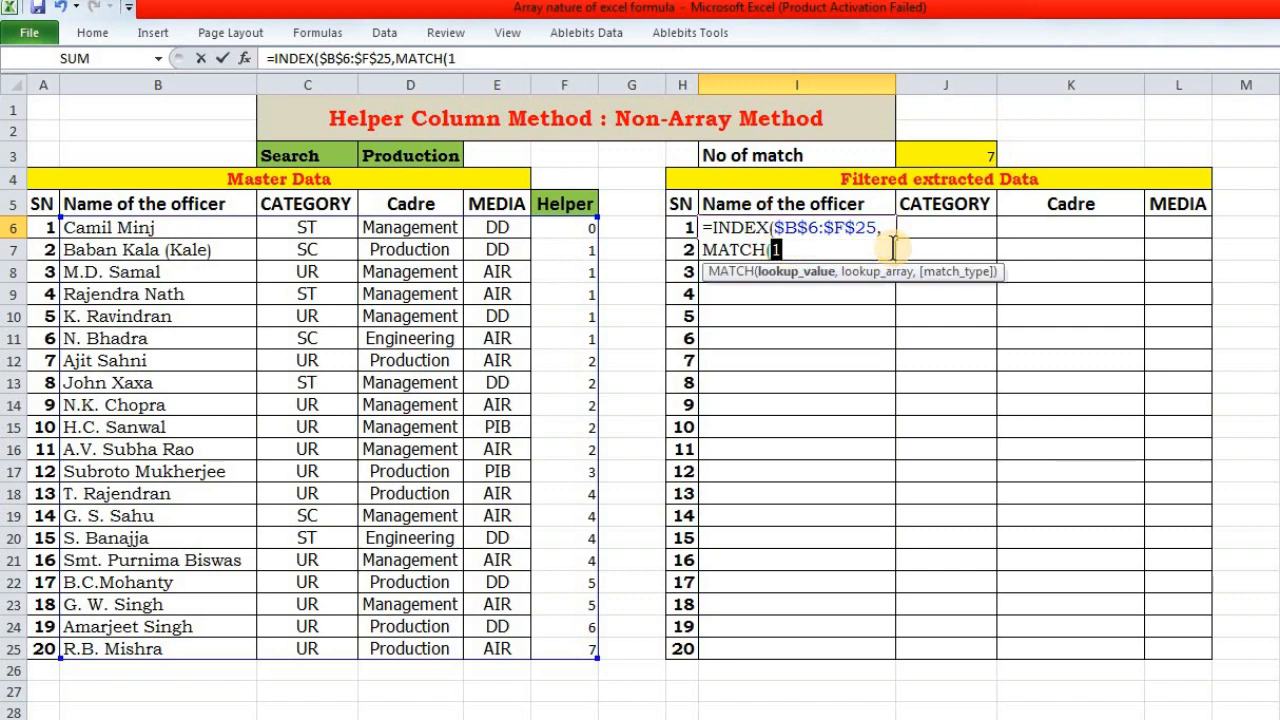
pyautogui.write('ROWS($I$6:I6)')
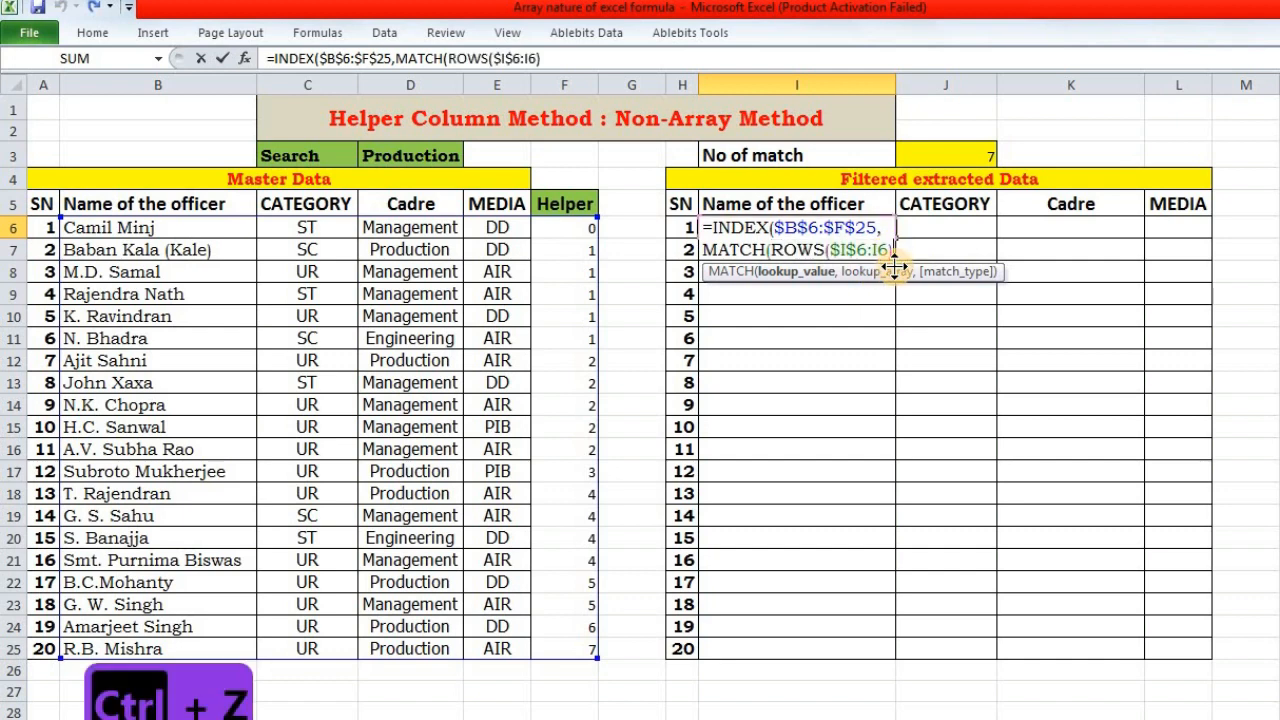
pyautogui.write(',')
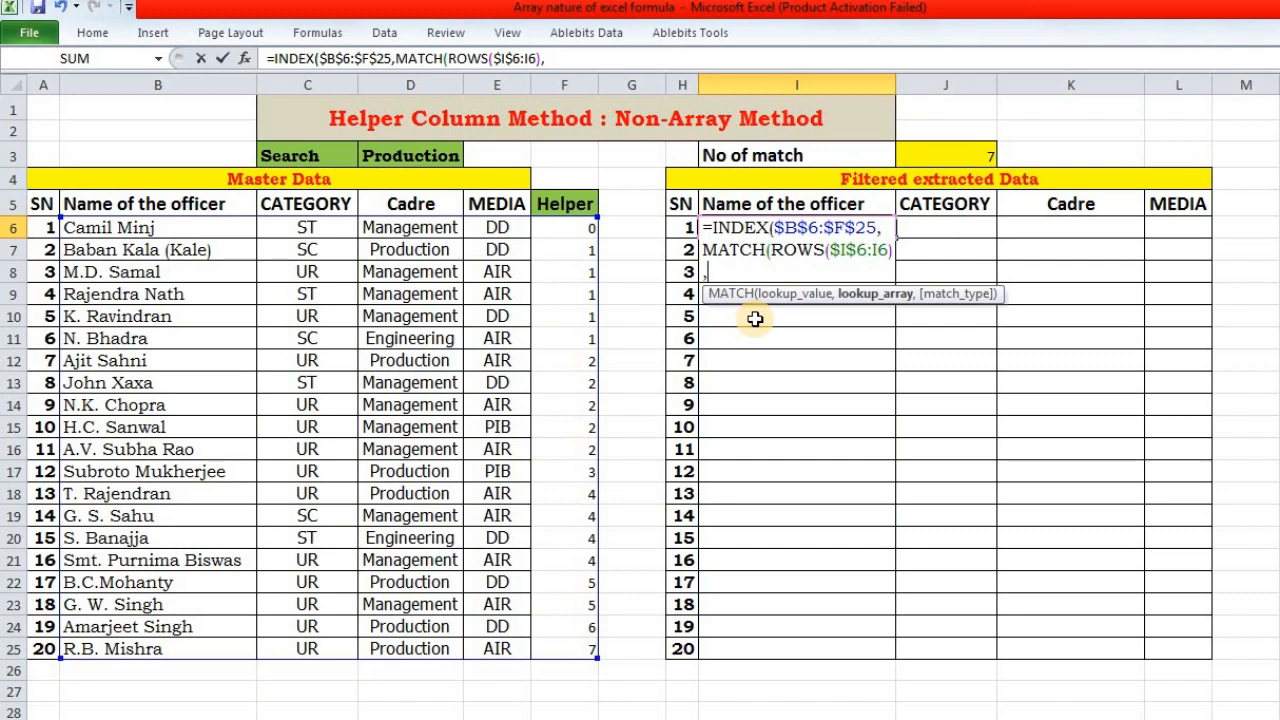
pyautogui.moveTo(613, 264)
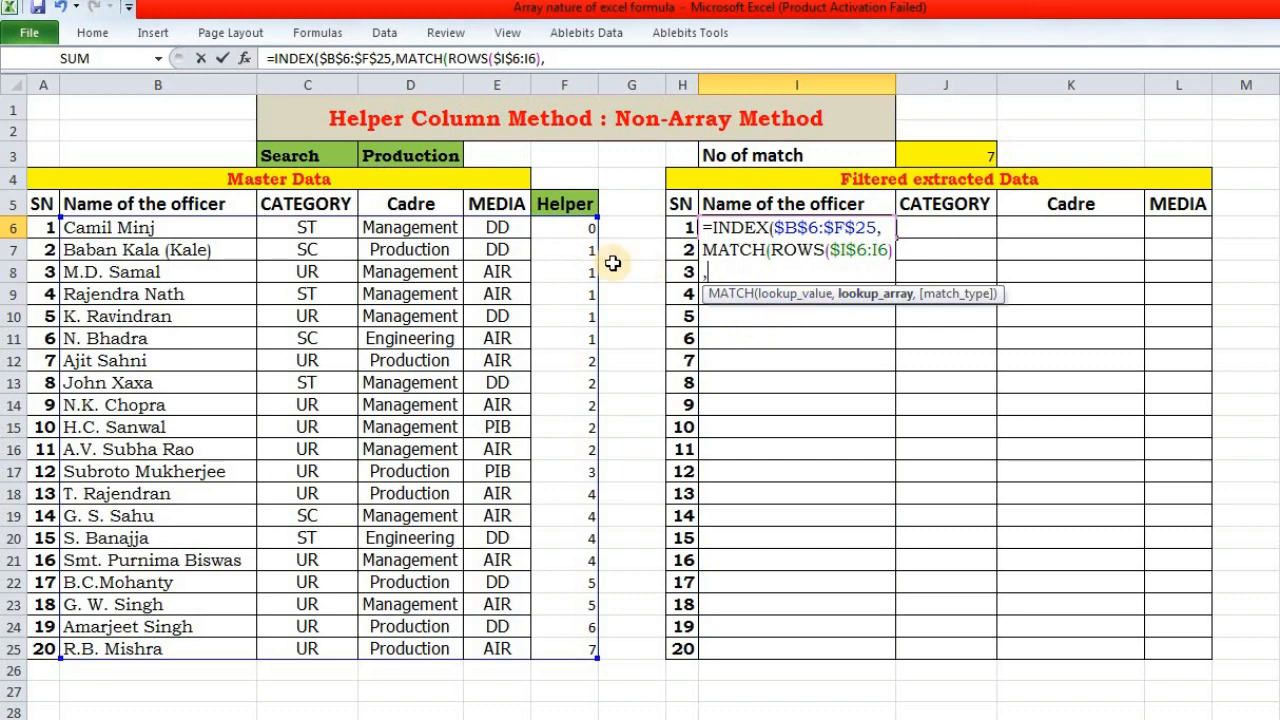
# Step: Complete I6 with $F$6:$F$25,0 and COLUMNS($I6:I6), returning Baban Kala (Kale)
pyautogui.click(563, 227)
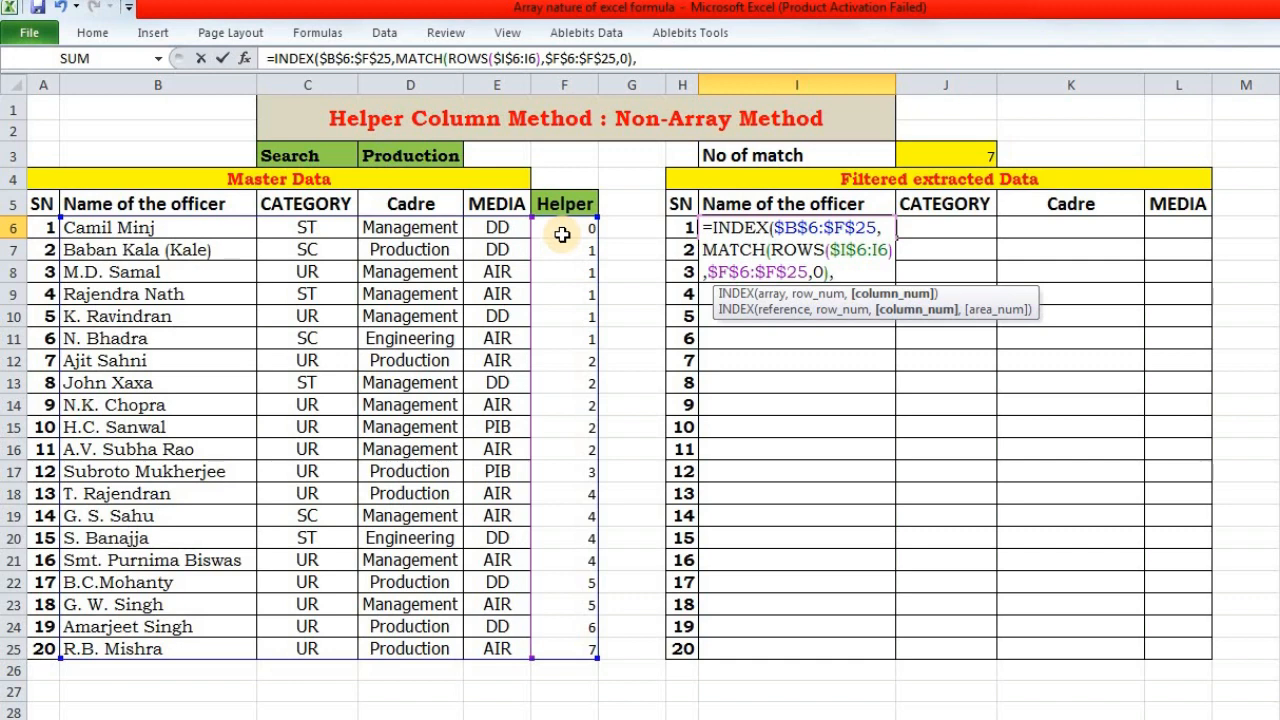
pyautogui.write('co')
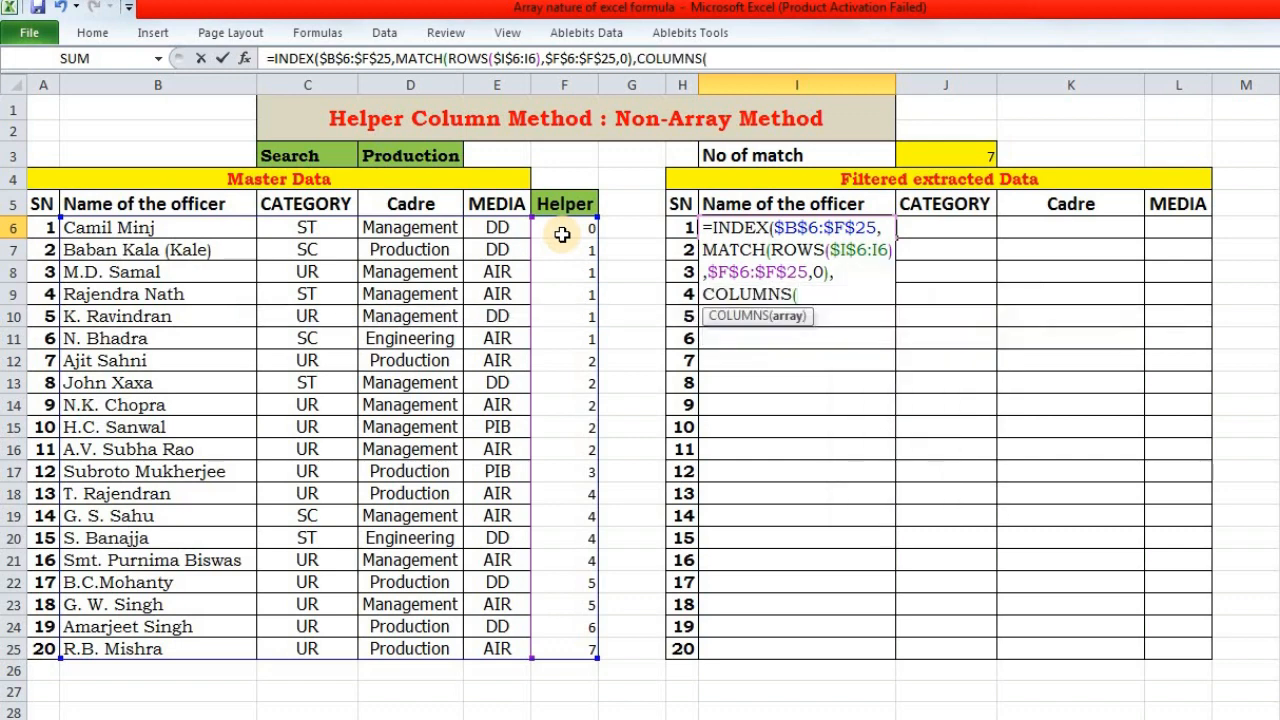
pyautogui.moveTo(705, 476)
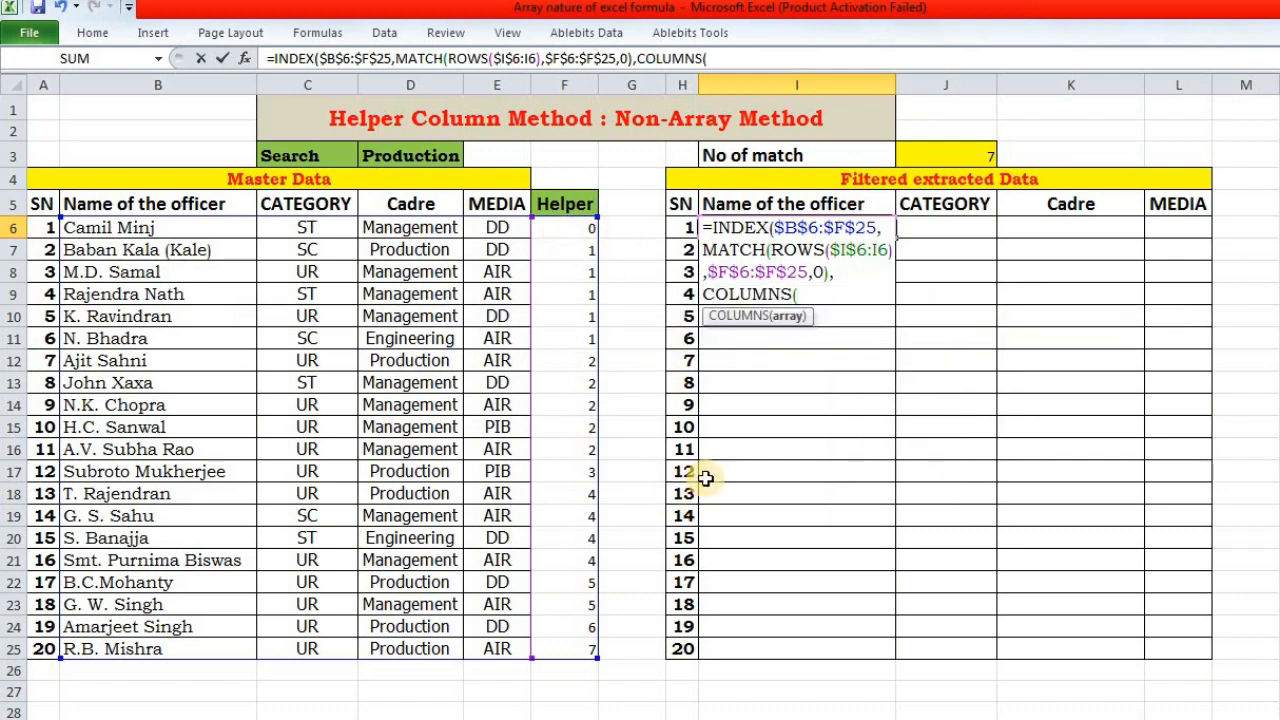
pyautogui.moveTo(777, 382)
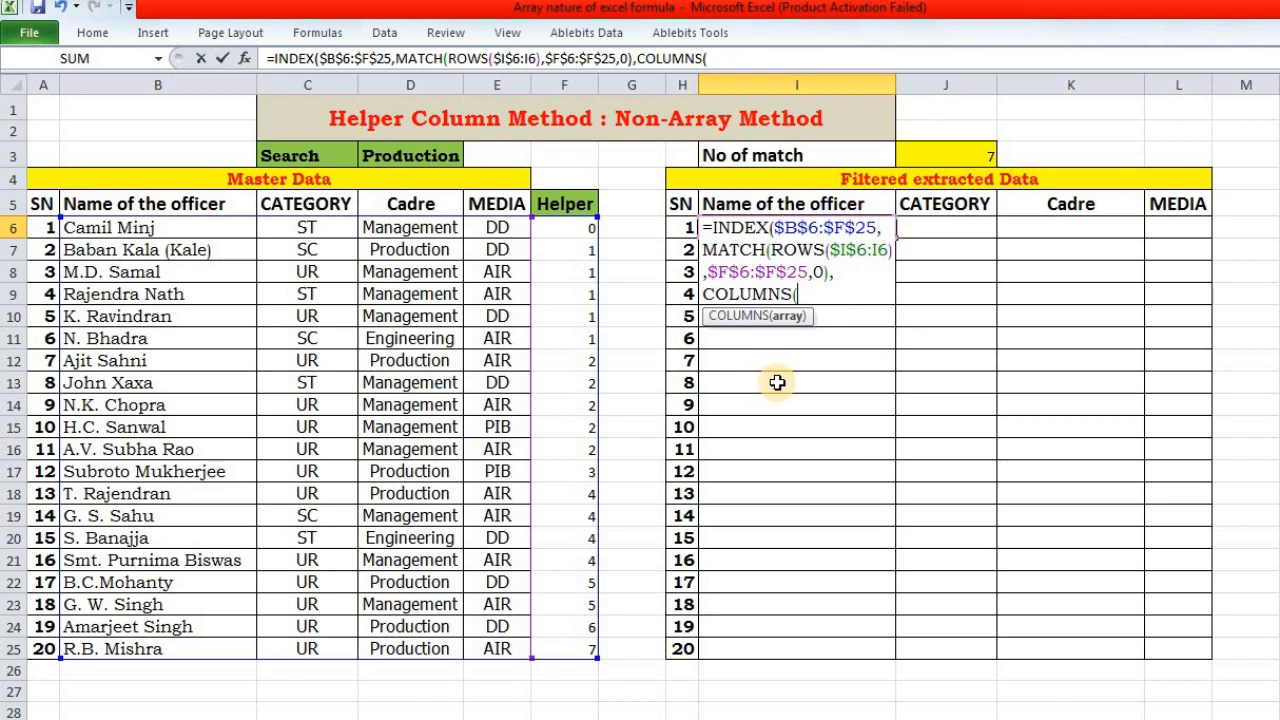
pyautogui.moveTo(905, 258)
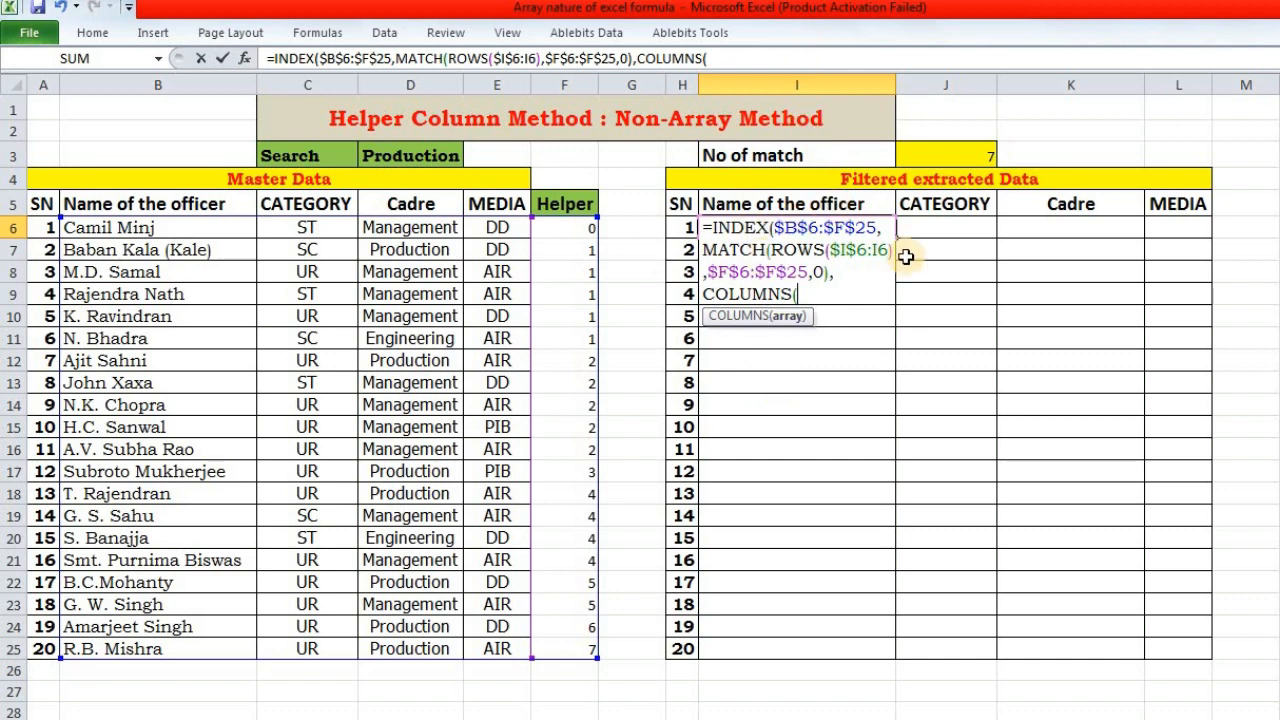
pyautogui.write('I6')
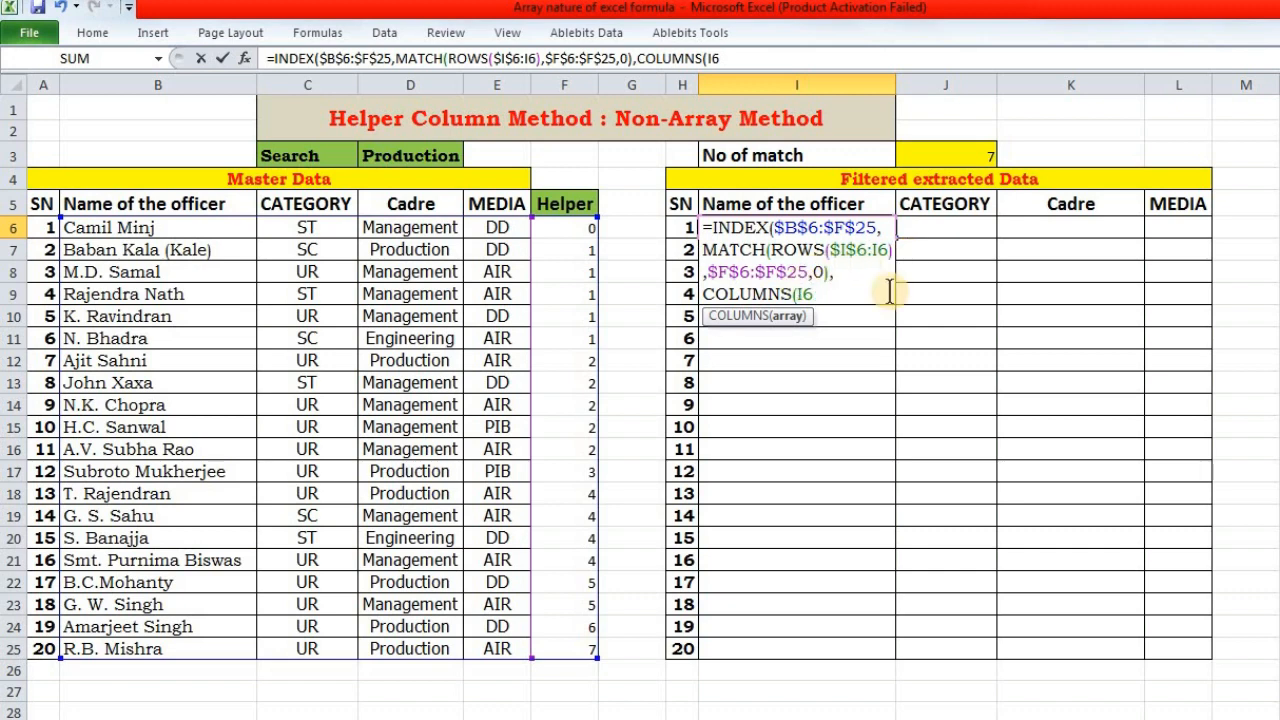
pyautogui.moveTo(877, 371)
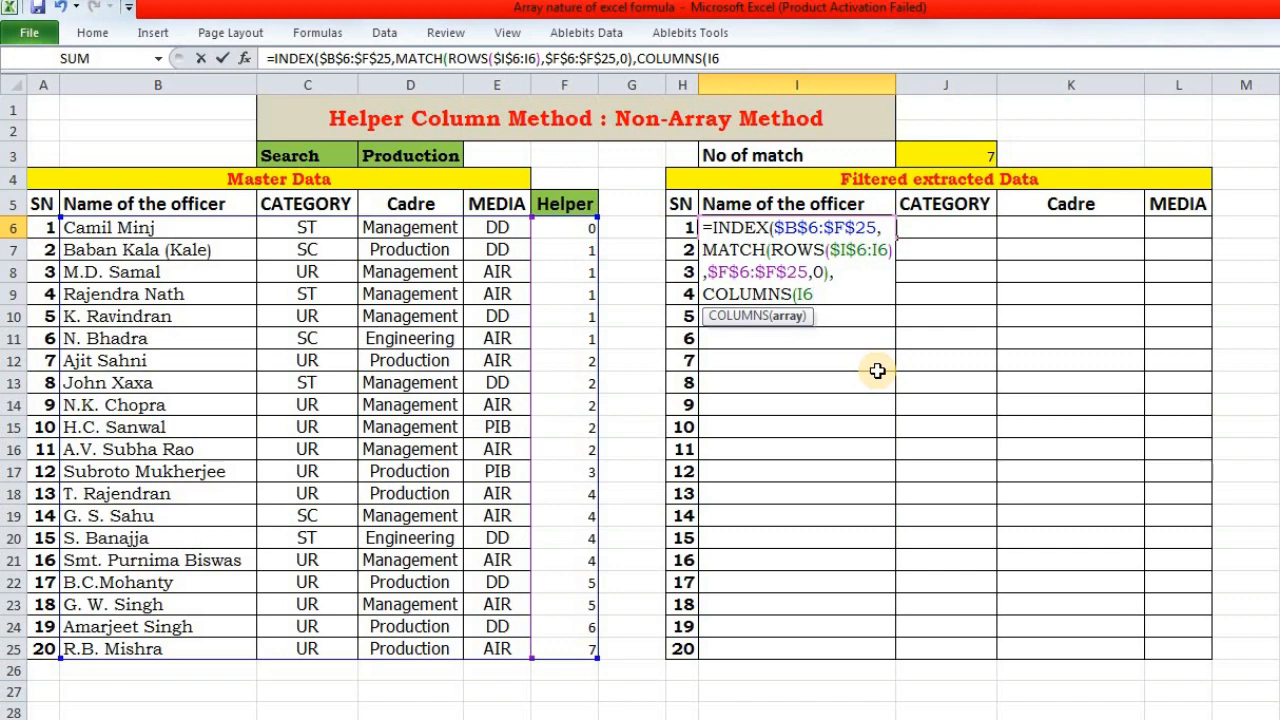
pyautogui.write('$I6:')
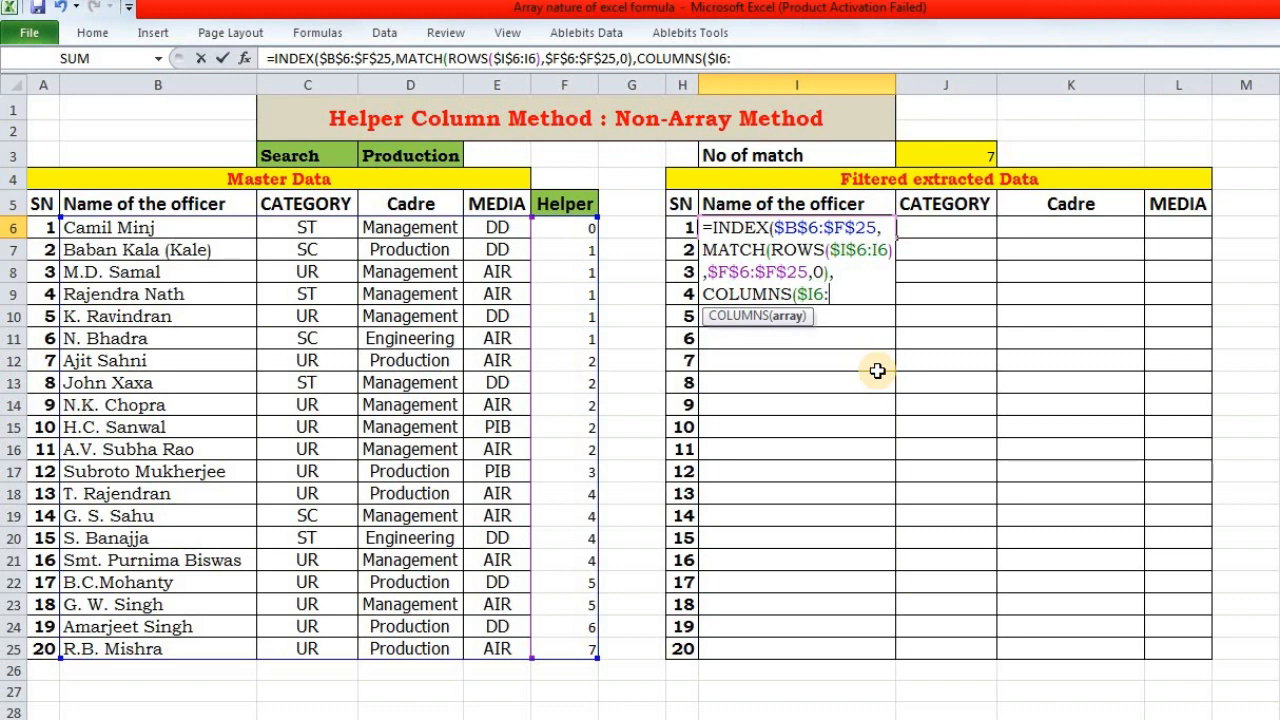
pyautogui.write('I6))')
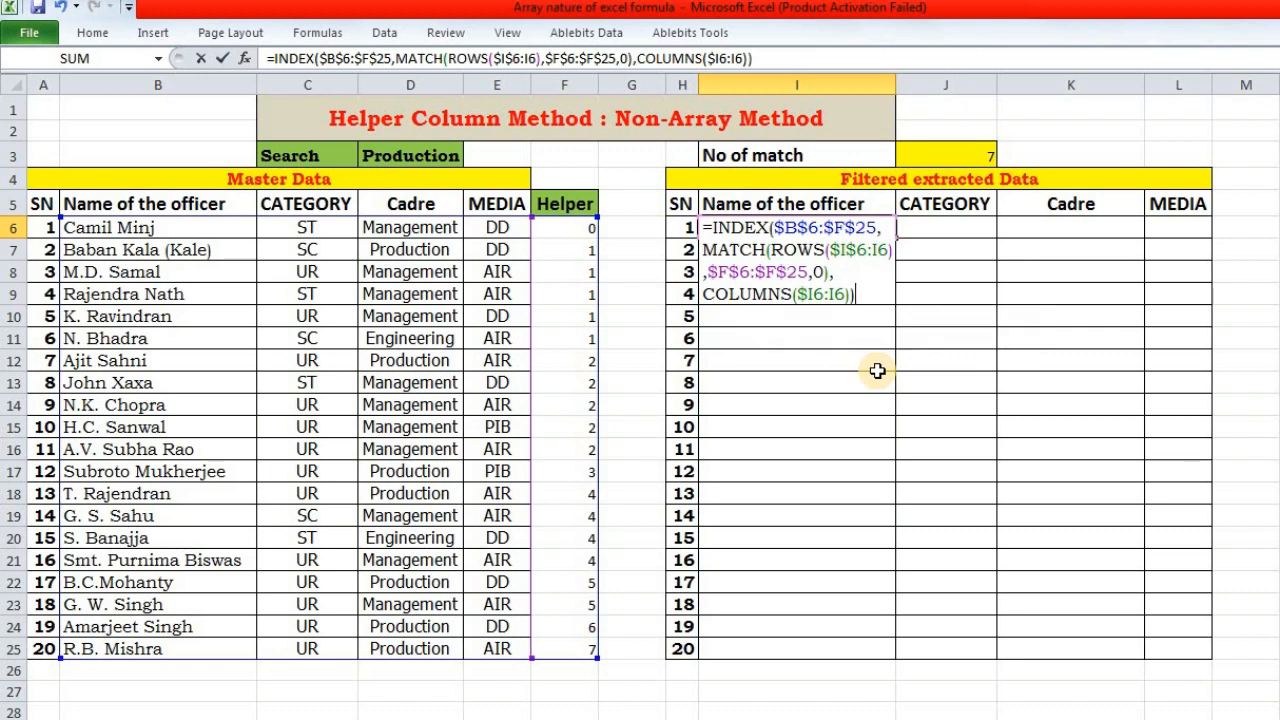
pyautogui.press('Return')
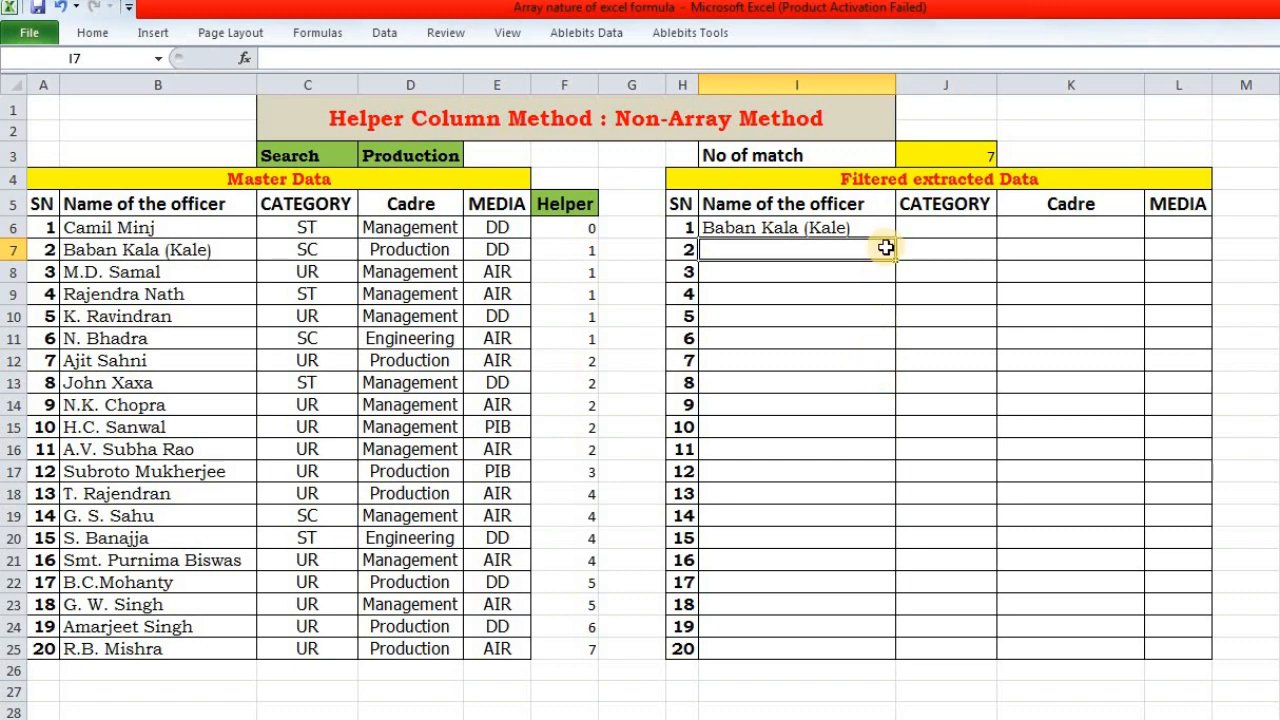
# Step: Copy the I6 formula across and down to row 25, then reopen I6
pyautogui.click(797, 228)
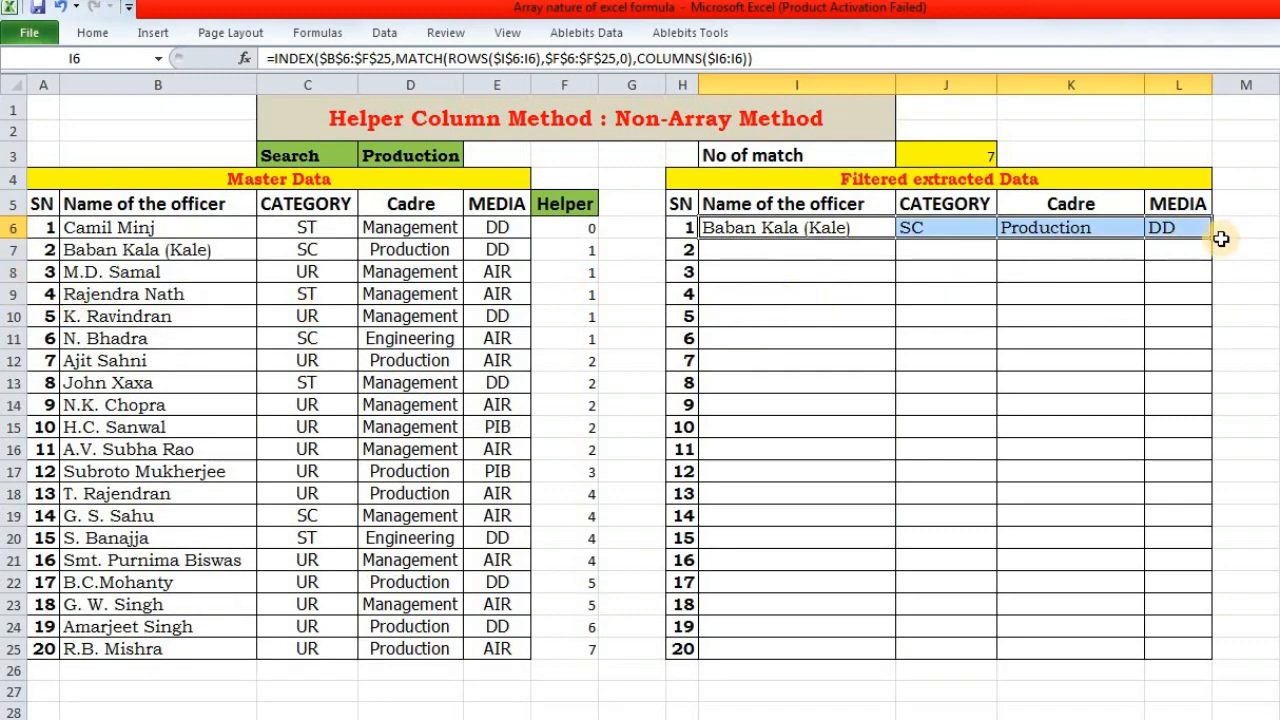
pyautogui.moveTo(1212, 240)
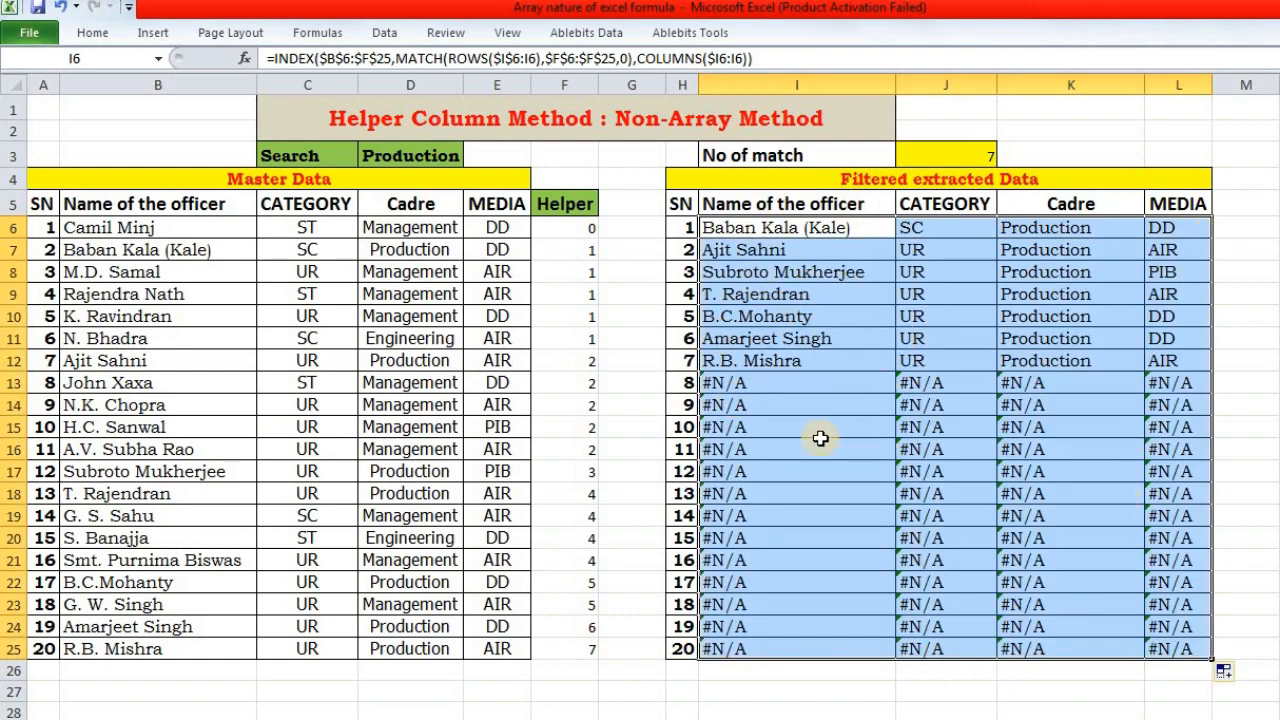
pyautogui.moveTo(785, 470)
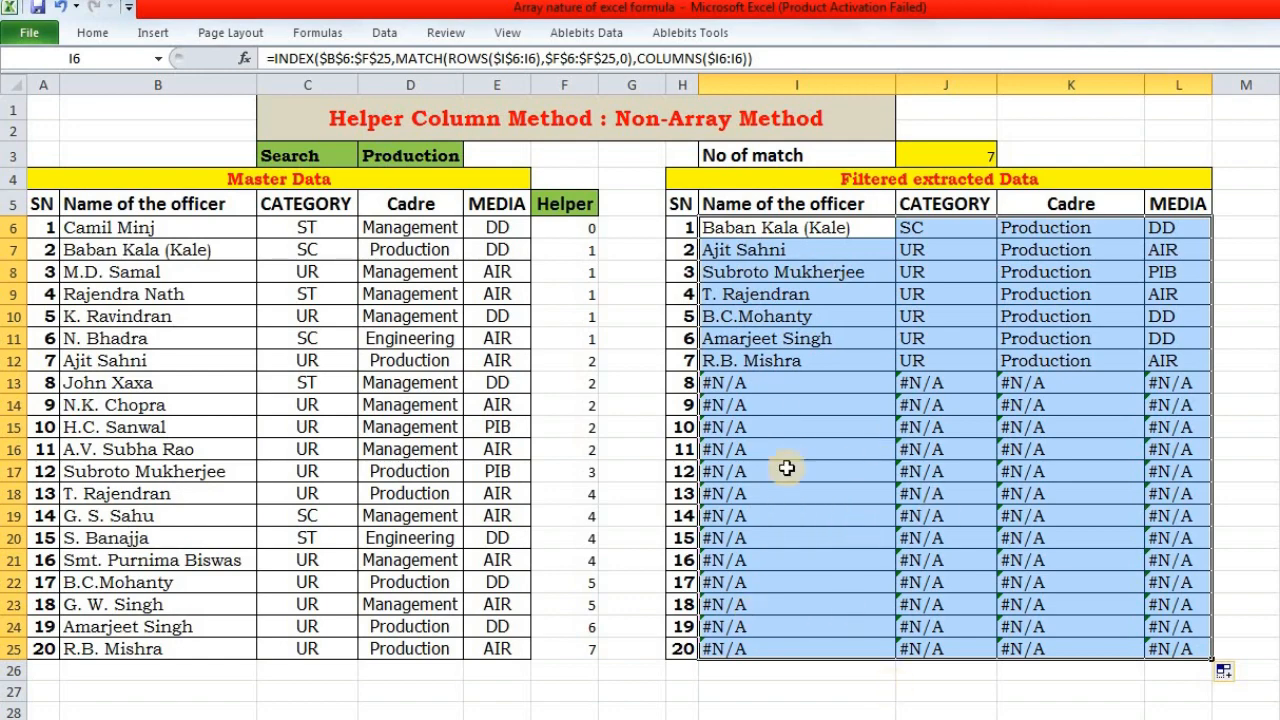
pyautogui.moveTo(705, 228)
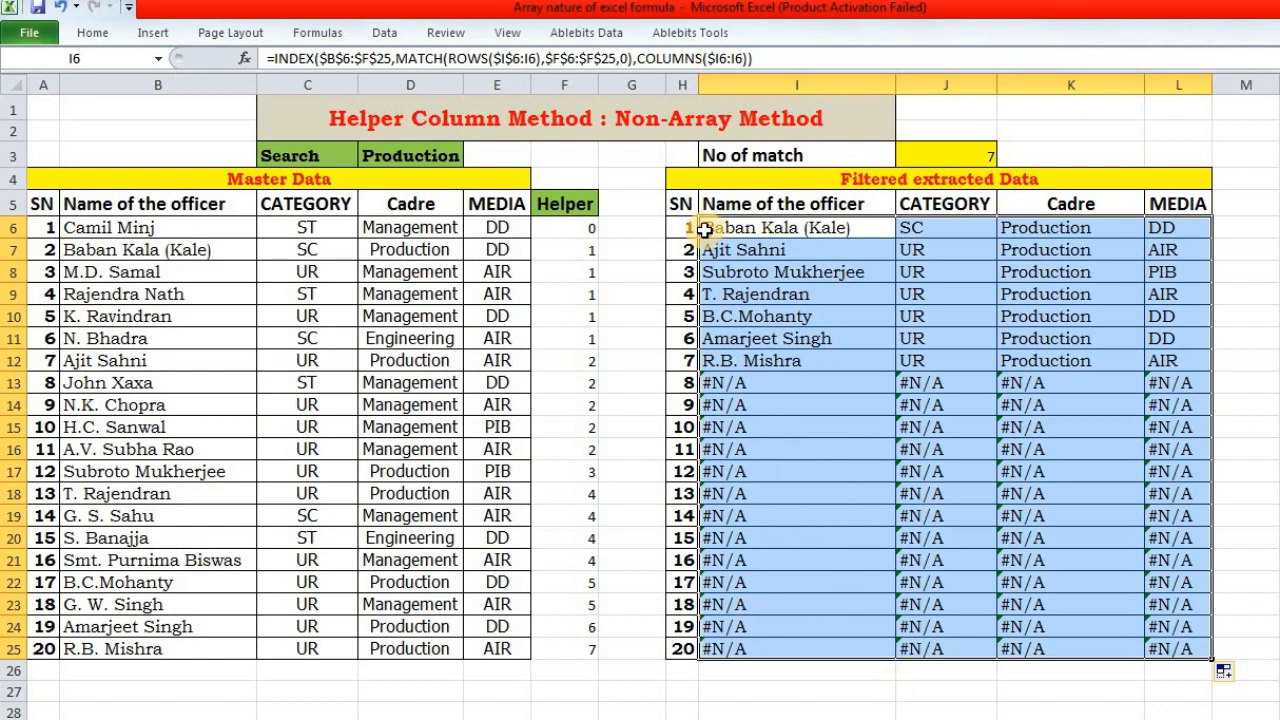
pyautogui.doubleClick(797, 227)
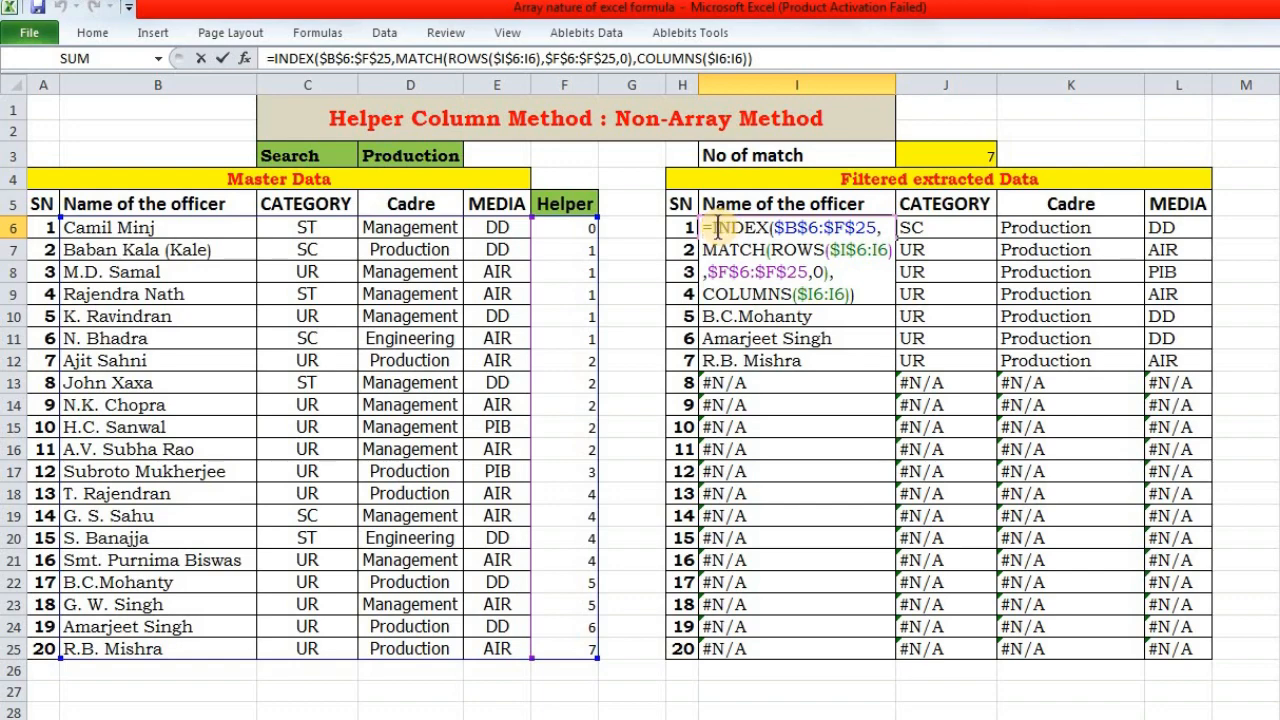
# Step: Wrap the I6 extraction formula in IFERROR(...,"")
pyautogui.write('if')
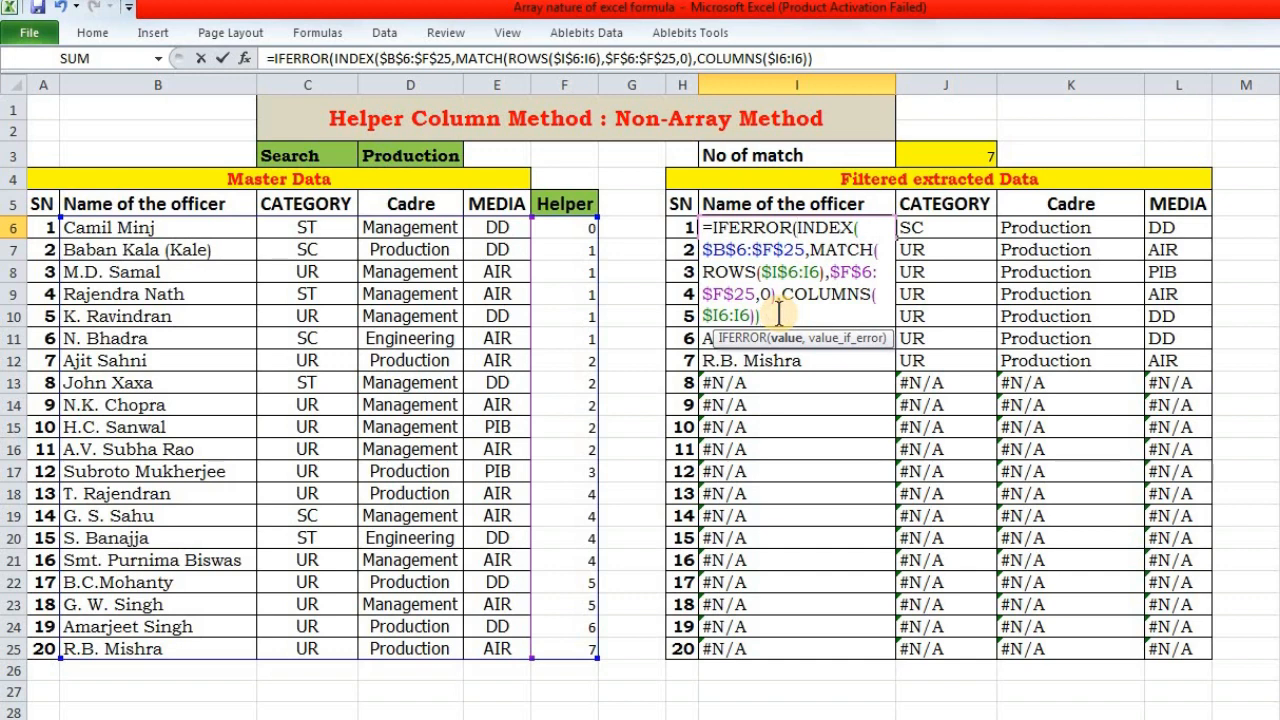
pyautogui.write(',""')
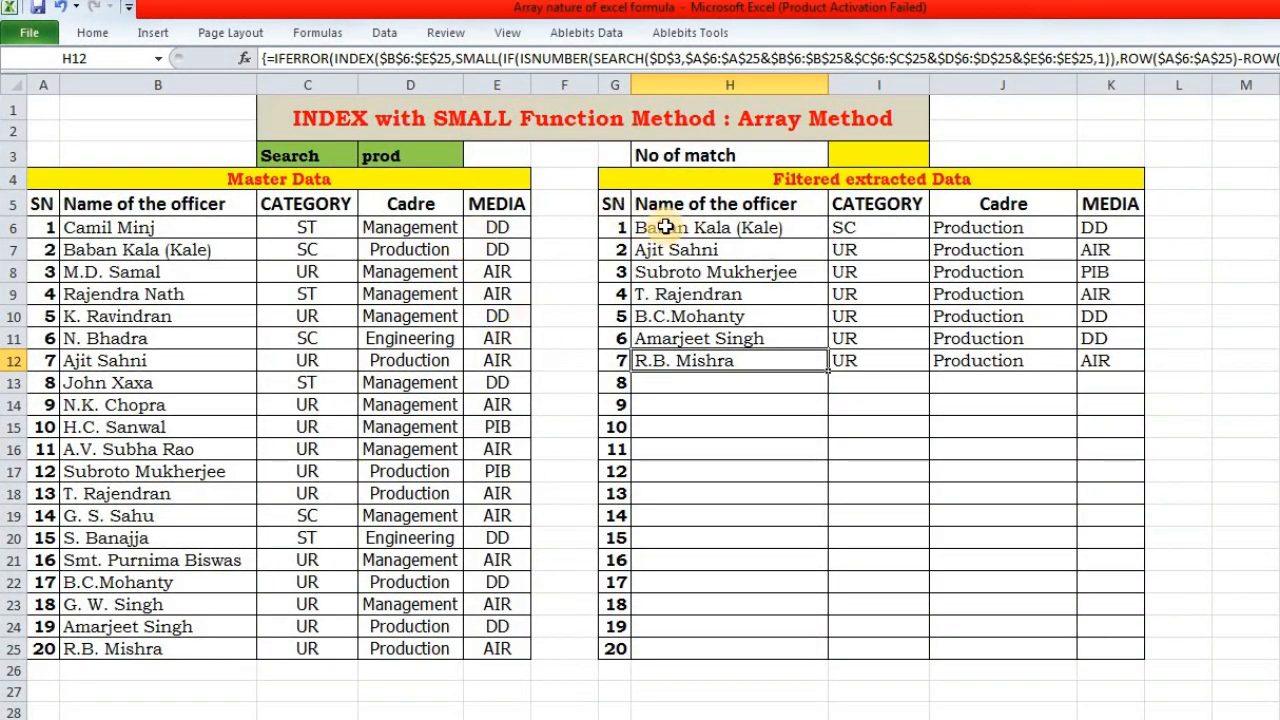
# Step: Clear the twenty result rows starting at H6 and reselect H6
pyautogui.click(729, 227)
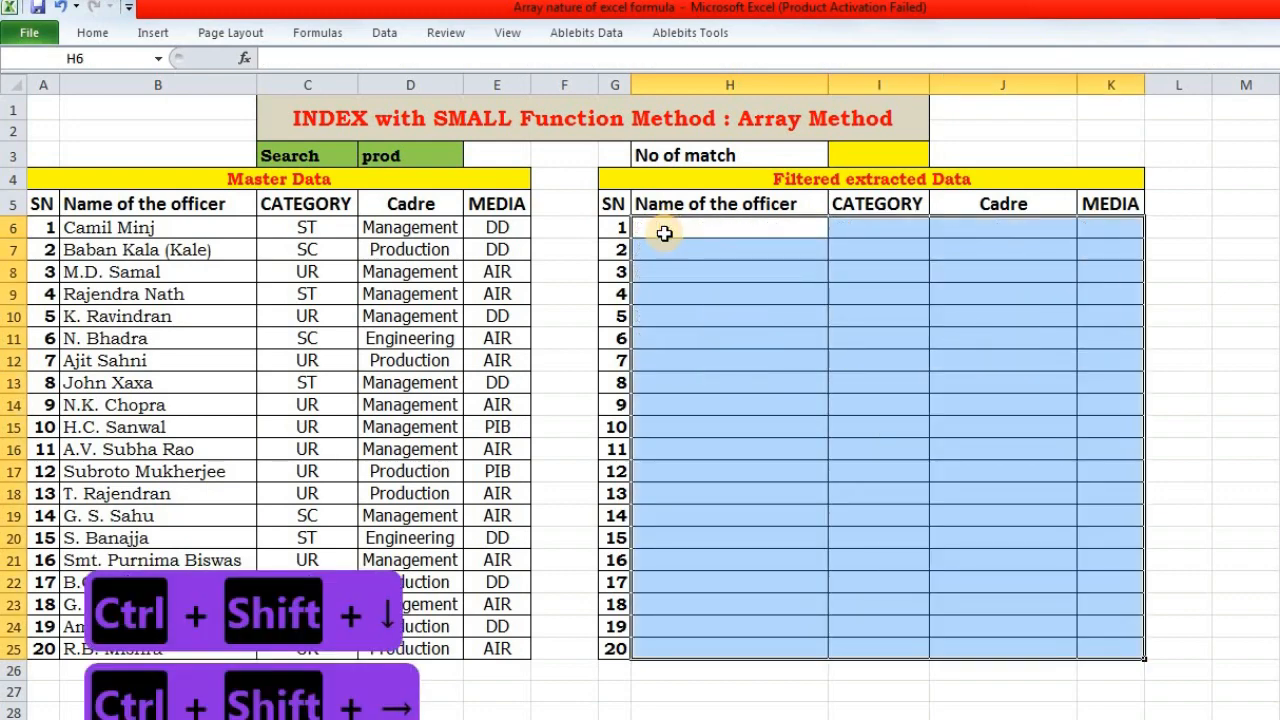
pyautogui.click(729, 249)
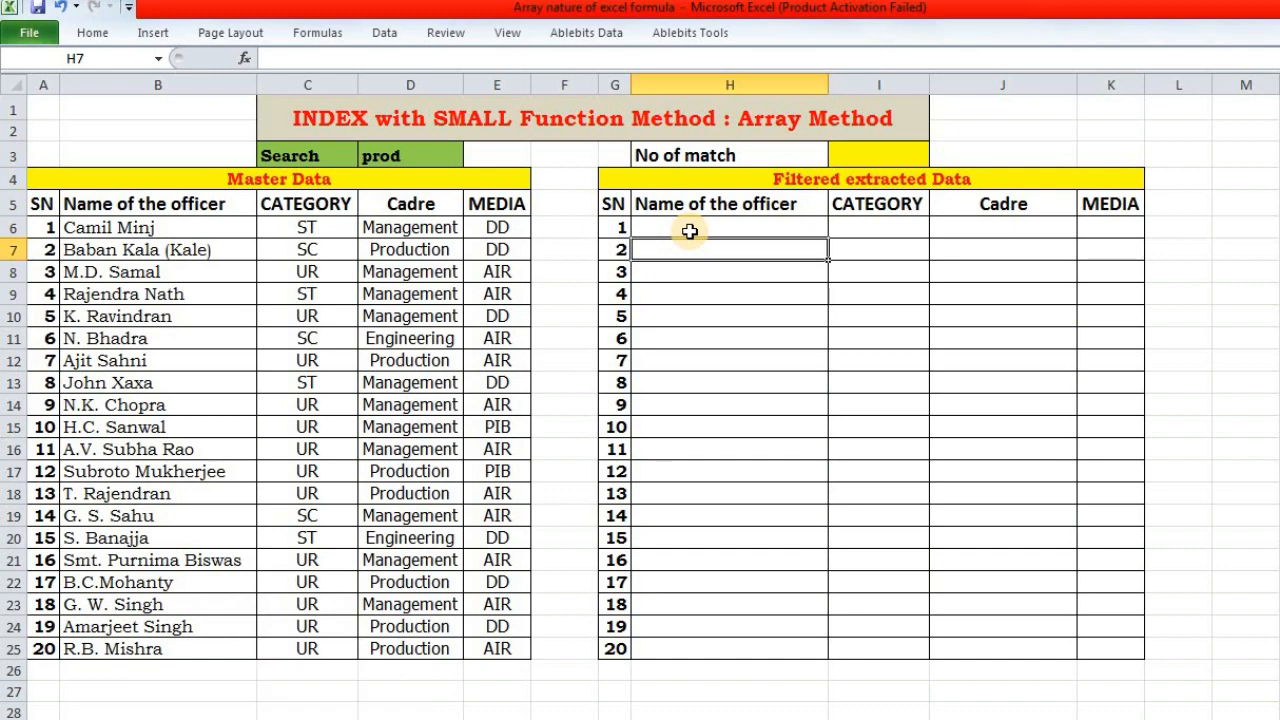
pyautogui.click(729, 227)
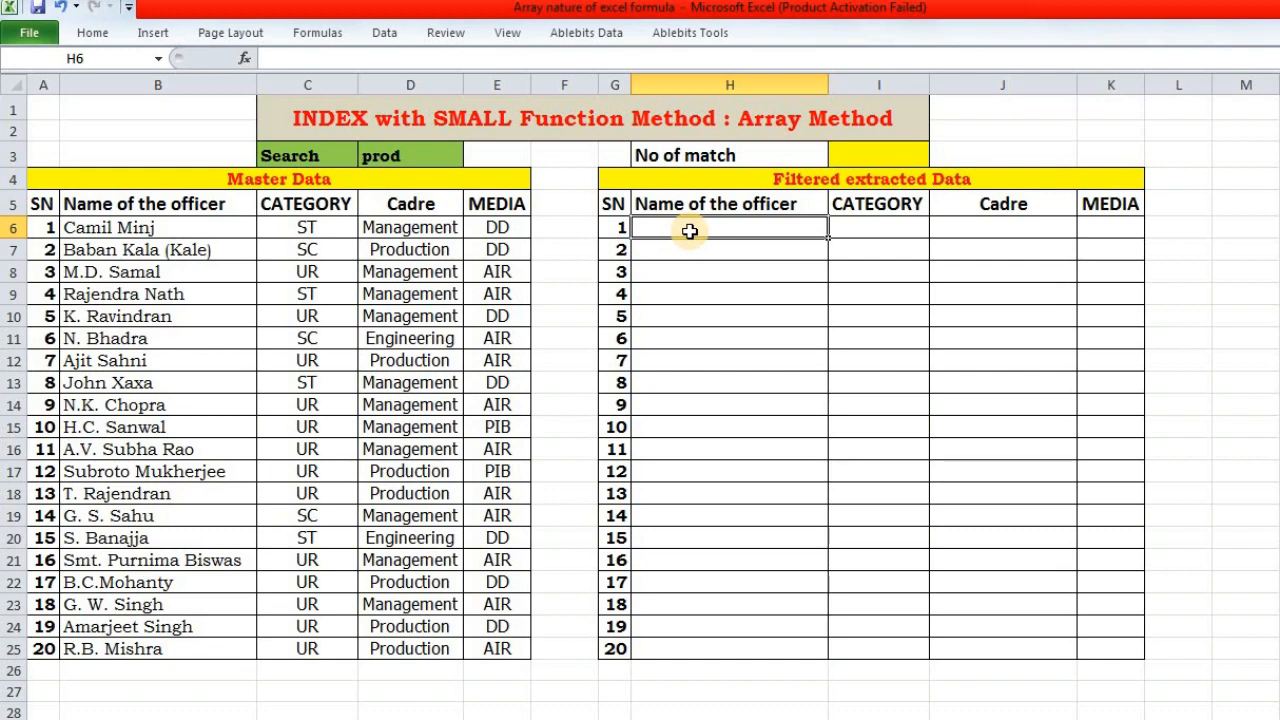
# Step: In H6, begin =SEARCH($D$3, over columns A6:A25 through E6:E25 joined with &
pyautogui.write('=')
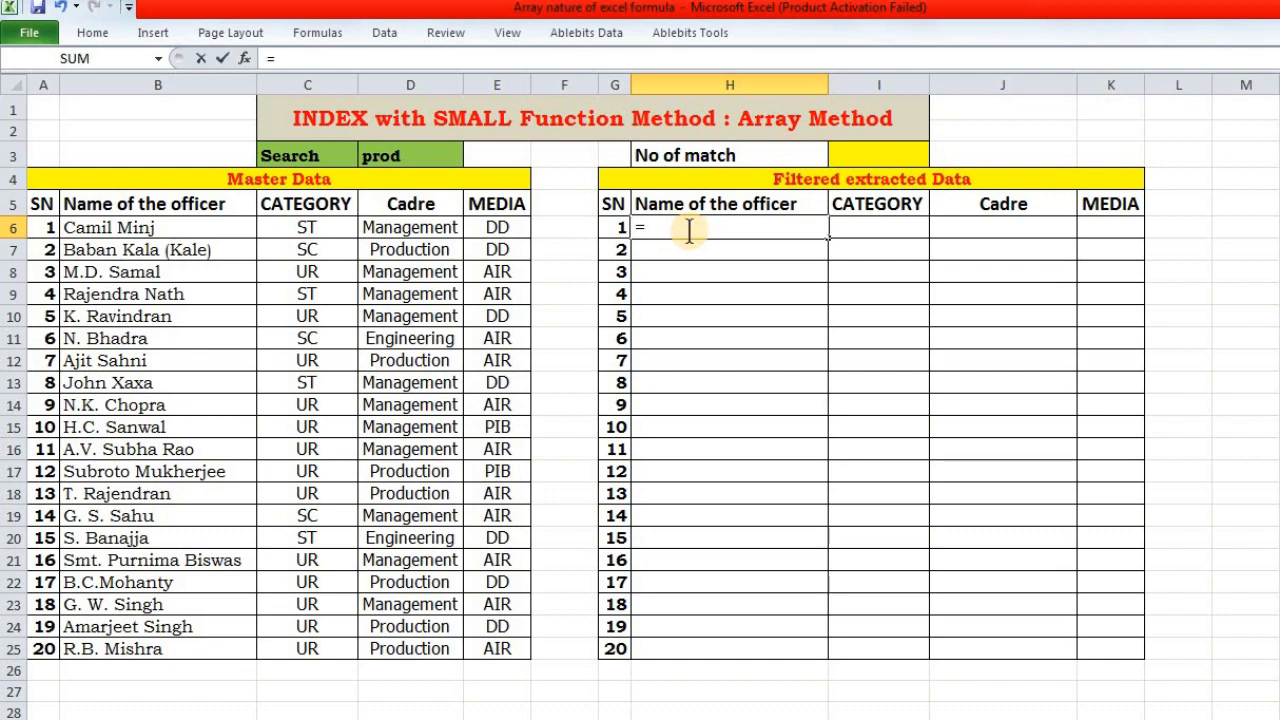
pyautogui.write('sea')
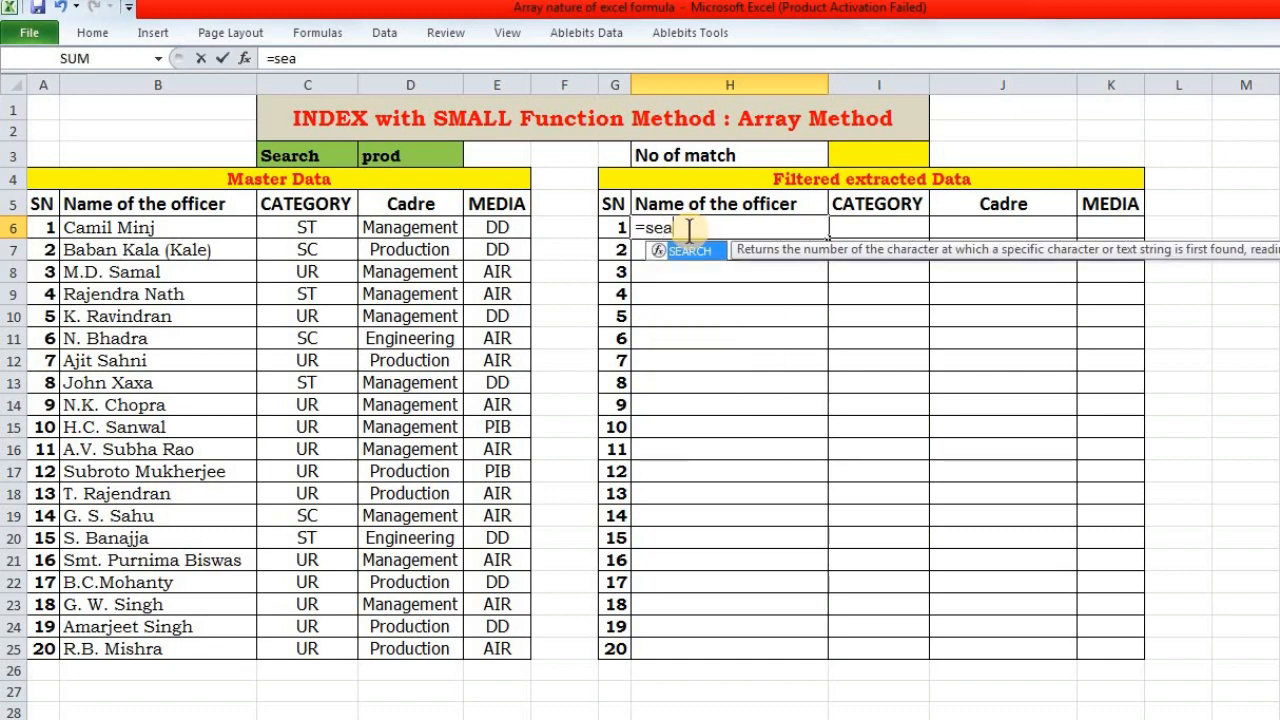
pyautogui.write('c')
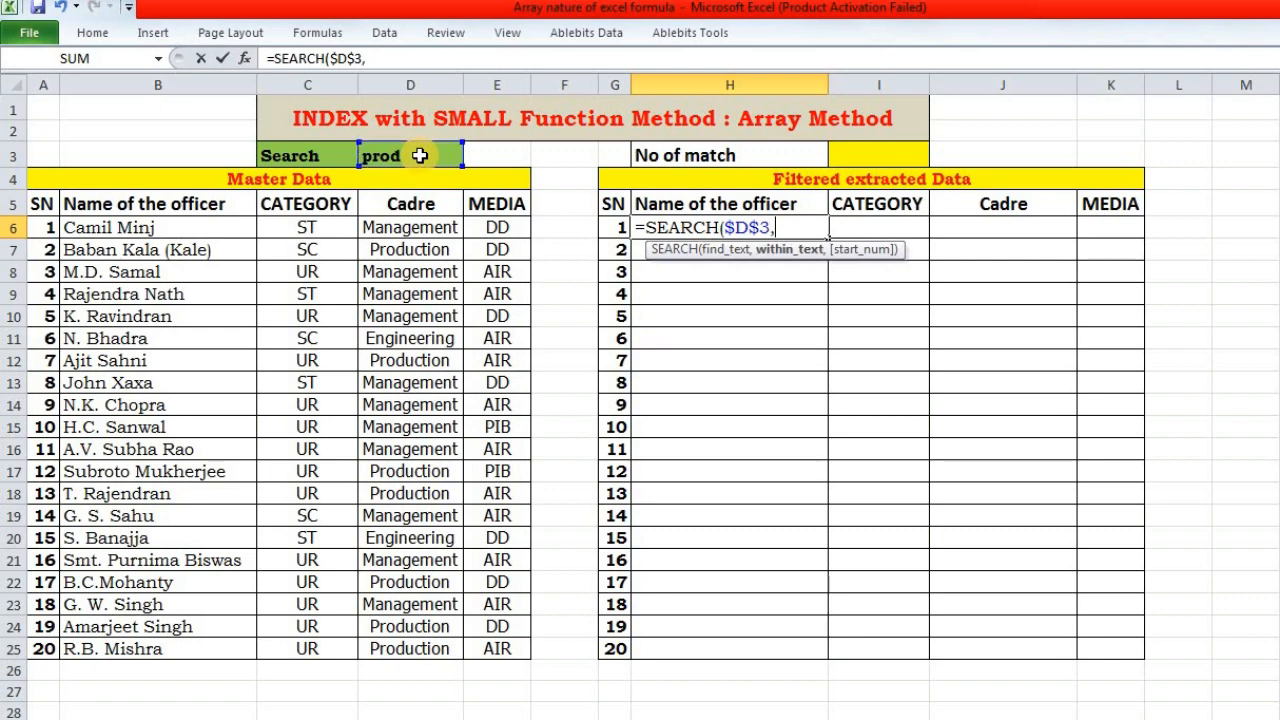
pyautogui.moveTo(490, 460)
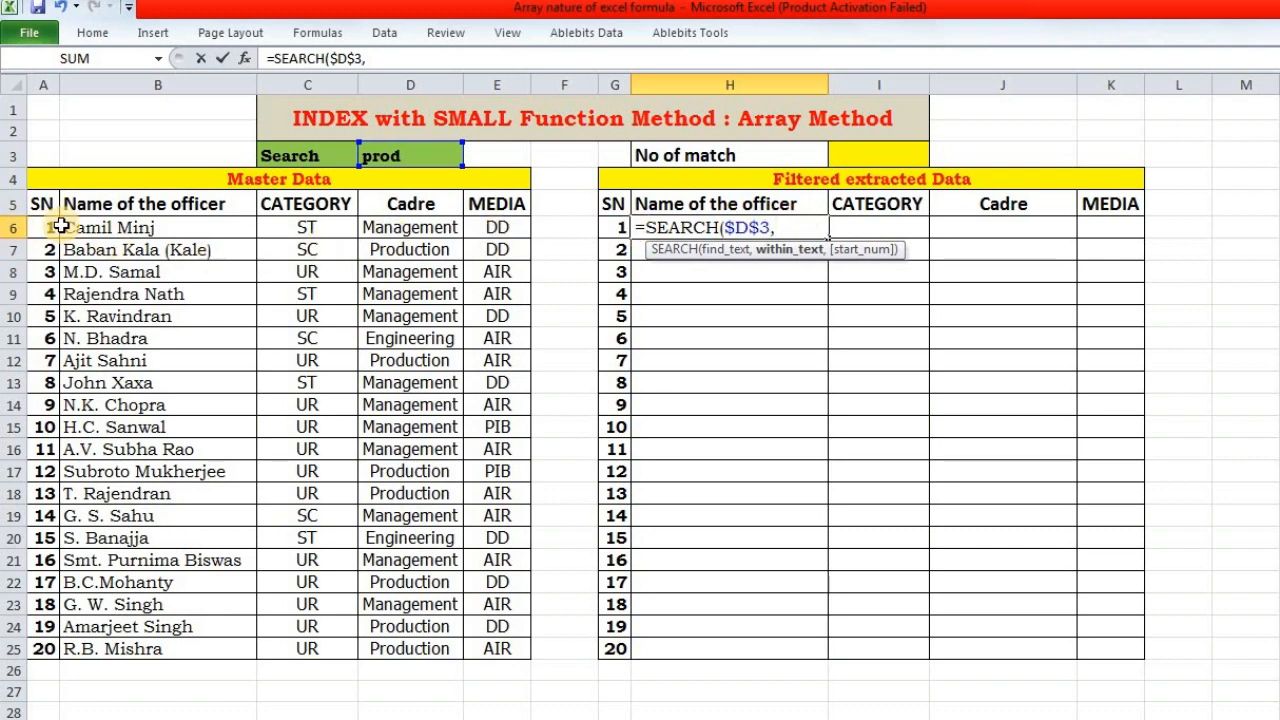
pyautogui.moveTo(273, 213)
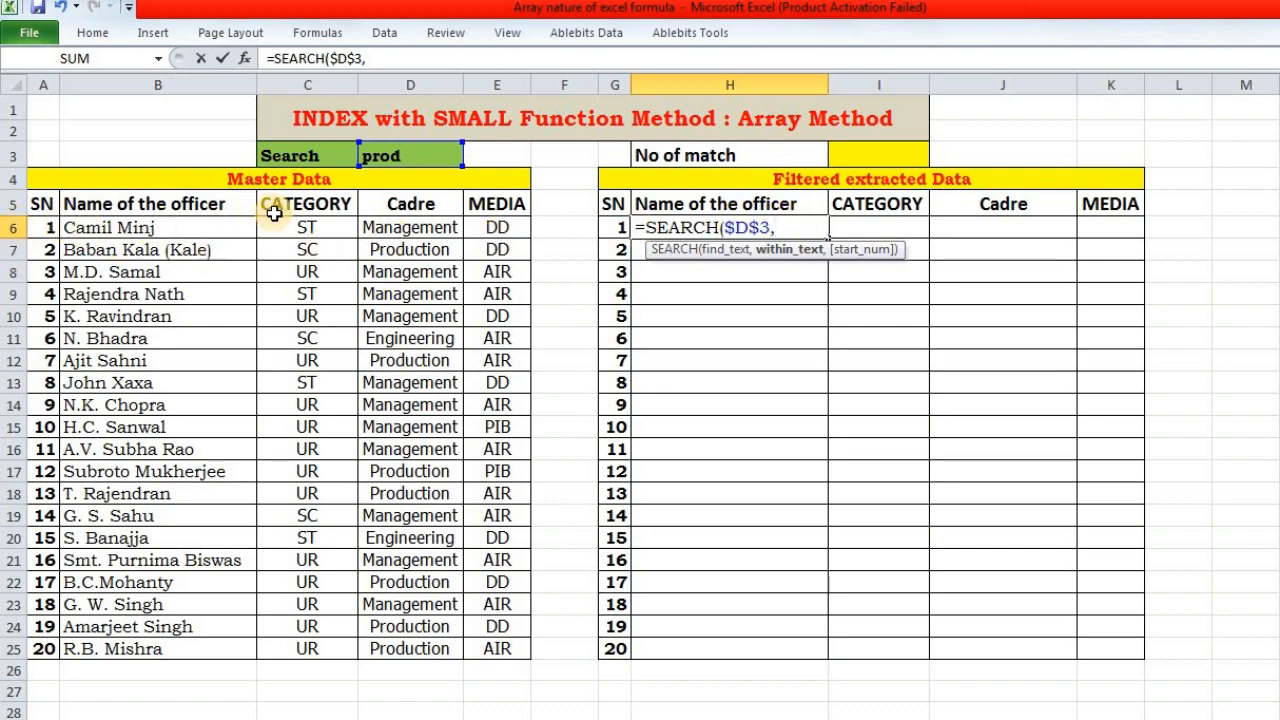
pyautogui.moveTo(155, 215)
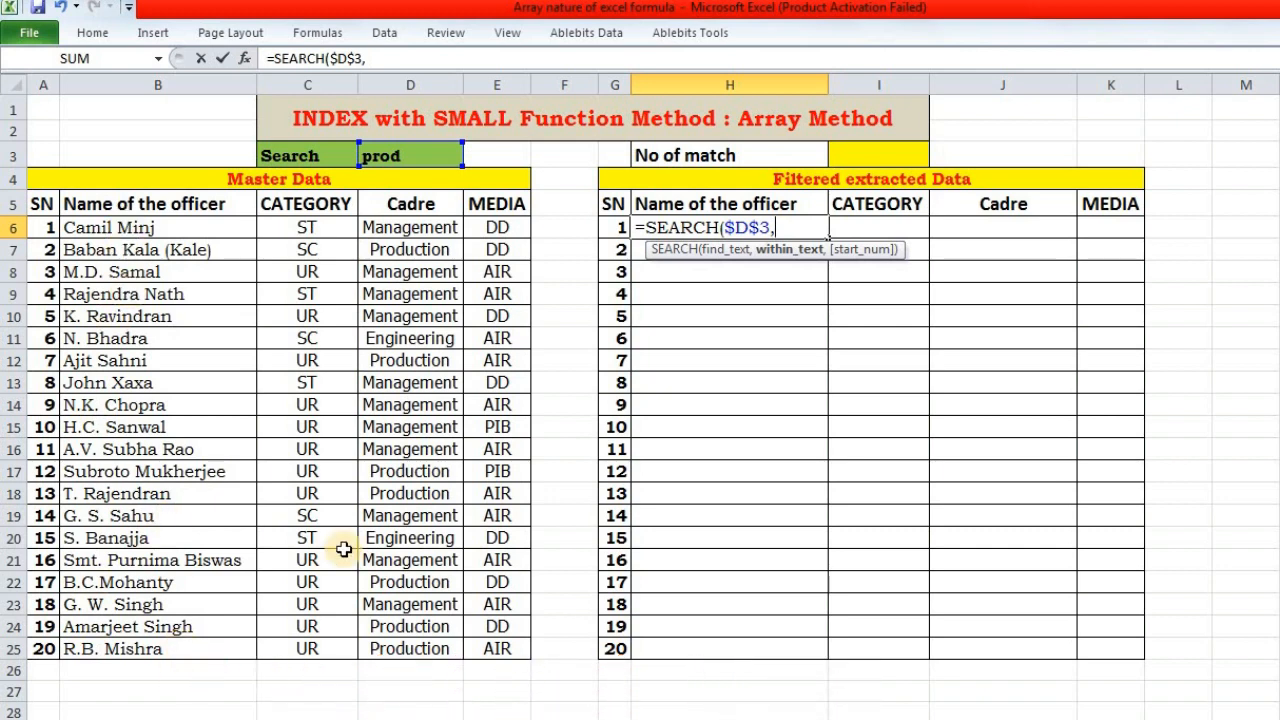
pyautogui.moveTo(305, 497)
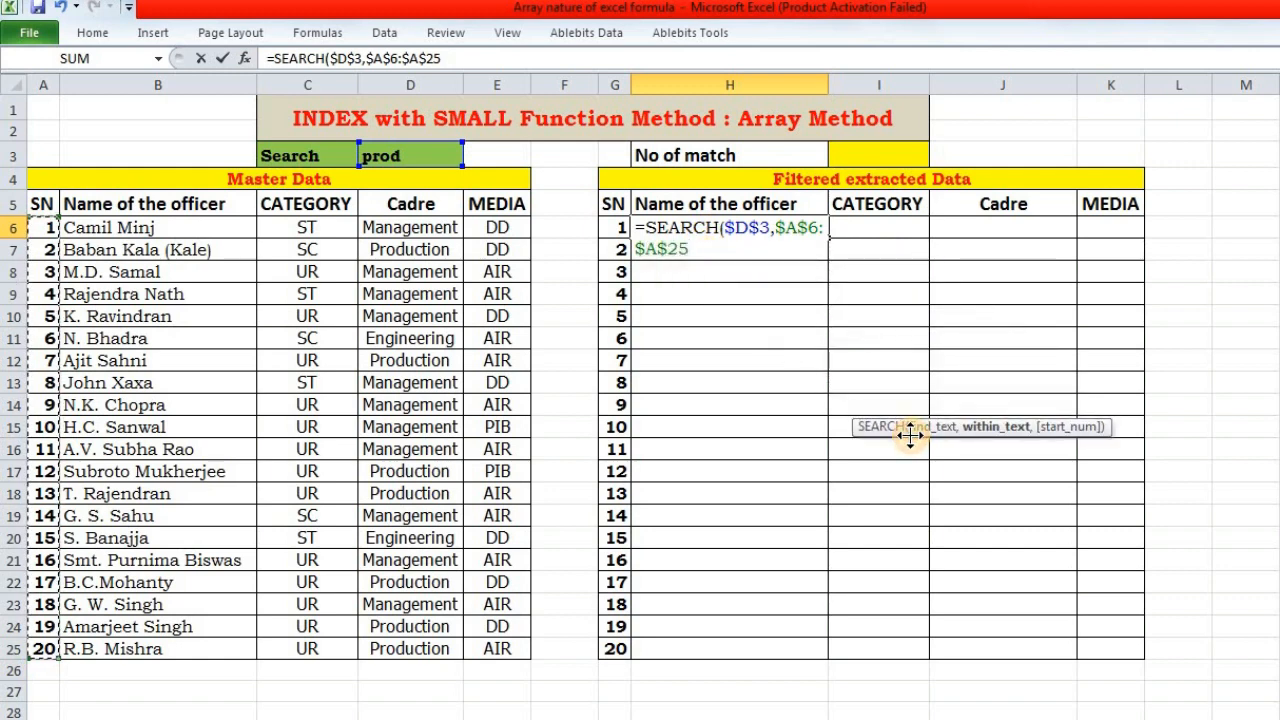
pyautogui.write('&')
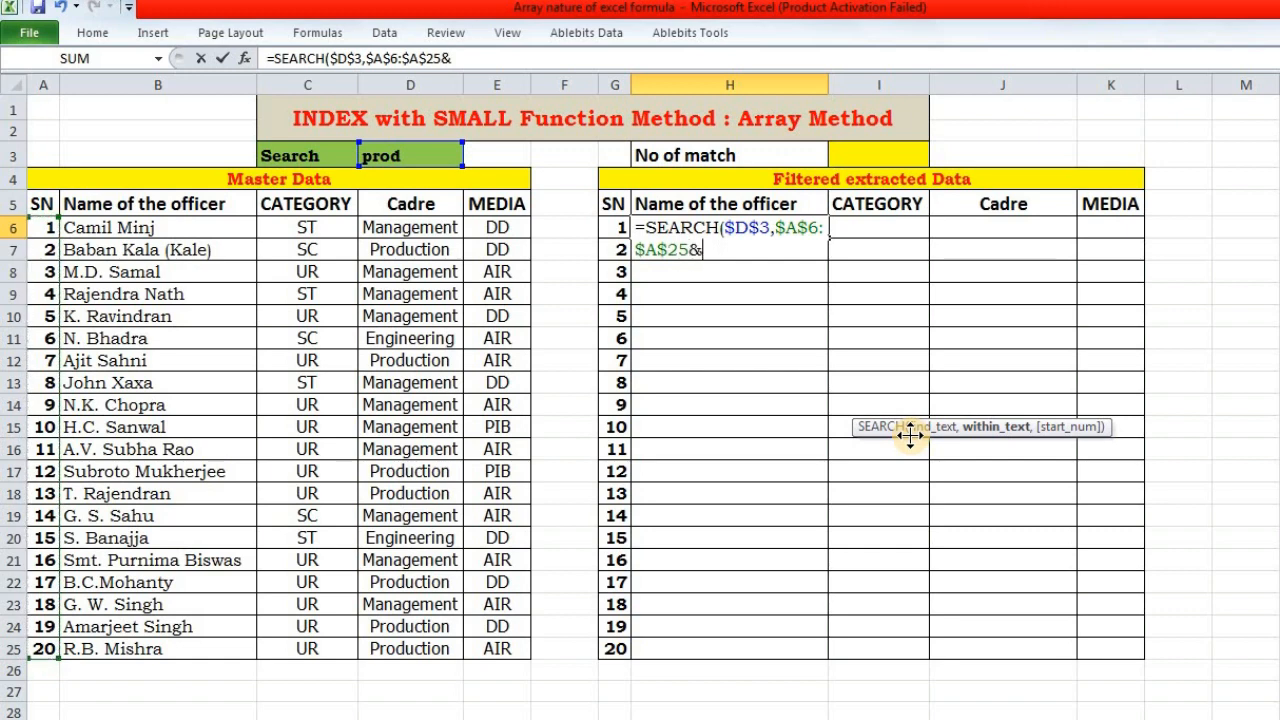
pyautogui.click(189, 228)
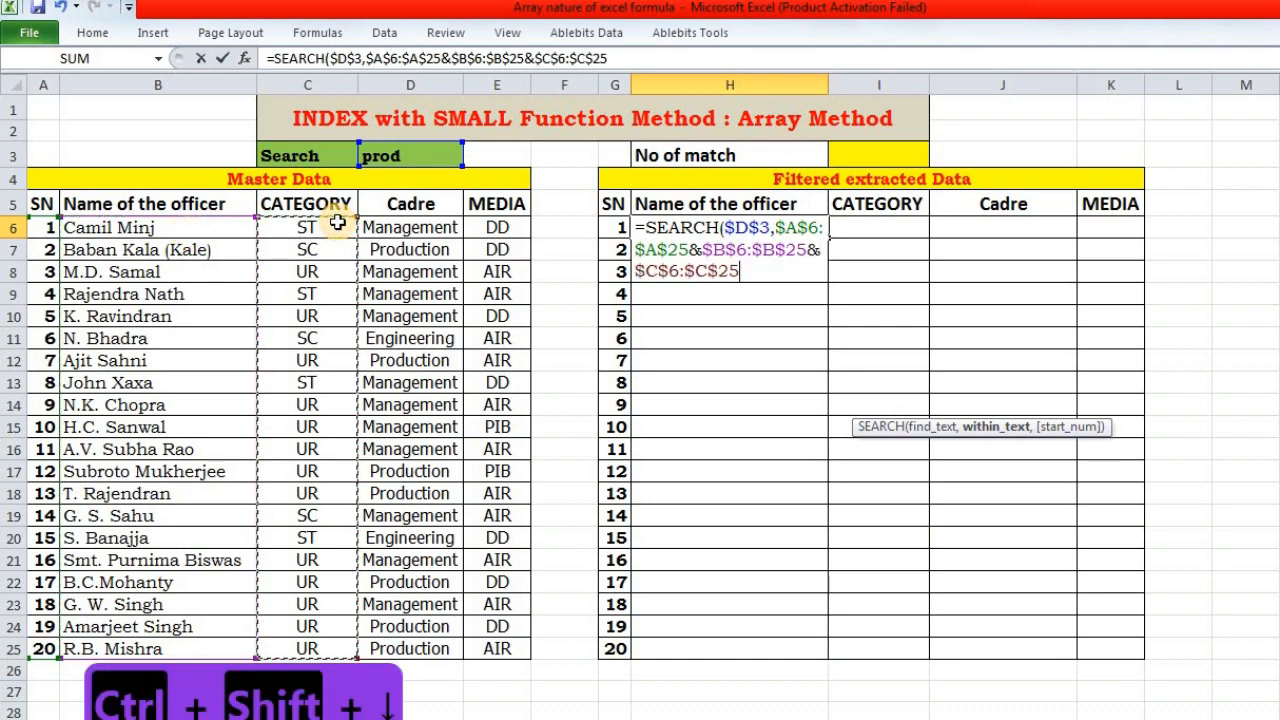
pyautogui.write('&$D$6:$D$25')
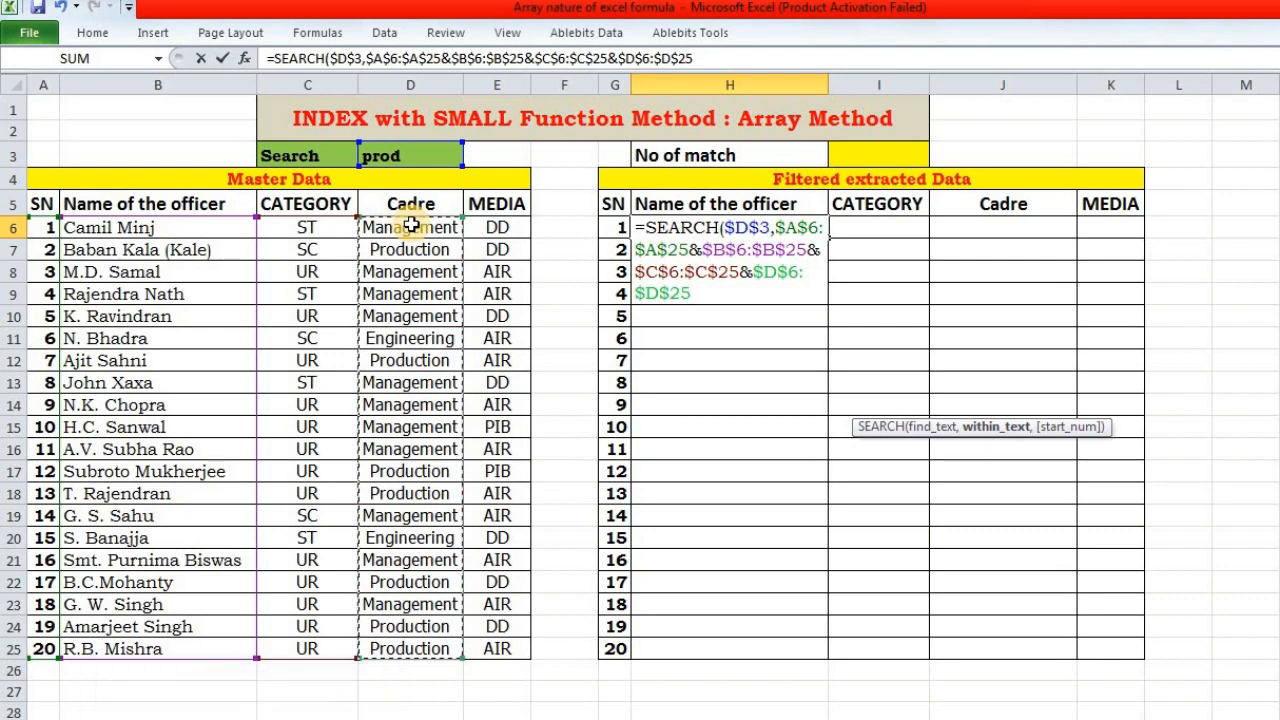
pyautogui.write('&')
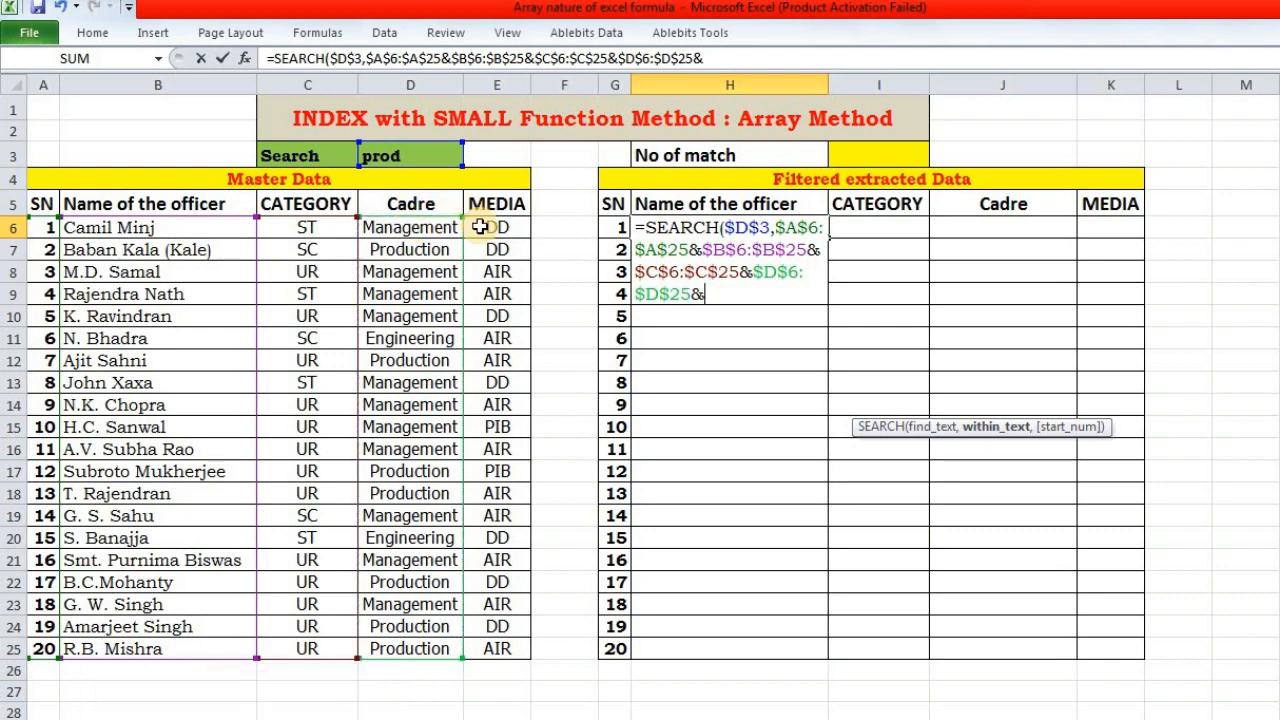
pyautogui.press('ctrl+shift+down')
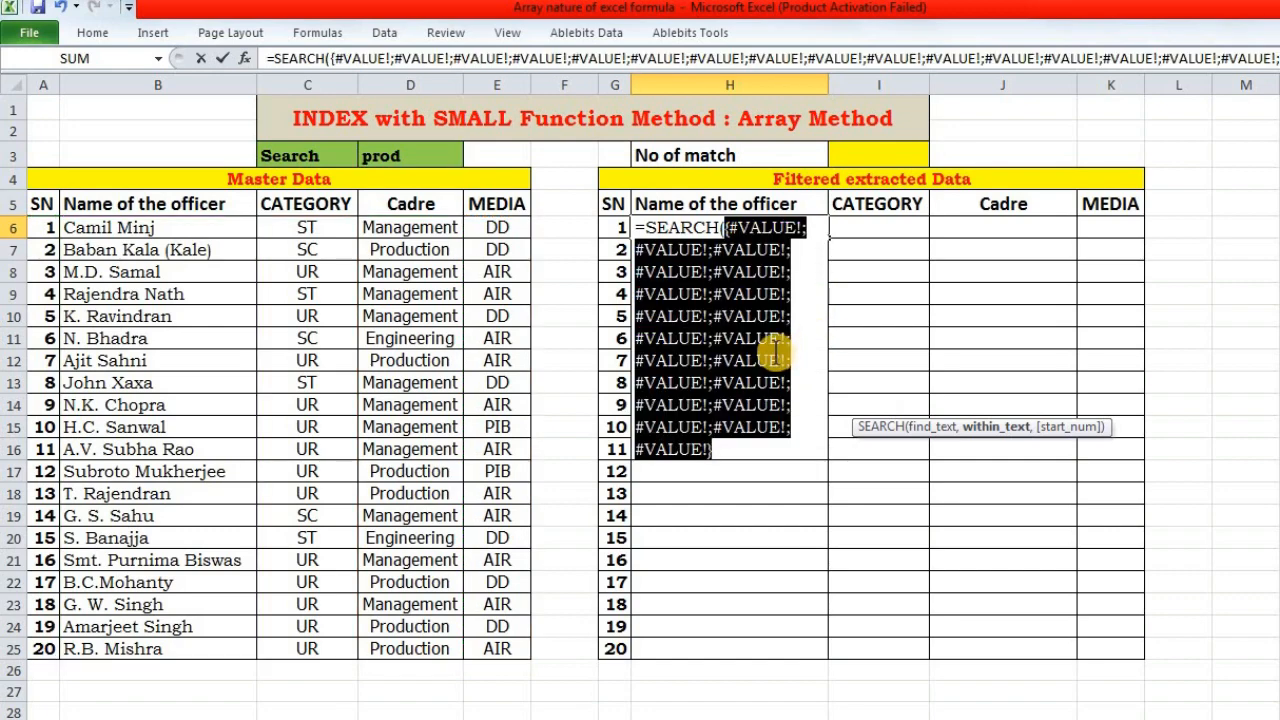
# Step: Finish H6's SEARCH formula with start position 1, previewing the joined values and results with F9
pyautogui.press('ctrl+z')
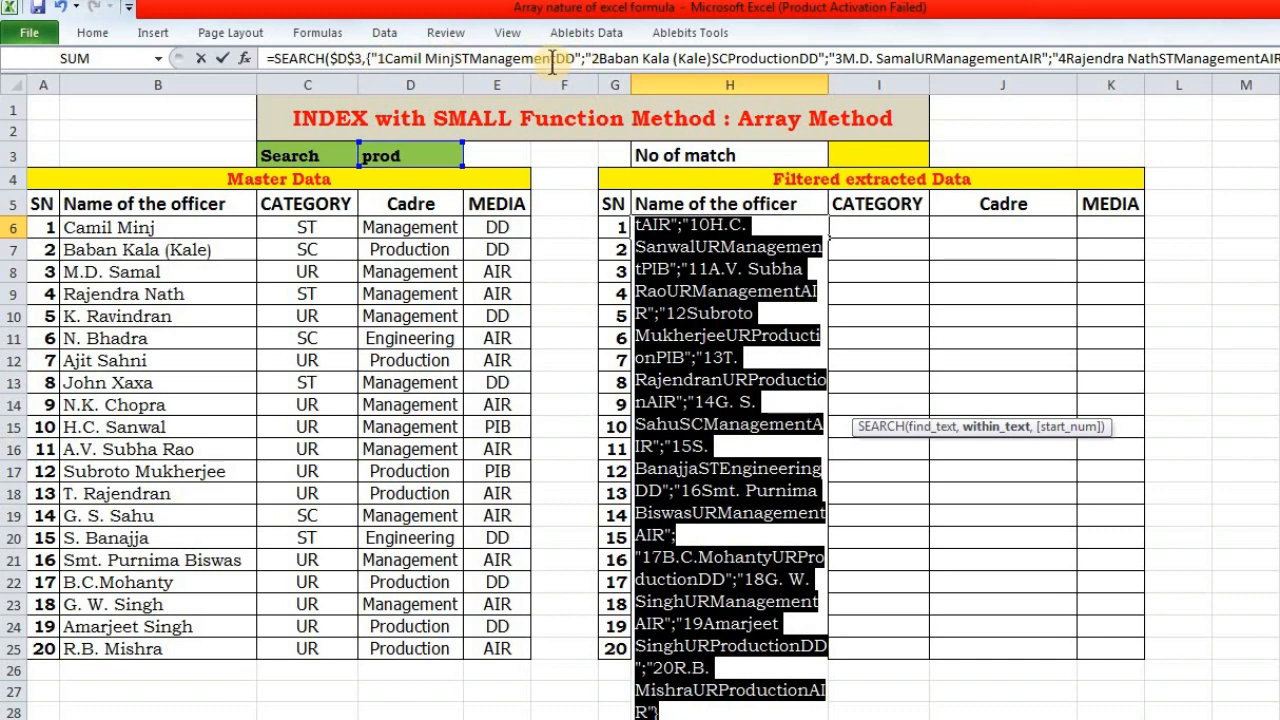
pyautogui.moveTo(185, 205)
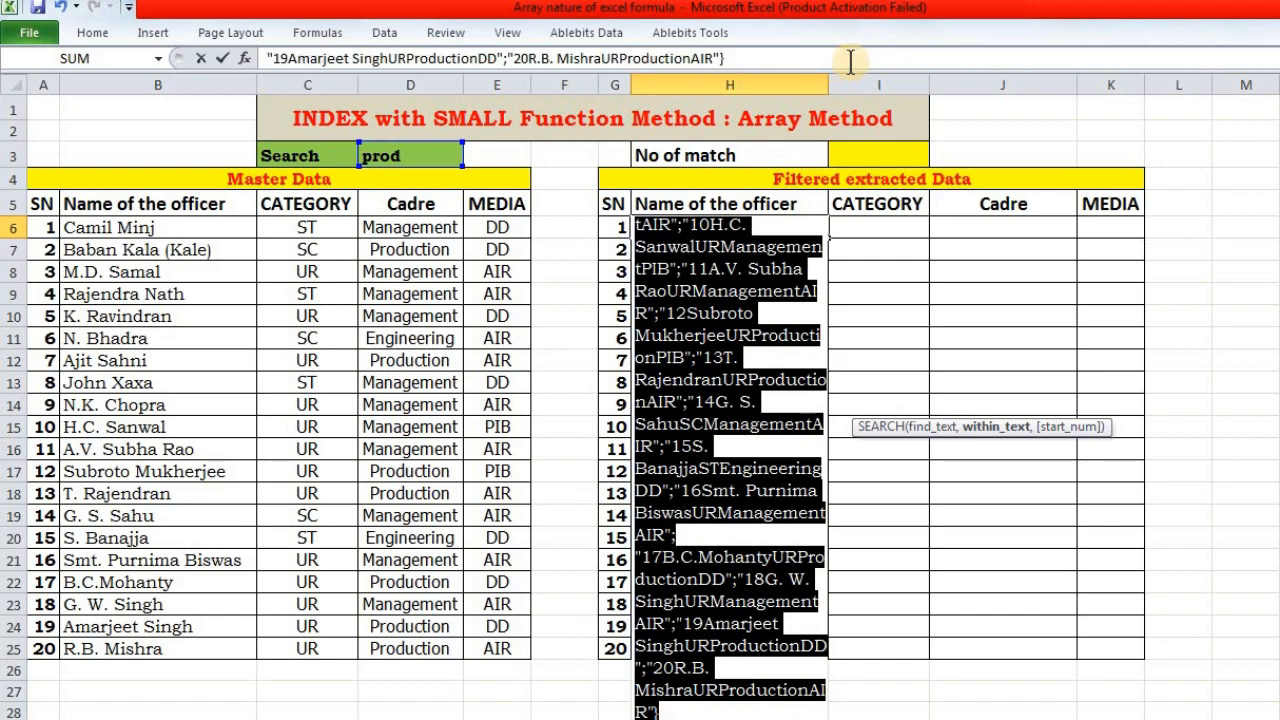
pyautogui.press('ctrl+z')
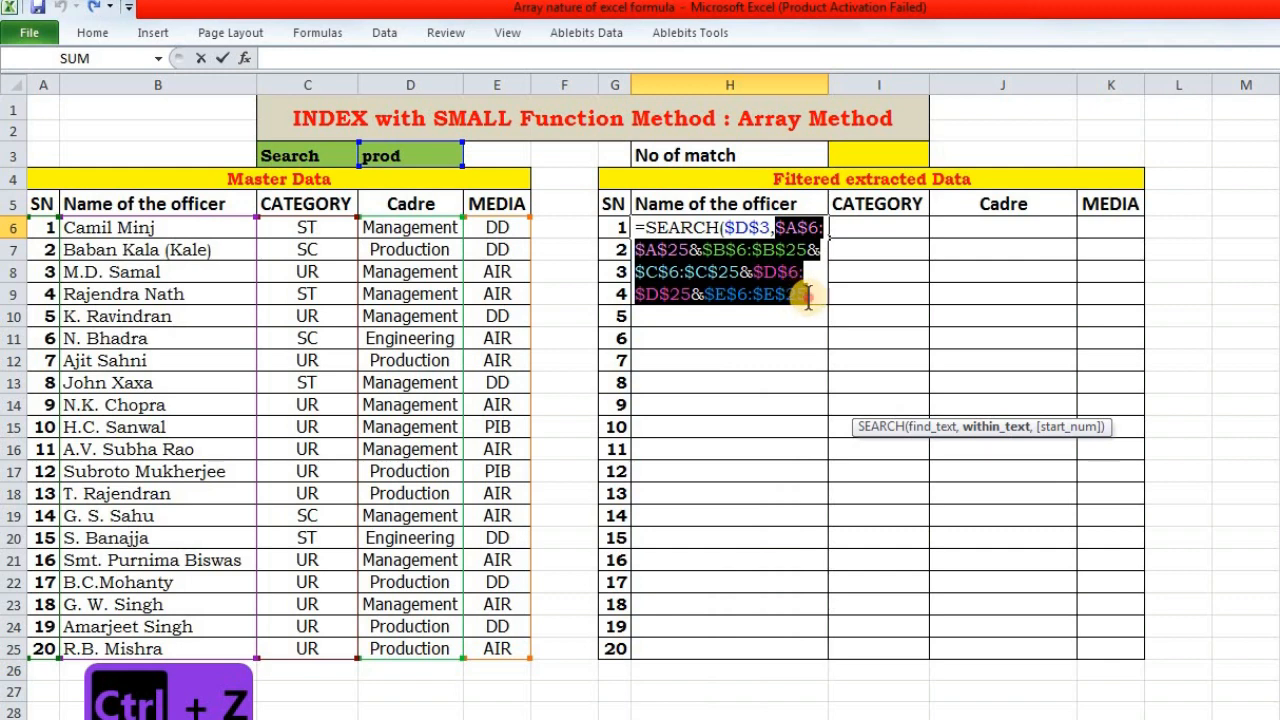
pyautogui.press('ctrl+z')
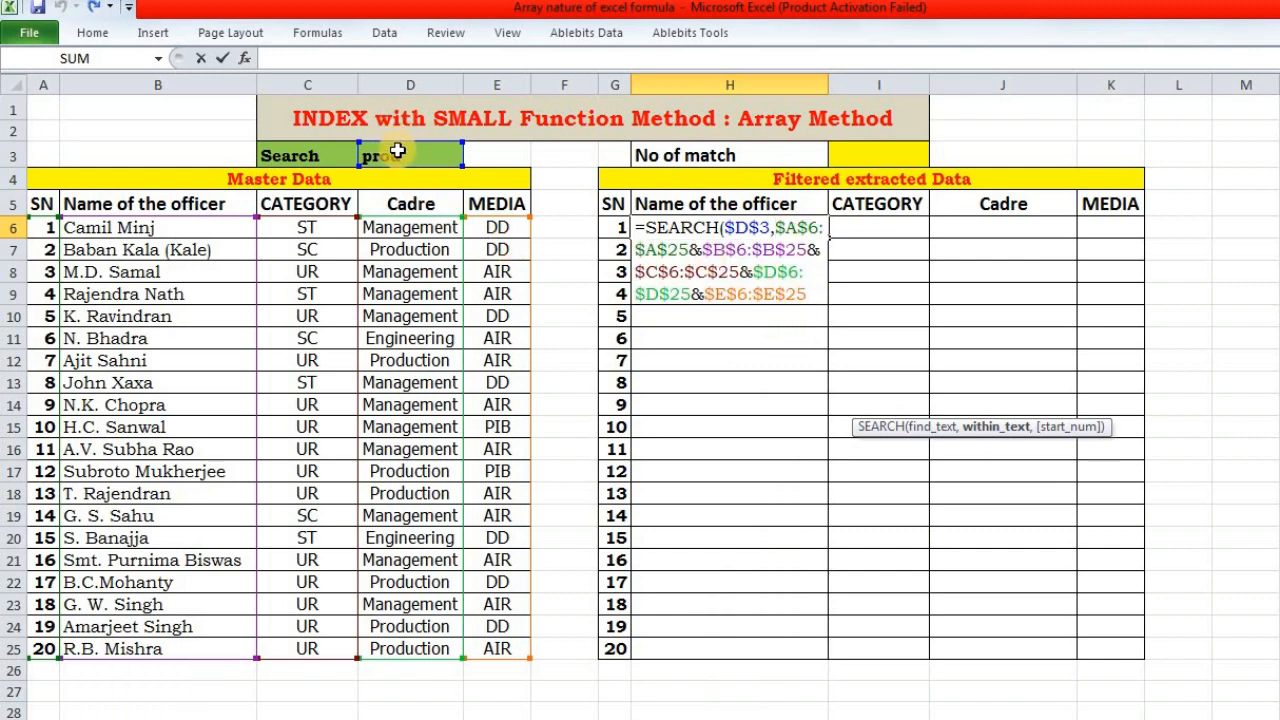
pyautogui.write('d')
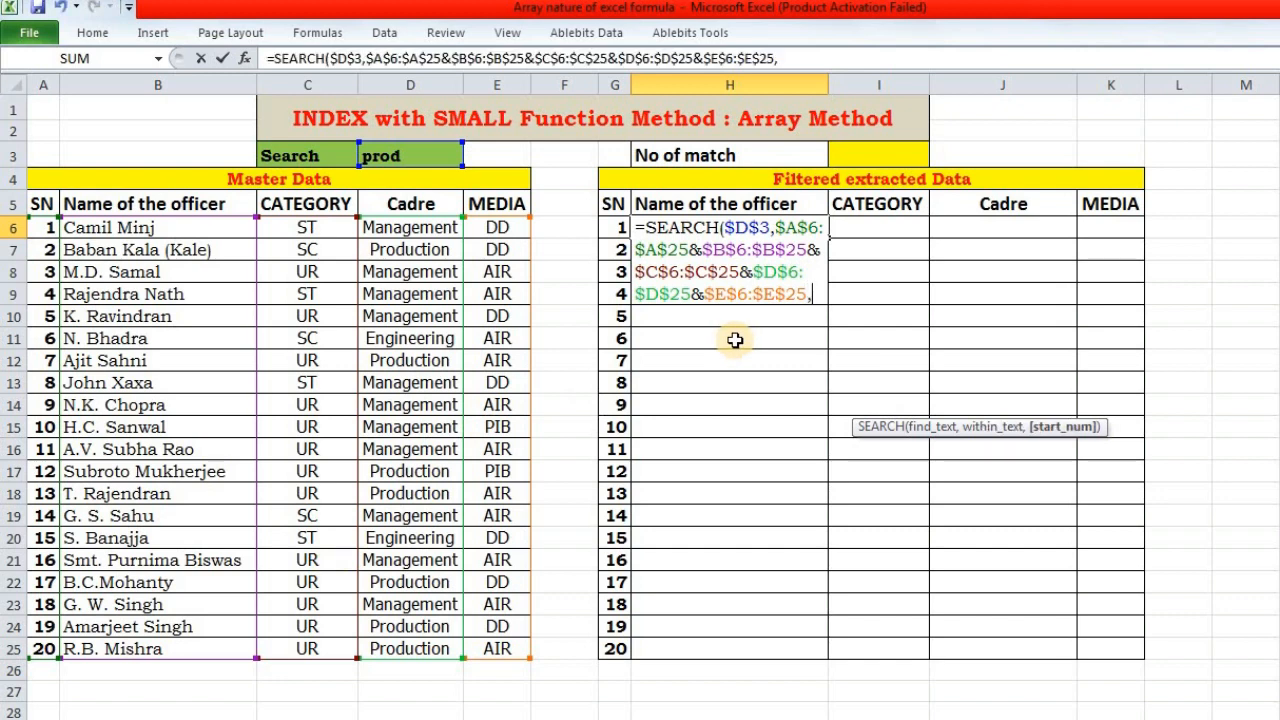
pyautogui.write('1)}')
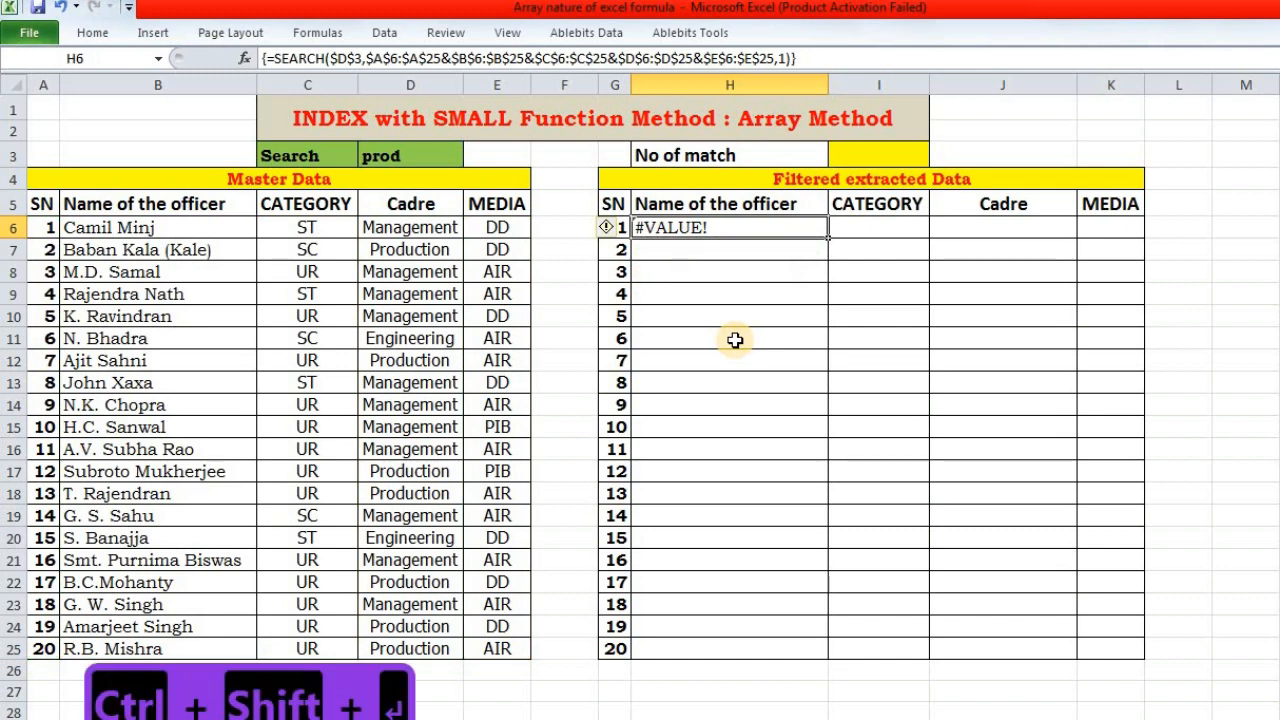
pyautogui.moveTo(680, 245)
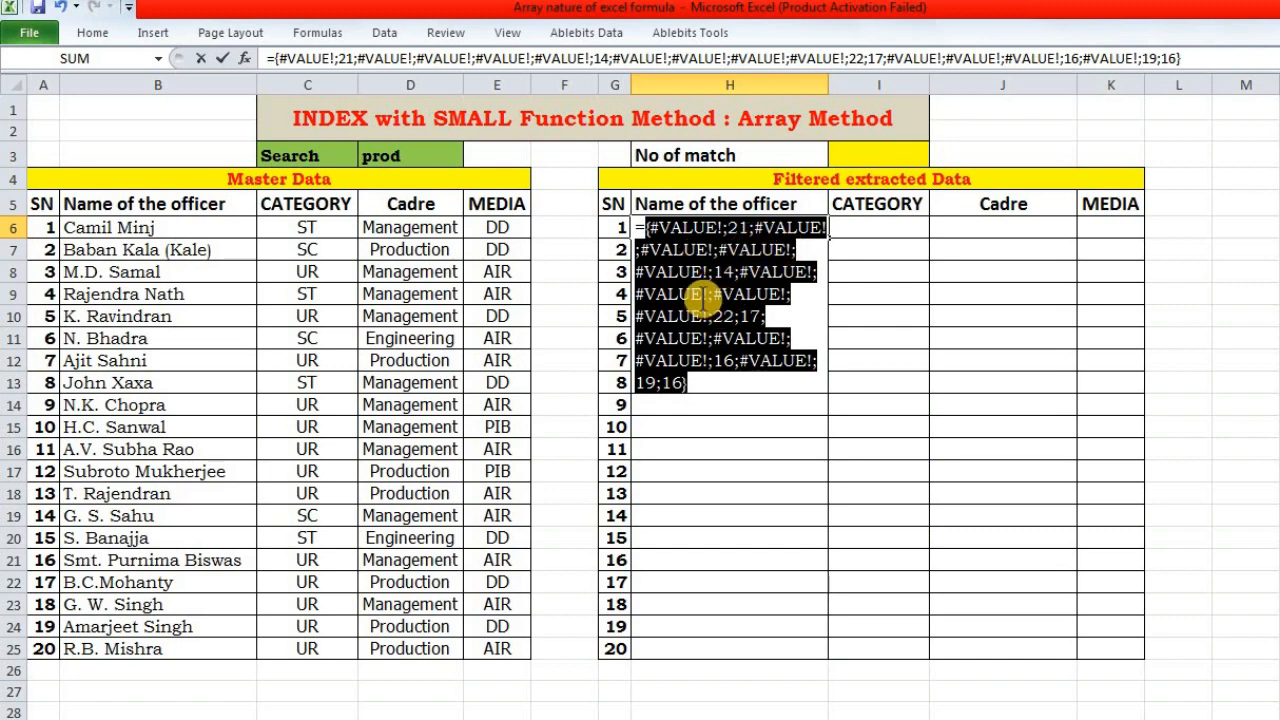
pyautogui.moveTo(708, 412)
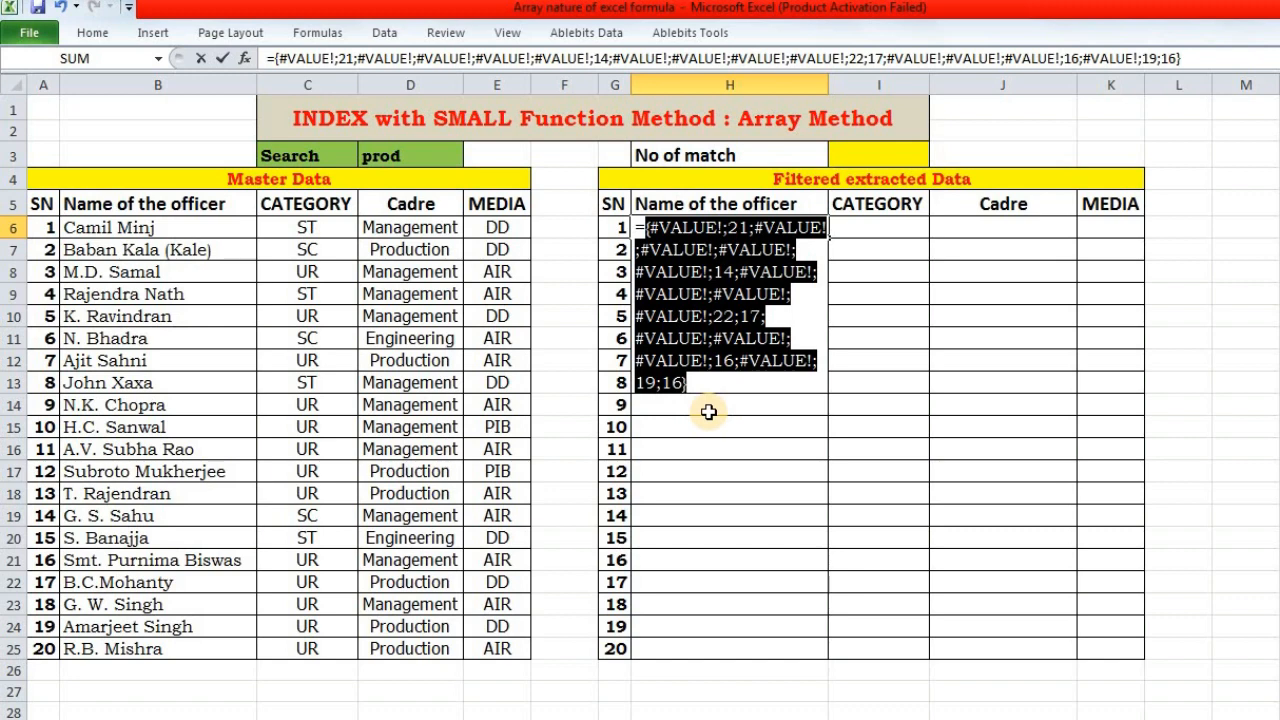
pyautogui.press('ctrl+z')
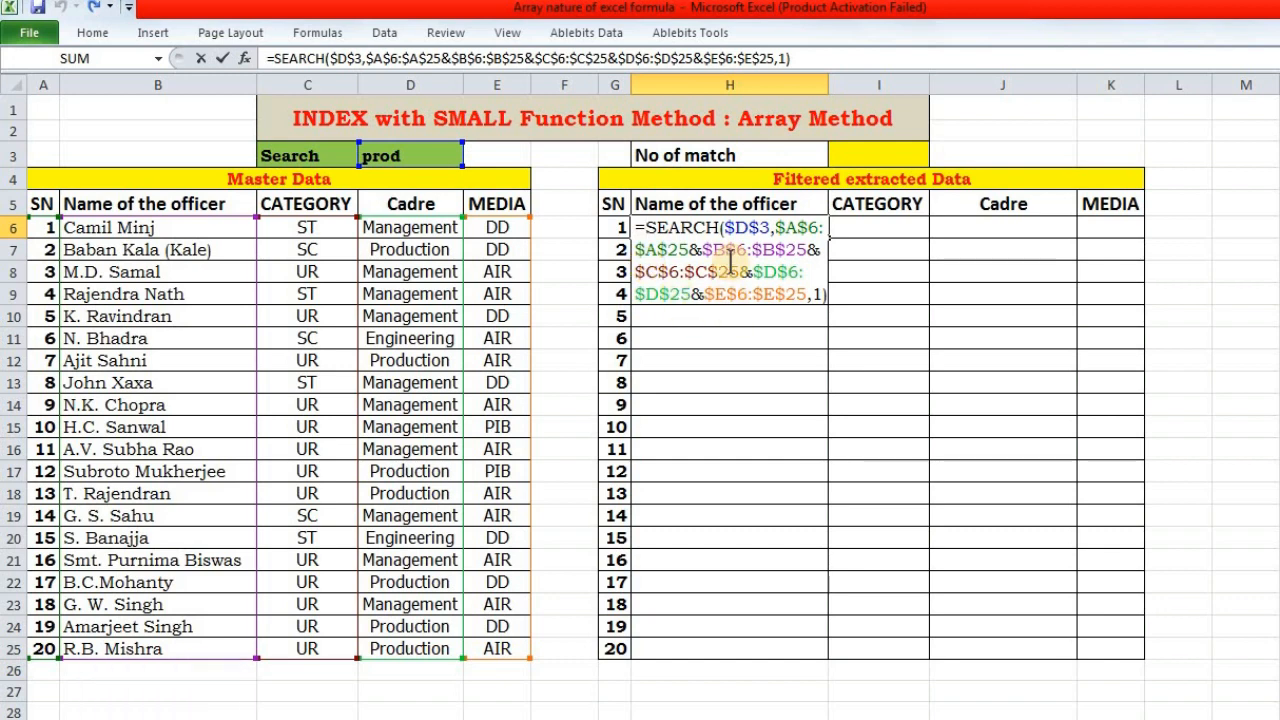
# Step: Wrap H6's SEARCH in ISNUMBER() and preview the TRUE/FALSE array with F9
pyautogui.write('isnumbe')
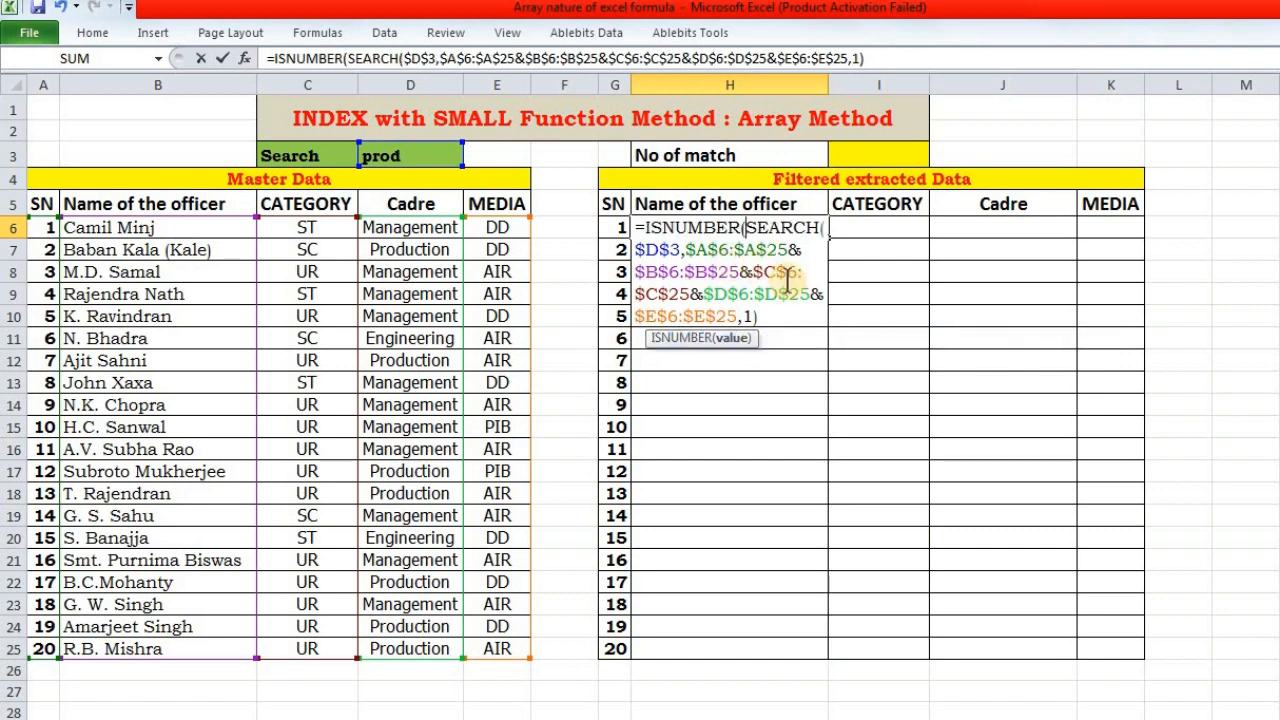
pyautogui.write(')')
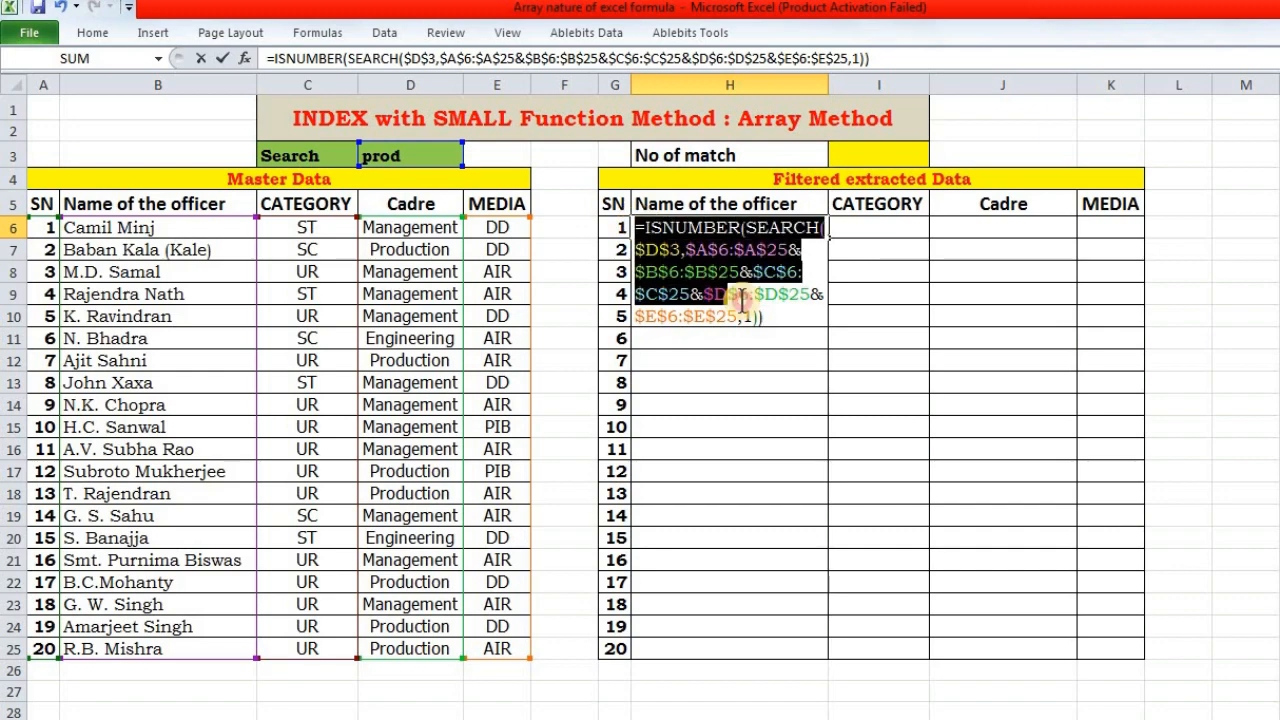
pyautogui.press('f9')
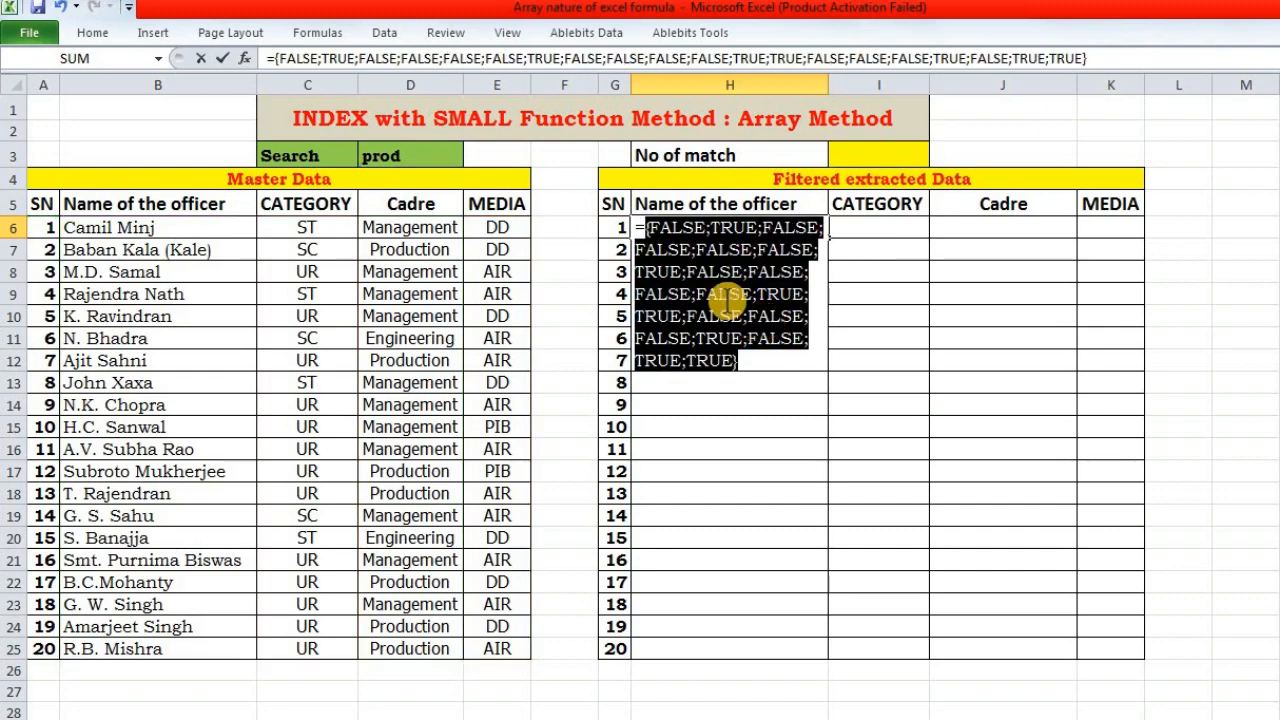
pyautogui.moveTo(730, 270)
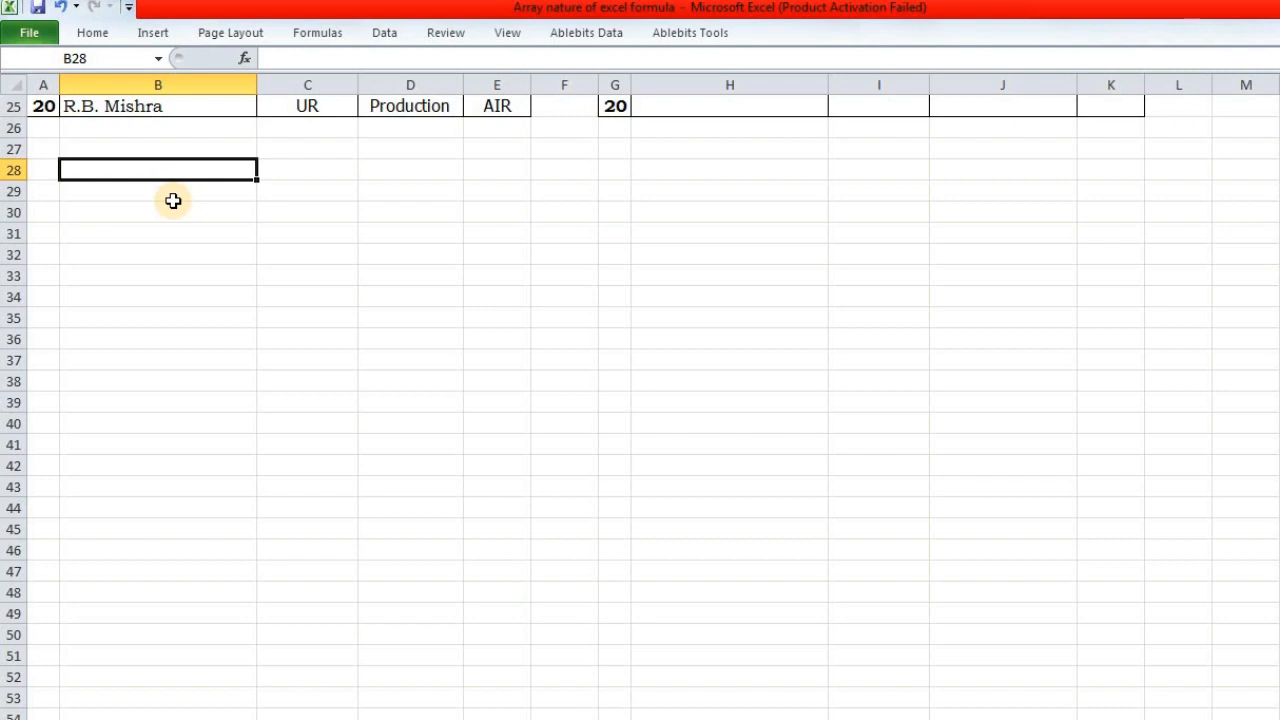
# Step: Enter =ROW(C28) in B28, returning 28
pyautogui.write('=')
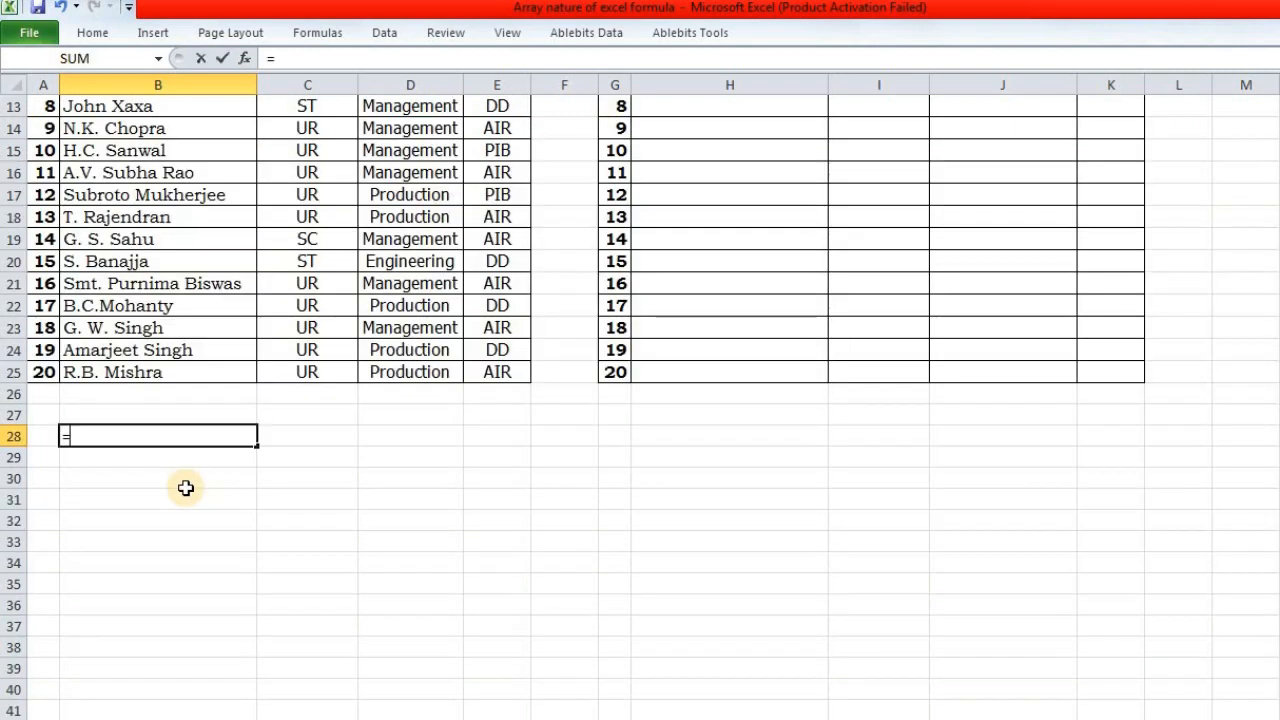
pyautogui.write('ROW(')
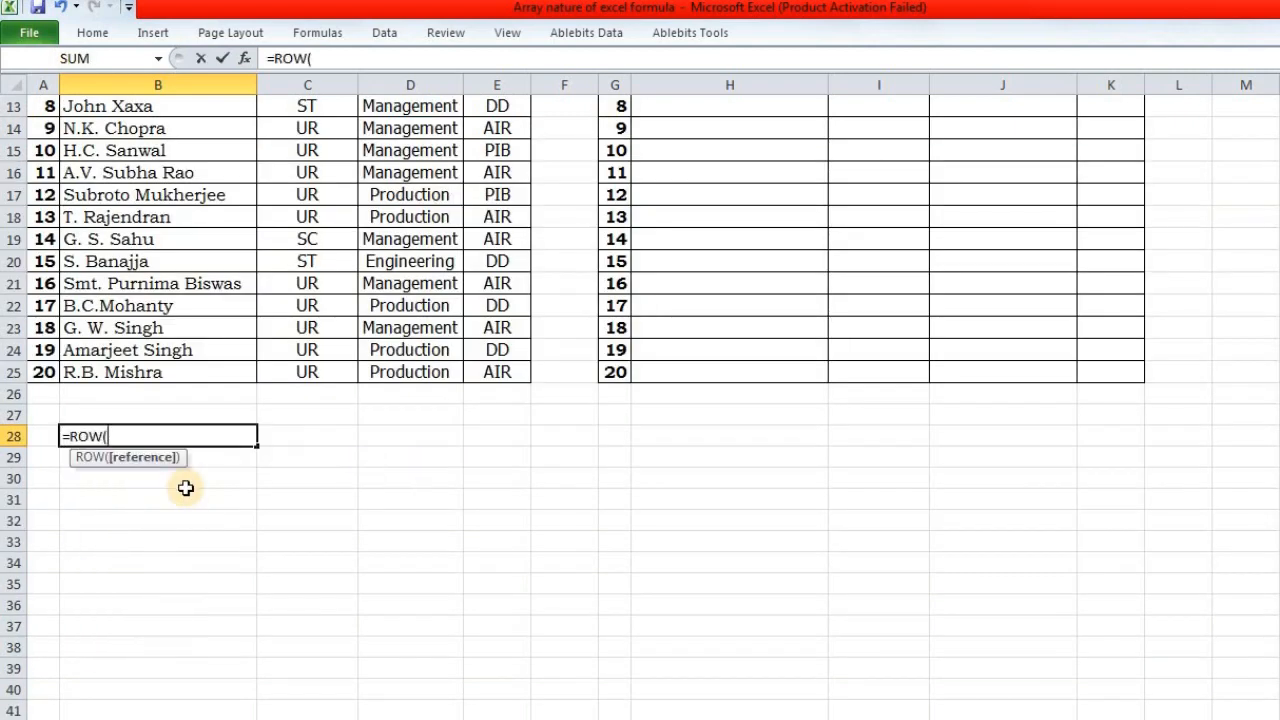
pyautogui.click(307, 436)
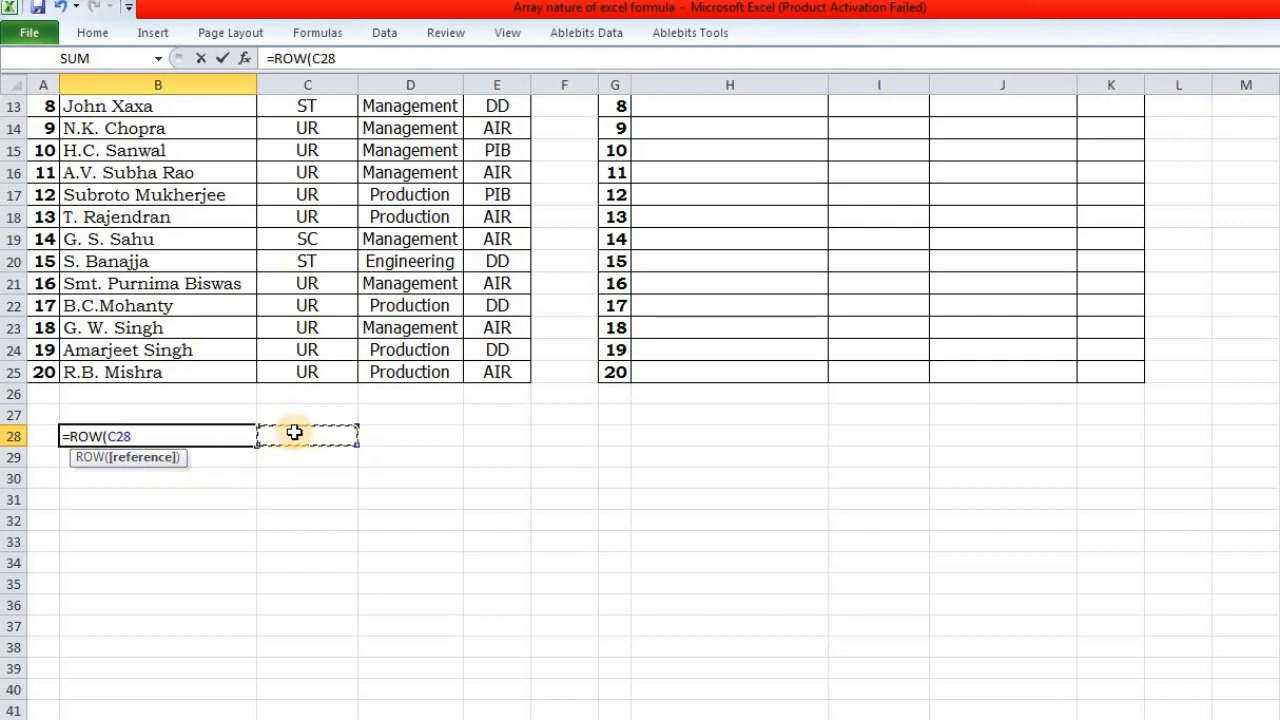
pyautogui.press('Return')
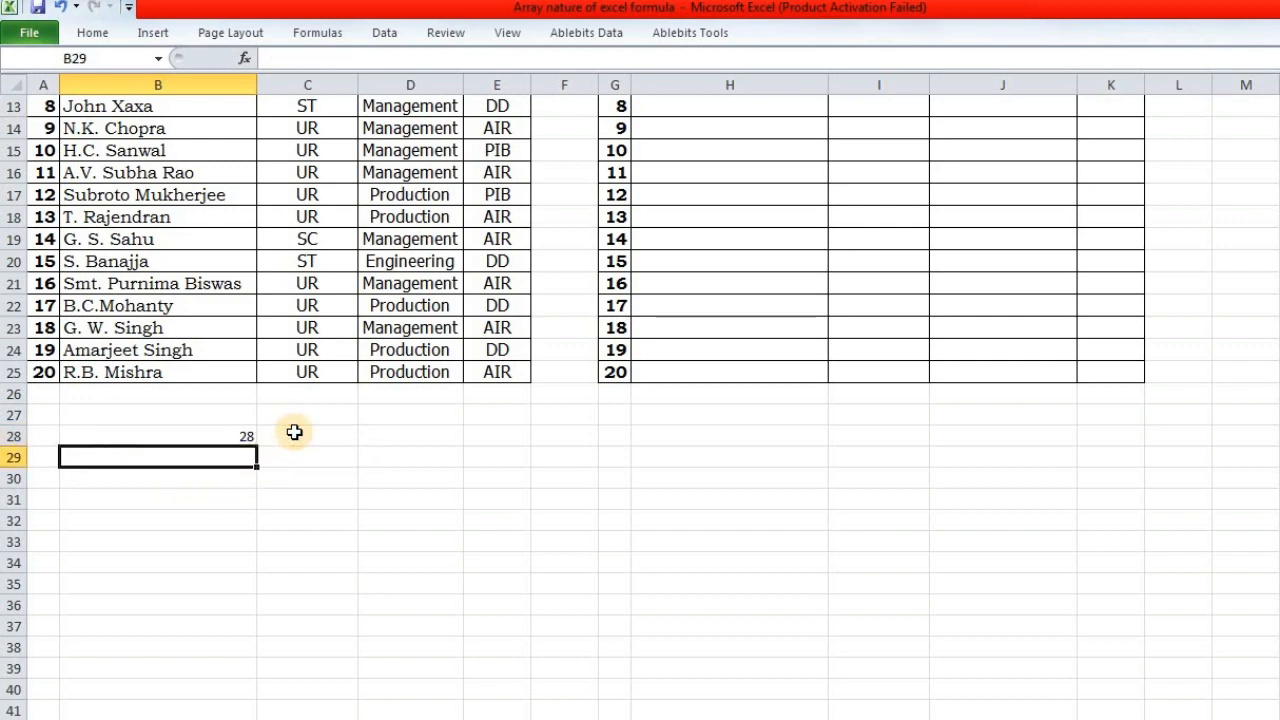
pyautogui.moveTo(86, 432)
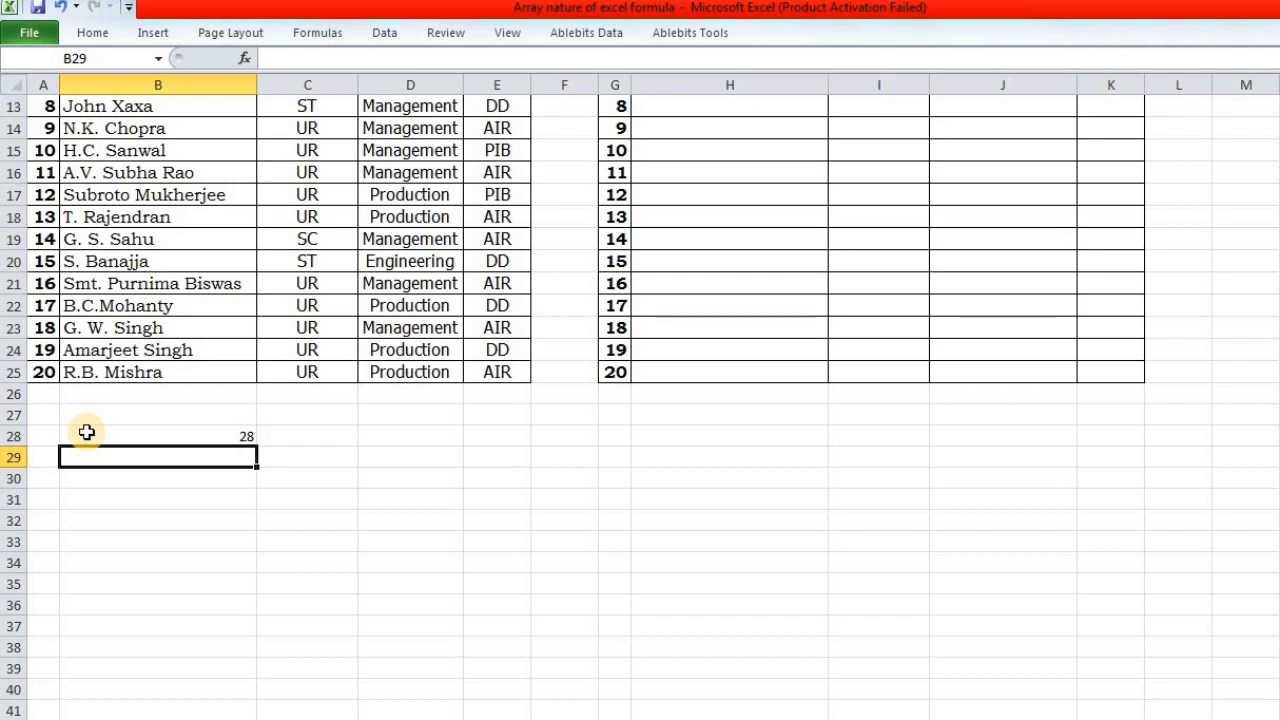
# Step: Rewrite B28 as =ROW(C28:C32) to preview the array 28 to 32
pyautogui.write('=ROW(C28)')
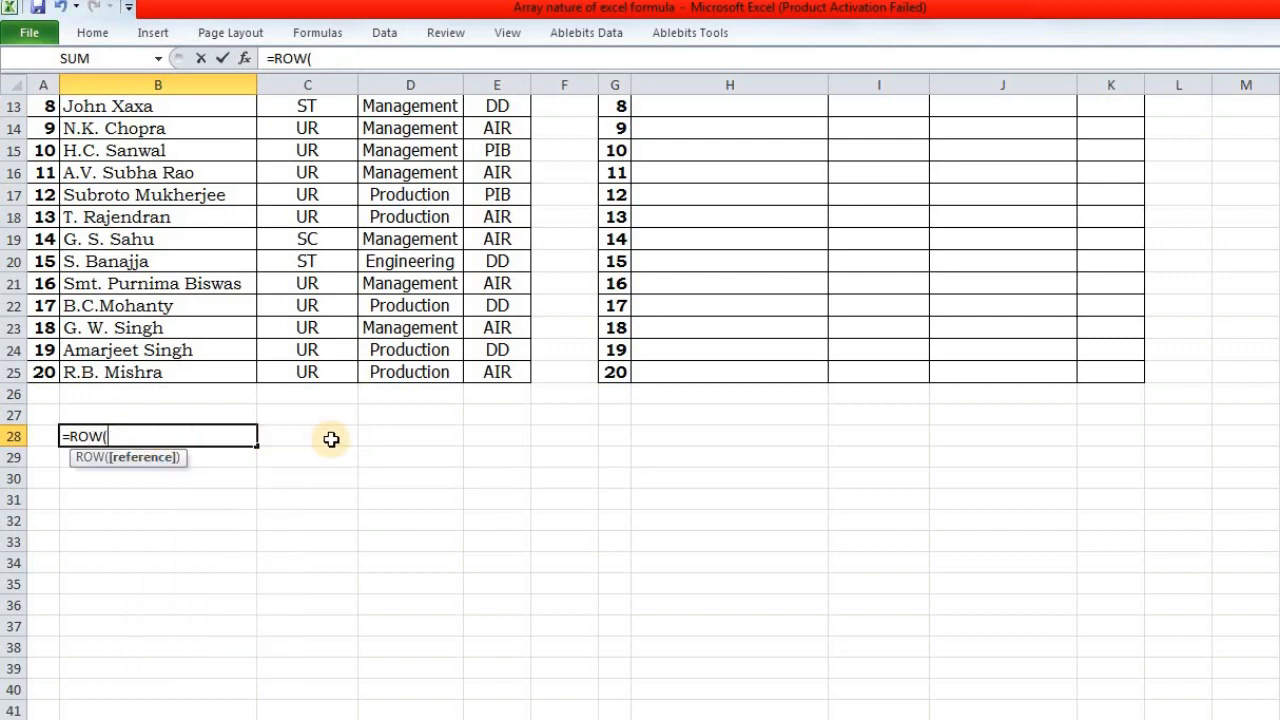
pyautogui.click(307, 436)
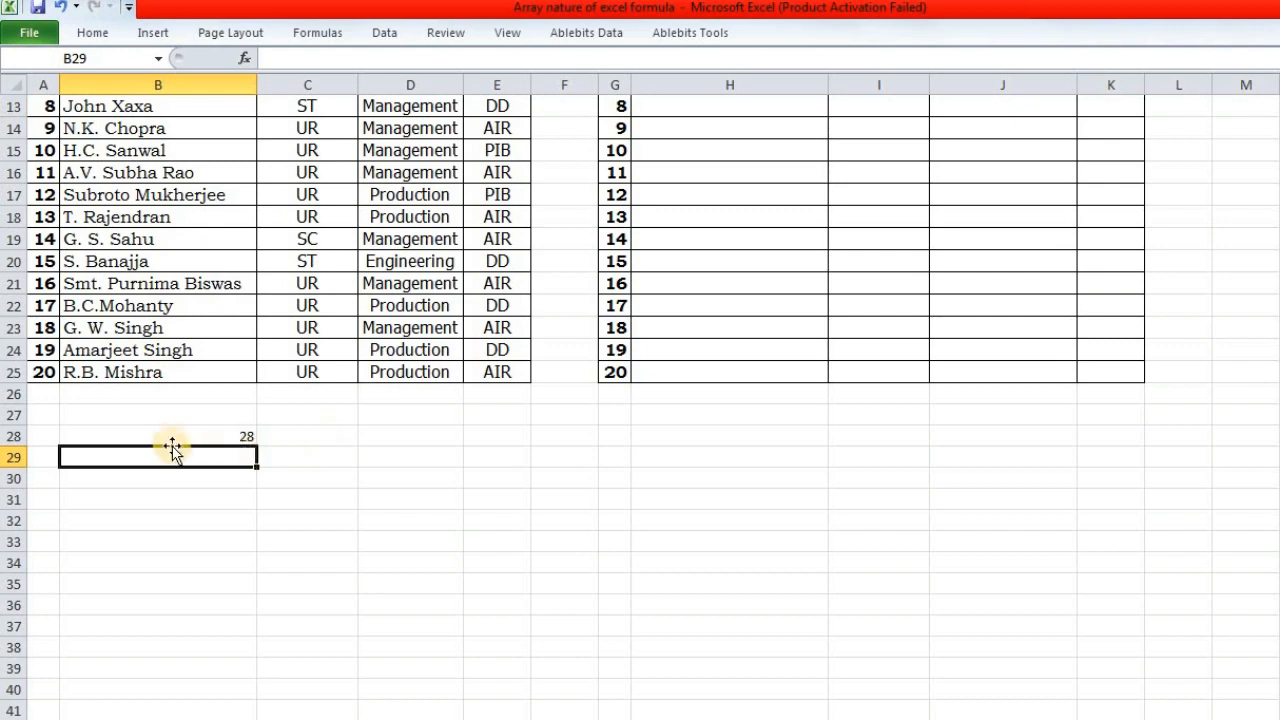
pyautogui.write('=ROW(C28:C32)')
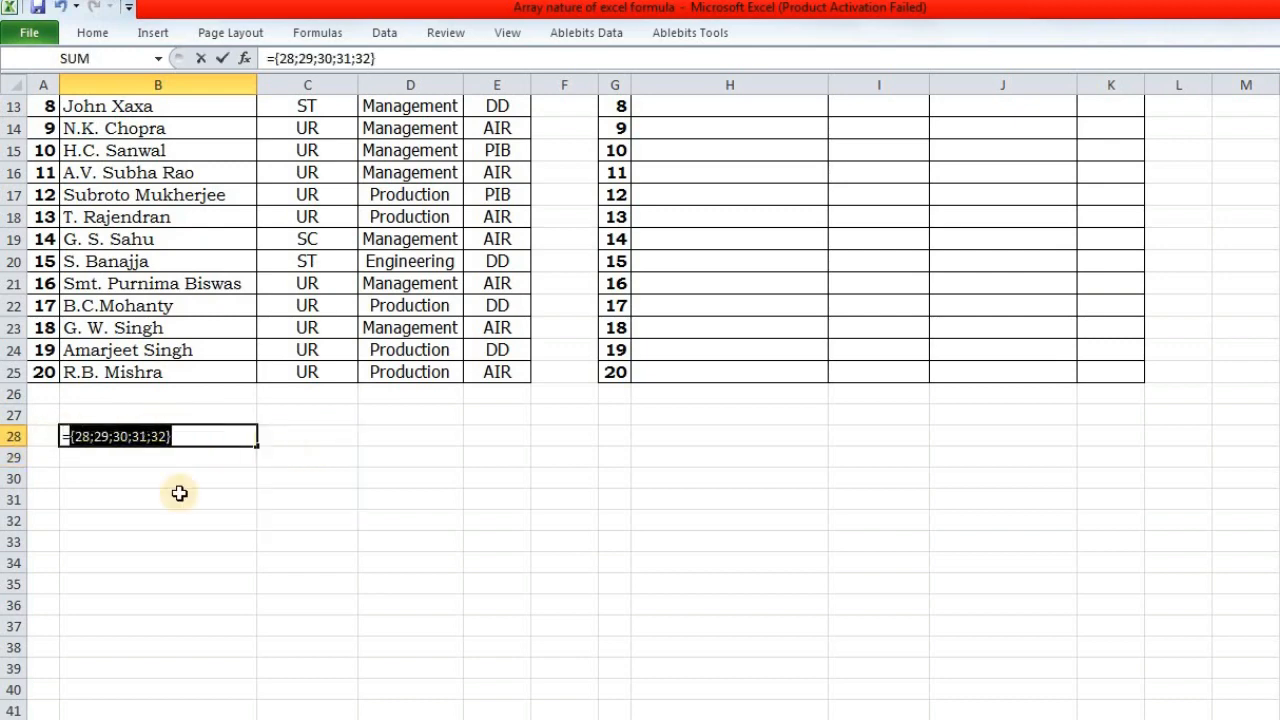
pyautogui.moveTo(140, 458)
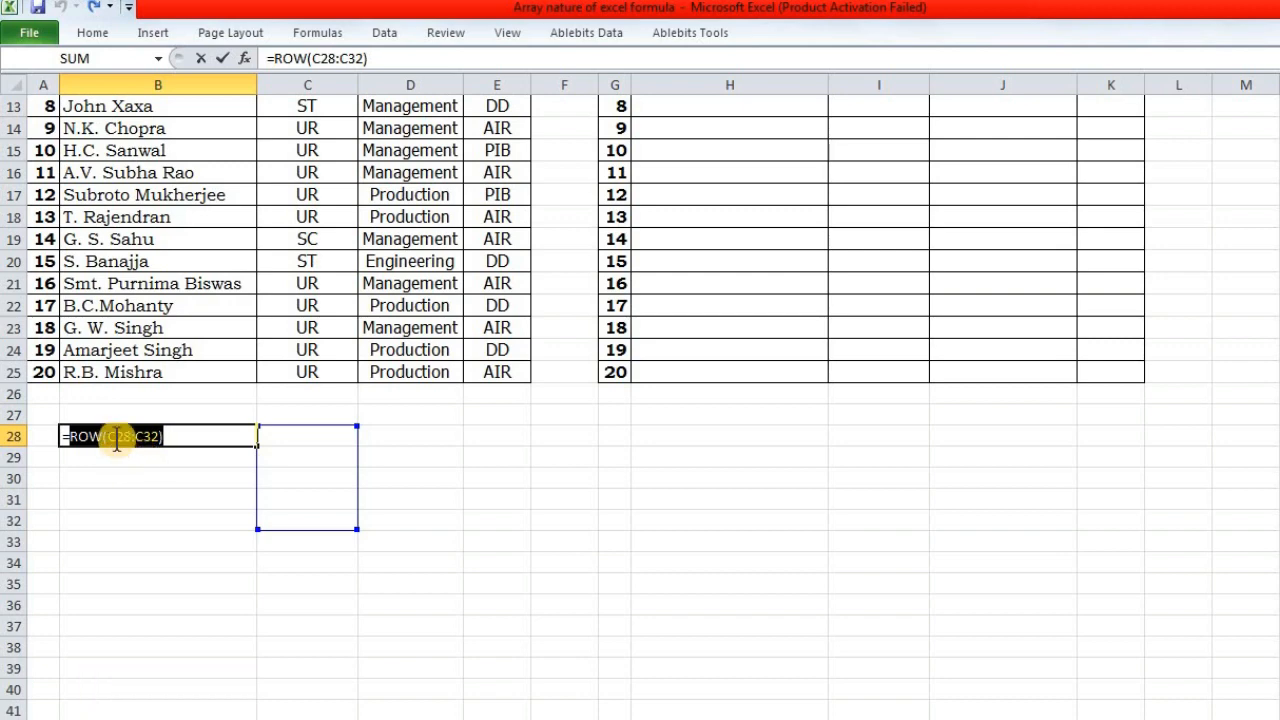
# Step: In B28, write ROW($C$28:$C$37) with absolute references and preview its values
pyautogui.write('=row')
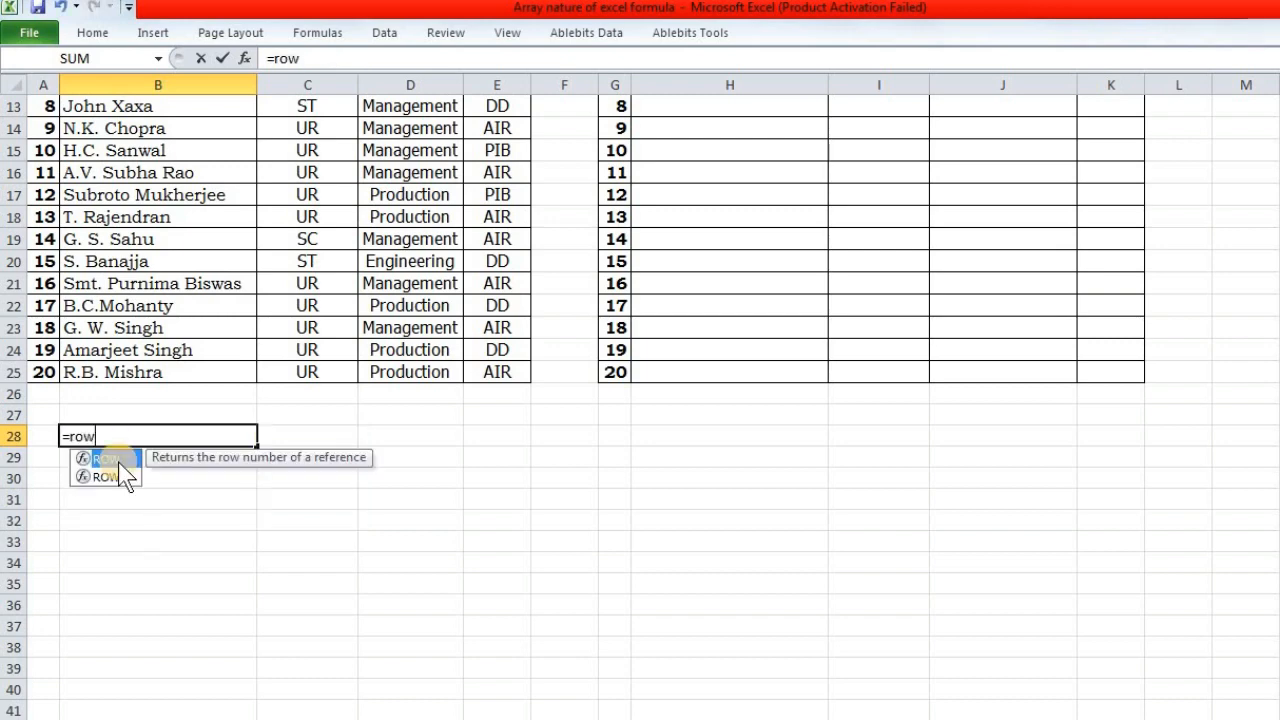
pyautogui.doubleClick(107, 457)
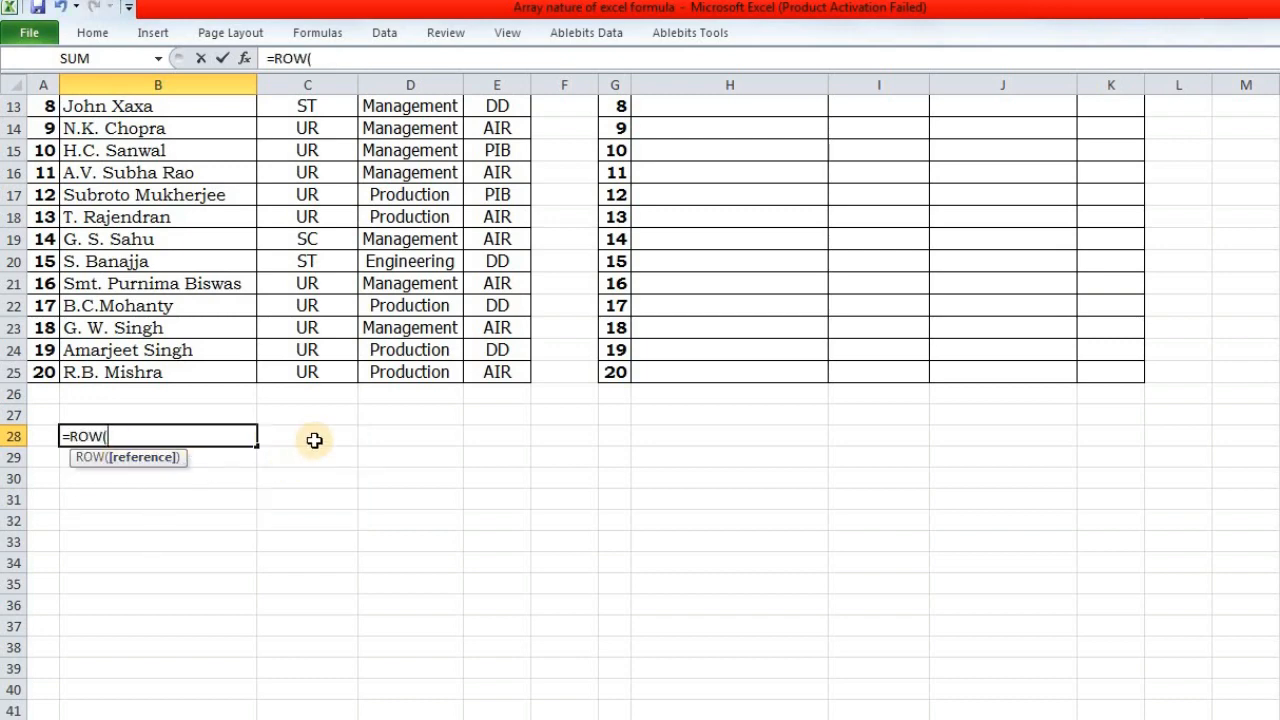
pyautogui.moveTo(314, 440); pyautogui.dragTo(328, 641)
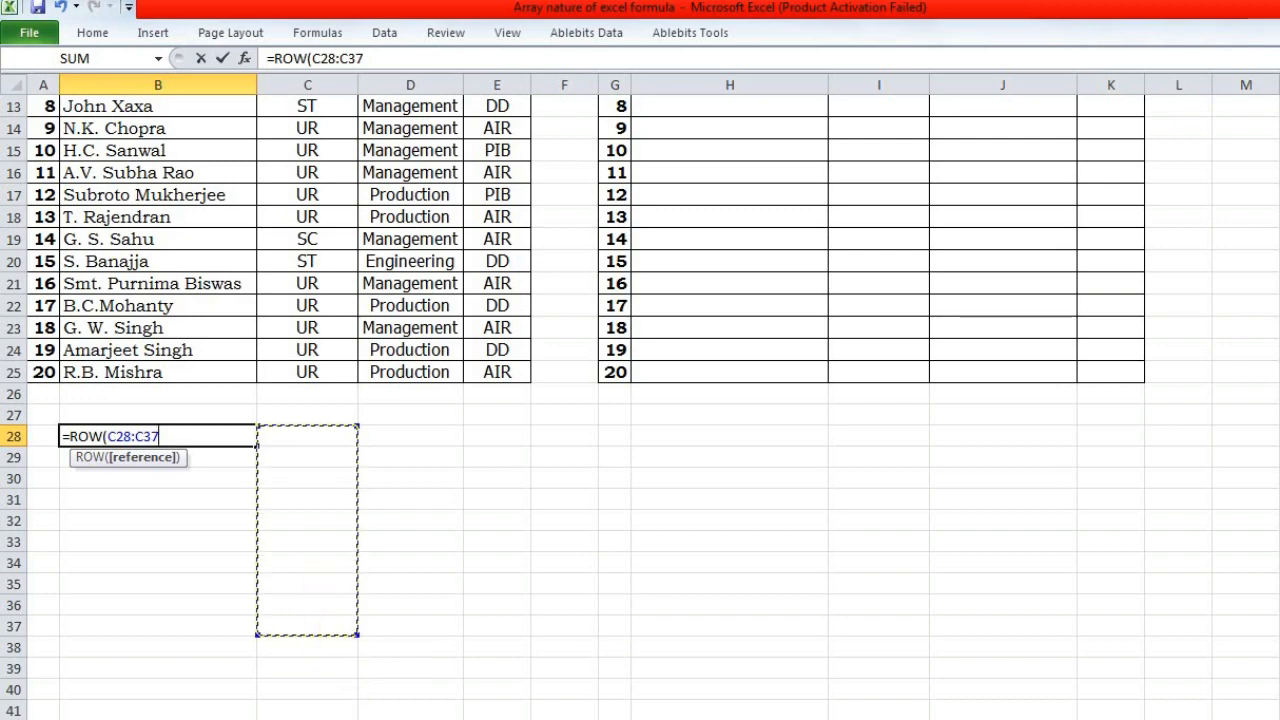
pyautogui.press('f4')
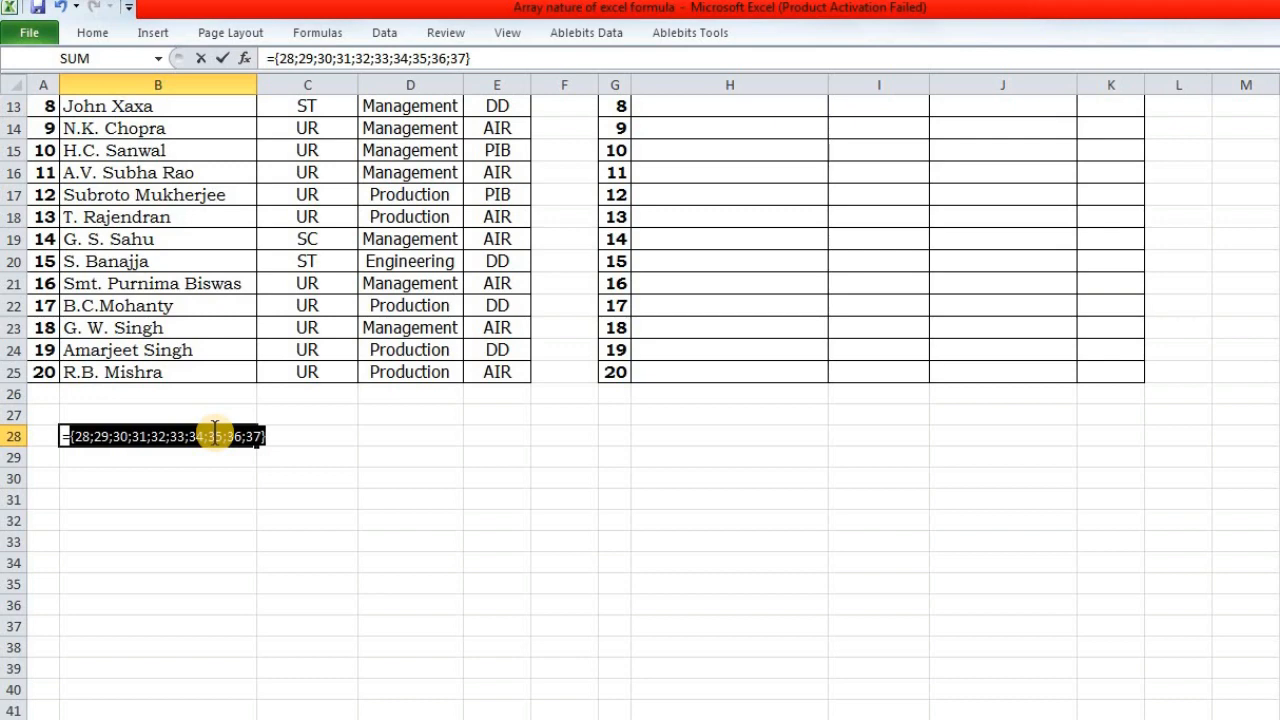
pyautogui.press('ctrl+z')
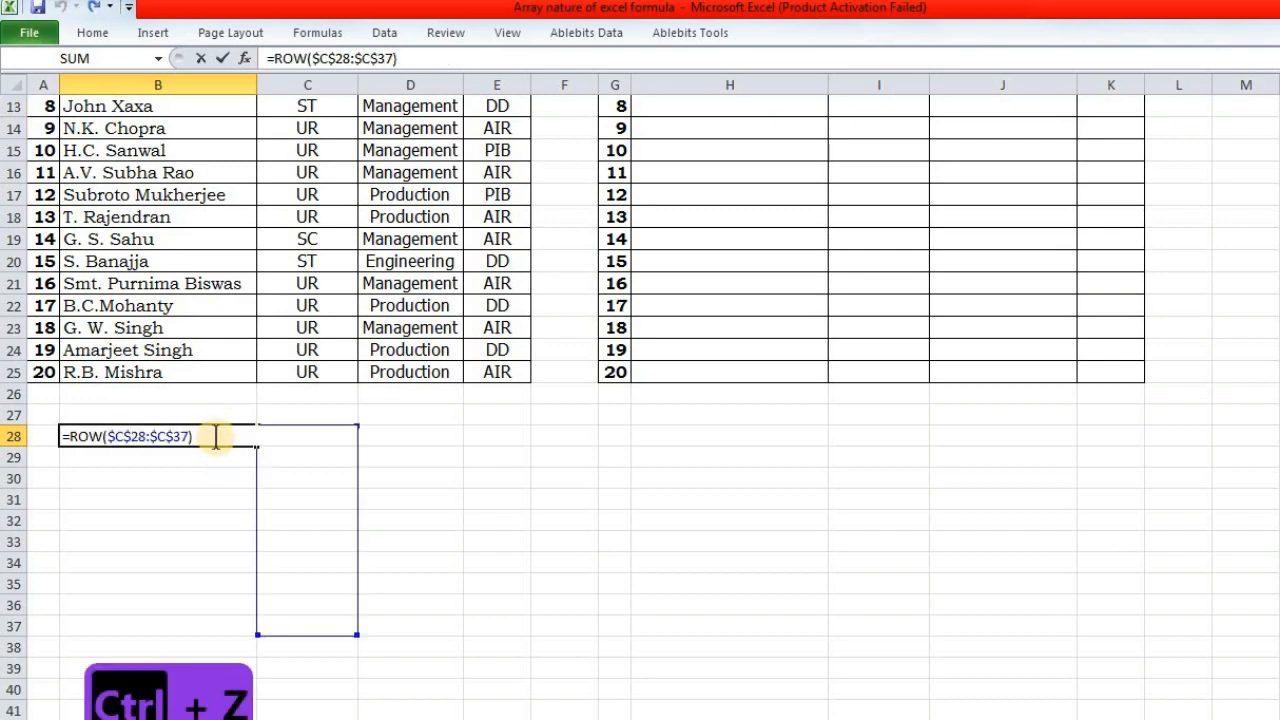
# Step: Extend it to ROW($C$28:$C$37)-ROW($C$28)+1, giving positions 1 to 10
pyautogui.write('-r')
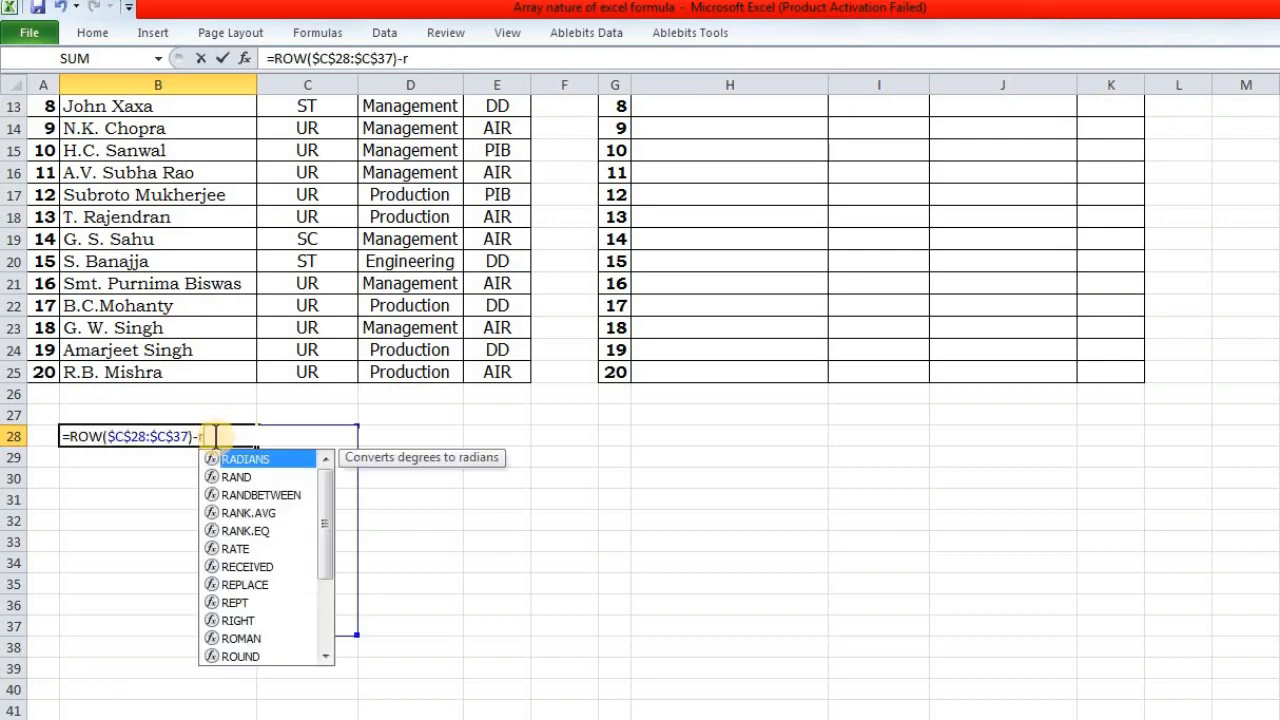
pyautogui.write('OW(')
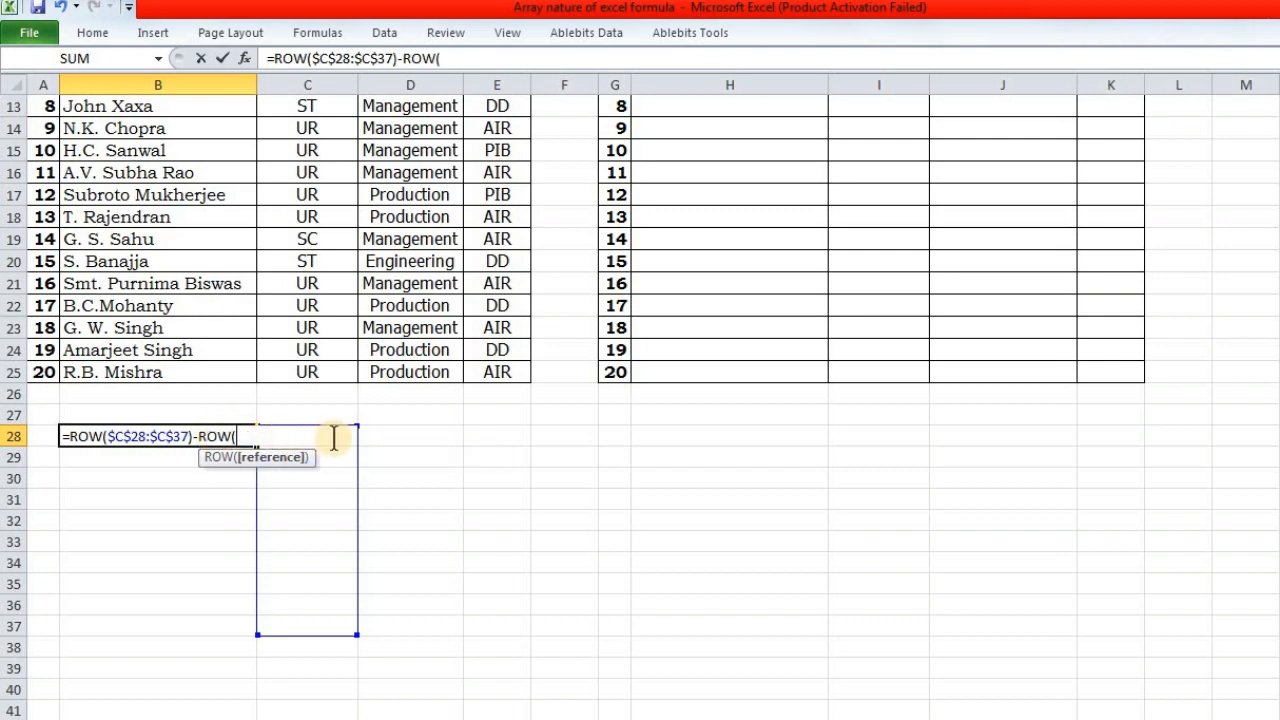
pyautogui.moveTo(125, 450)
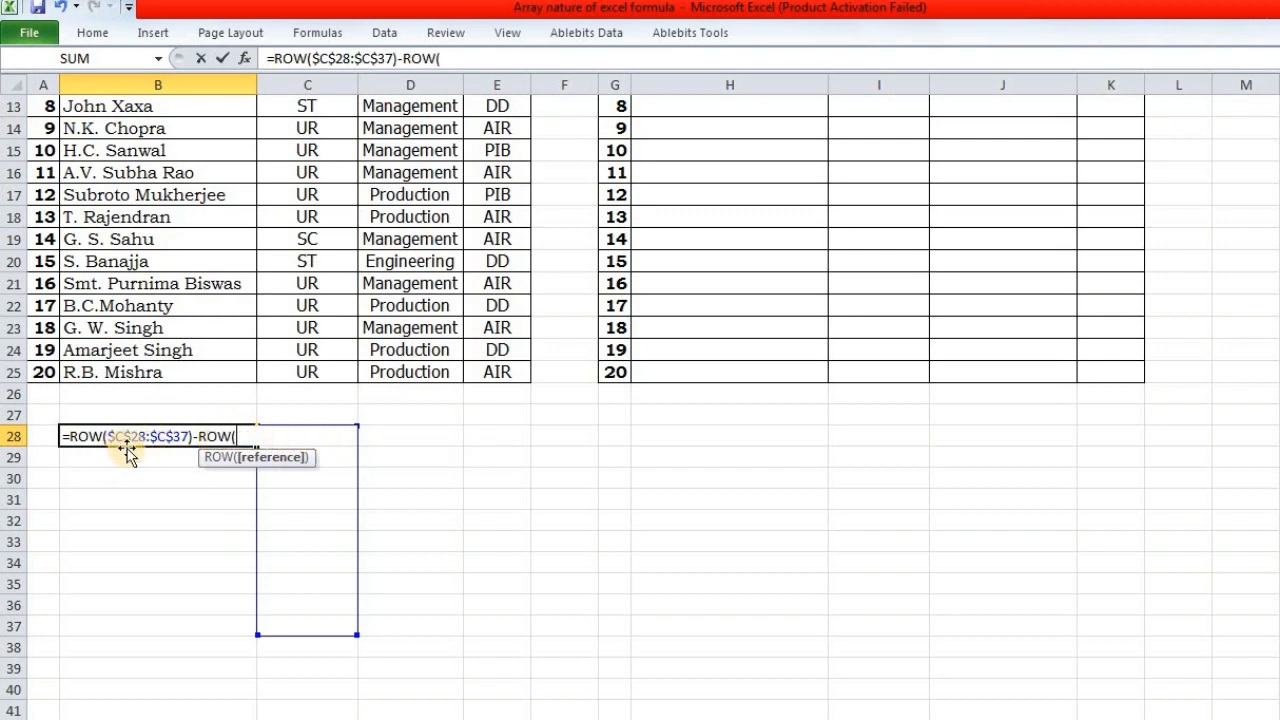
pyautogui.write('c2')
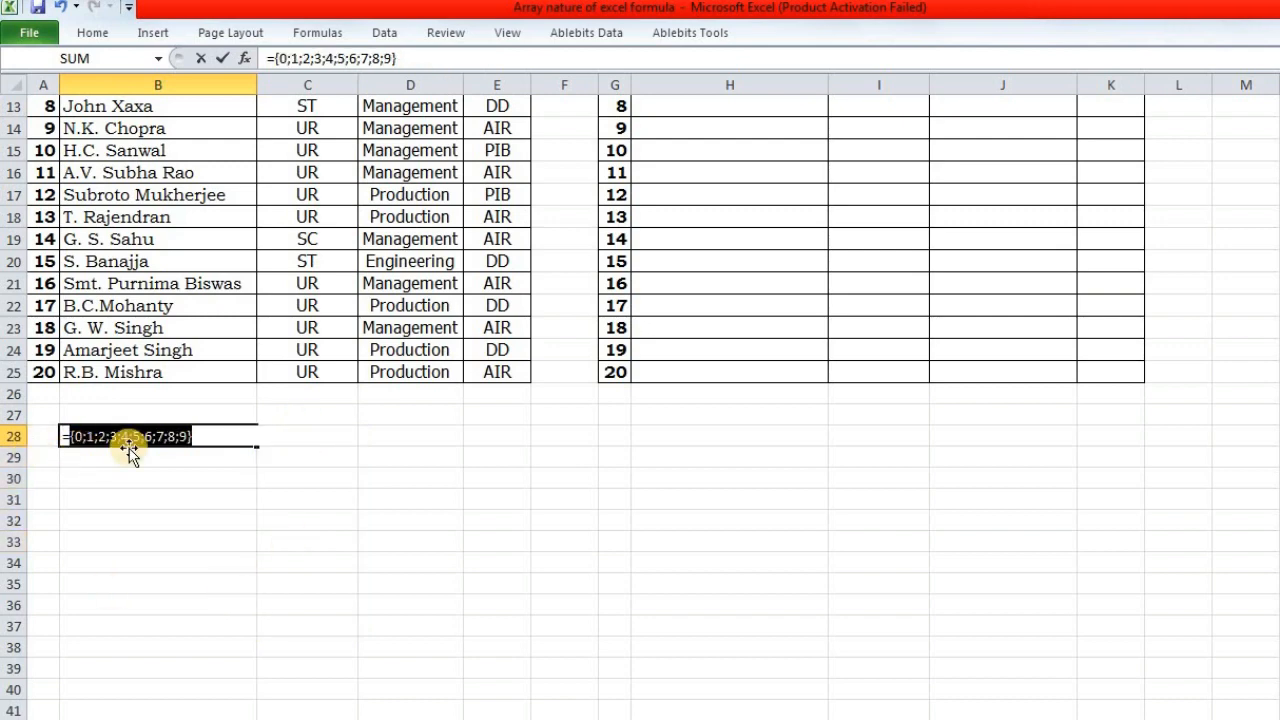
pyautogui.moveTo(143, 455)
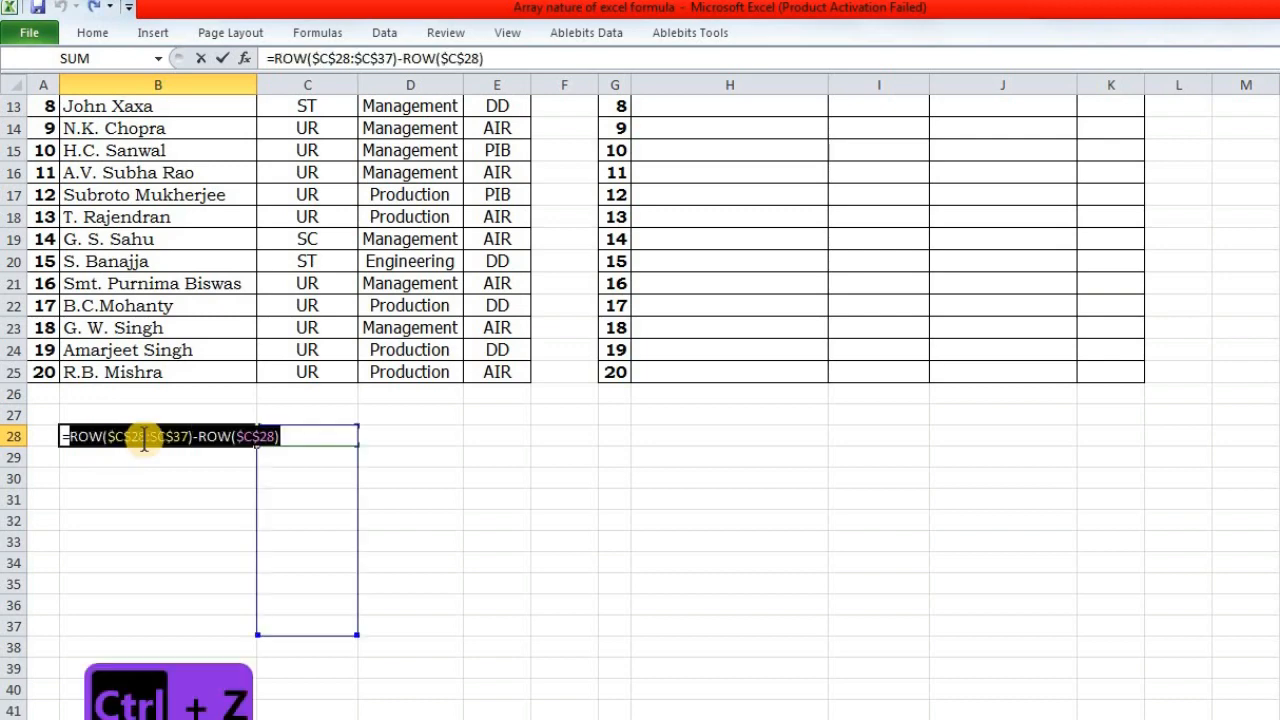
pyautogui.write('+')
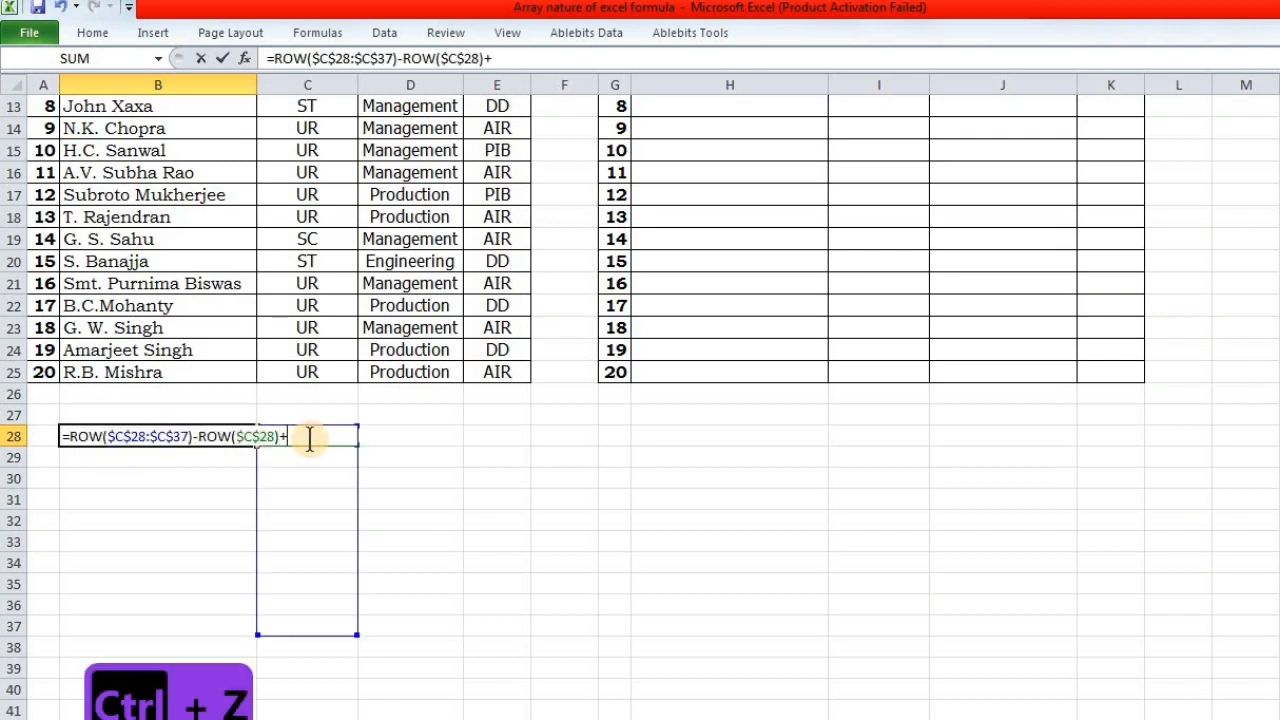
pyautogui.write('1')
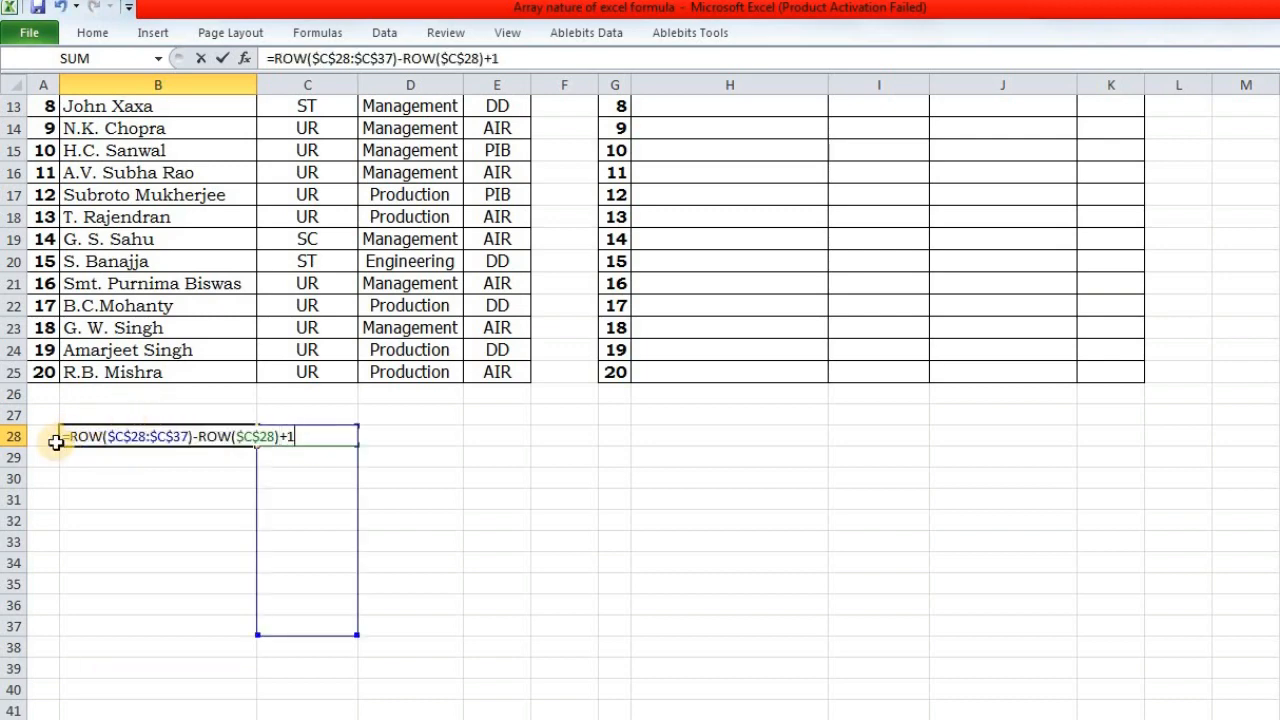
pyautogui.moveTo(351, 464)
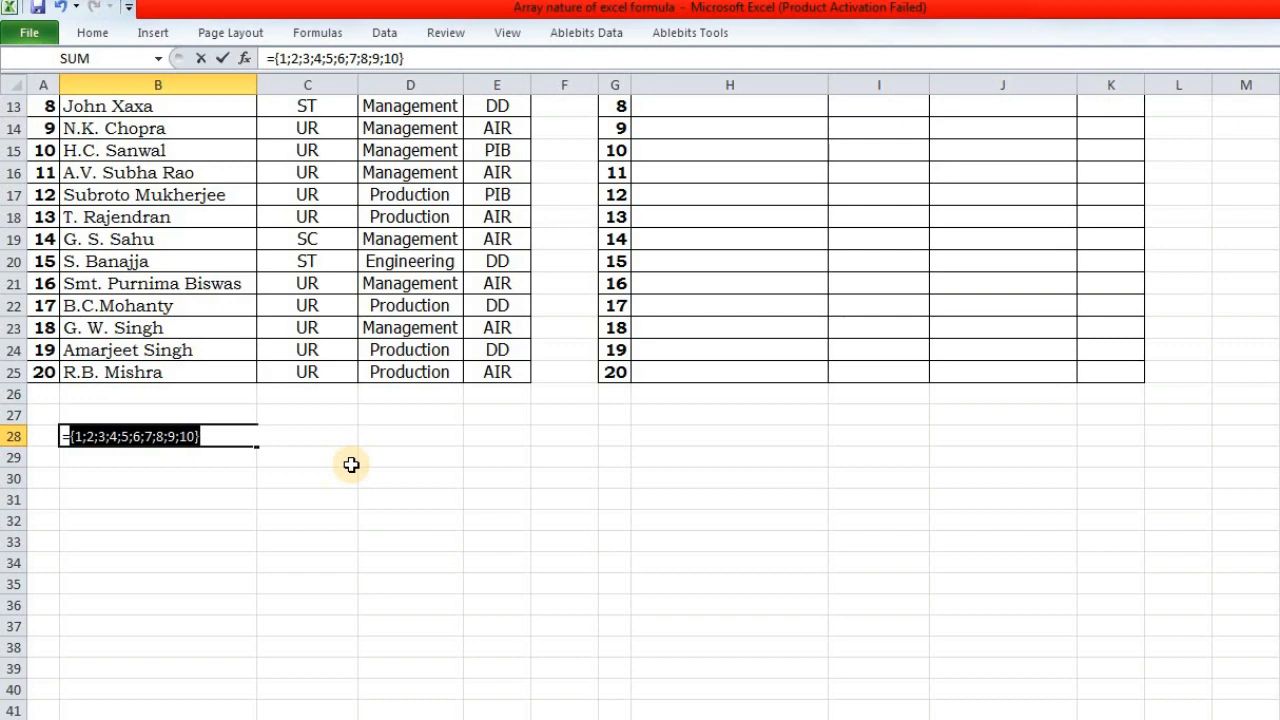
pyautogui.press('ctrl+z')
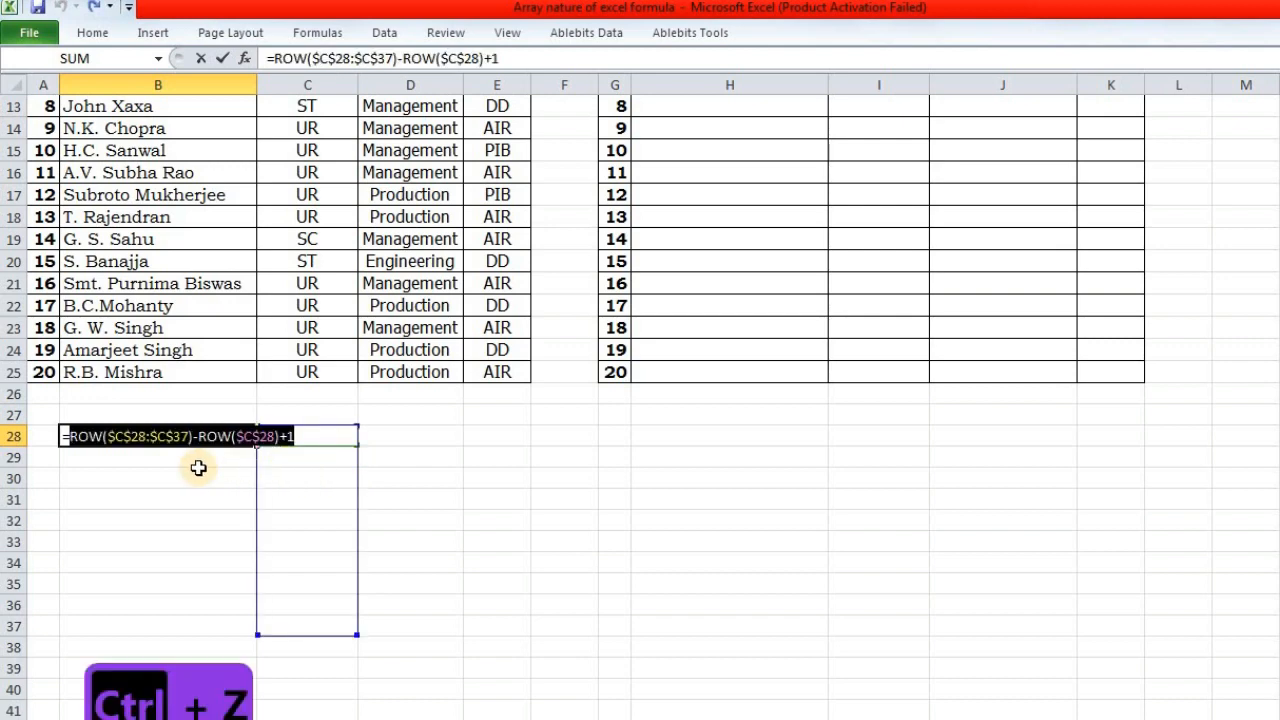
pyautogui.moveTo(175, 450)
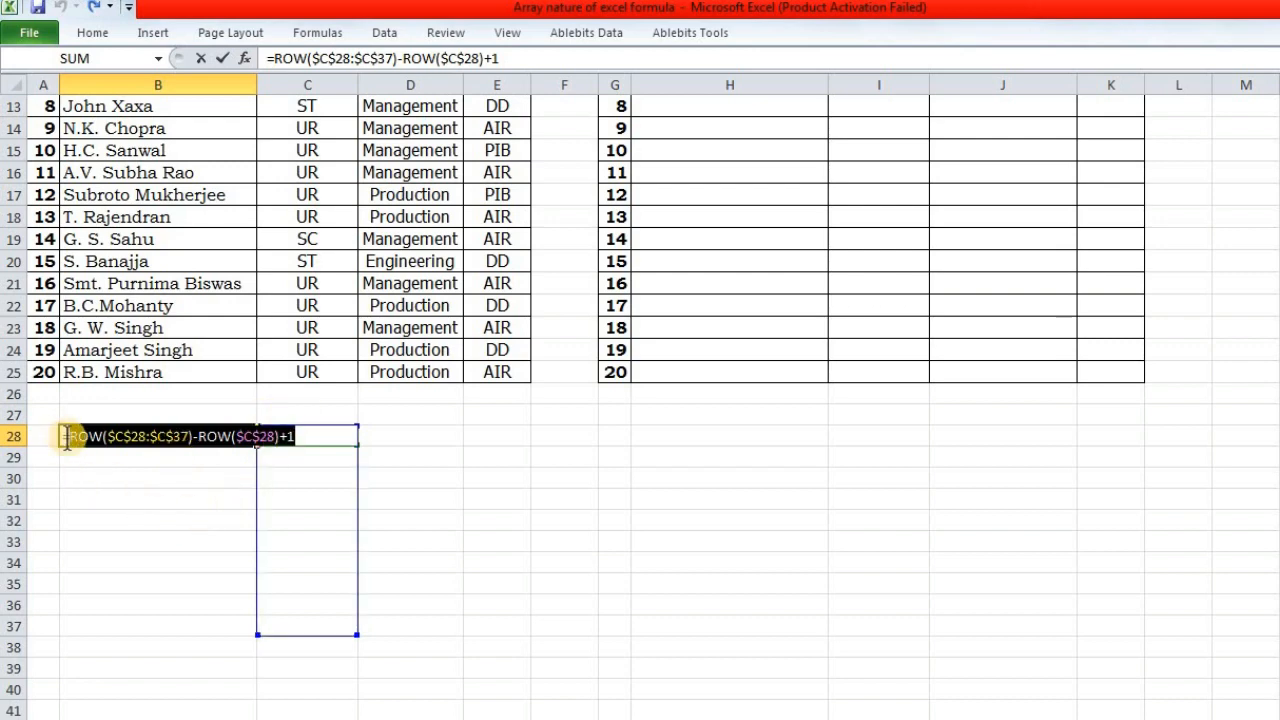
pyautogui.moveTo(65, 488)
pyautogui.write("'")
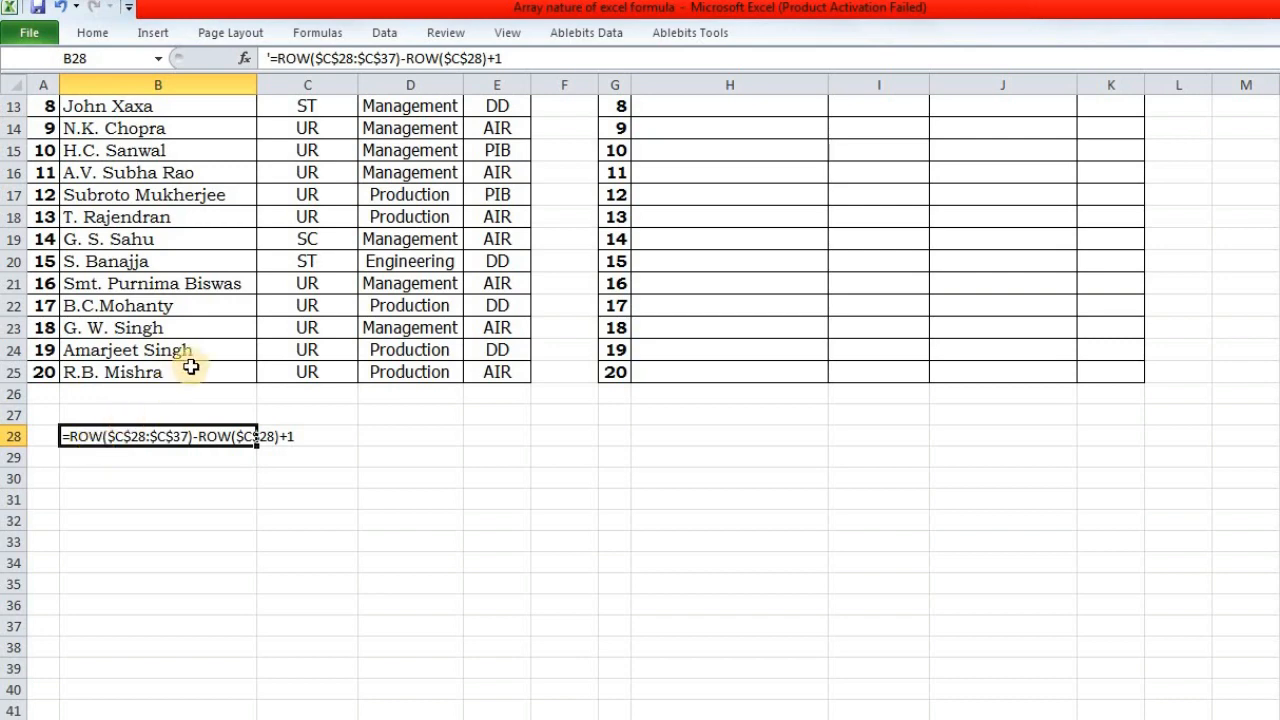
# Step: Preview H6's ISNUMBER(SEARCH) TRUE/FALSE results with F9, restore, and start an IF wrapper
pyautogui.scroll(3)
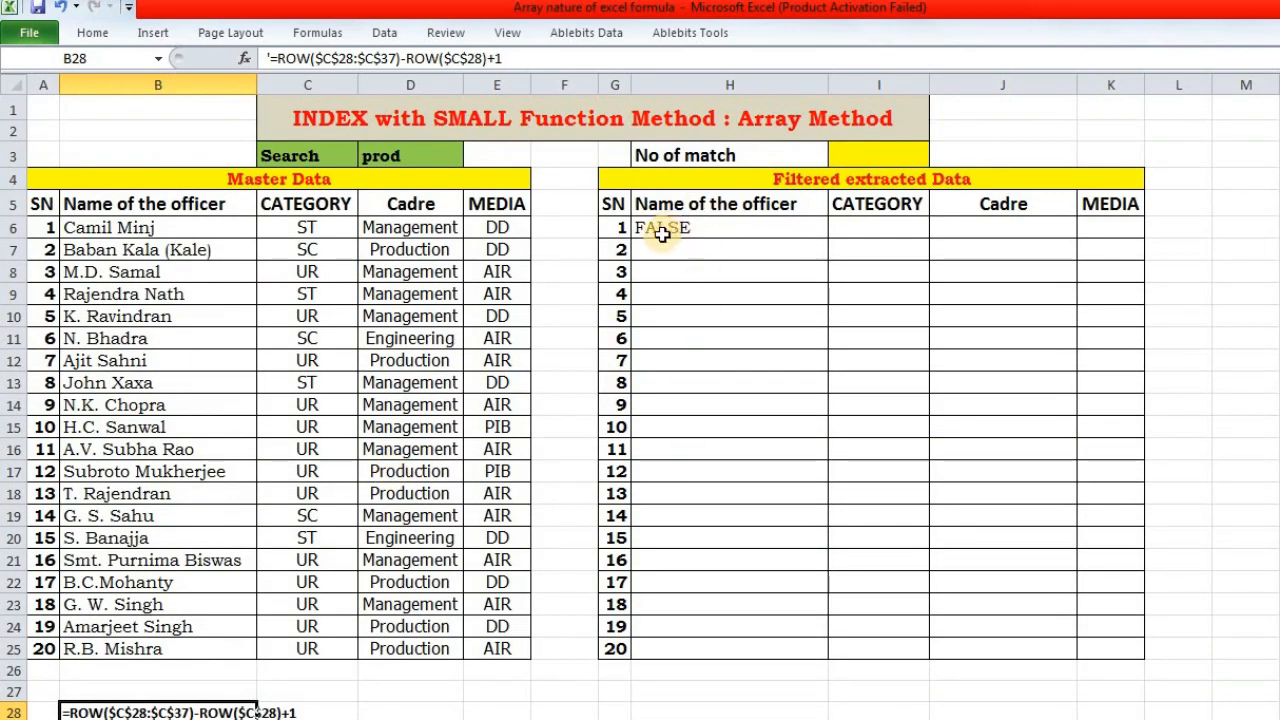
pyautogui.click(729, 227)
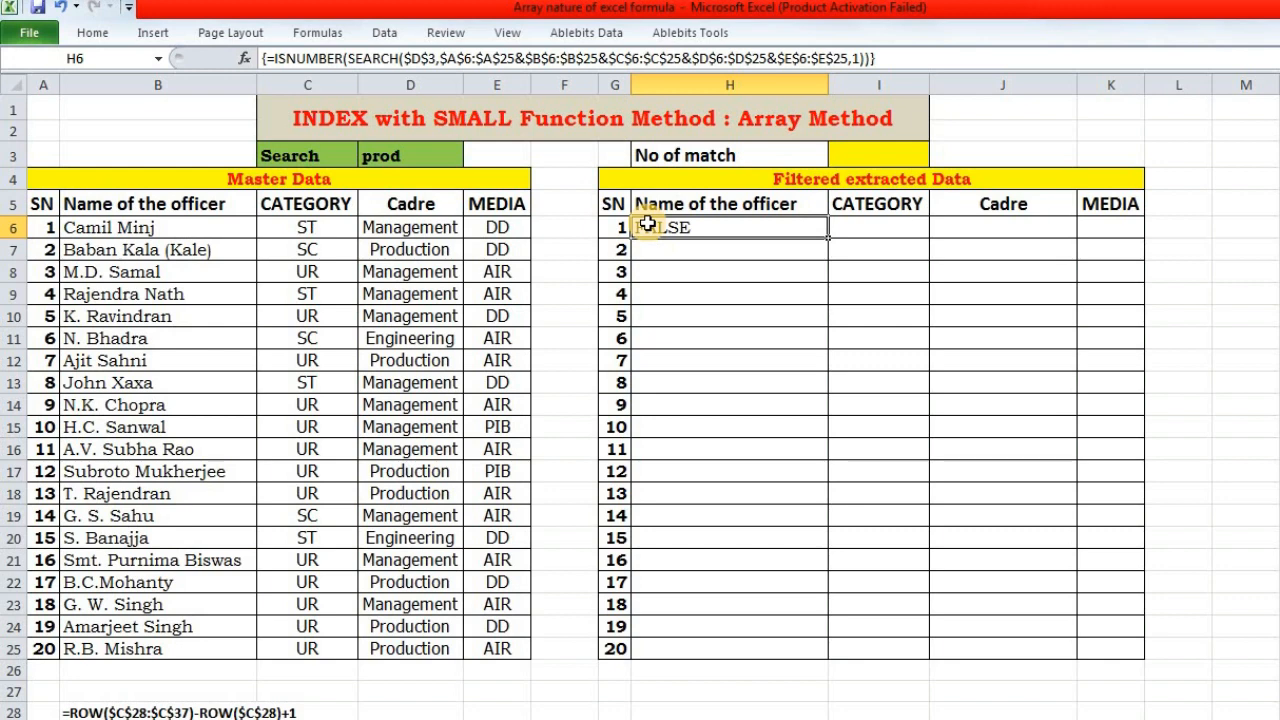
pyautogui.doubleClick(729, 227)
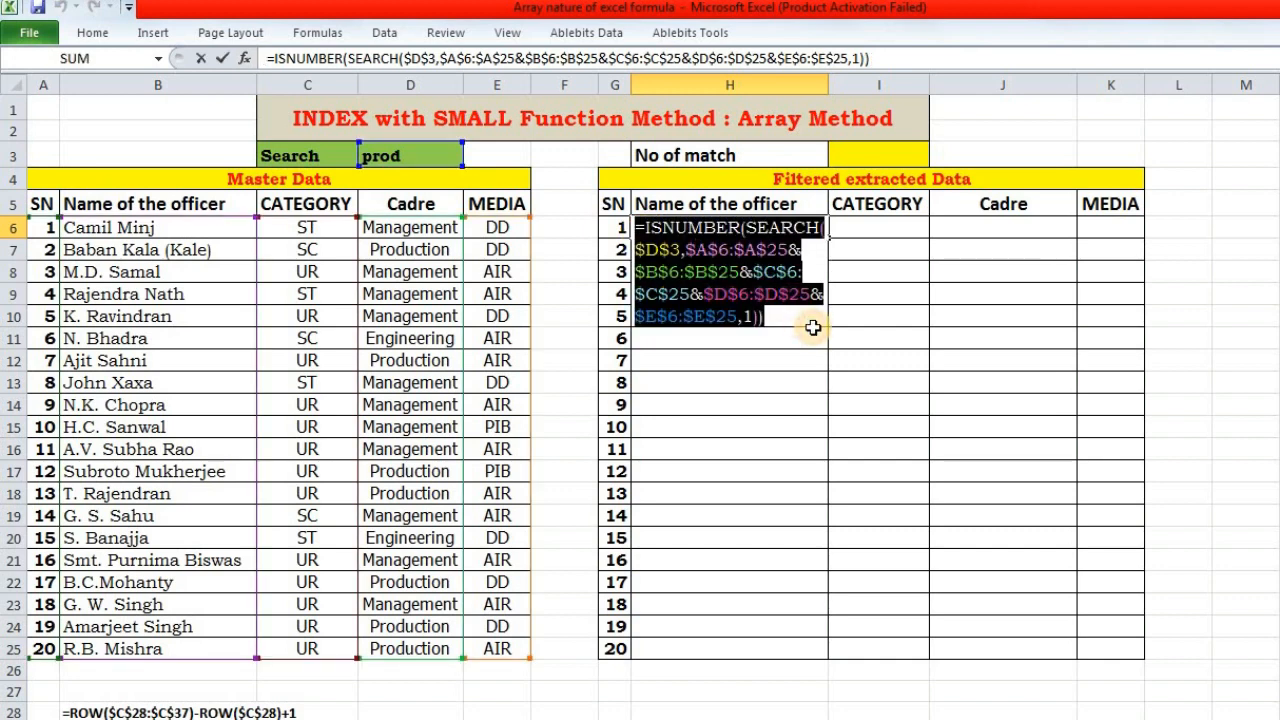
pyautogui.press('f9')
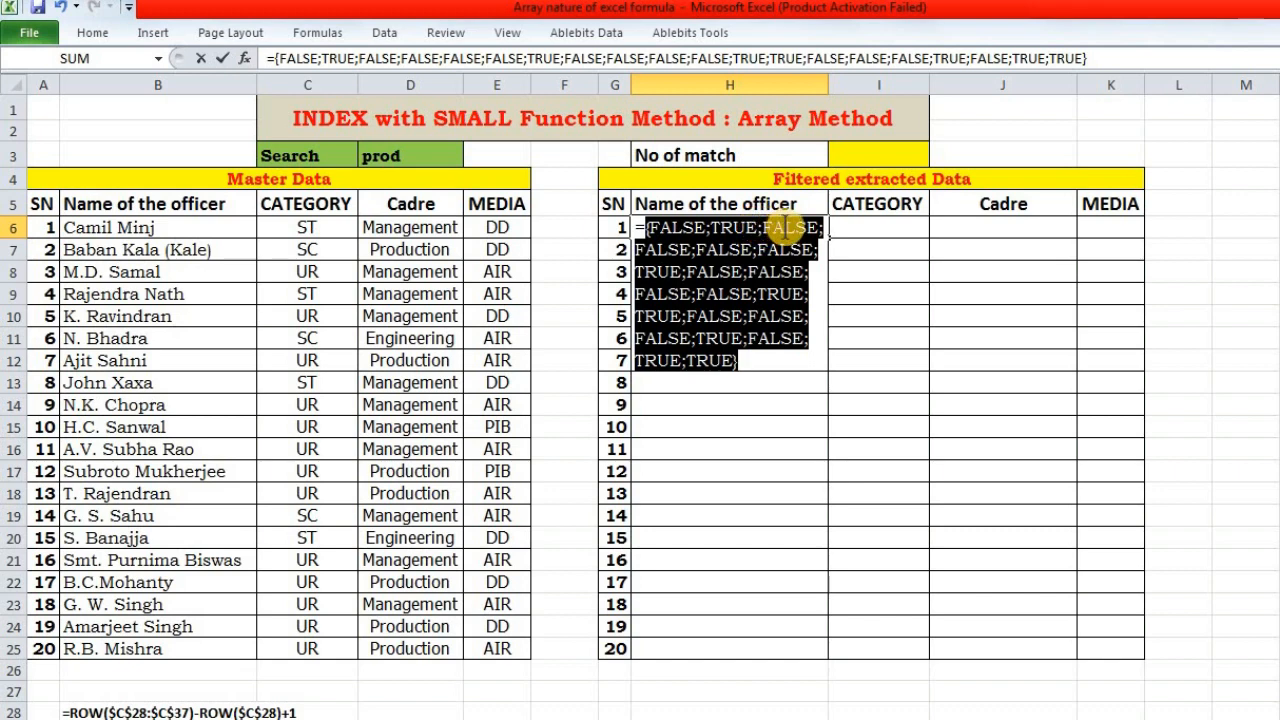
pyautogui.moveTo(775, 272)
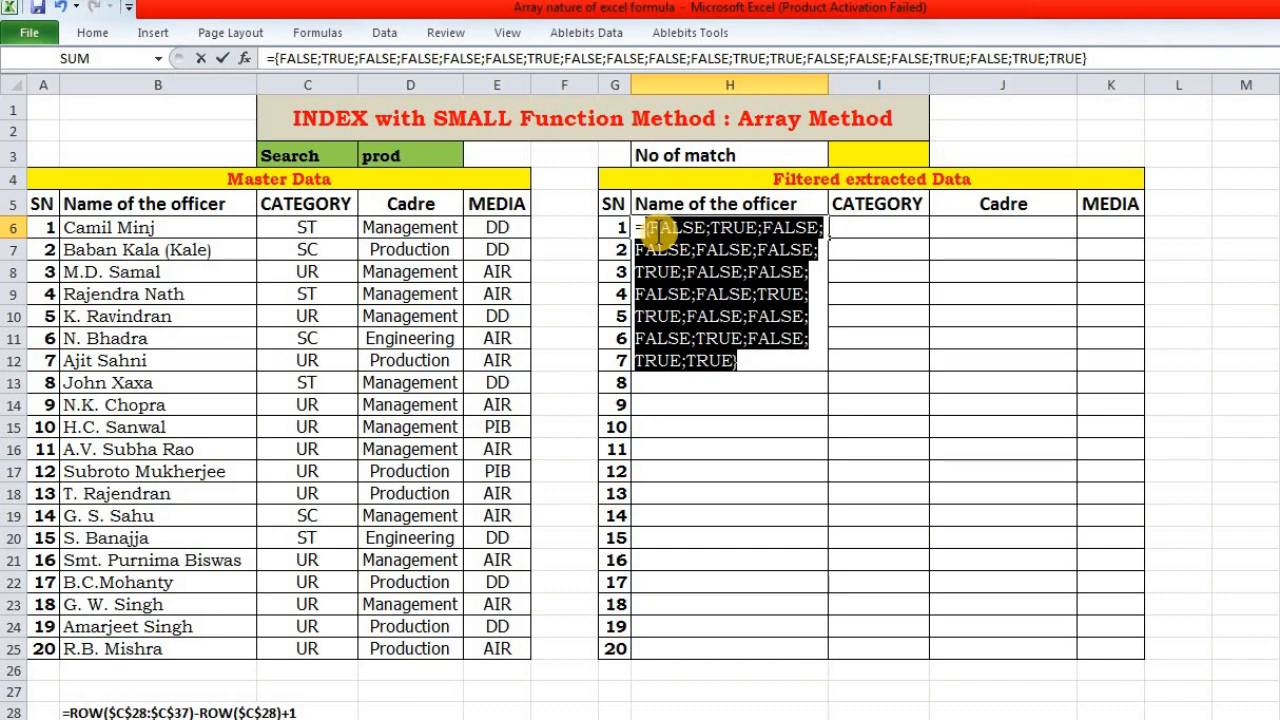
pyautogui.press('ctrl+z')
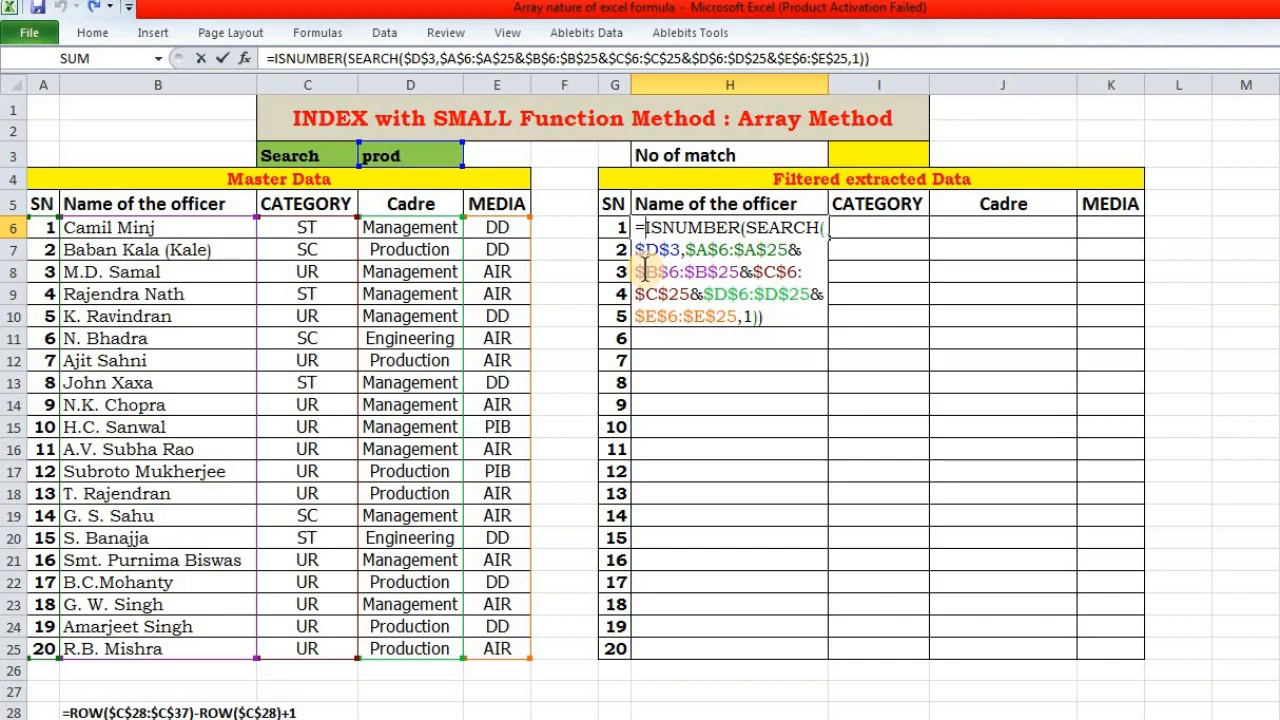
pyautogui.write('if')
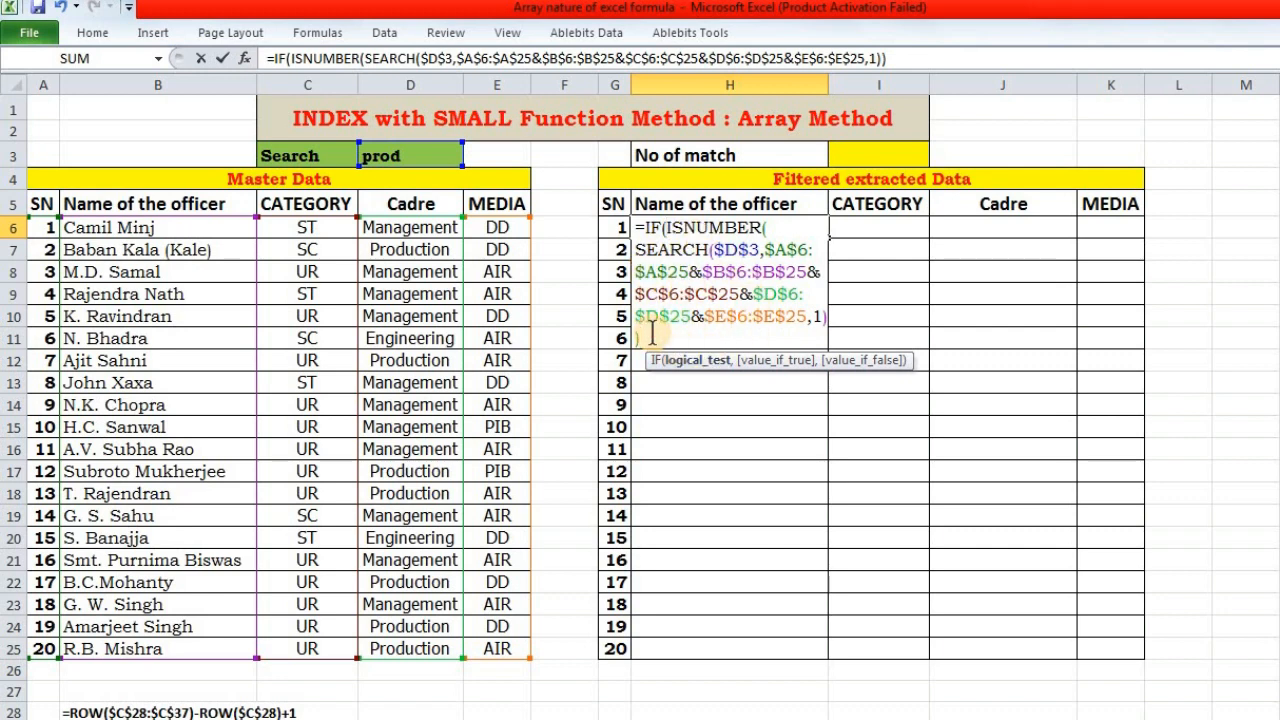
# Step: Complete H6 as IF(ISNUMBER(SEARCH(...)),ROW($A$6:$A$25)-ROW($A$6)+1), previewing positions 2, 7, 12, 13, 17, 19, 20
pyautogui.write(',')
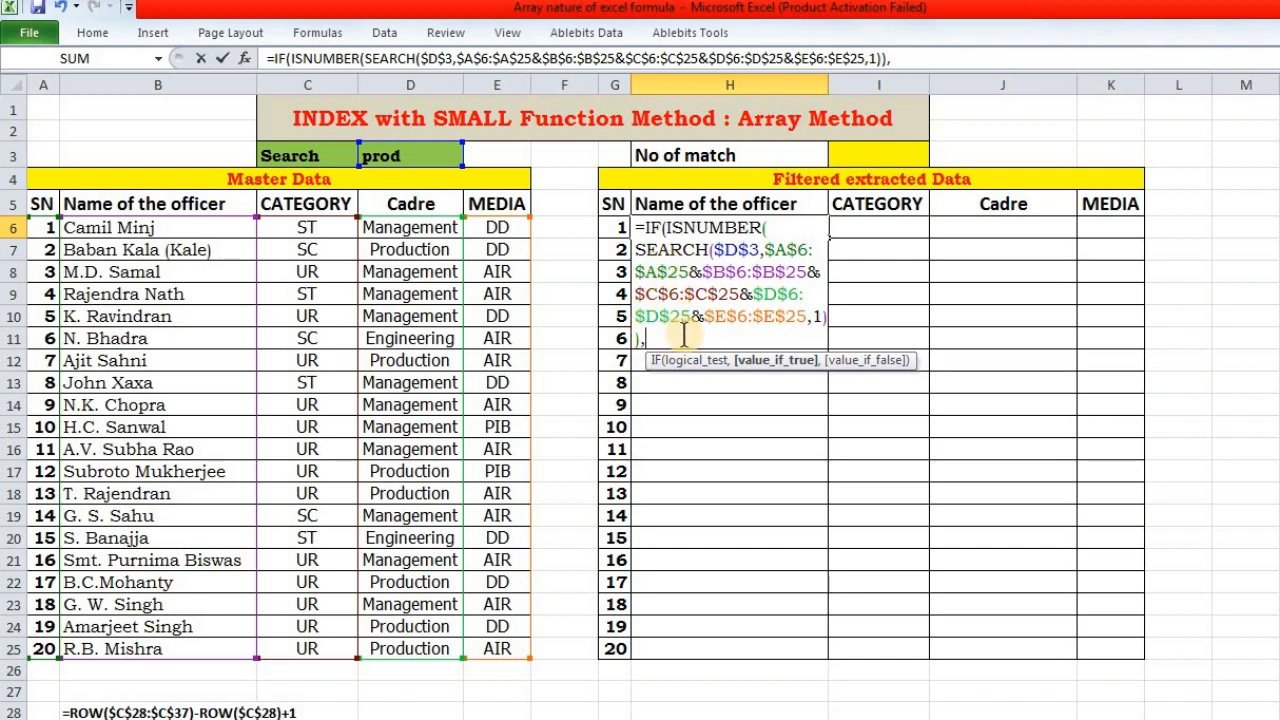
pyautogui.moveTo(675, 365)
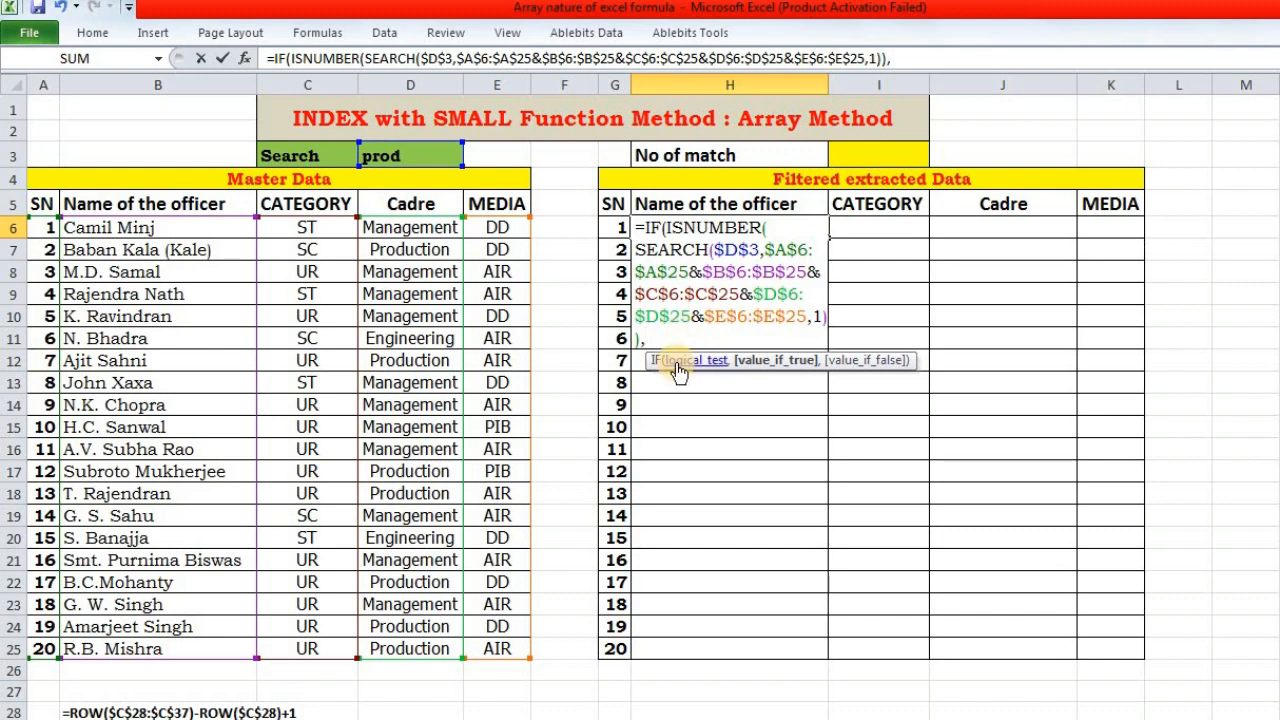
pyautogui.write('row')
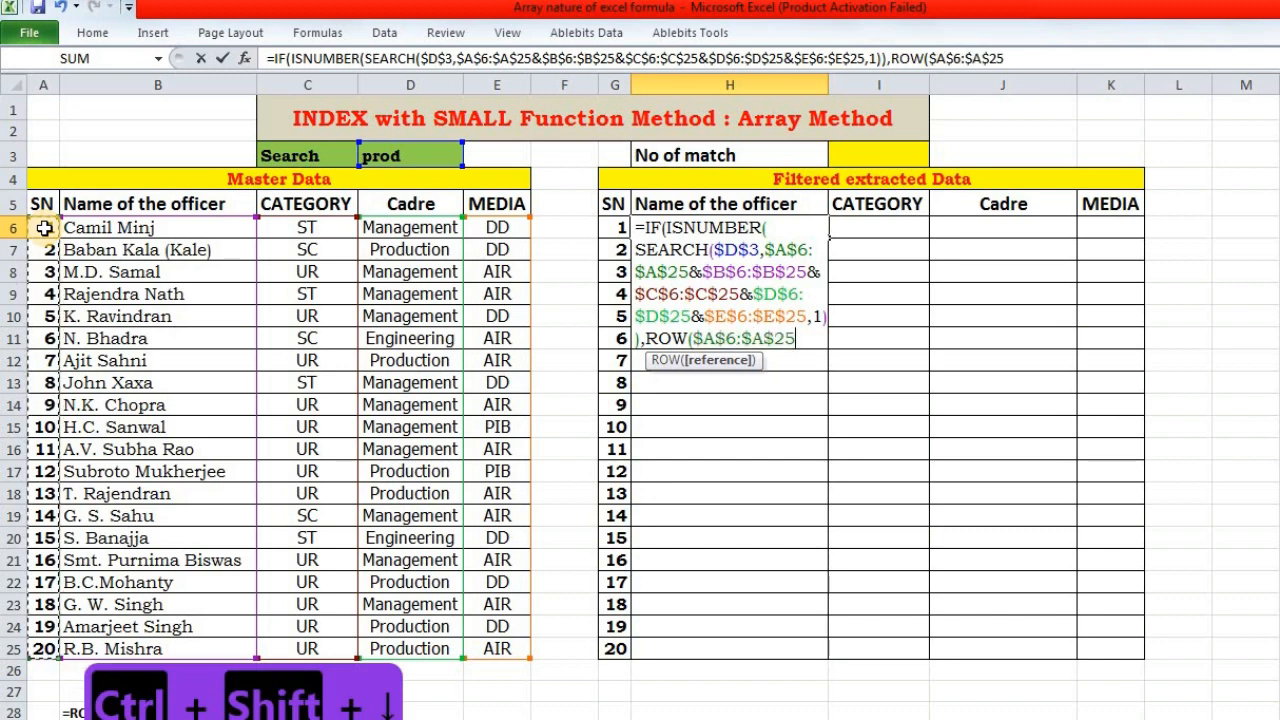
pyautogui.write('-')
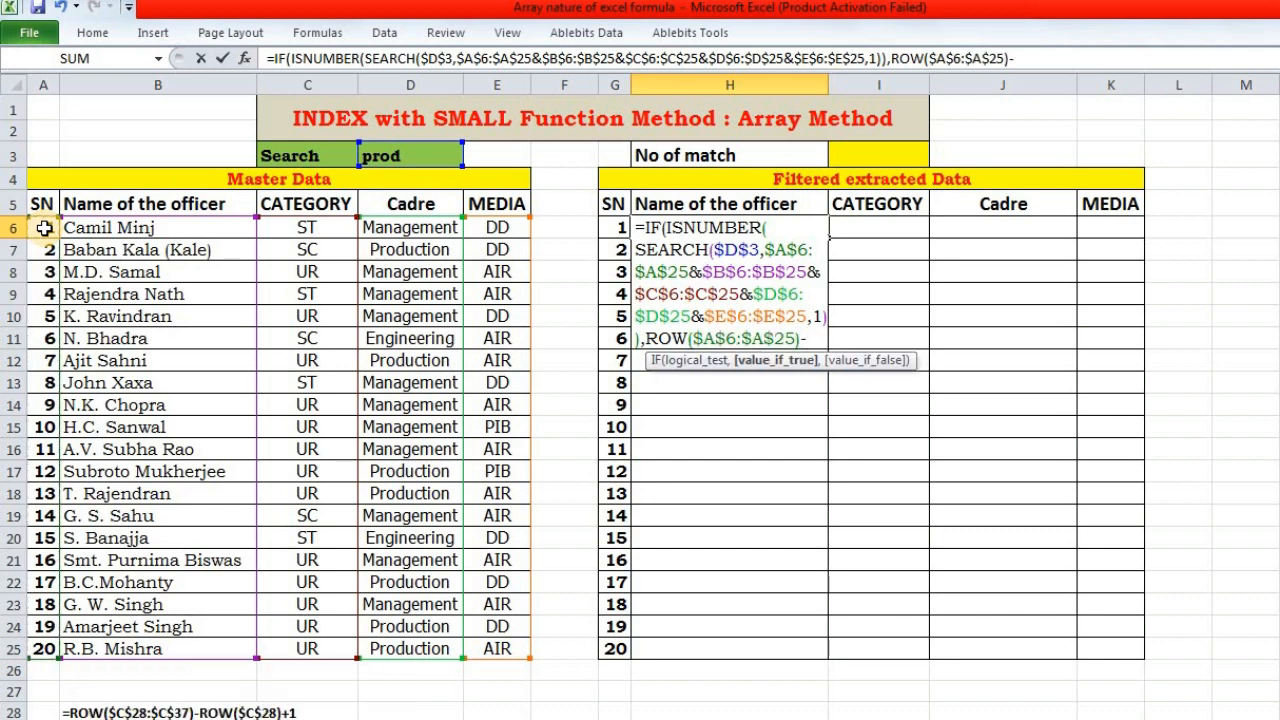
pyautogui.write('ROW($A$6')
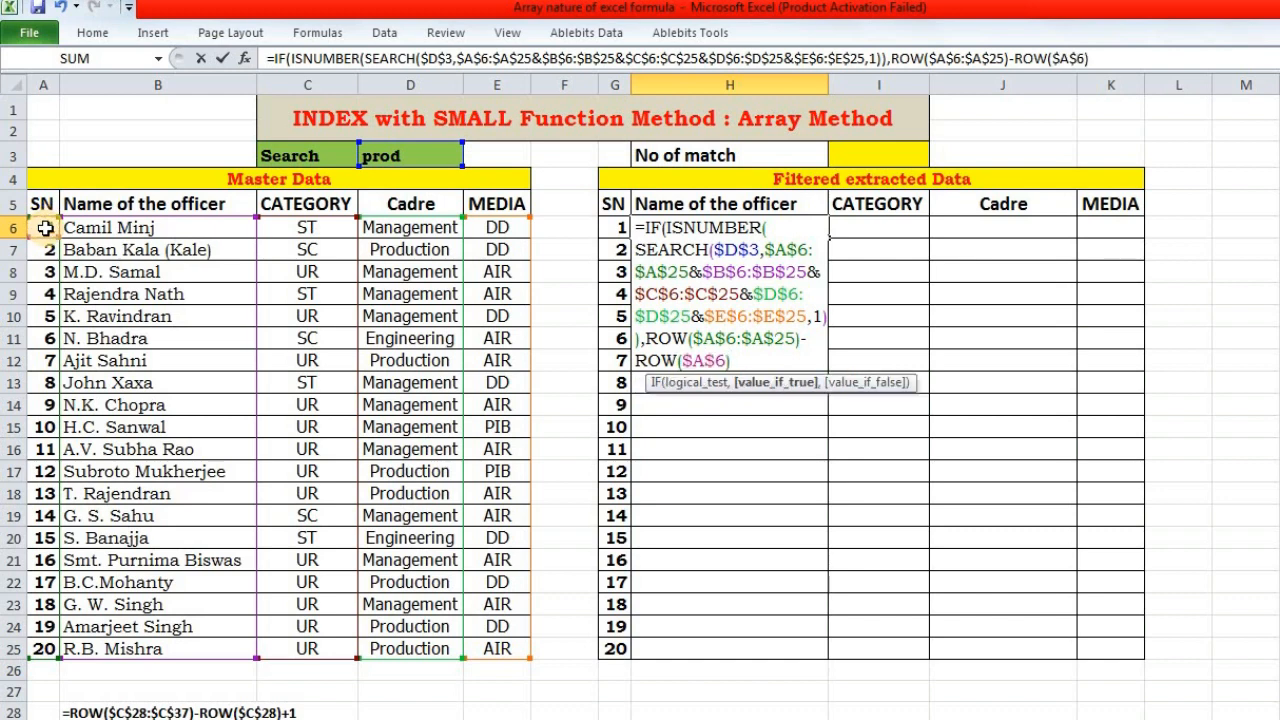
pyautogui.write('+1')
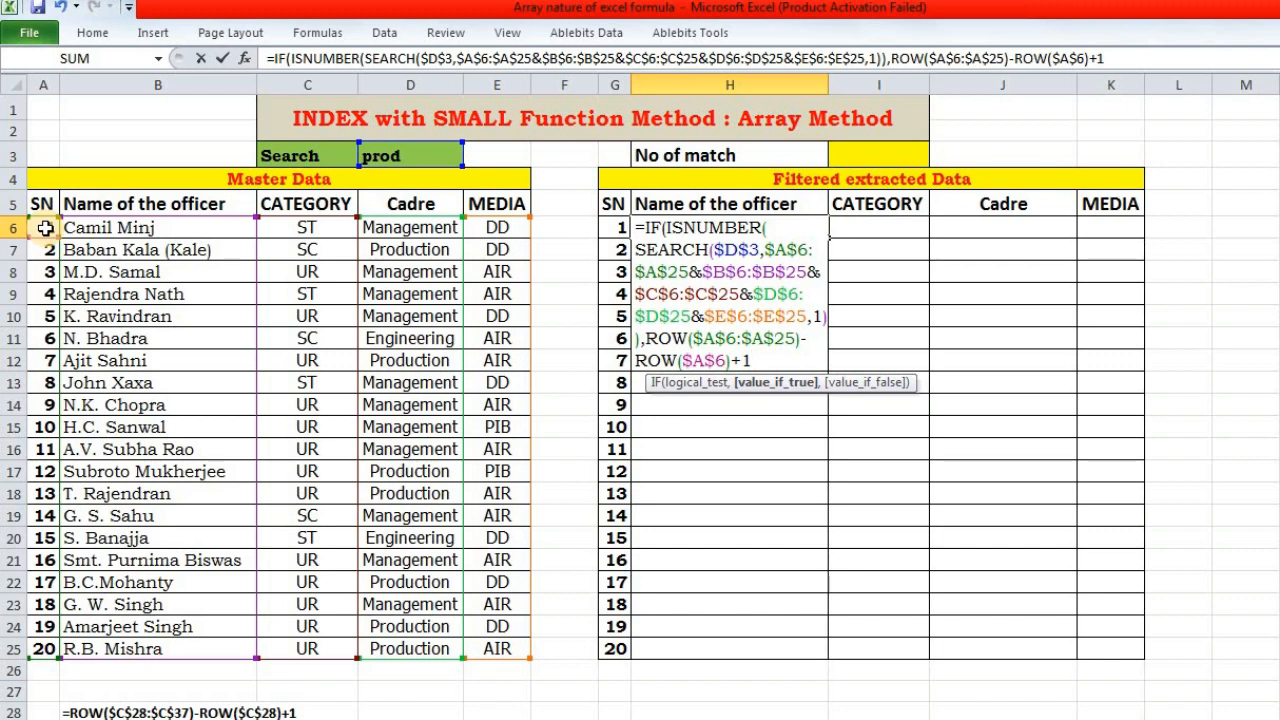
pyautogui.moveTo(257, 250)
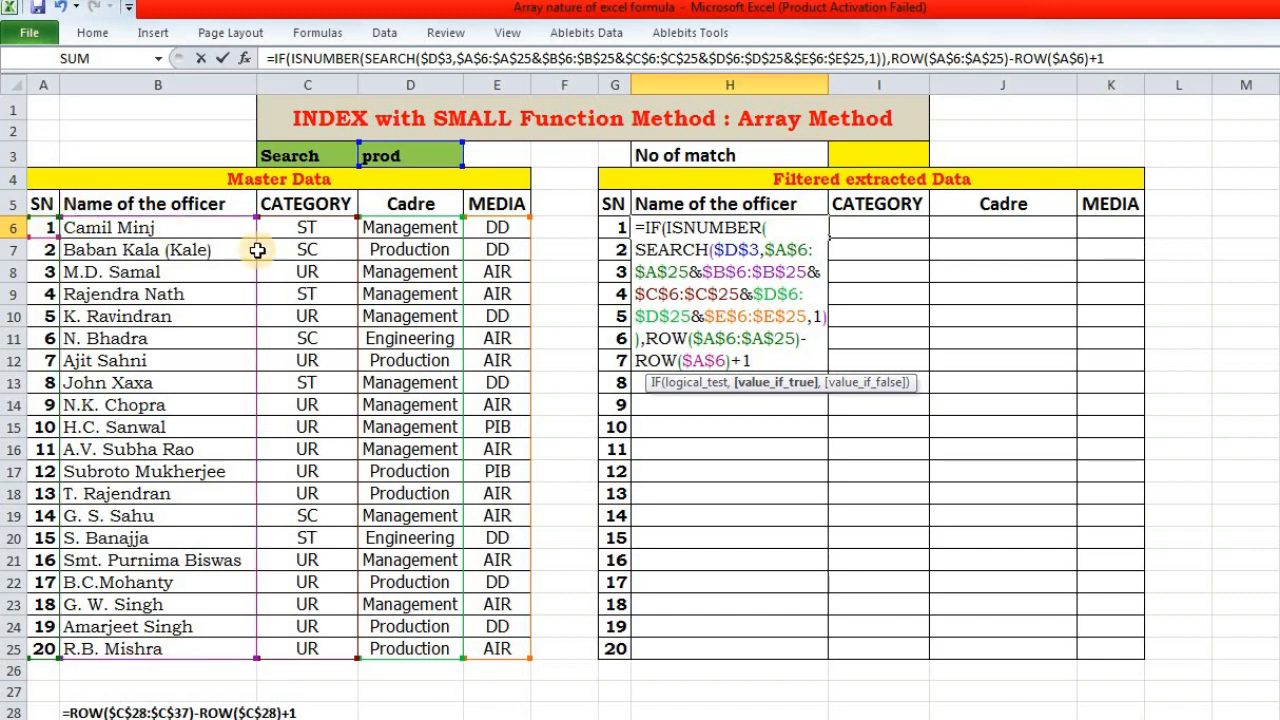
pyautogui.moveTo(690, 300)
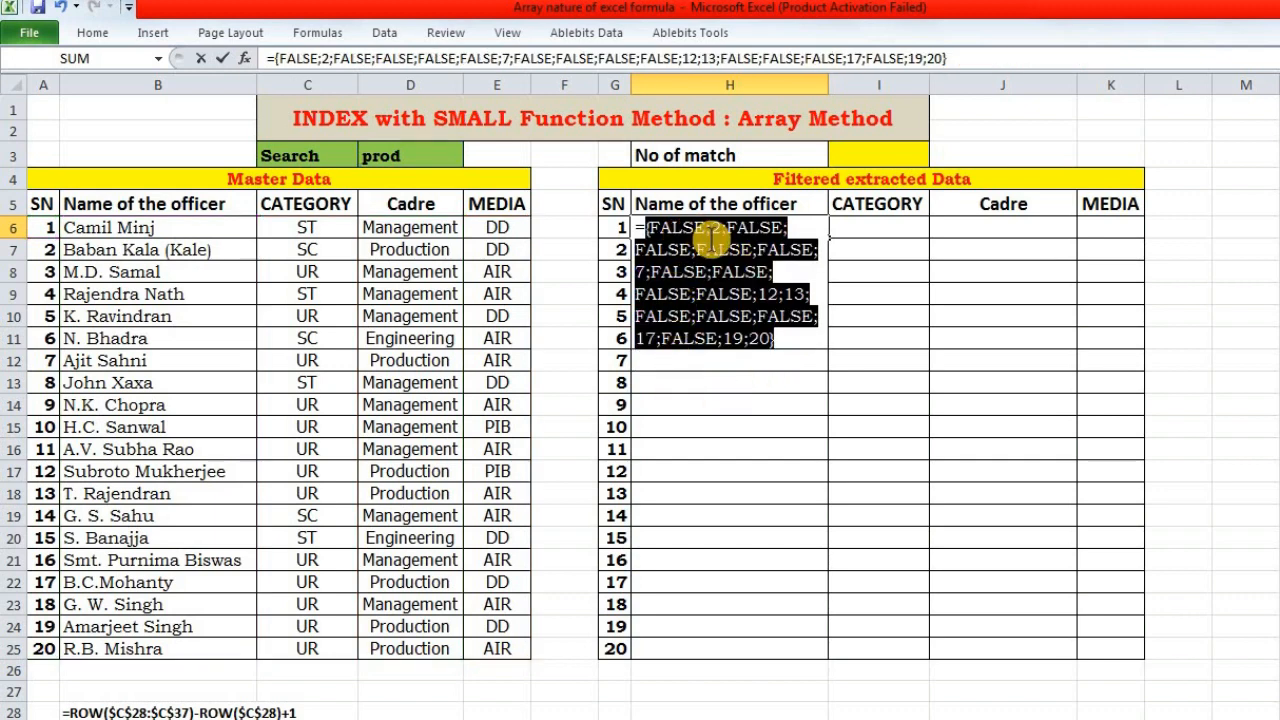
pyautogui.moveTo(715, 280)
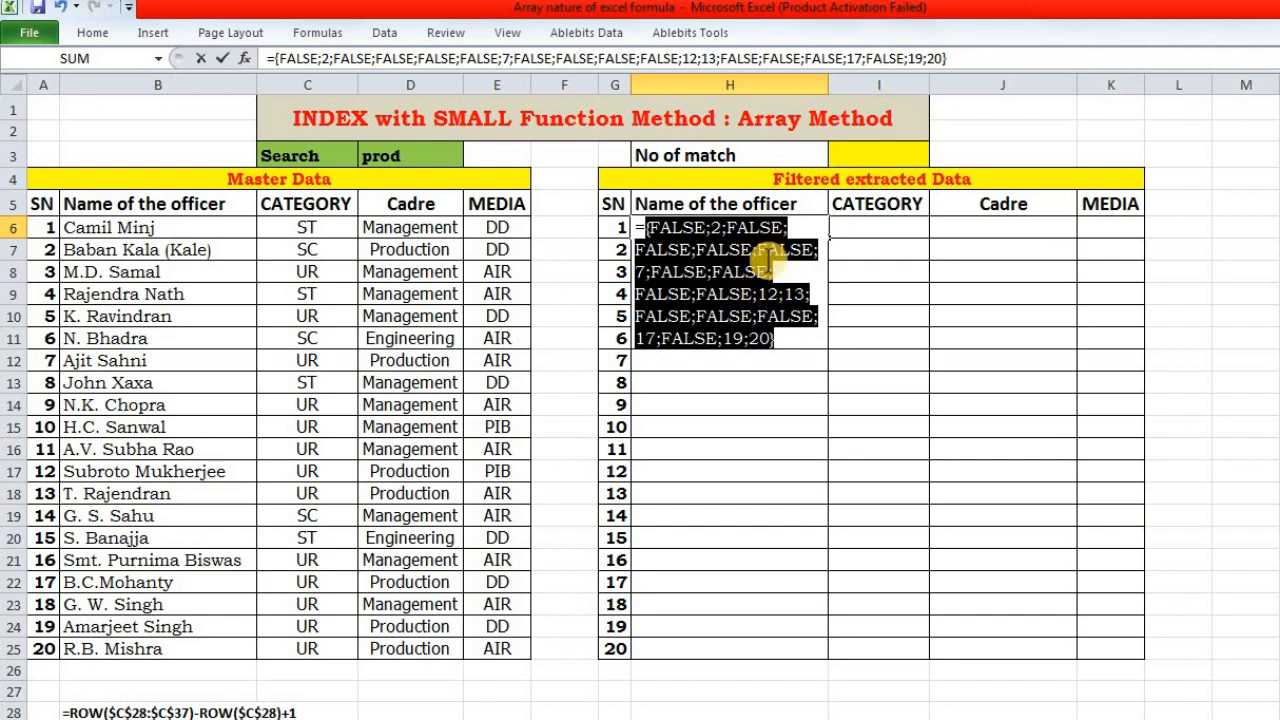
pyautogui.press('ctrl+z')
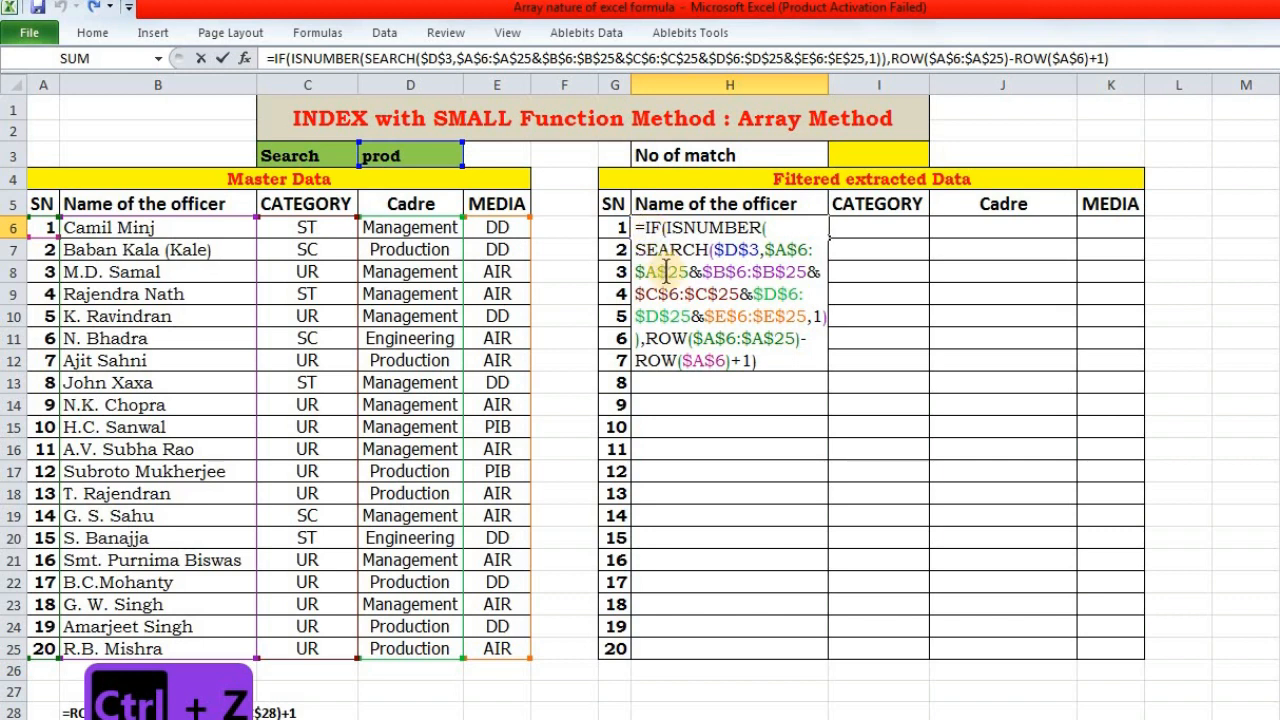
# Step: Wrap H6's IF formula in SMALL with ROWS($H$6:H6) as the k argument
pyautogui.write('smal')
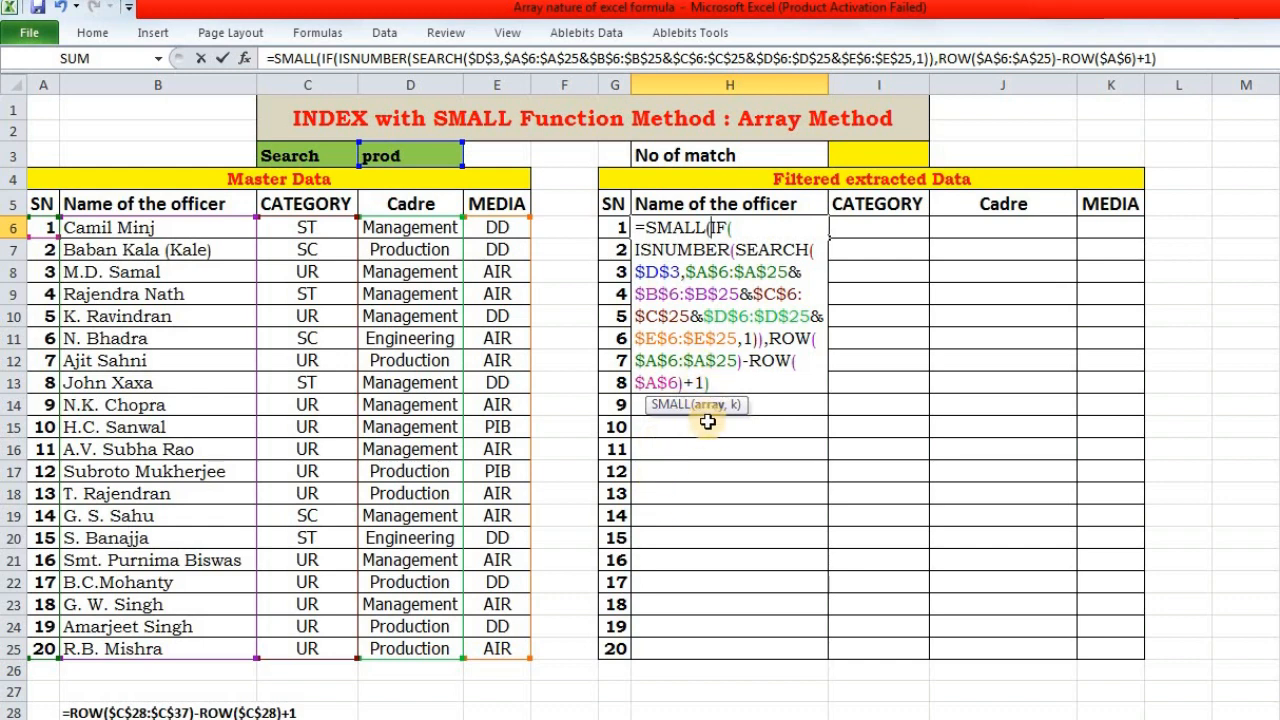
pyautogui.moveTo(712, 417)
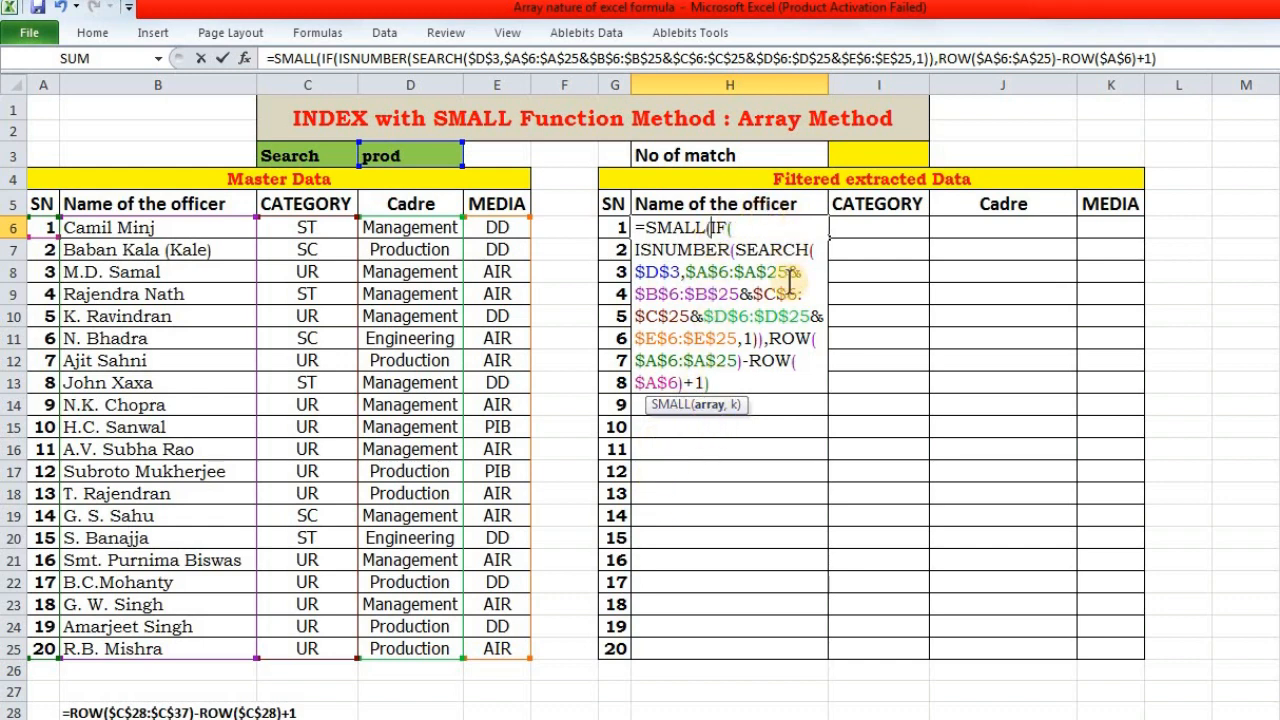
pyautogui.moveTo(745, 237)
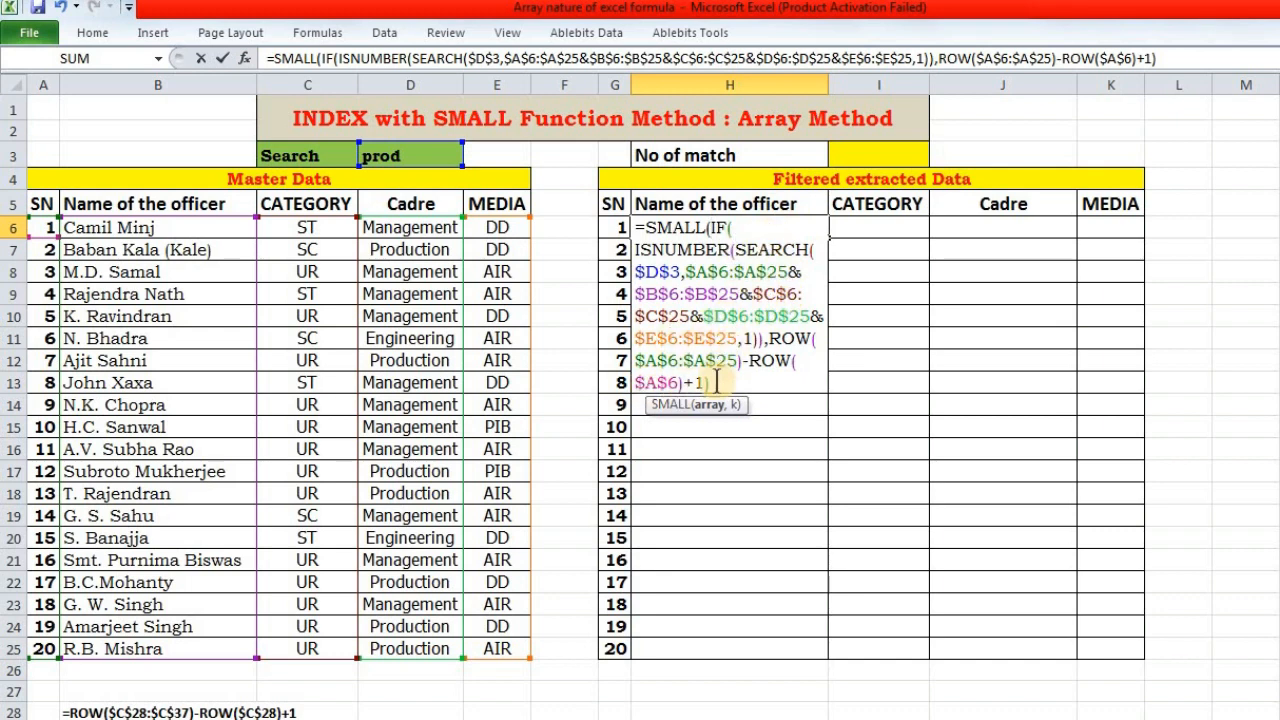
pyautogui.moveTo(718, 390)
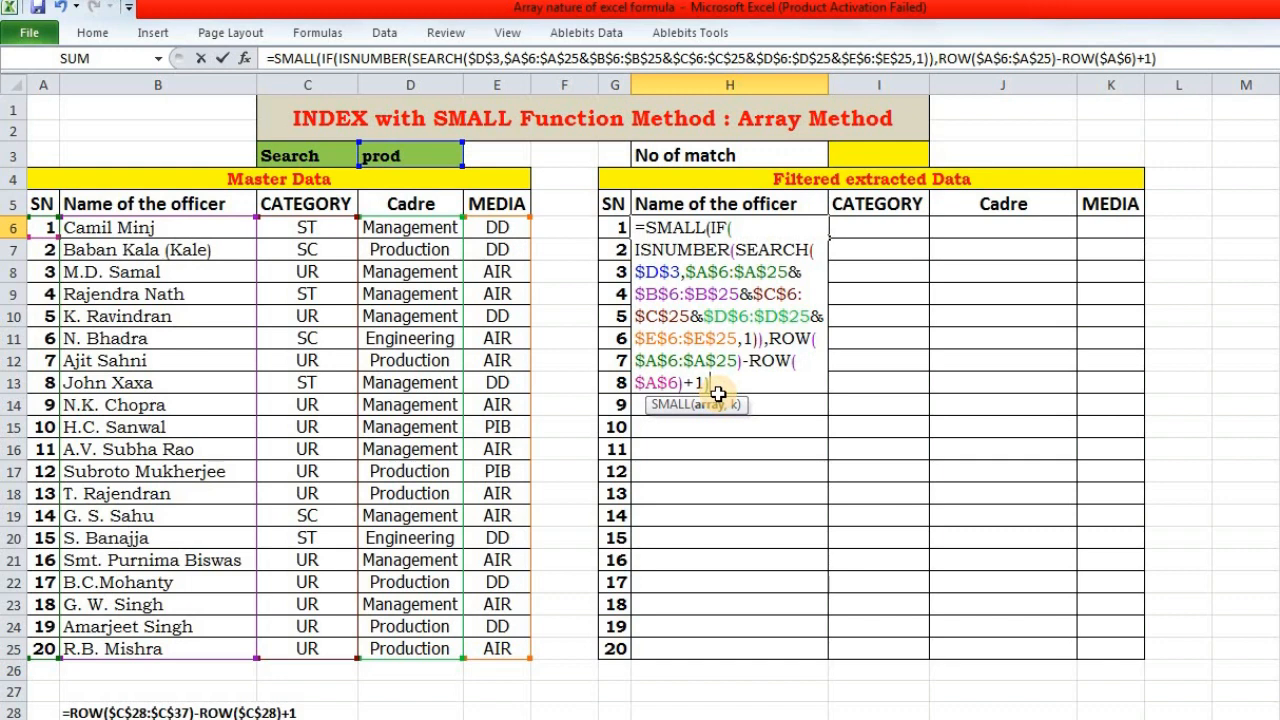
pyautogui.write(',')
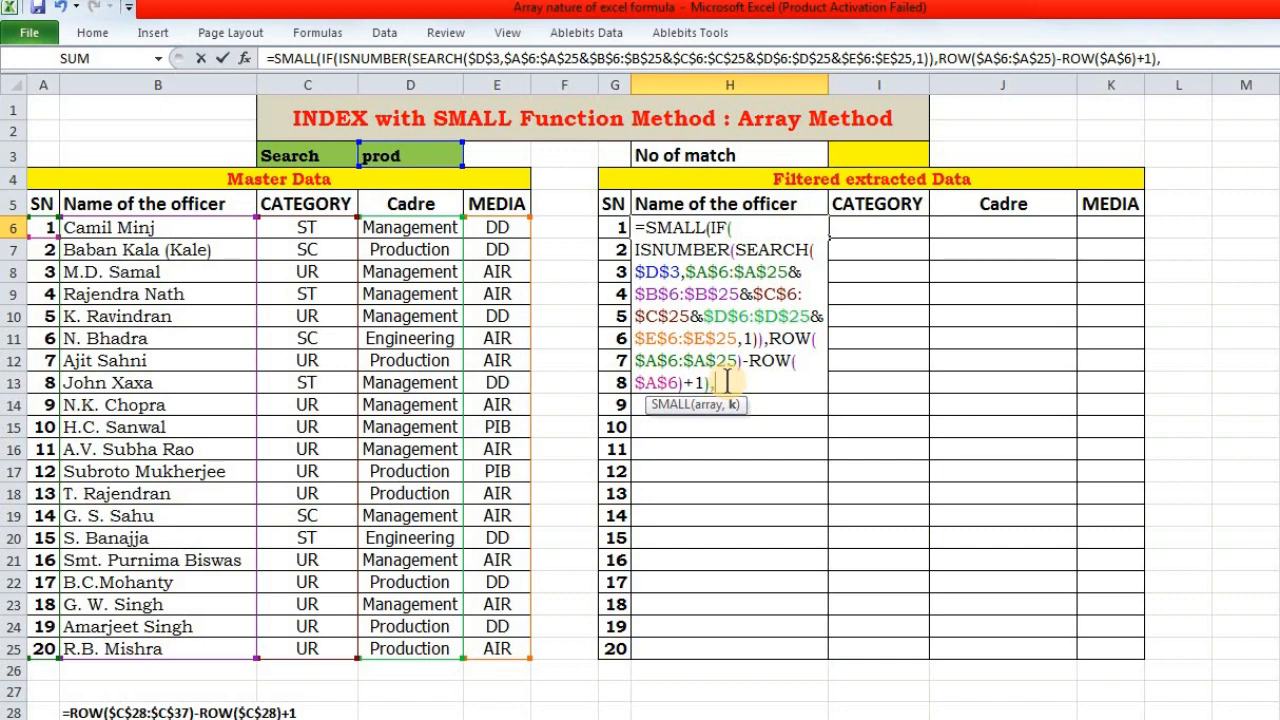
pyautogui.write(')')
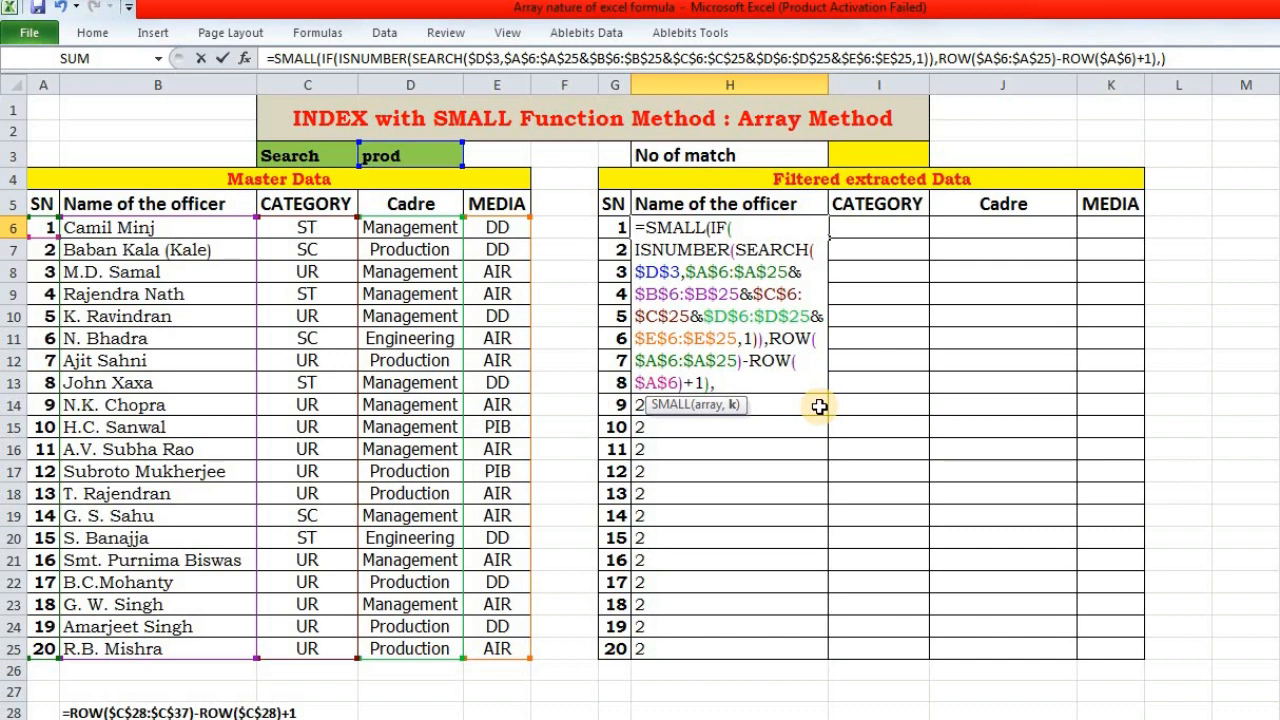
pyautogui.write('rows')
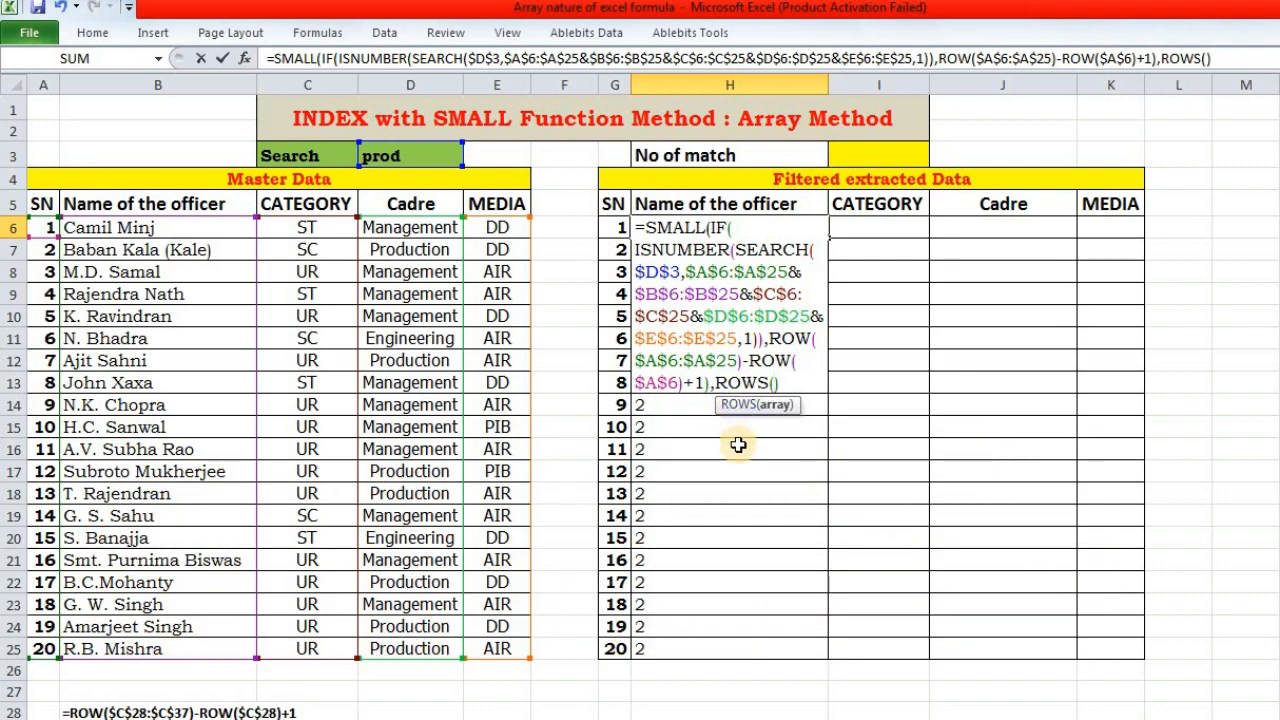
pyautogui.moveTo(728, 205)
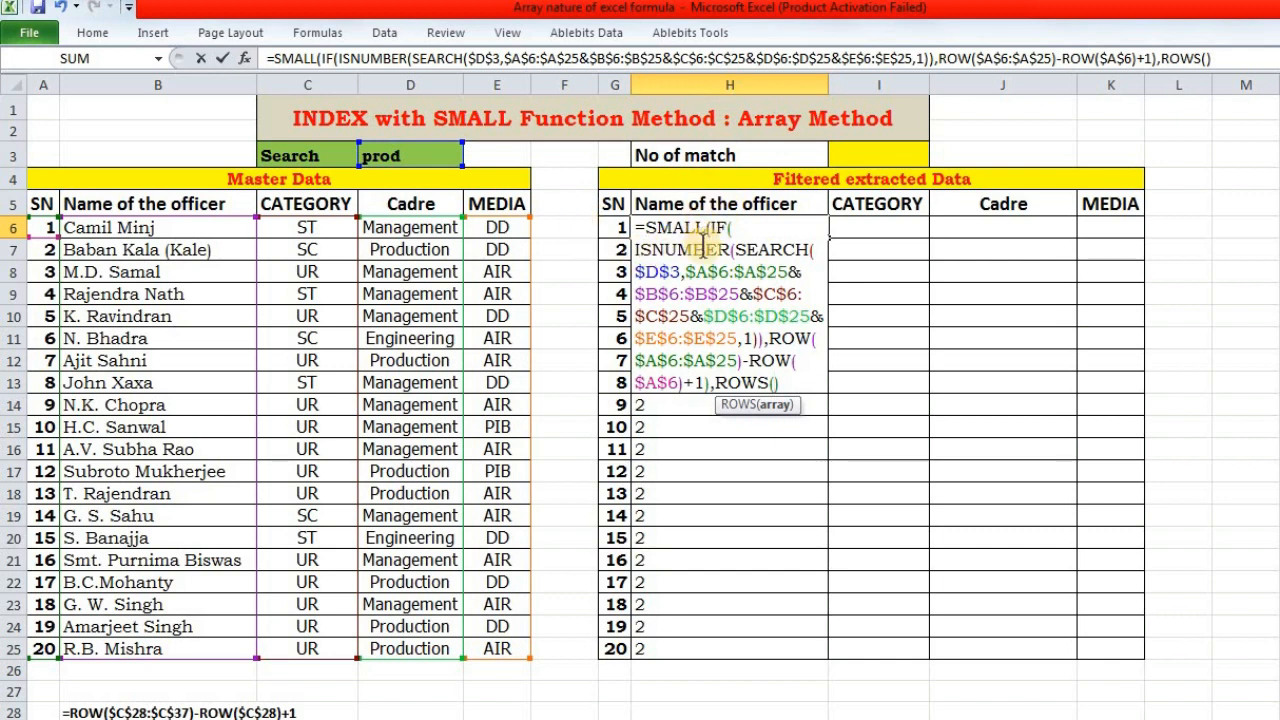
pyautogui.write('H$6')
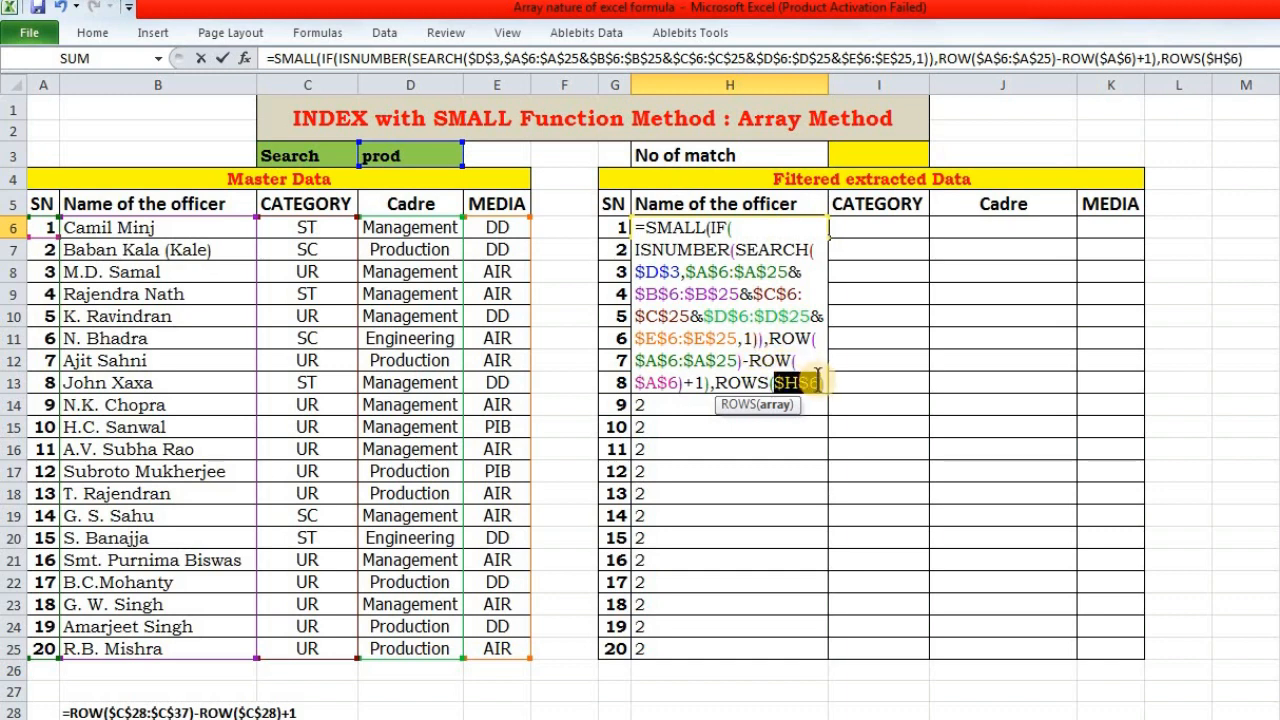
pyautogui.write(':')
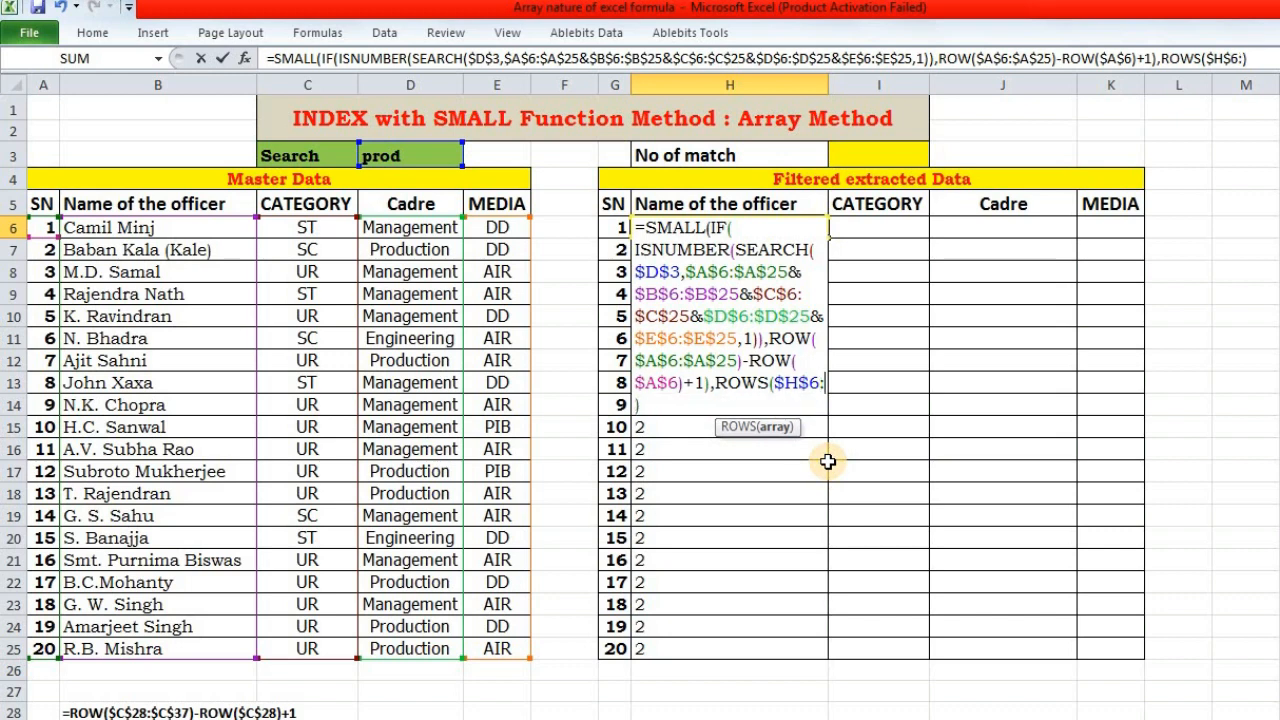
pyautogui.write('H6')
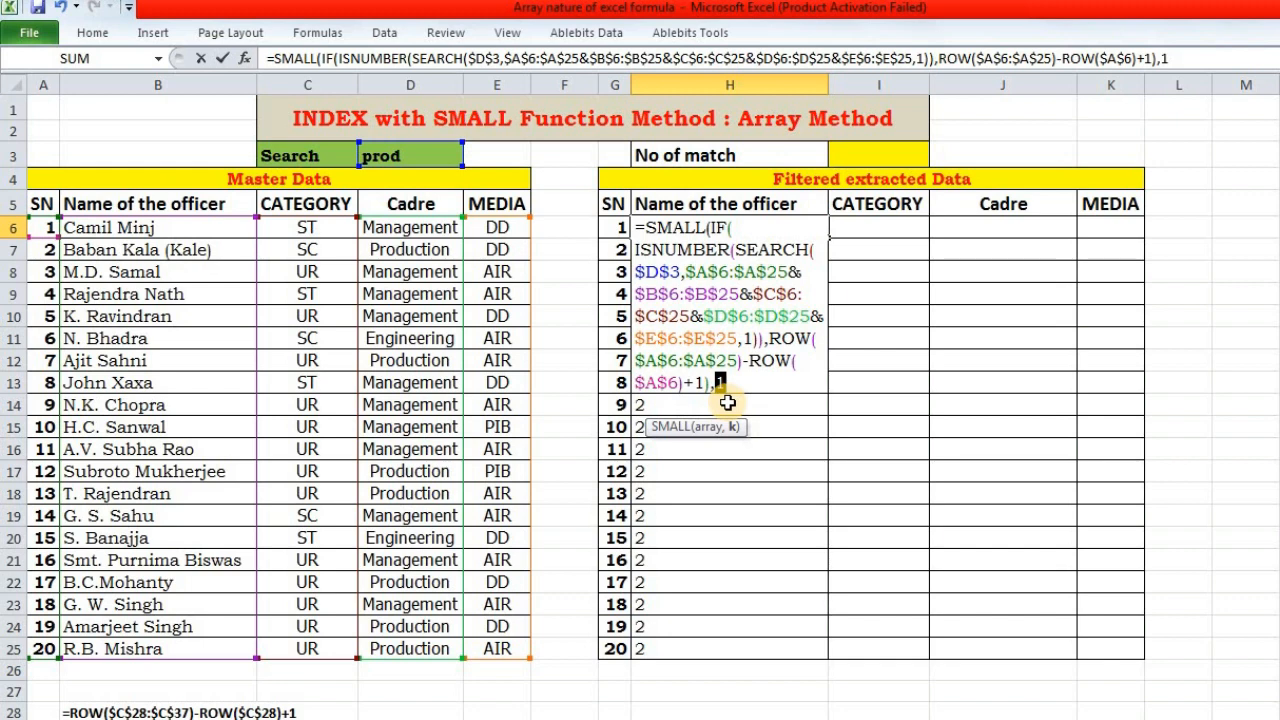
pyautogui.write(',ROWS($H$6:H6)')
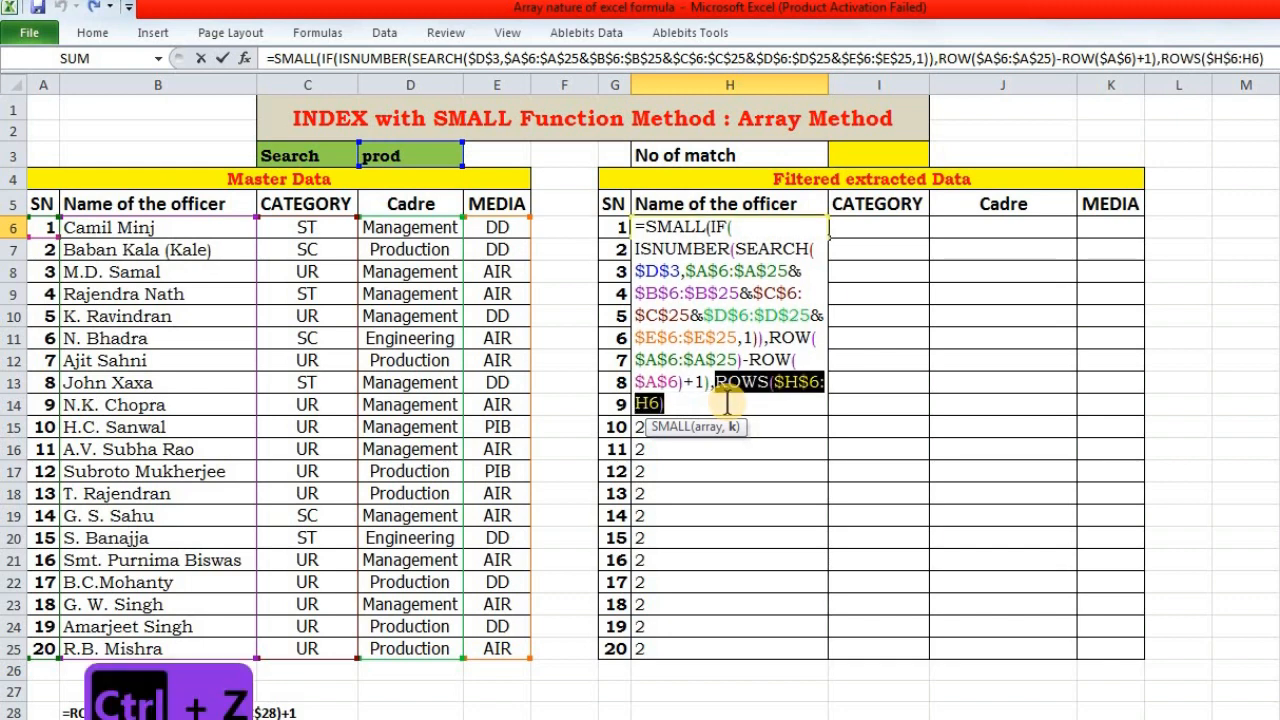
pyautogui.press('ctrl+z')
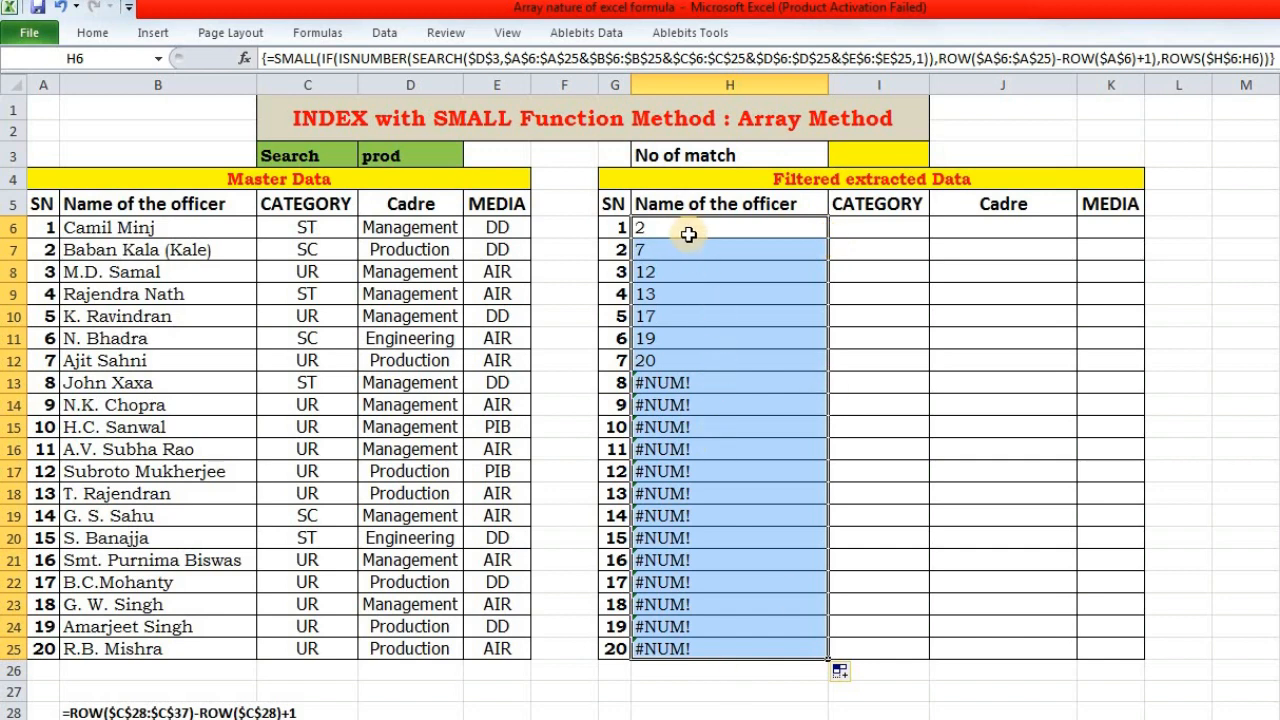
pyautogui.moveTo(681, 337)
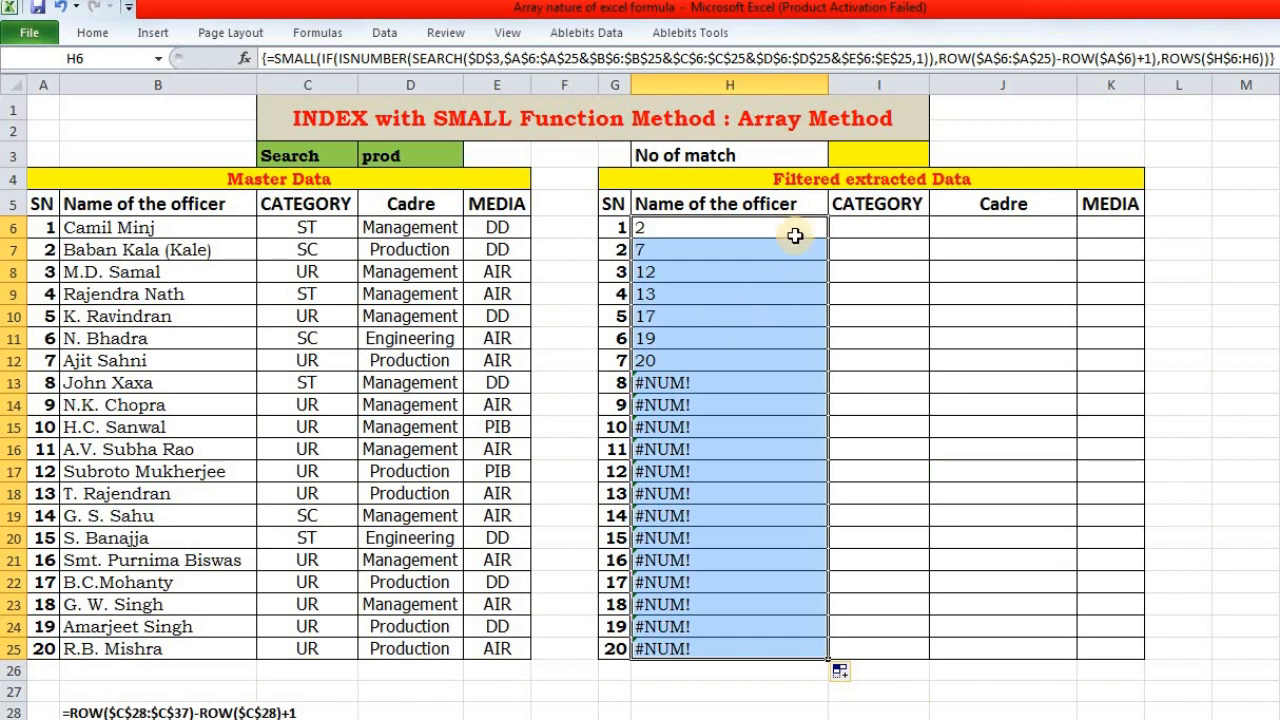
# Step: Select H7 to see its copy of the SMALL formula returning row 7
pyautogui.click(728, 249)
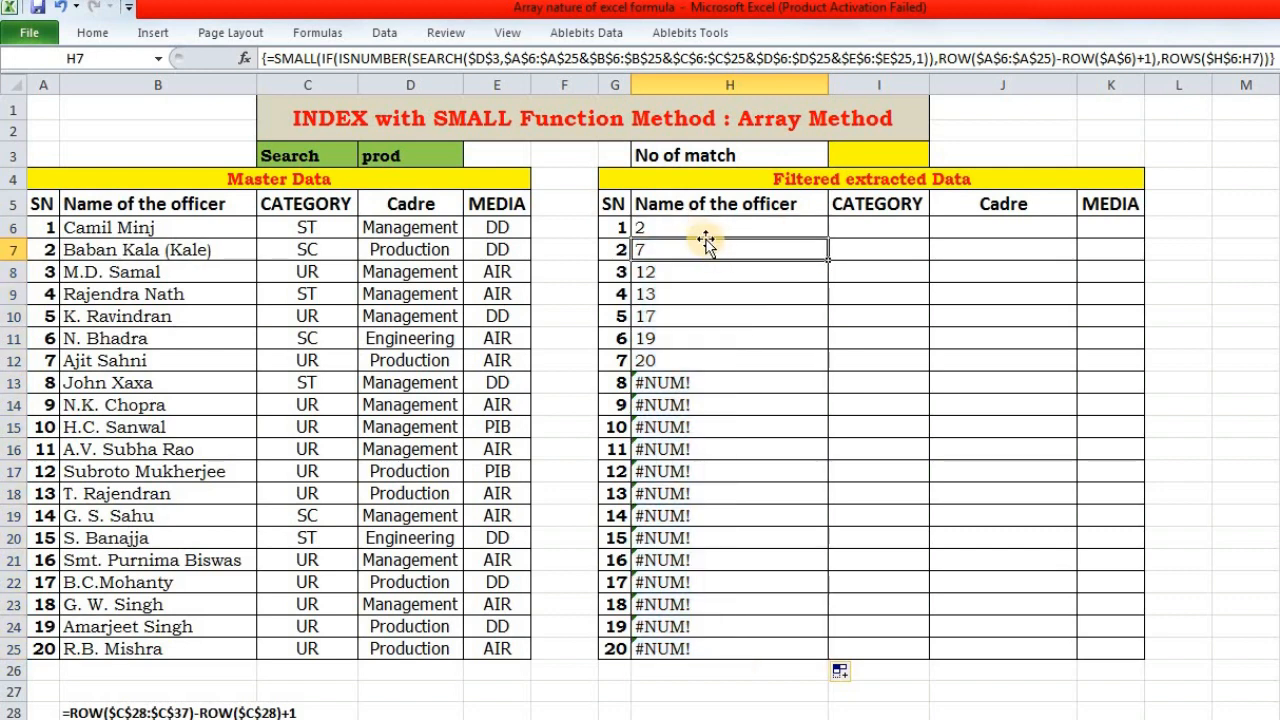
pyautogui.moveTo(685, 252)
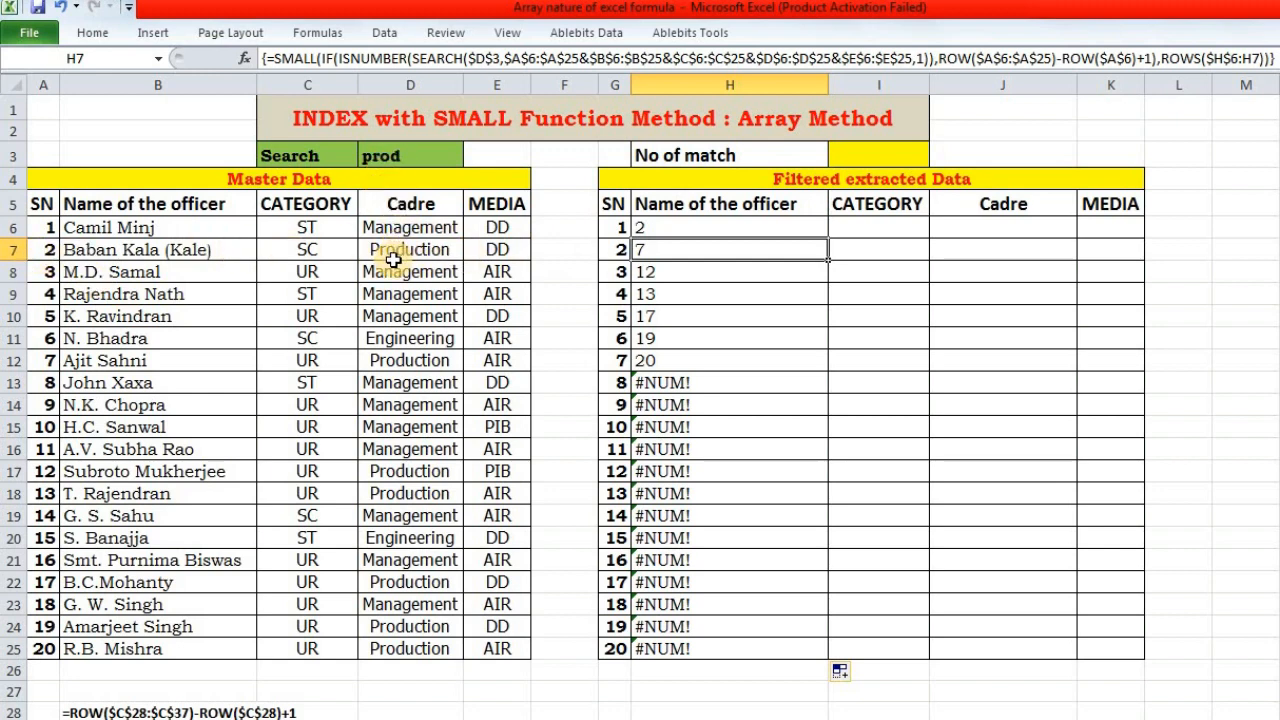
pyautogui.moveTo(610, 268)
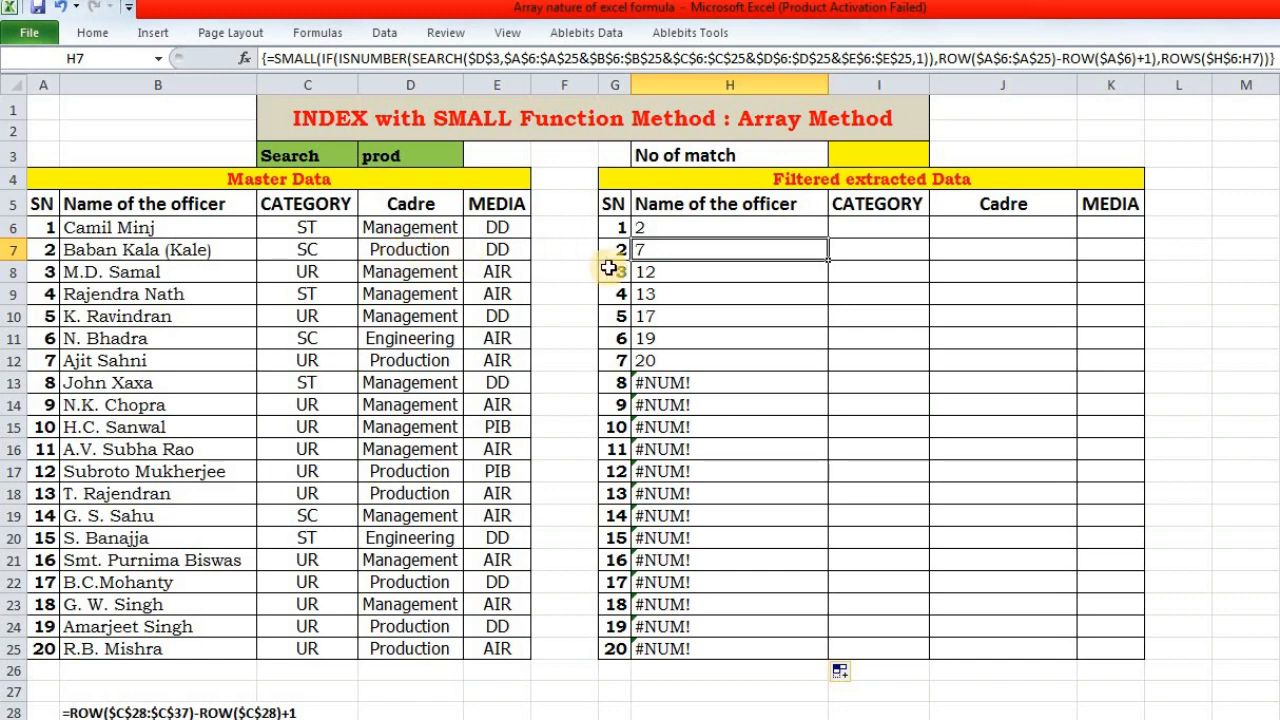
pyautogui.moveTo(415, 360)
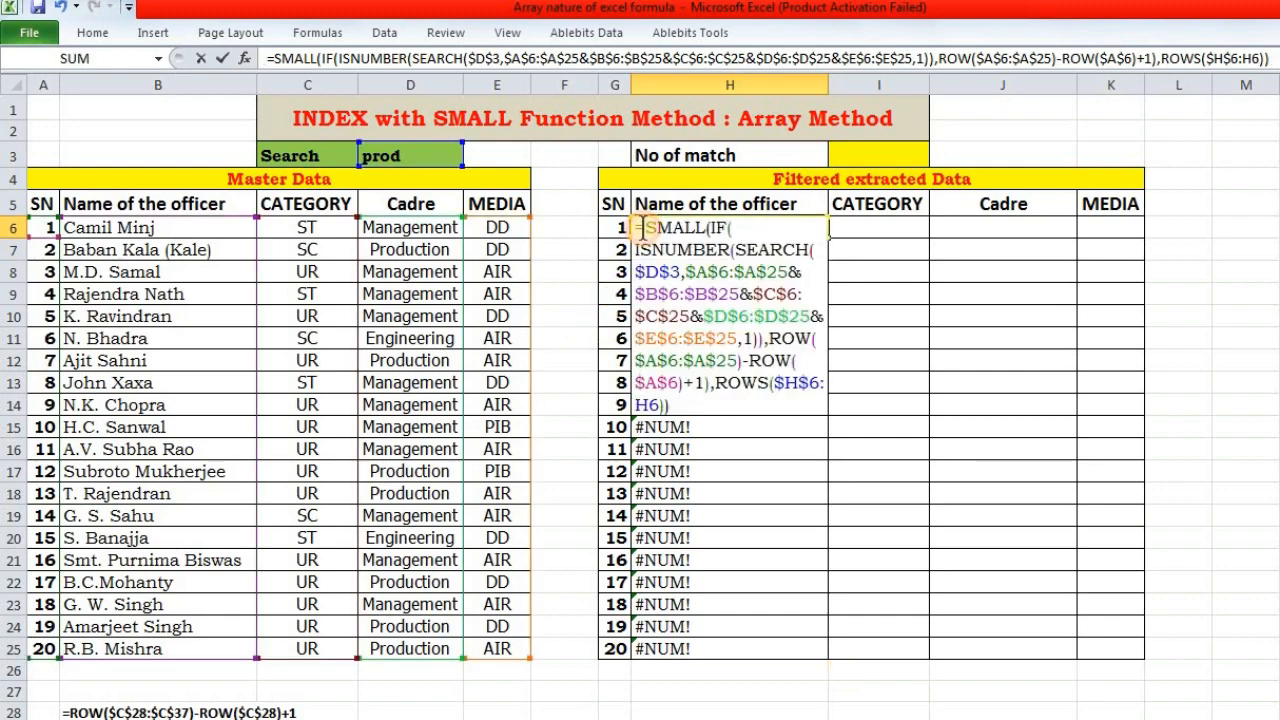
# Step: Wrap H6's formula in INDEX($B$6:$E$25, …, COLUMNS($H$6:H6)) to return officer details
pyautogui.write('in')
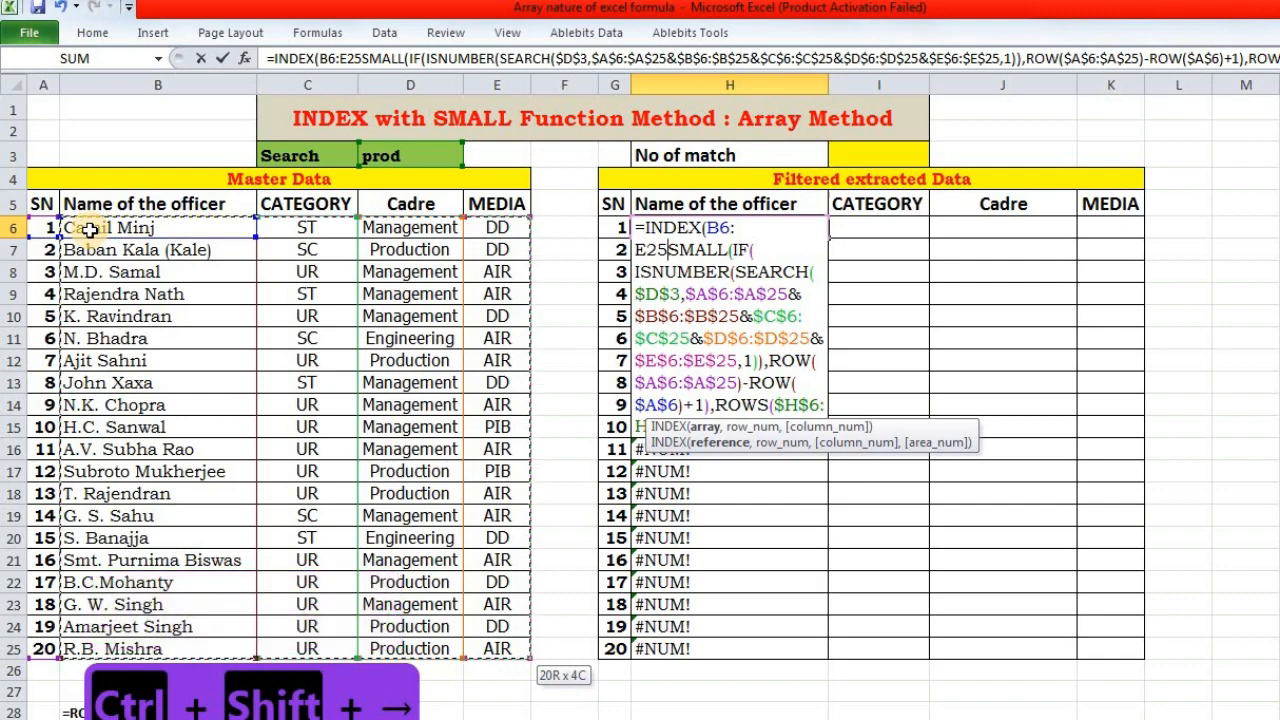
pyautogui.press('f4')
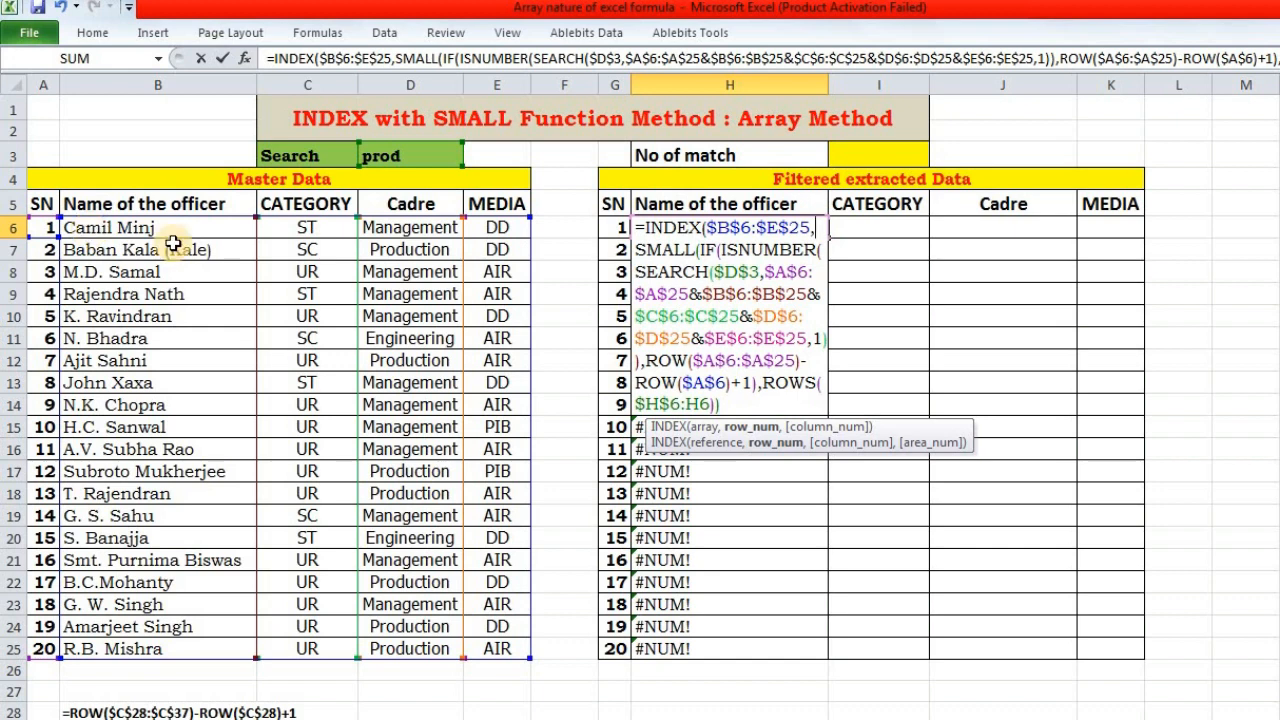
pyautogui.moveTo(610, 418)
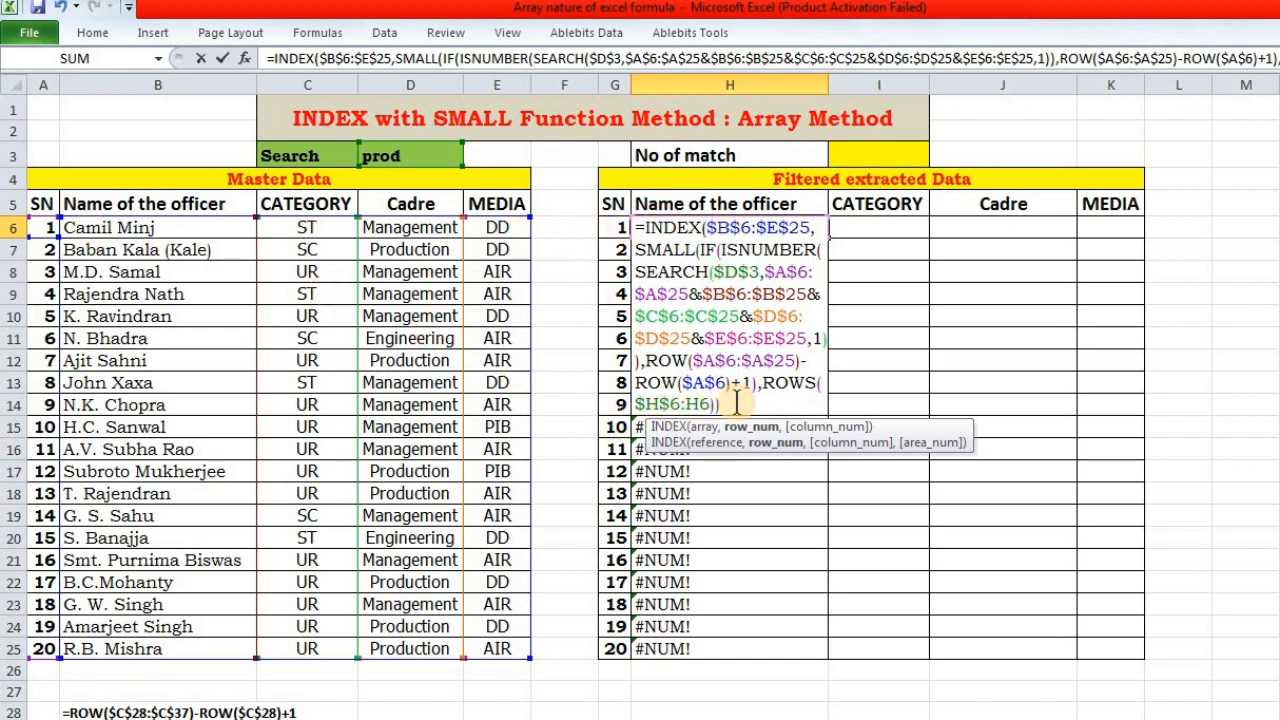
pyautogui.write(',')
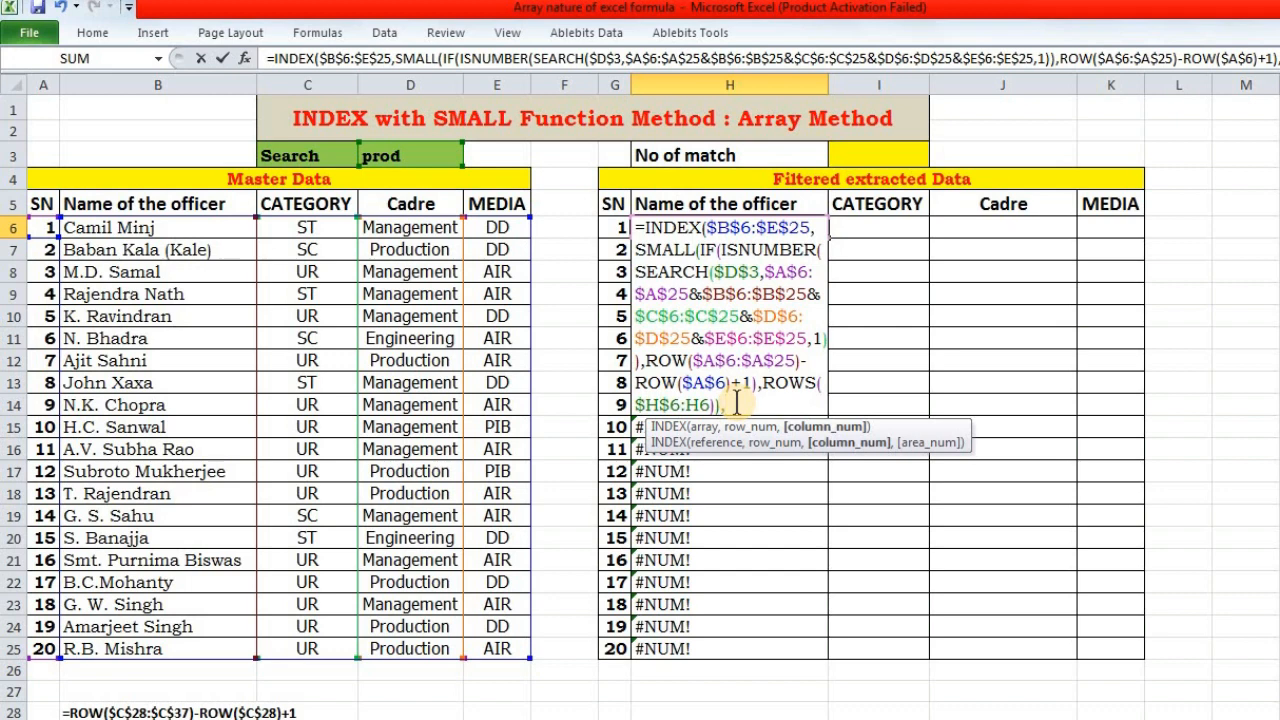
pyautogui.write('c')
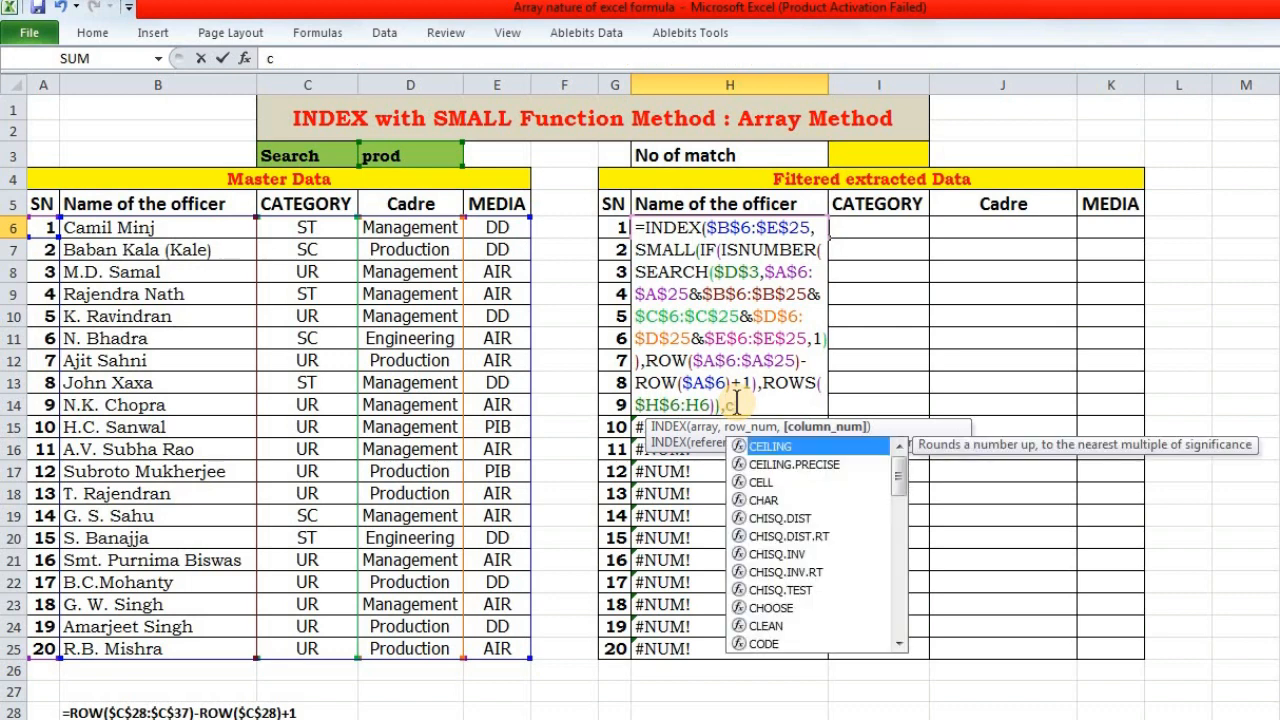
pyautogui.write('olumns')
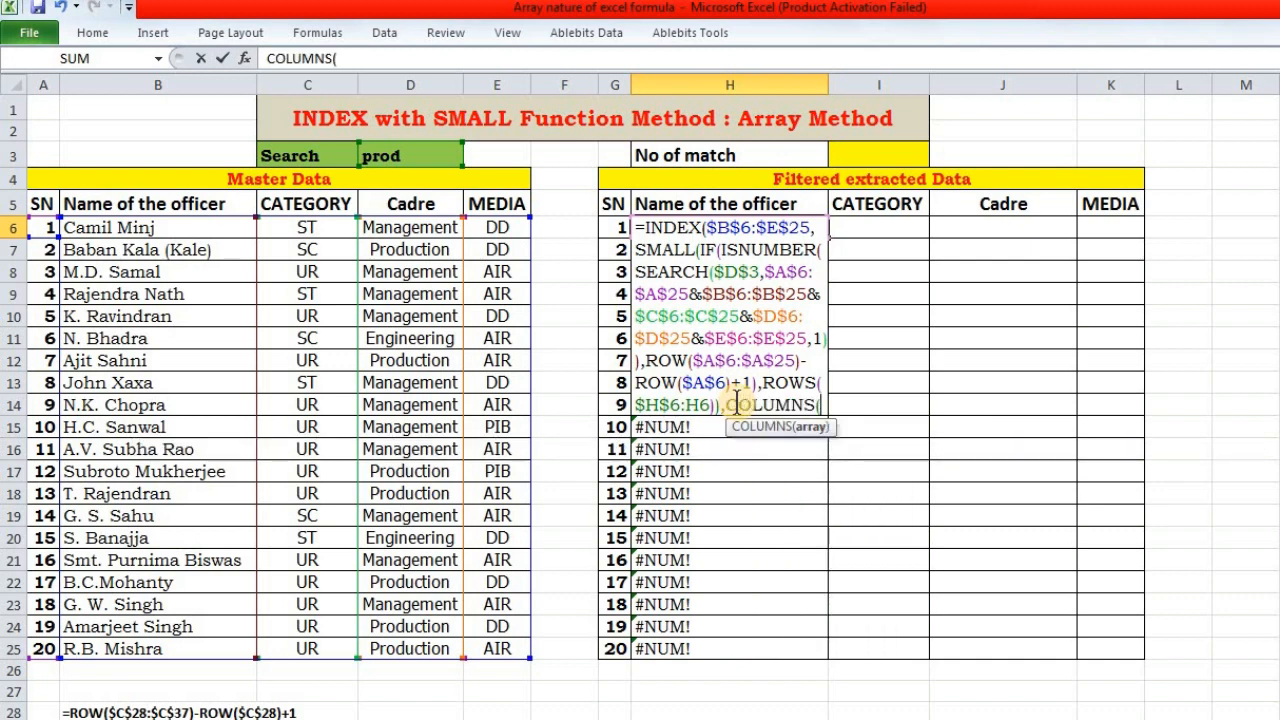
pyautogui.moveTo(160, 338)
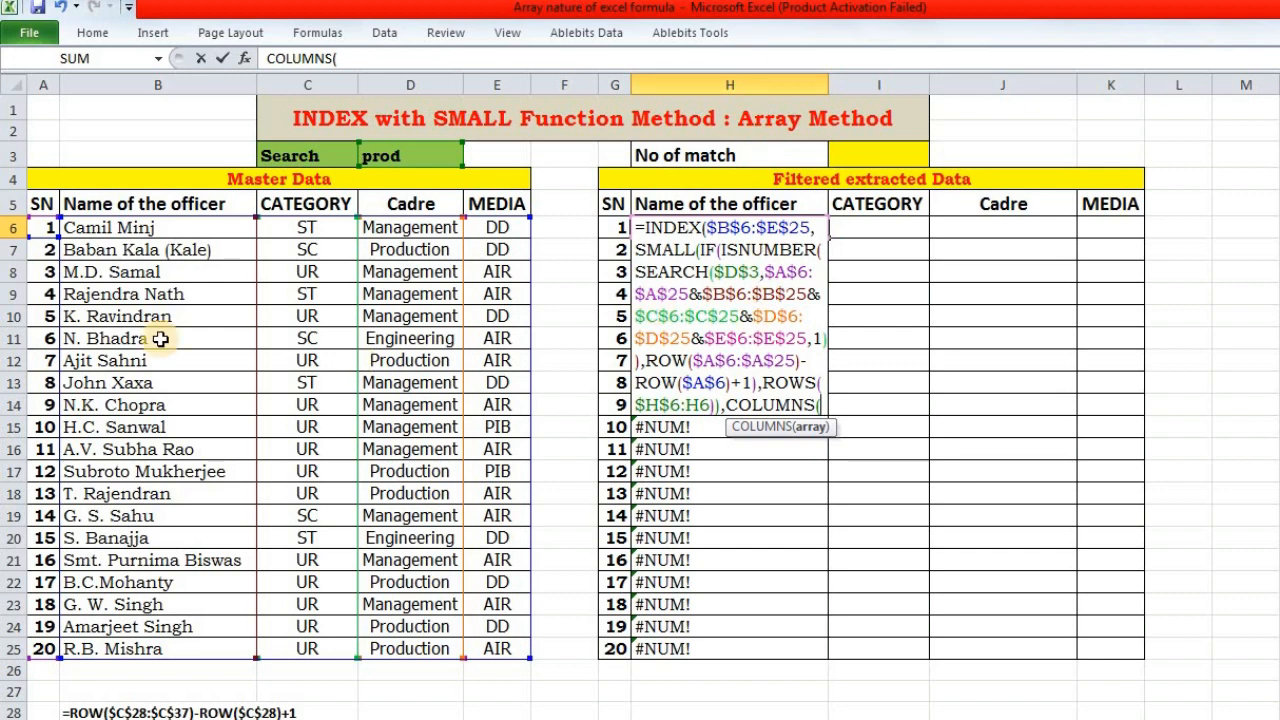
pyautogui.write('H')
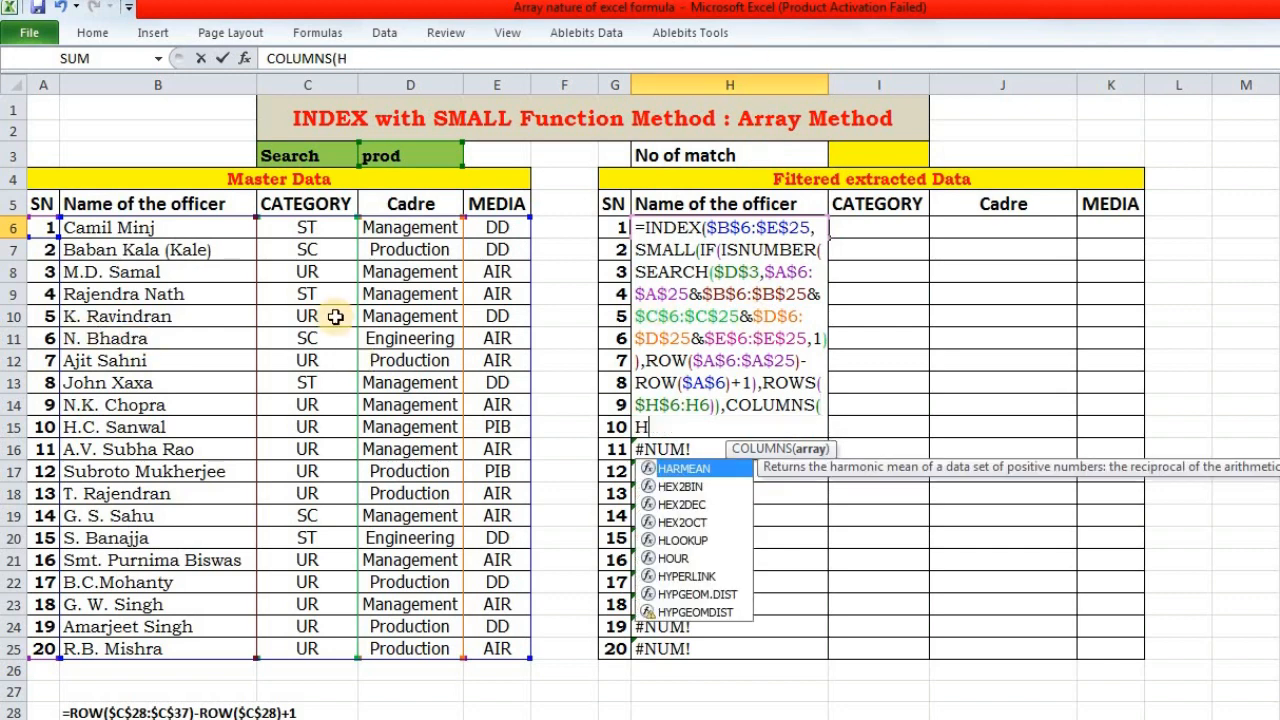
pyautogui.write('6')
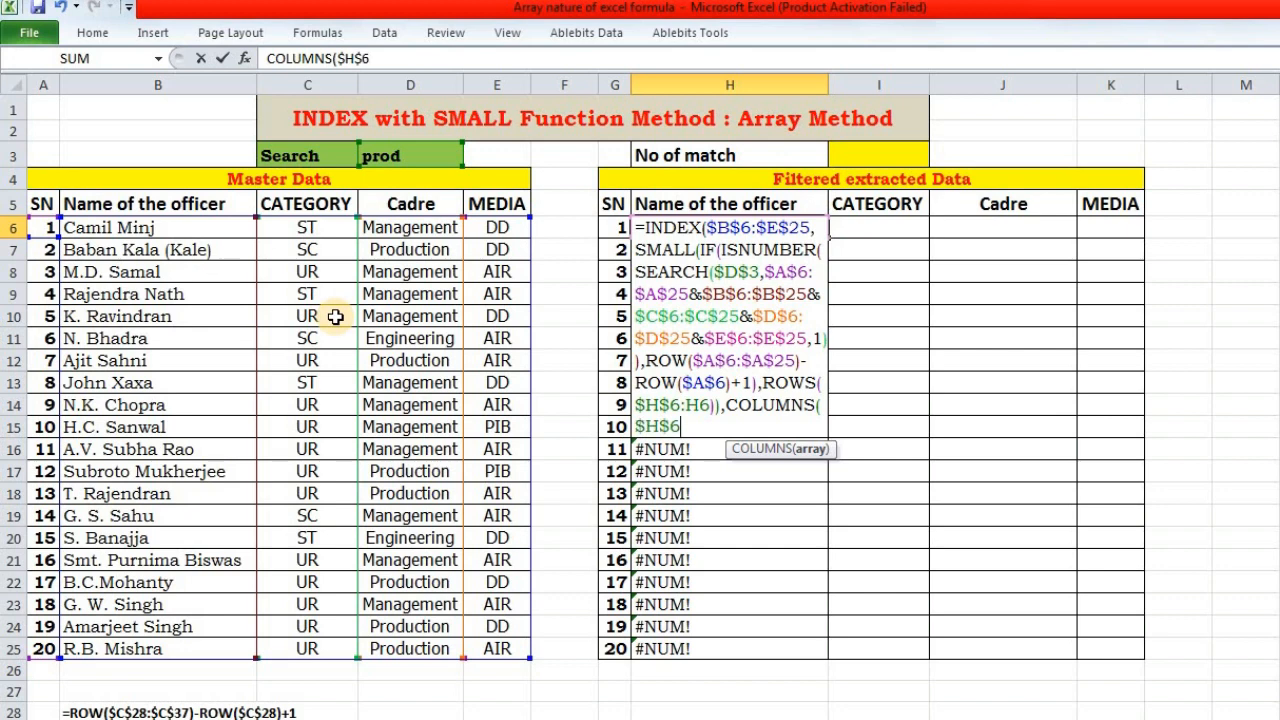
pyautogui.write(':')
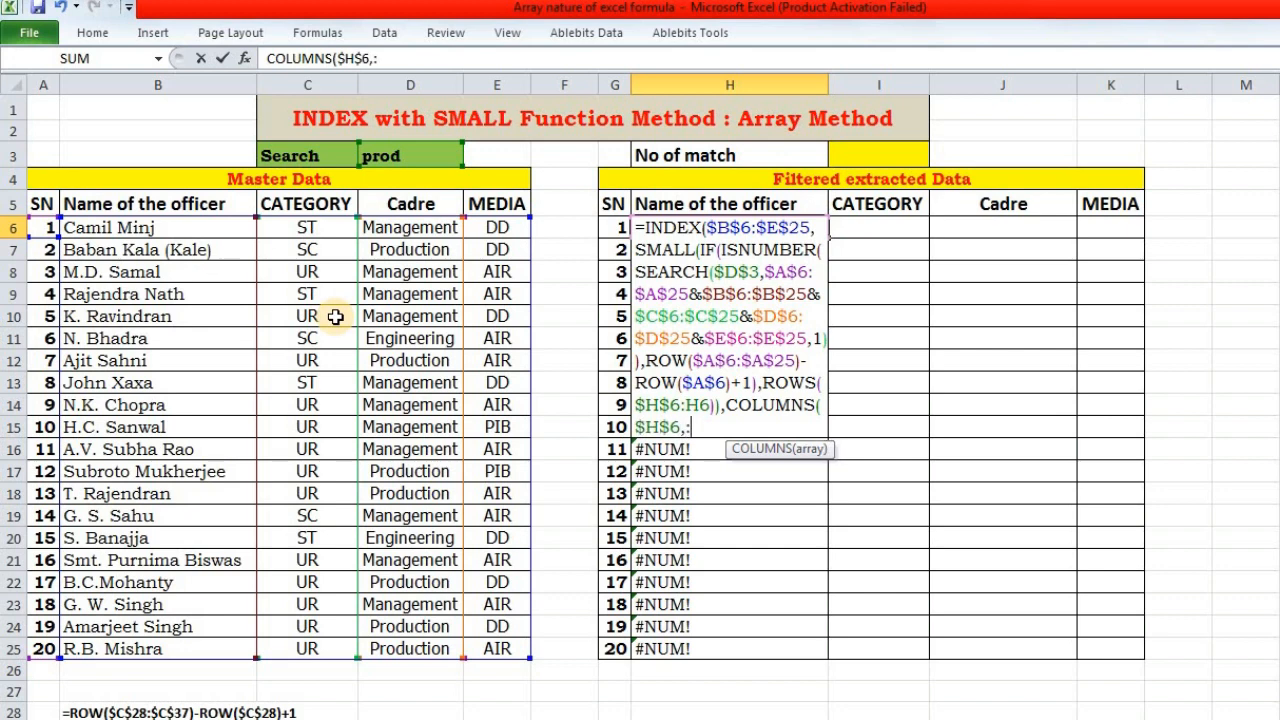
pyautogui.press('Backspace')
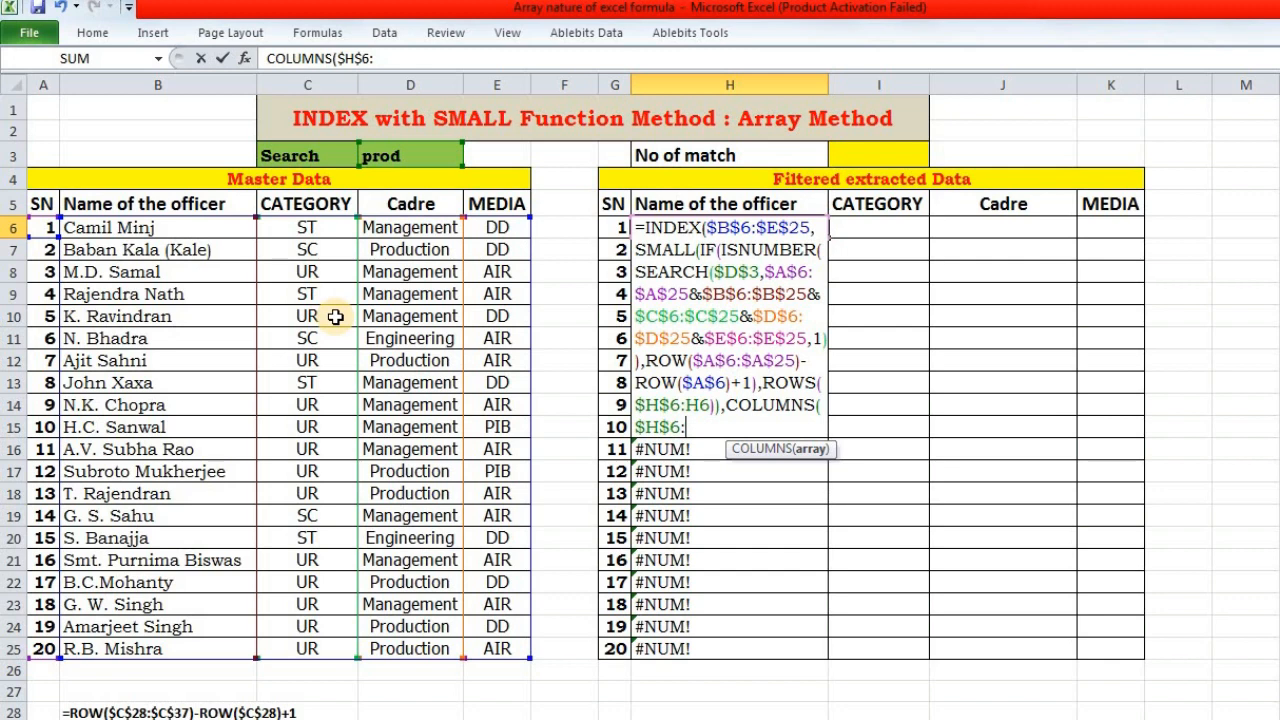
pyautogui.write('H6)')
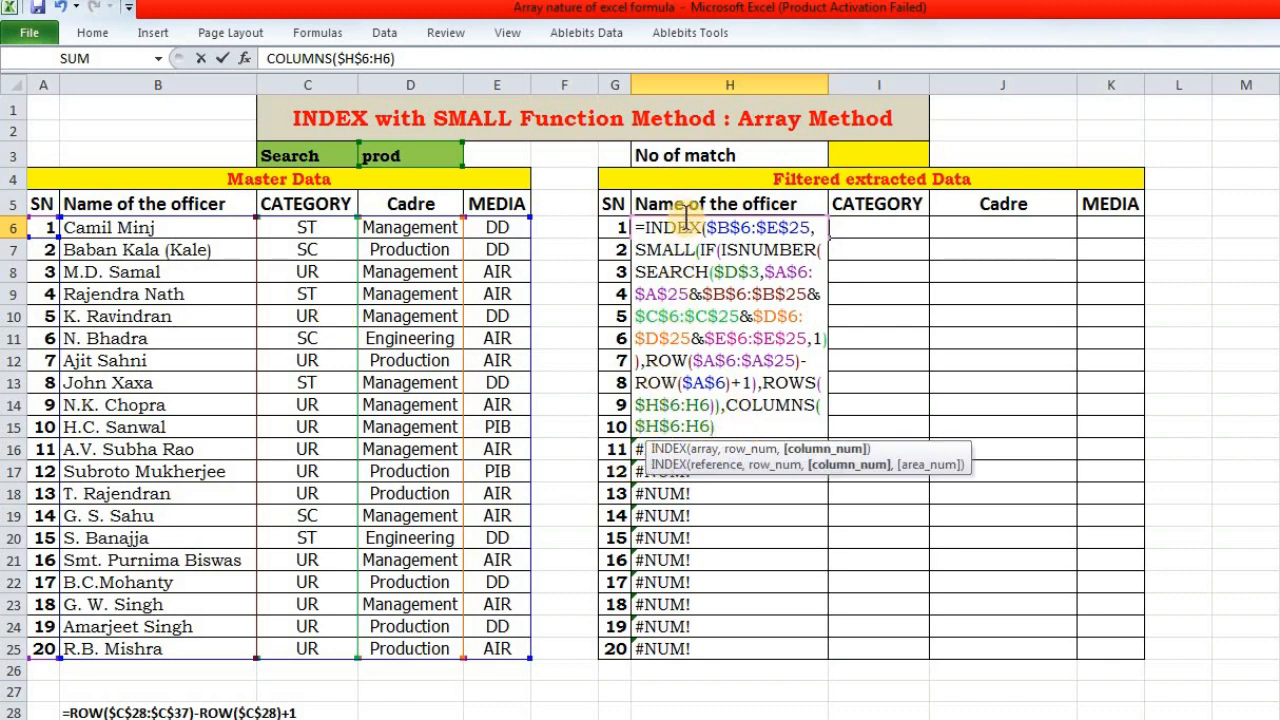
pyautogui.moveTo(703, 449)
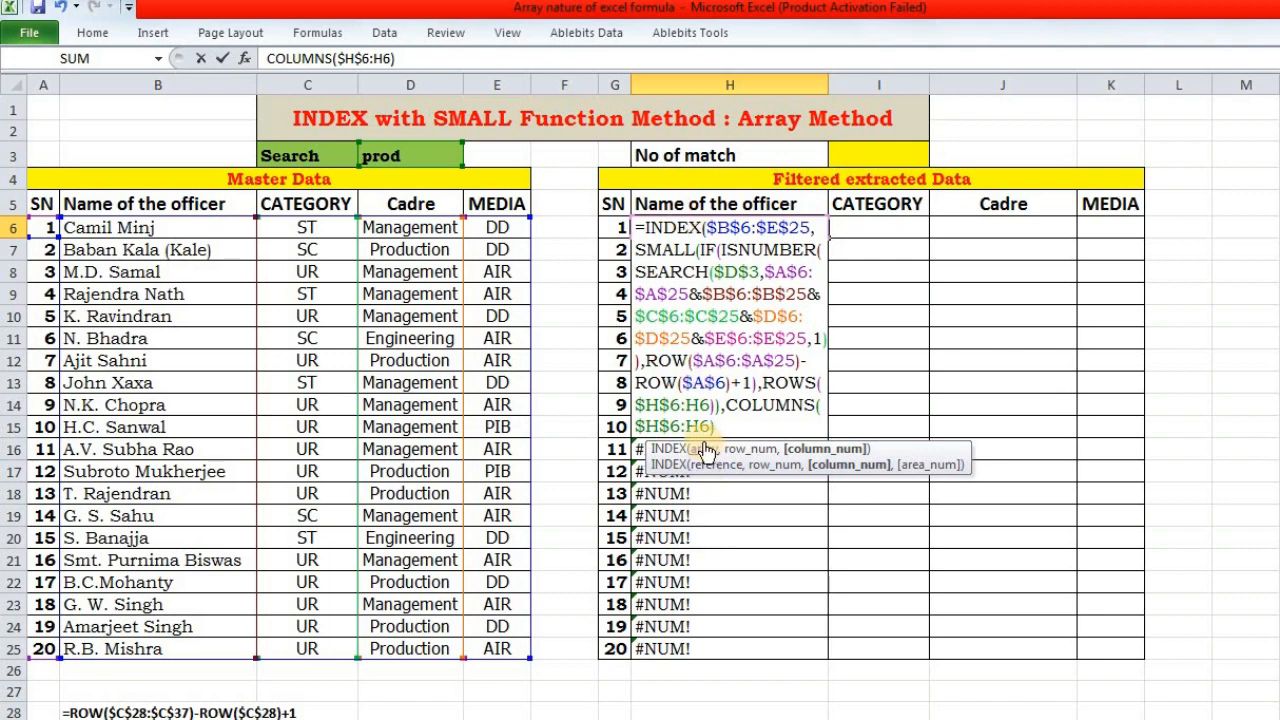
pyautogui.moveTo(855, 448)
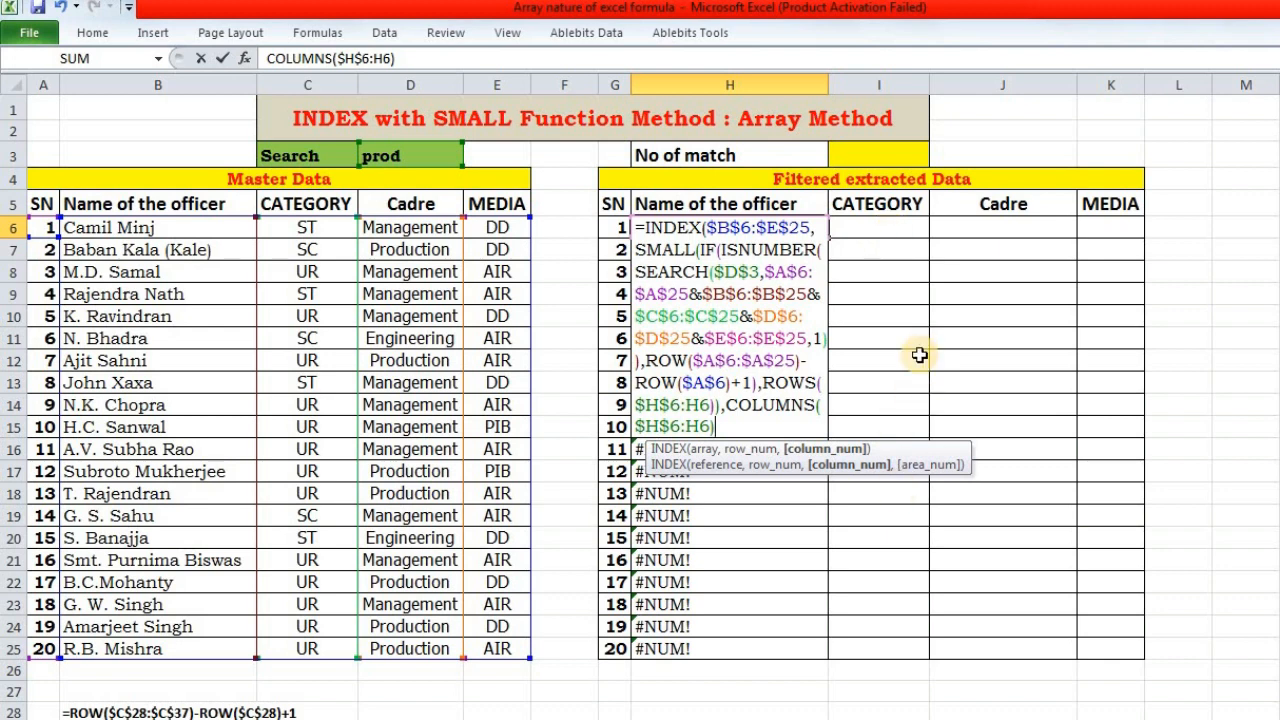
pyautogui.moveTo(728, 427)
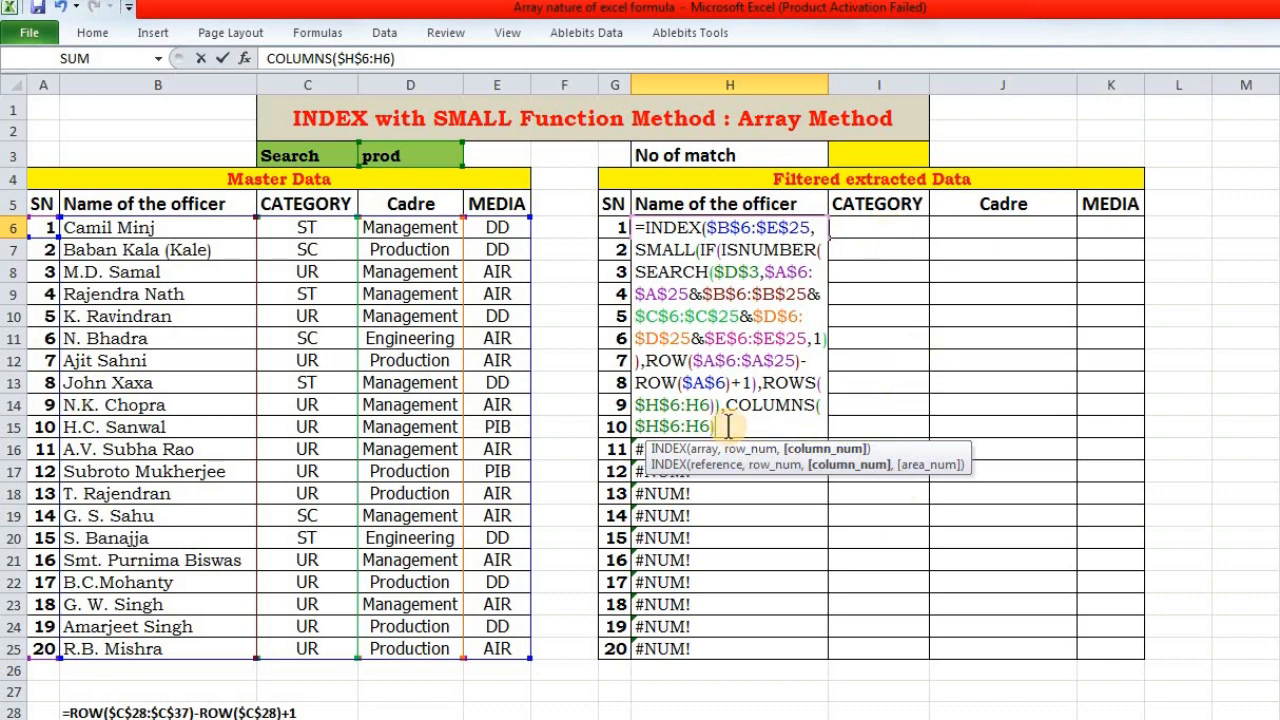
pyautogui.write(')')
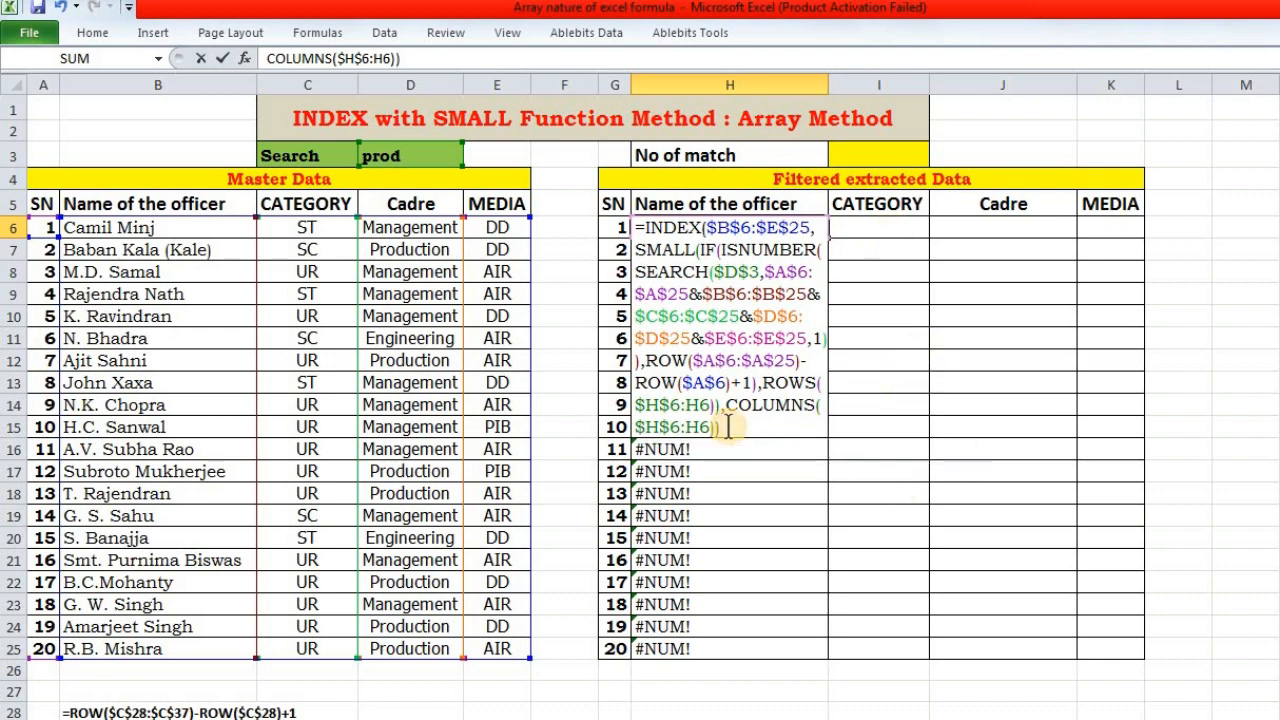
pyautogui.moveTo(700, 262)
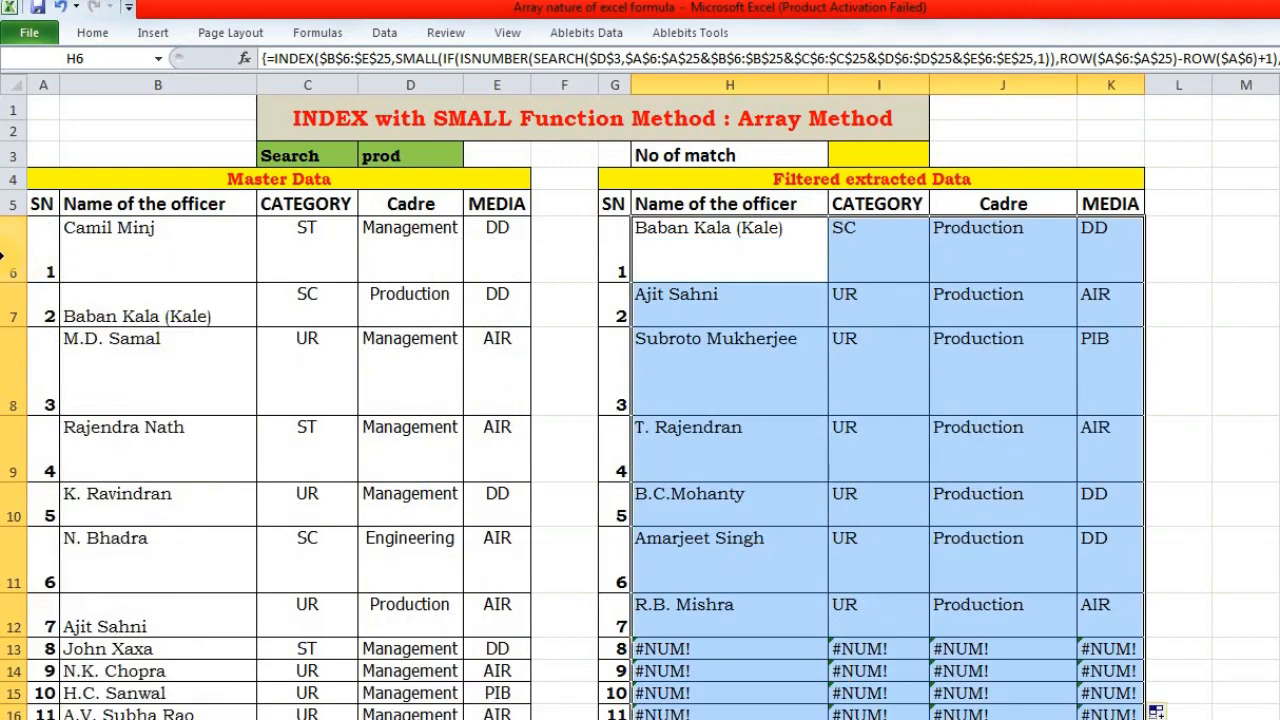
# Step: Scroll through both tables to check the oversized rows and their heights
pyautogui.scroll(-3)
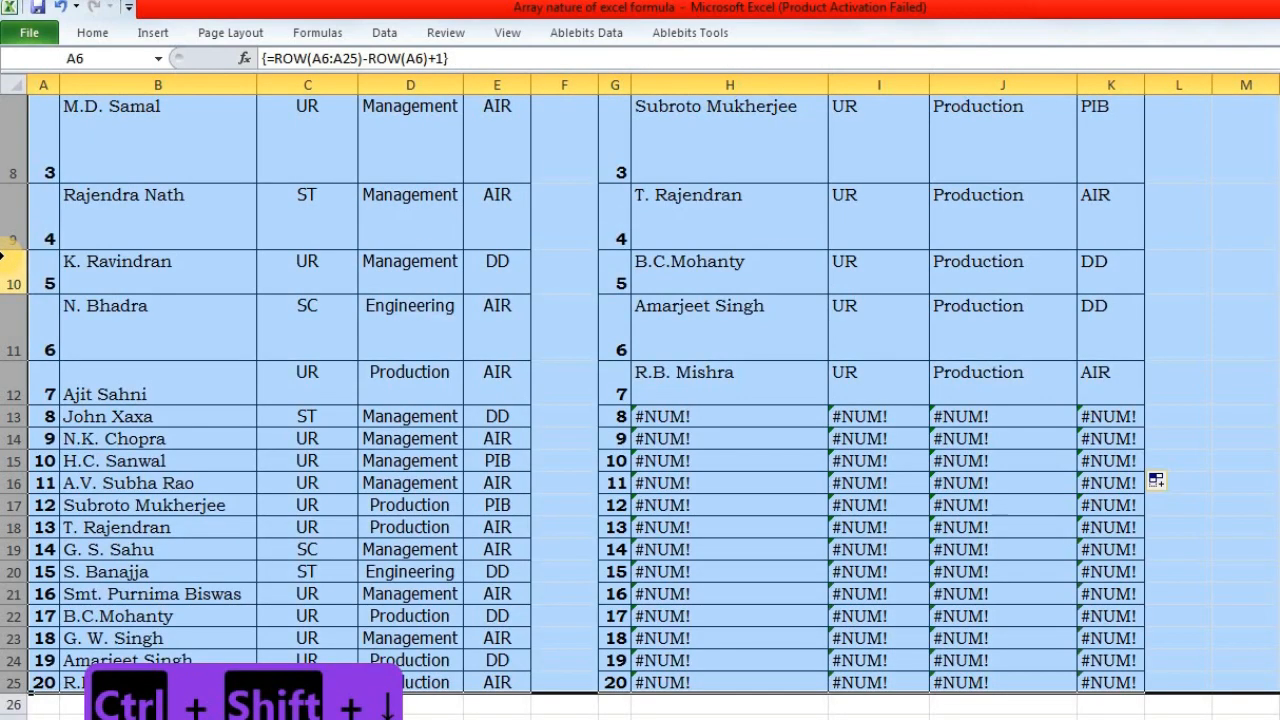
pyautogui.scroll(3)
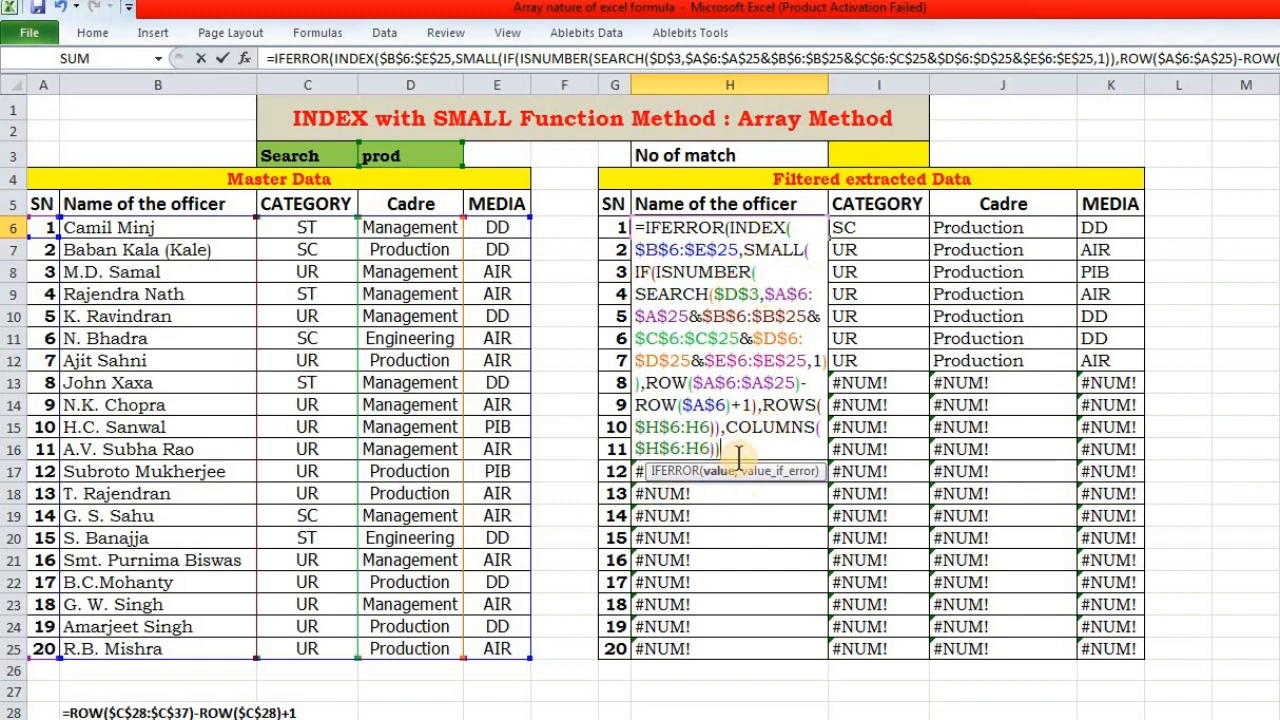
# Step: Wrap the H6 formula in IFERROR with "" so rows below the seven officers show blanks
pyautogui.write(',""')
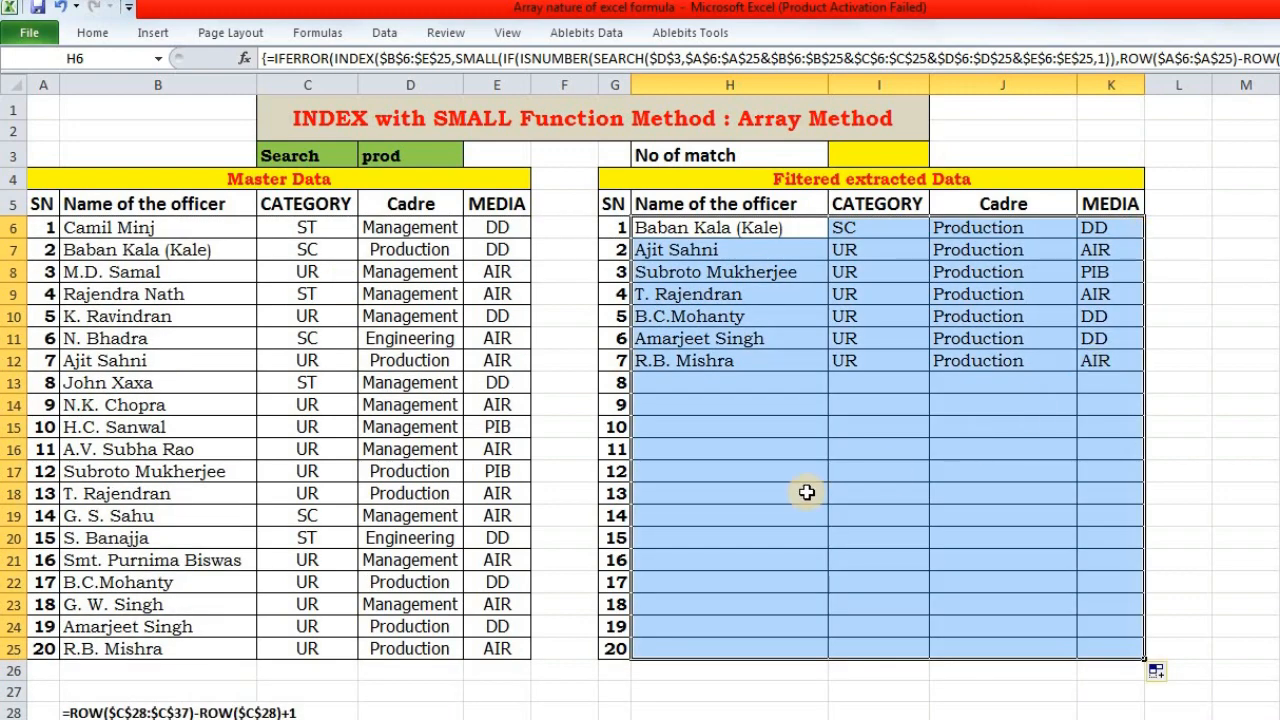
pyautogui.scroll(-3)
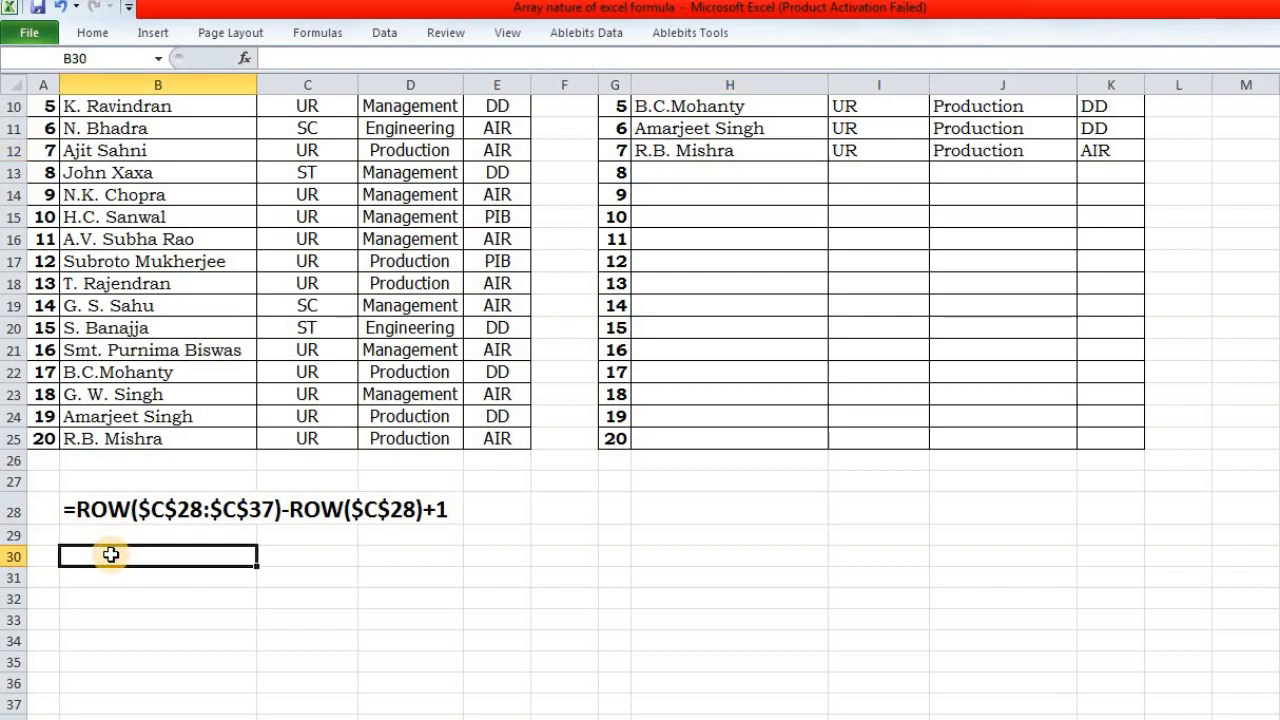
# Step: Type the note "For generating 1 to n nu" in B30
pyautogui.write('For g')
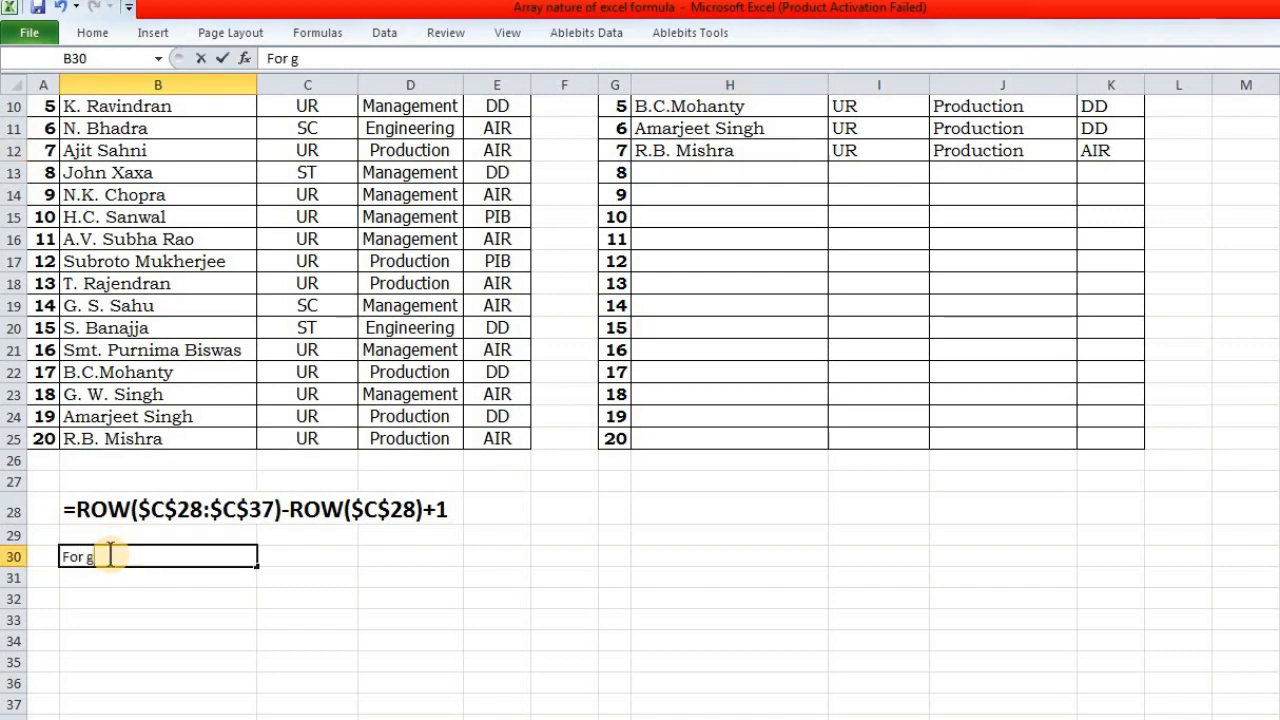
pyautogui.write('enerati')
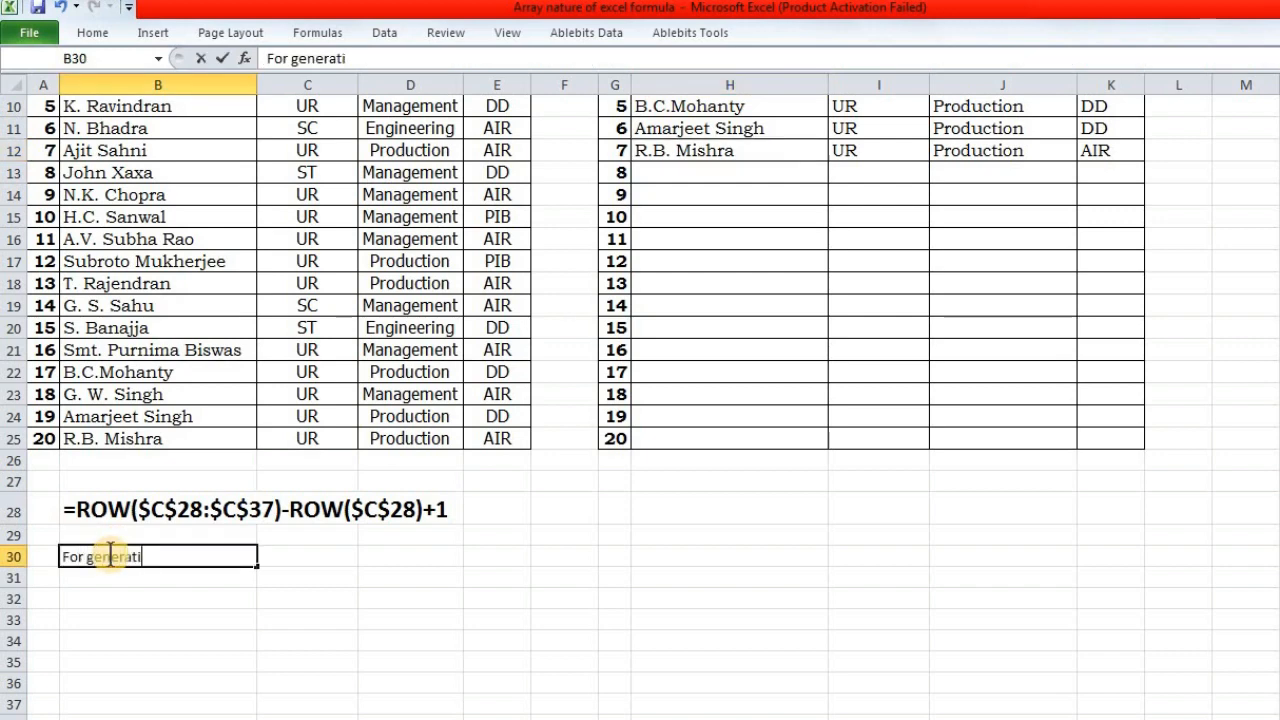
pyautogui.write('ng 1 to')
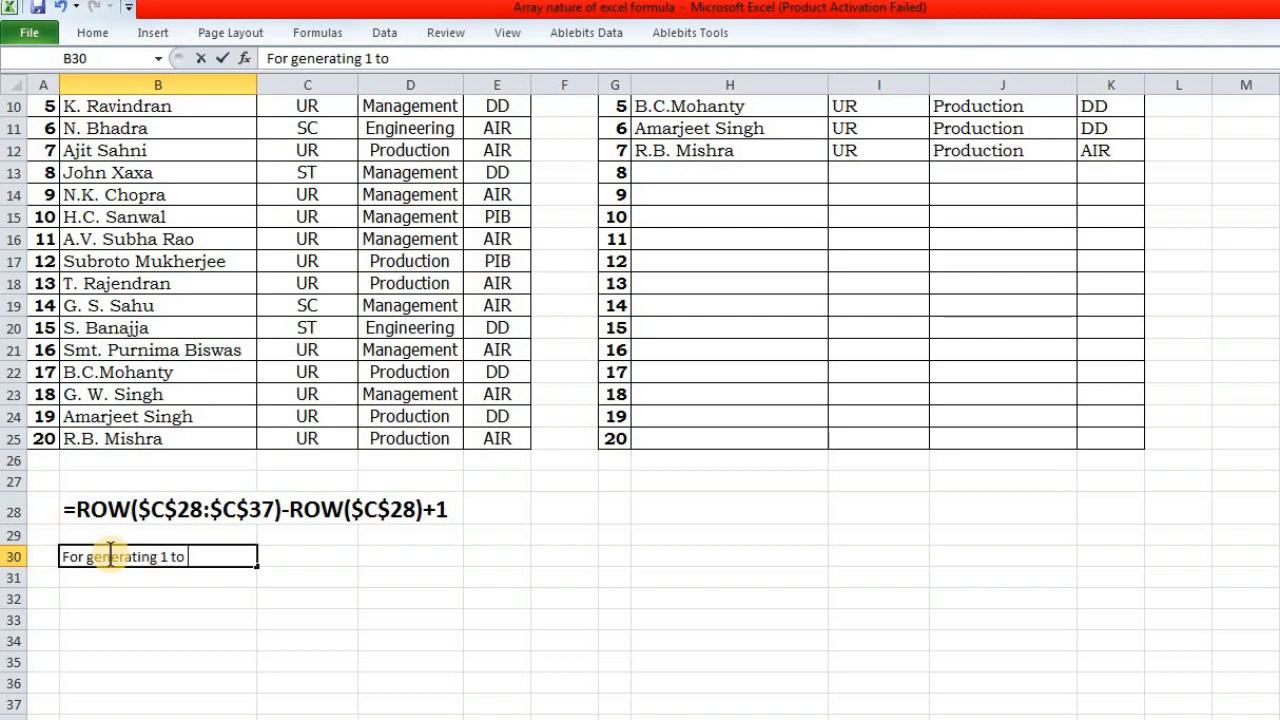
pyautogui.write('n nu')
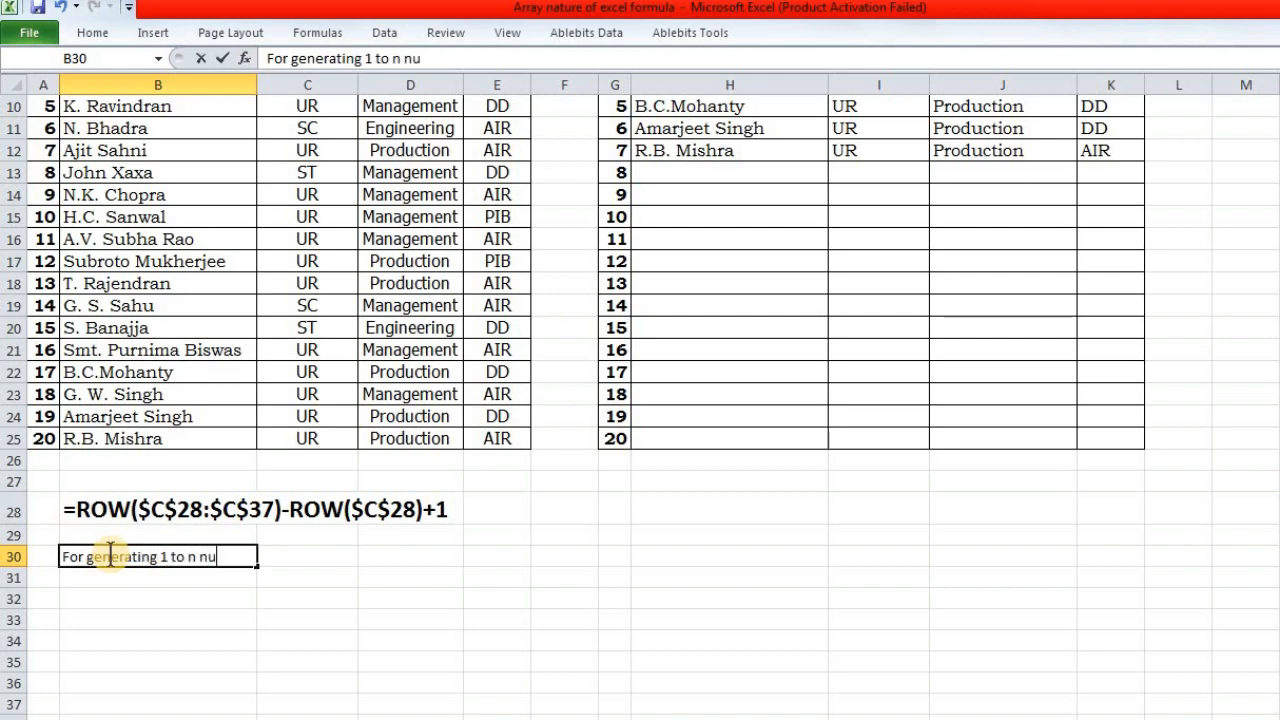